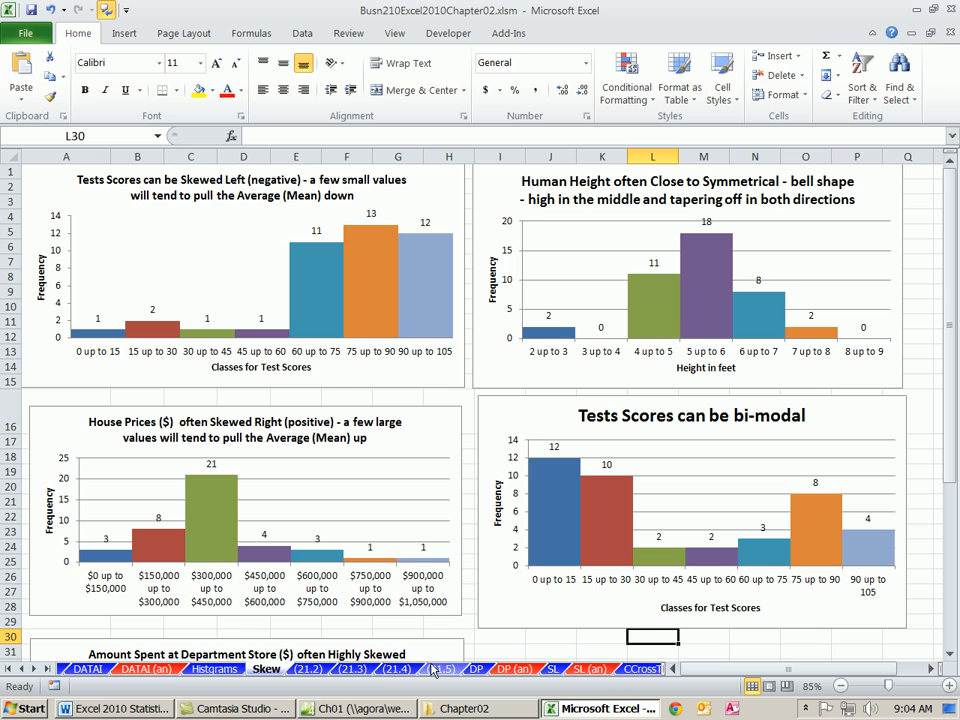
{"action": "mouse_move", "coordinate": [250, 362]}
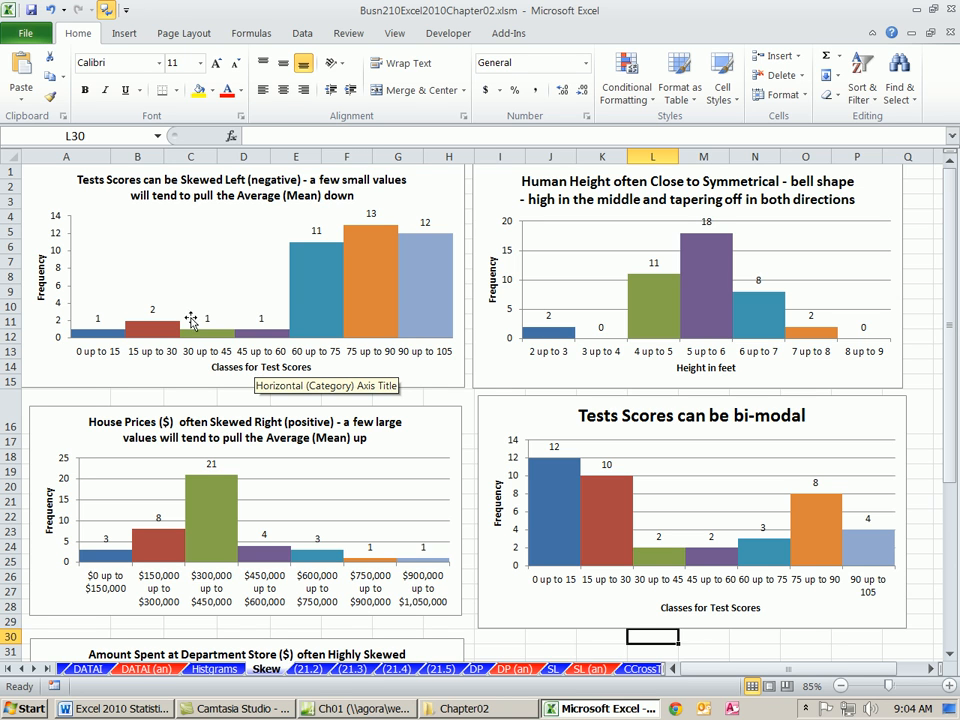
{"action": "mouse_move", "coordinate": [576, 336]}
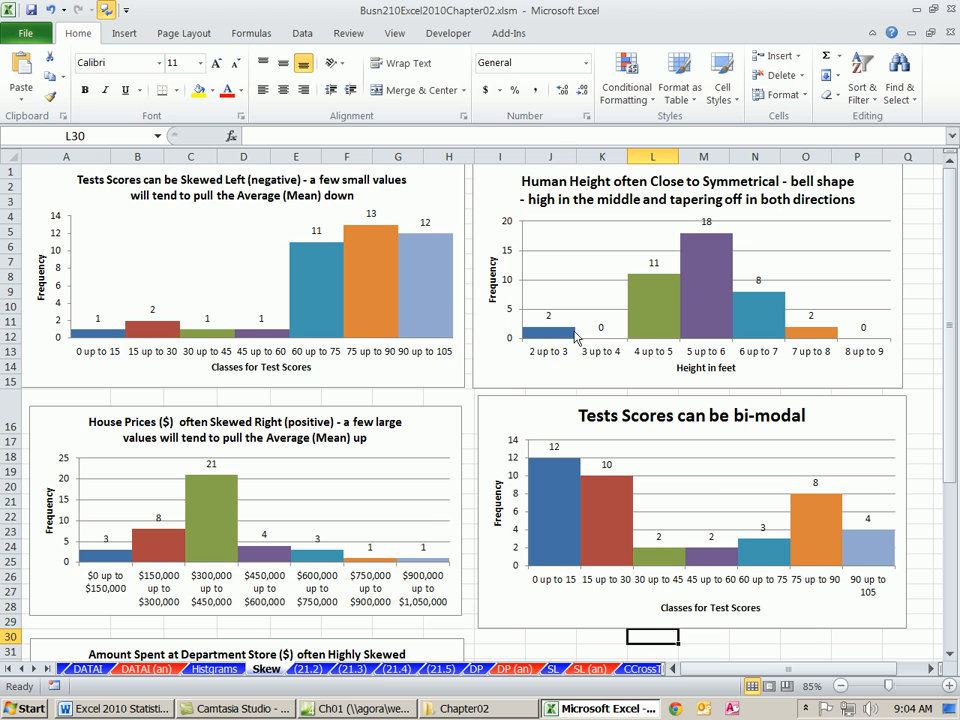
{"action": "mouse_move", "coordinate": [264, 556]}
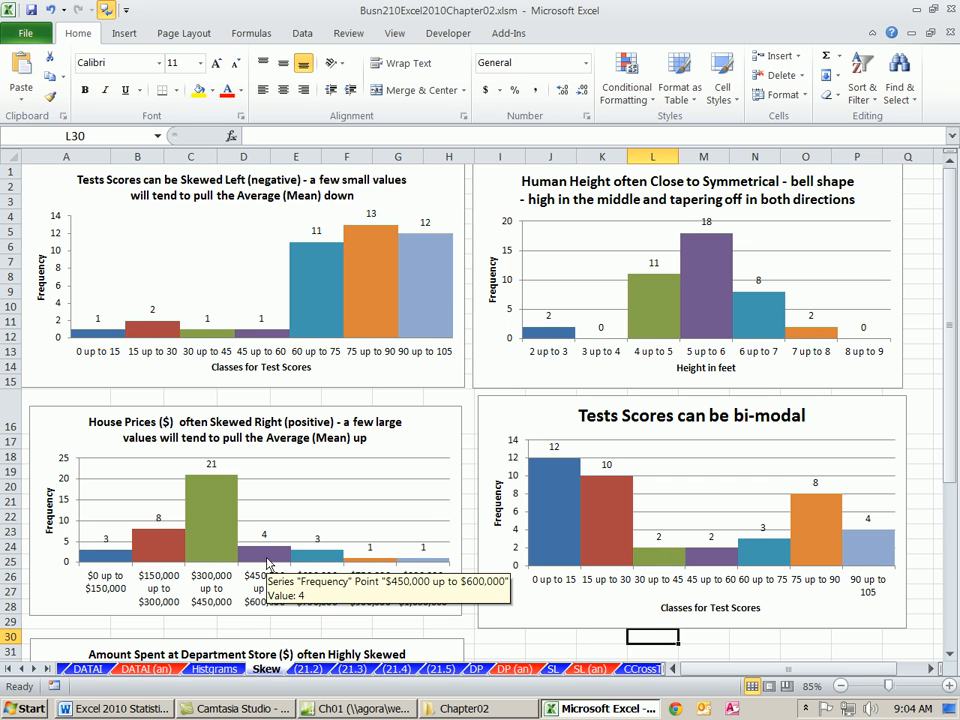
{"action": "mouse_move", "coordinate": [310, 290]}
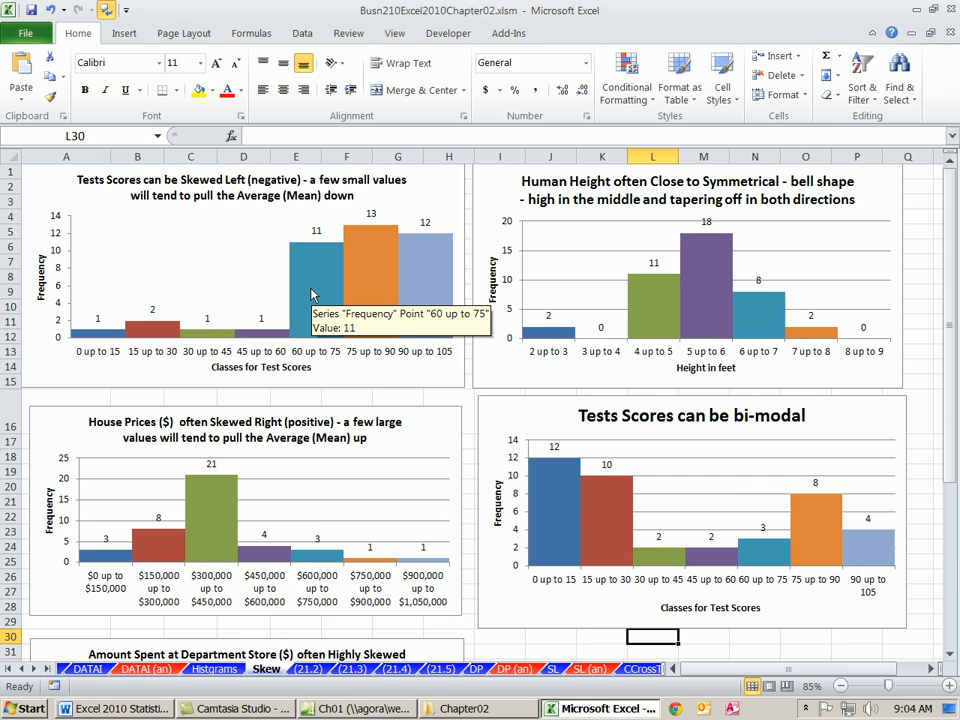
{"action": "mouse_move", "coordinate": [398, 268]}
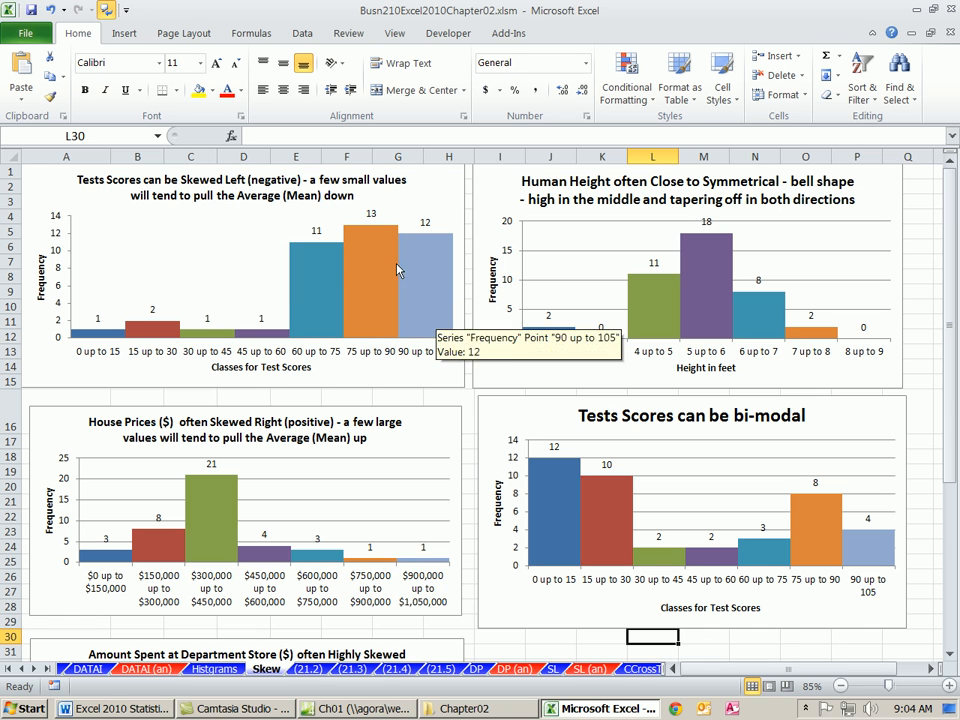
{"action": "mouse_move", "coordinate": [248, 320]}
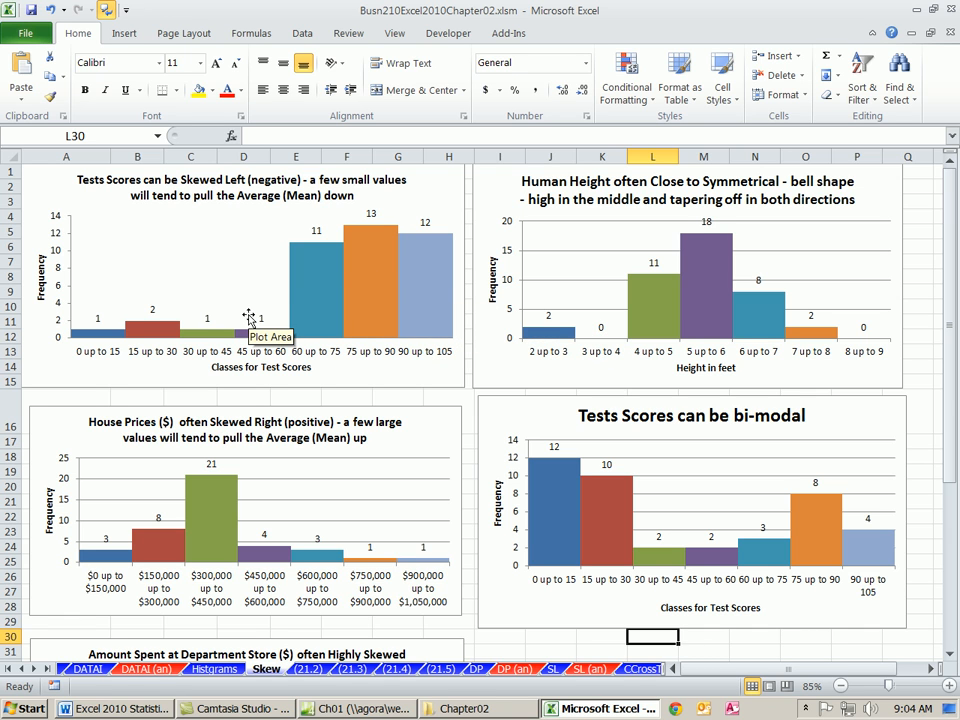
{"action": "mouse_move", "coordinate": [412, 376]}
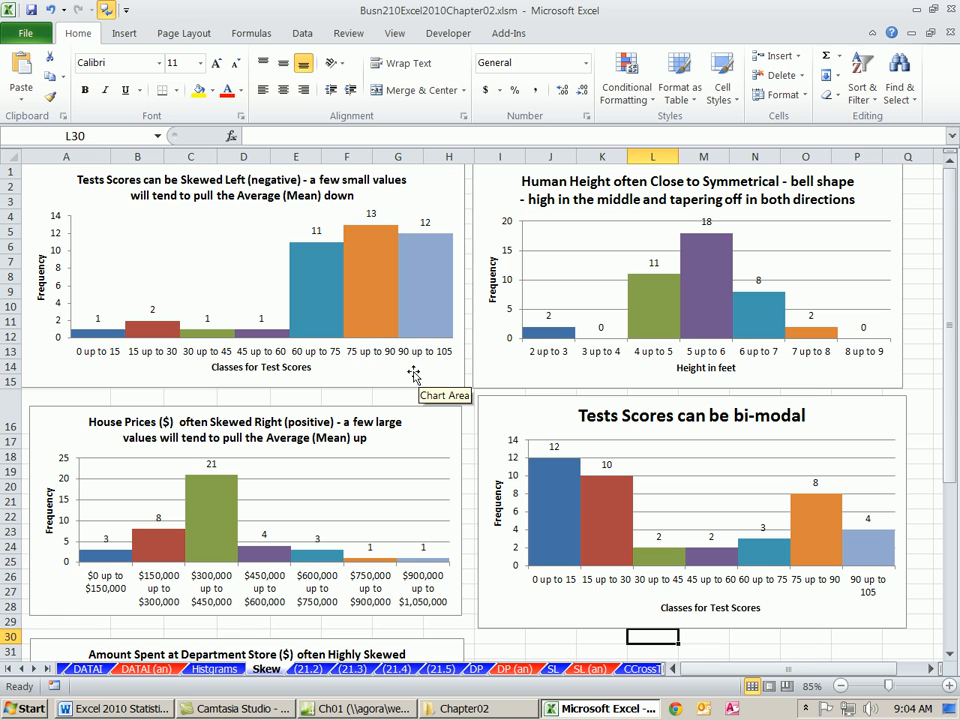
{"action": "mouse_move", "coordinate": [370, 378]}
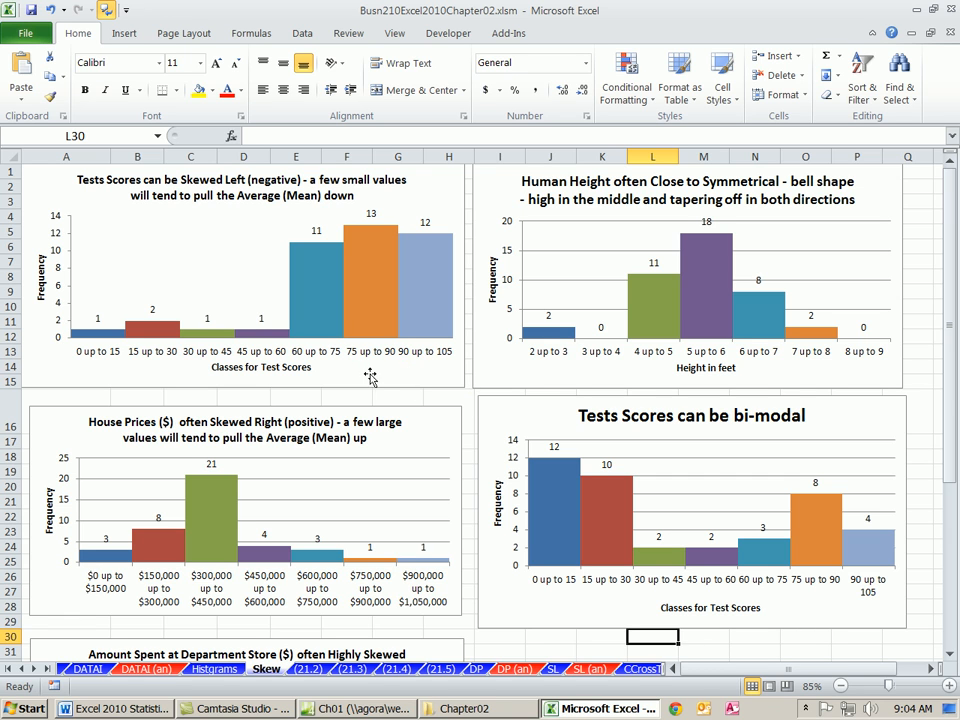
{"action": "mouse_move", "coordinate": [436, 320]}
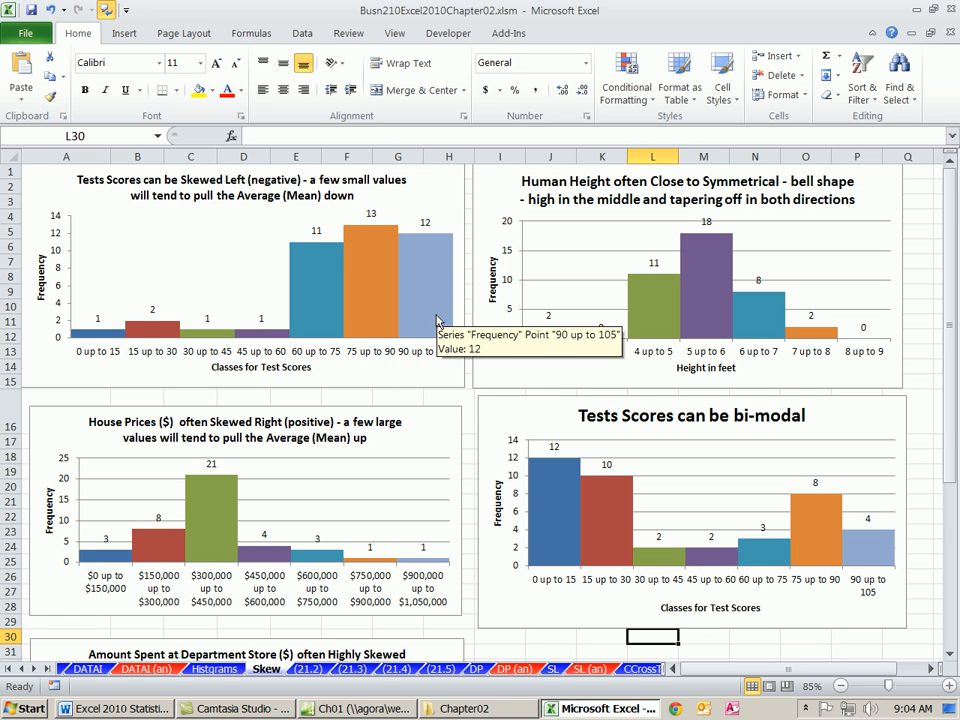
{"action": "mouse_move", "coordinate": [316, 308]}
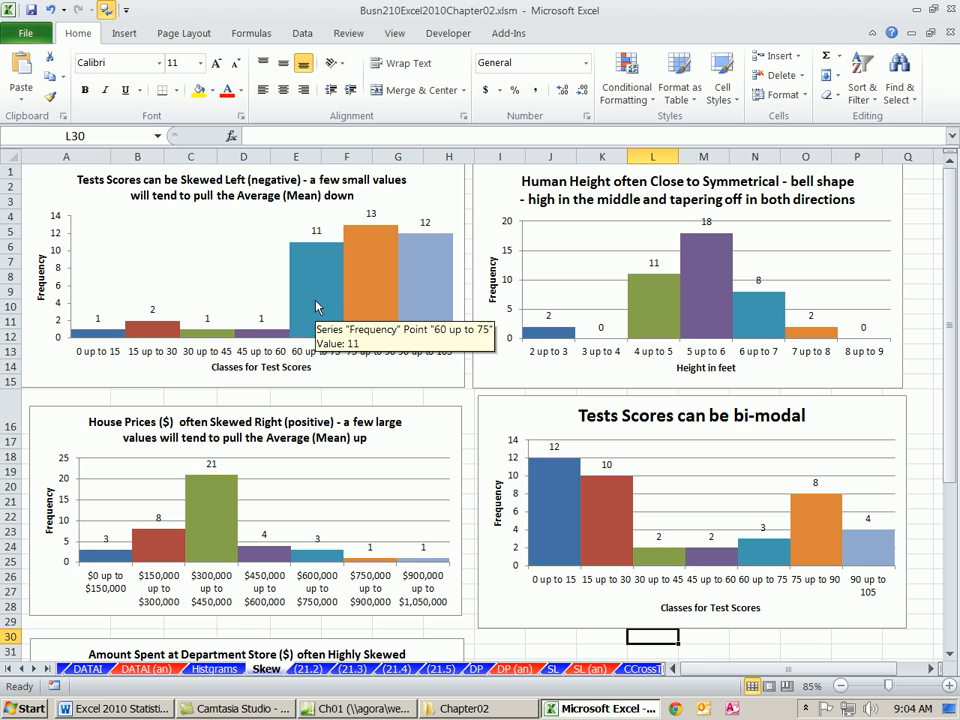
{"action": "mouse_move", "coordinate": [260, 340]}
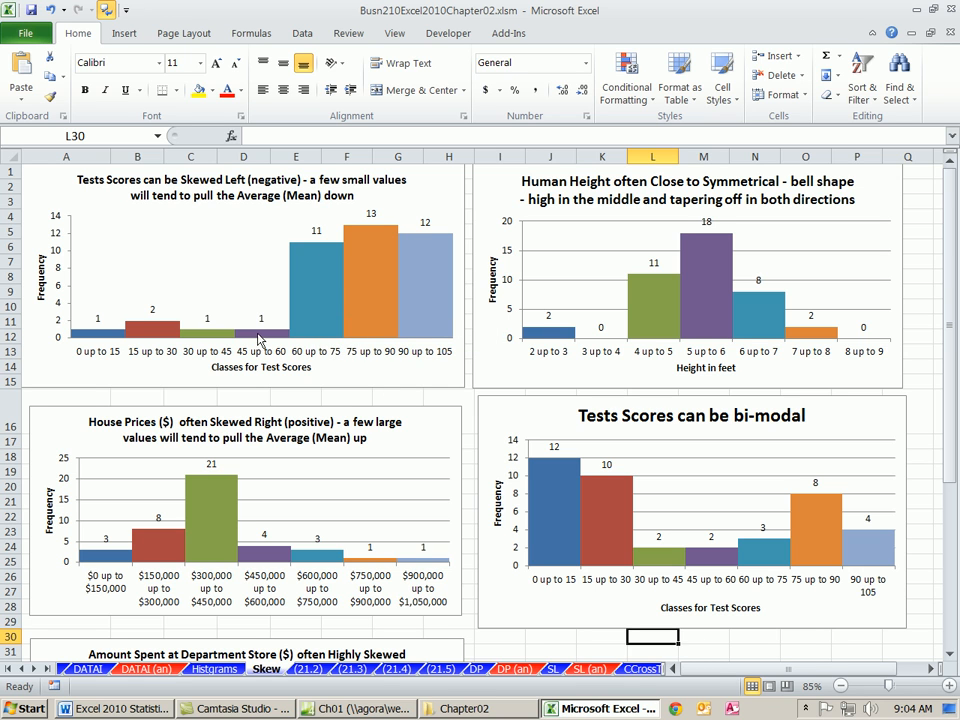
{"action": "mouse_move", "coordinate": [104, 364]}
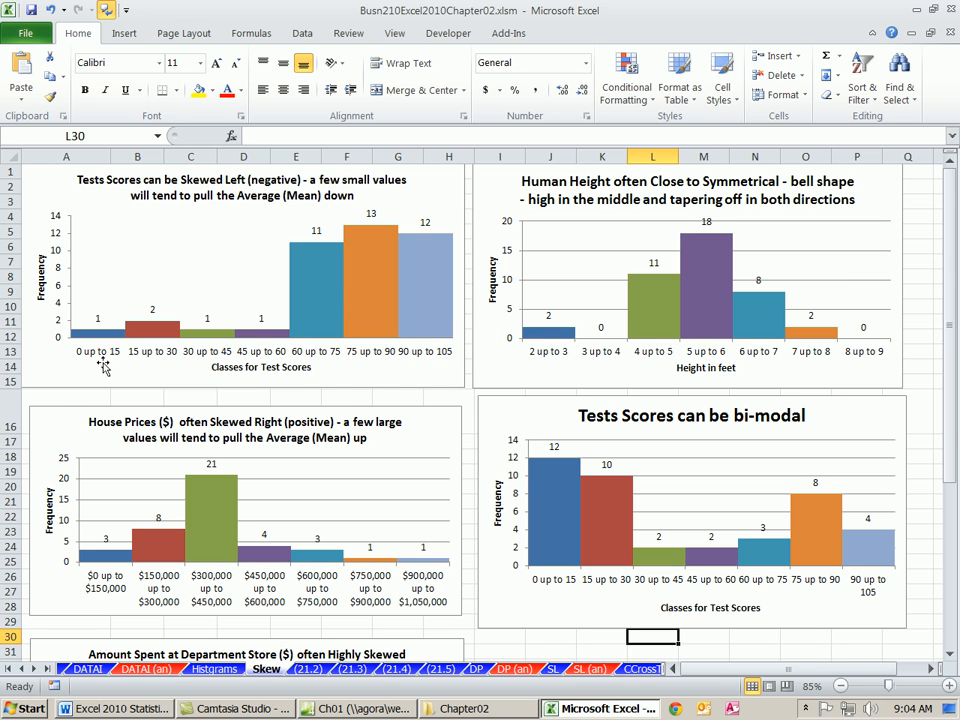
{"action": "mouse_move", "coordinate": [104, 368]}
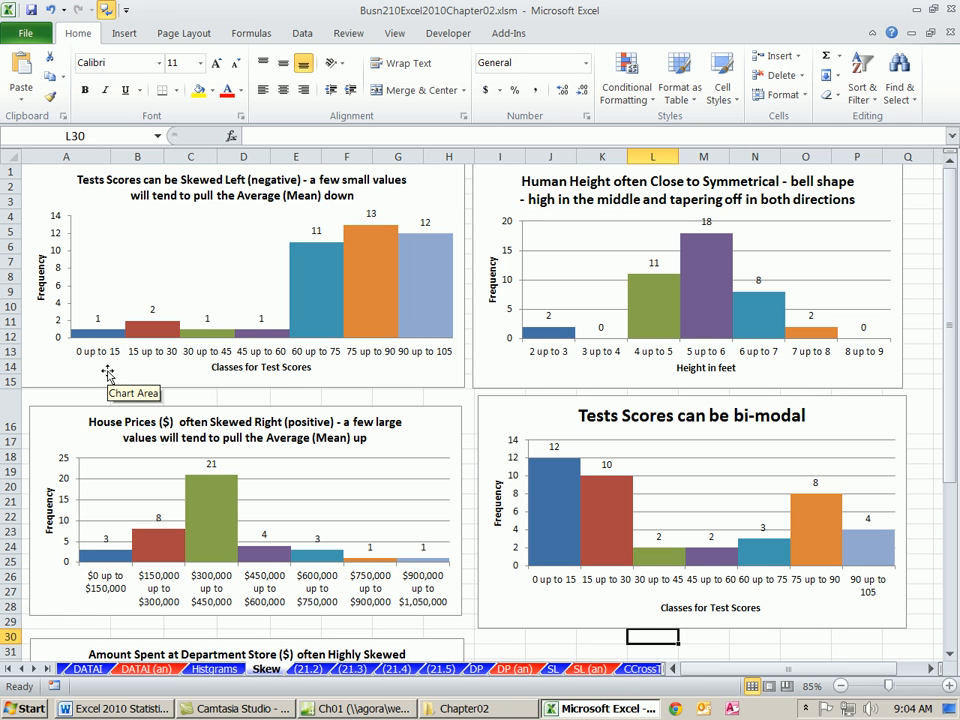
{"action": "mouse_move", "coordinate": [324, 272]}
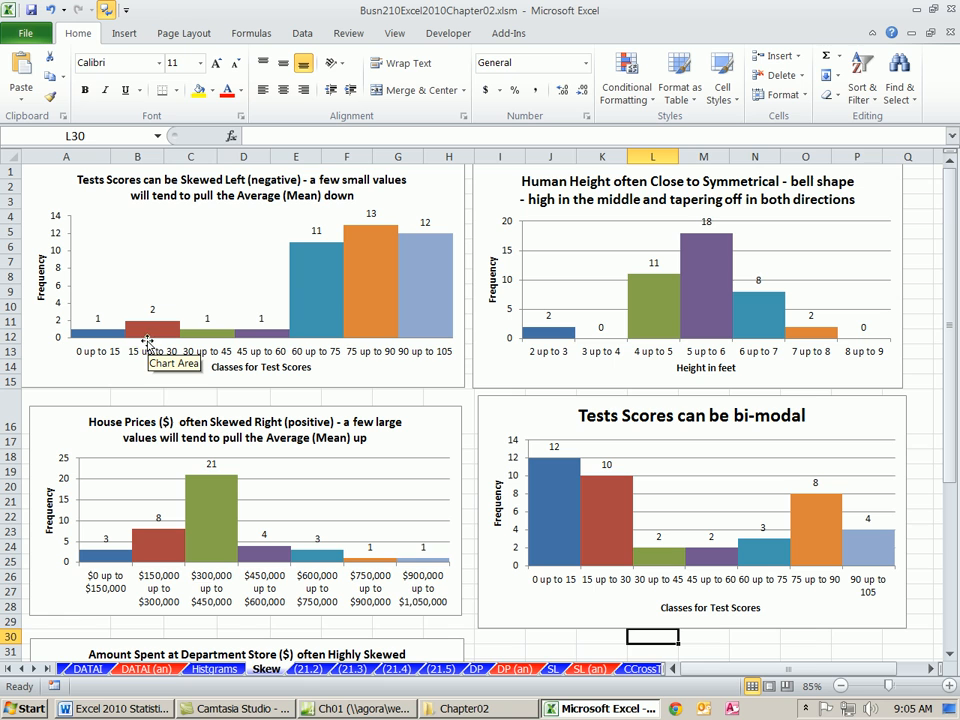
{"action": "mouse_move", "coordinate": [338, 328]}
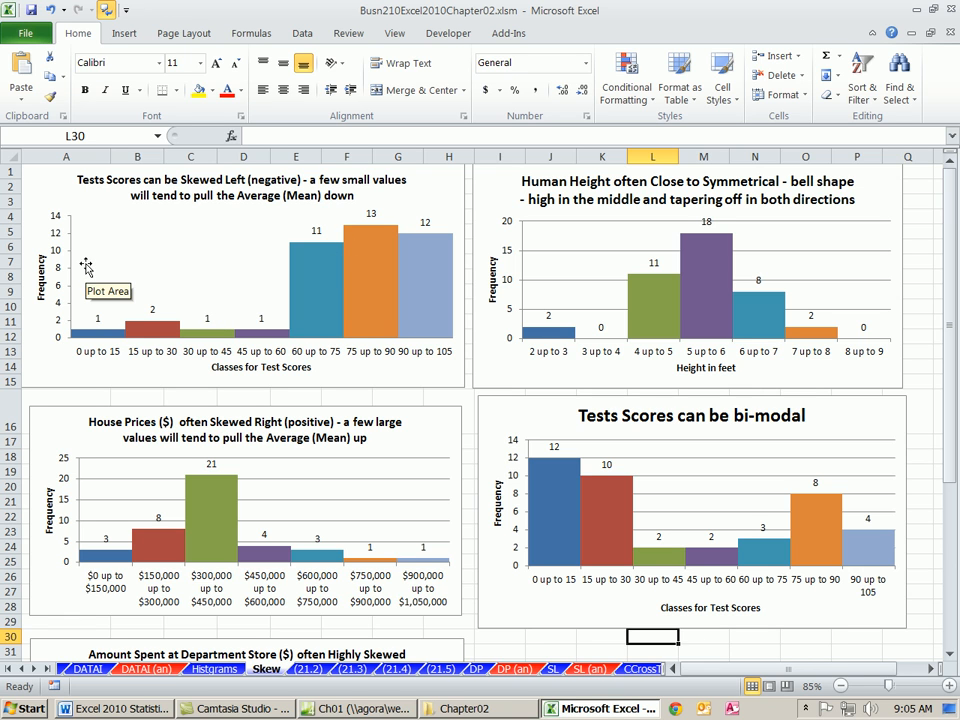
{"action": "mouse_move", "coordinate": [96, 336]}
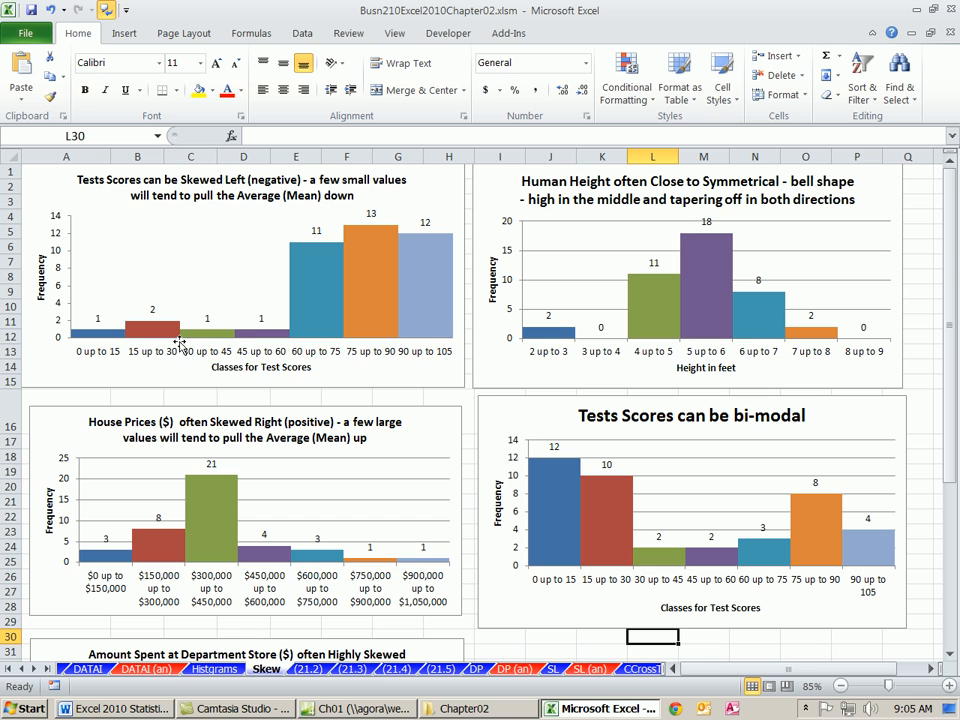
{"action": "mouse_move", "coordinate": [244, 312]}
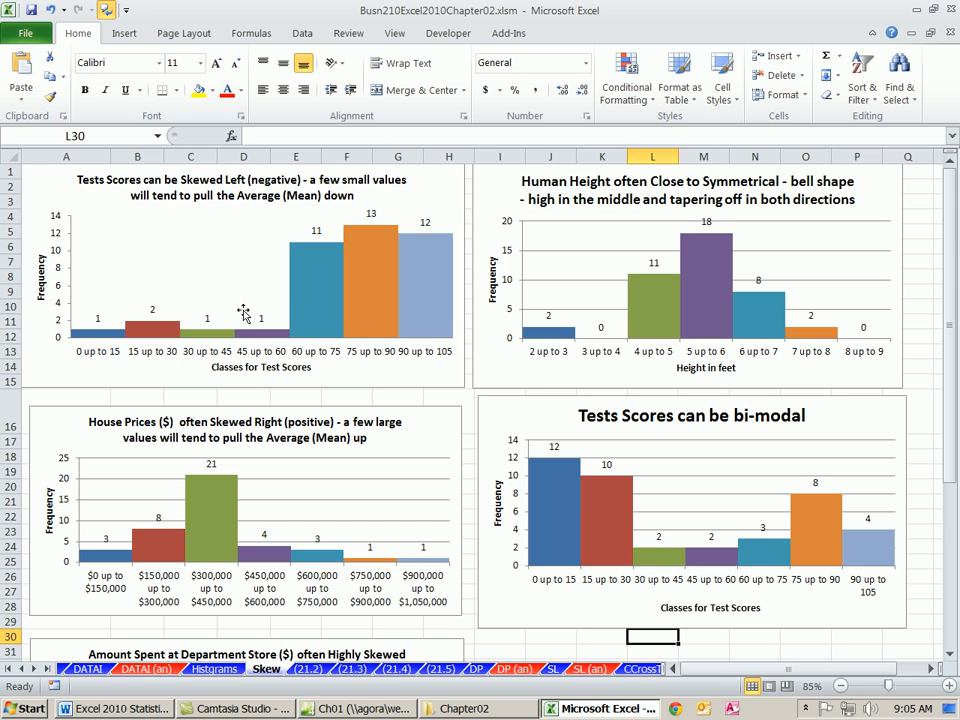
{"action": "mouse_move", "coordinate": [258, 356]}
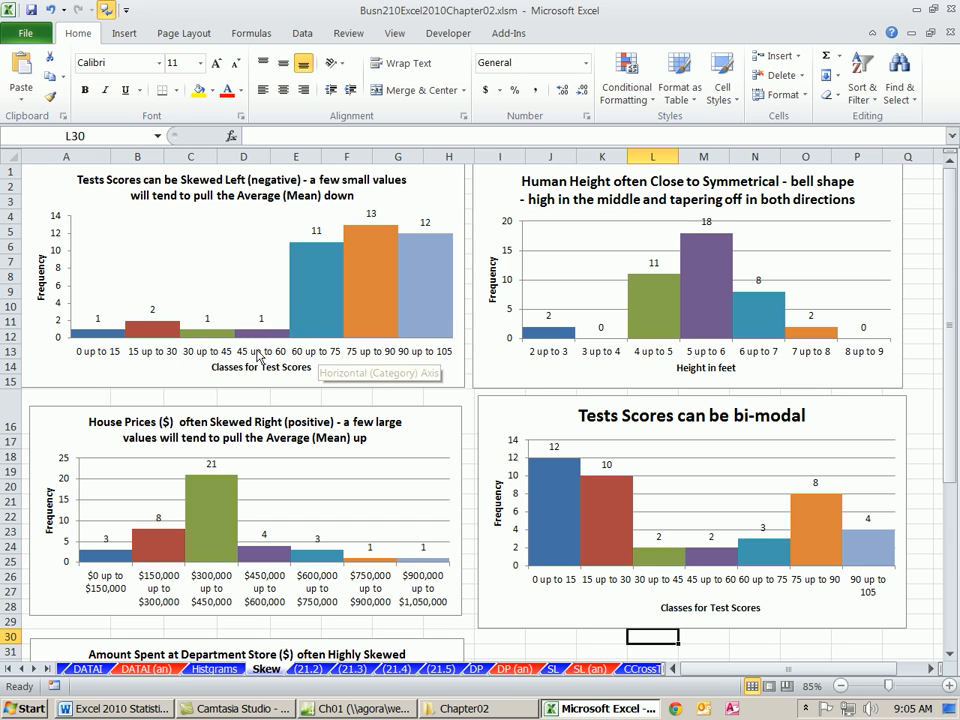
{"action": "mouse_move", "coordinate": [320, 302]}
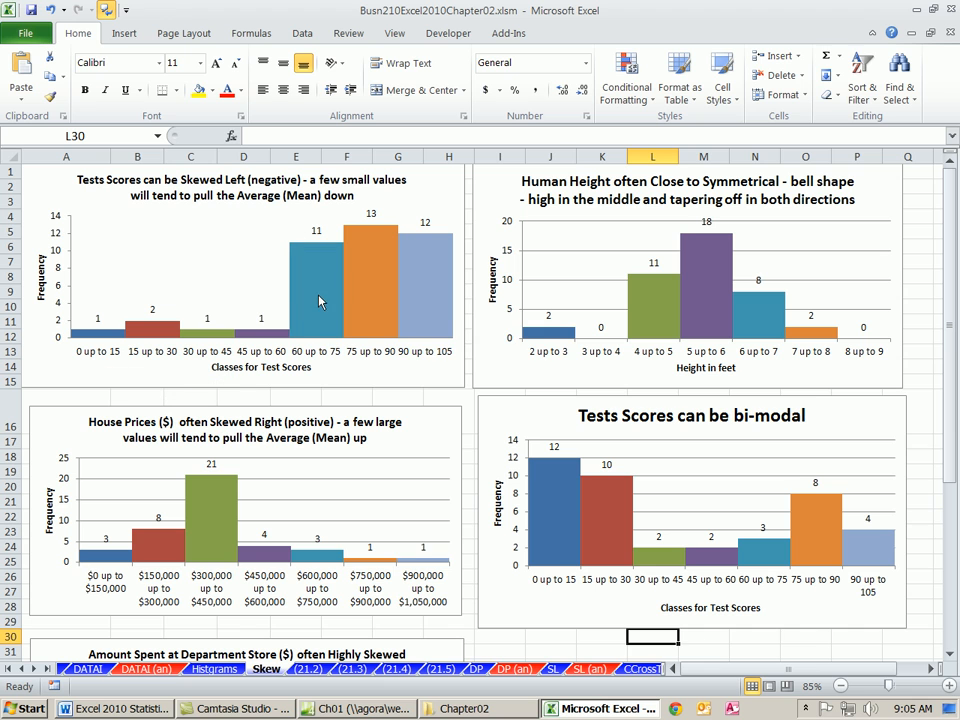
{"action": "mouse_move", "coordinate": [418, 316]}
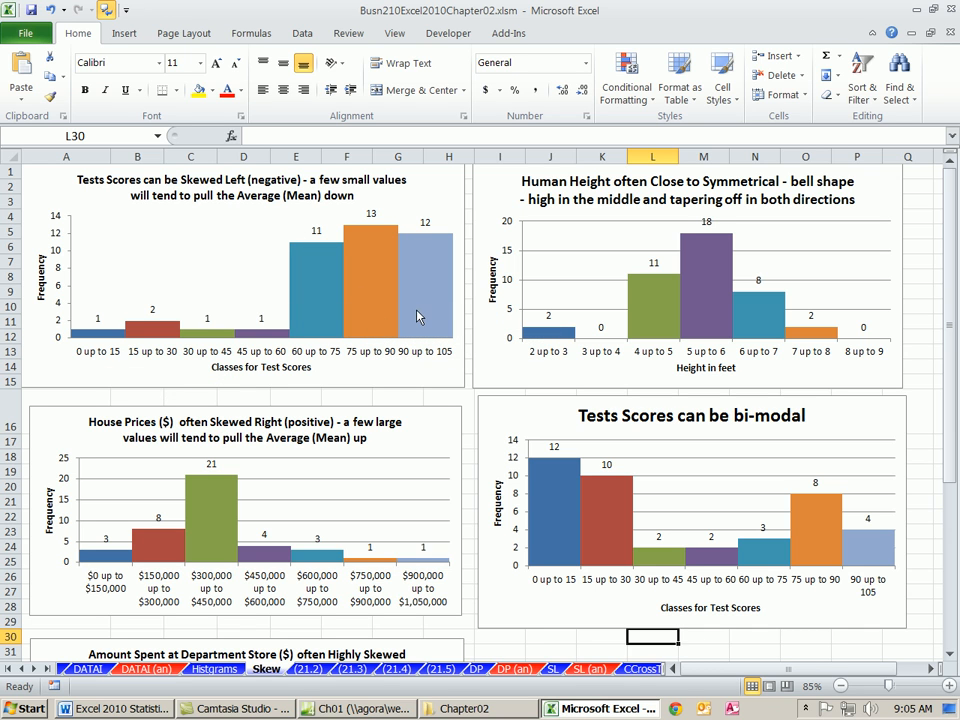
{"action": "mouse_move", "coordinate": [332, 318]}
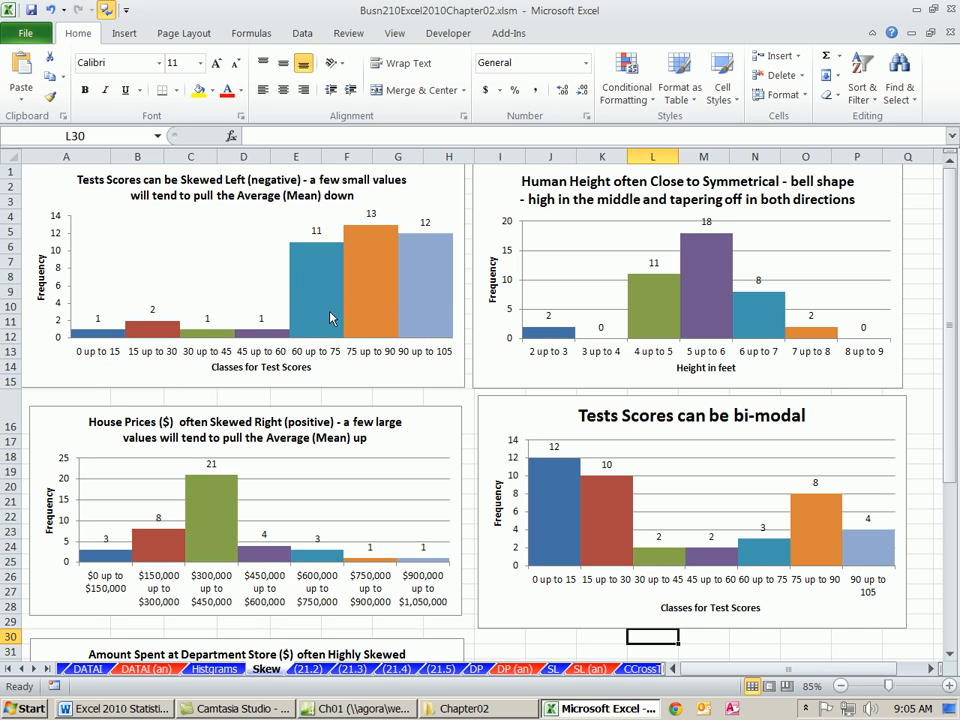
{"action": "mouse_move", "coordinate": [408, 316]}
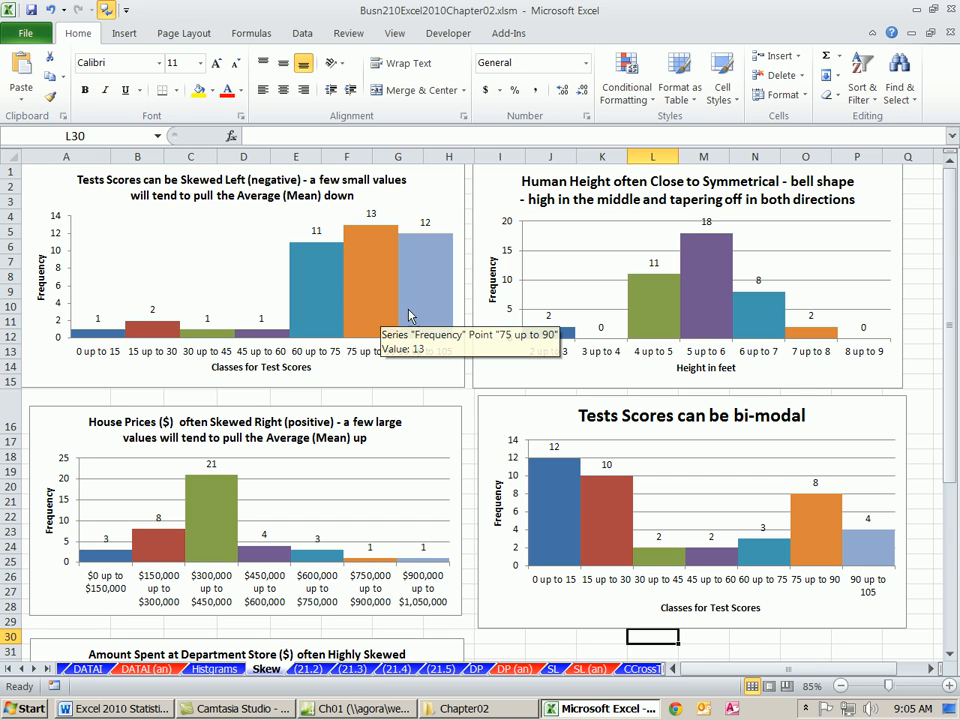
{"action": "mouse_move", "coordinate": [378, 252]}
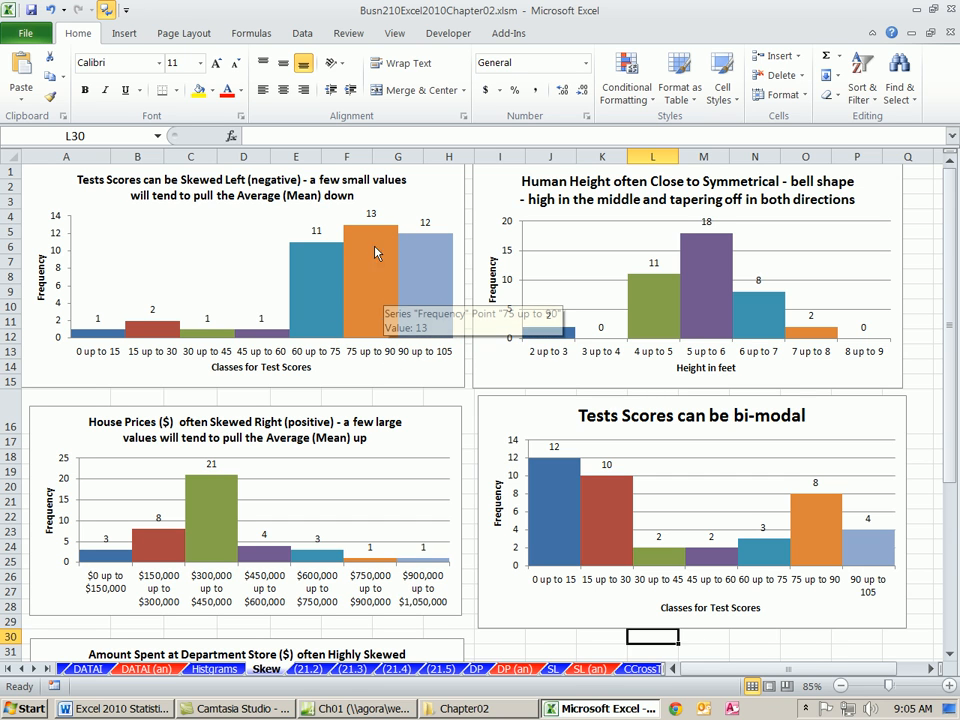
{"action": "mouse_move", "coordinate": [380, 352]}
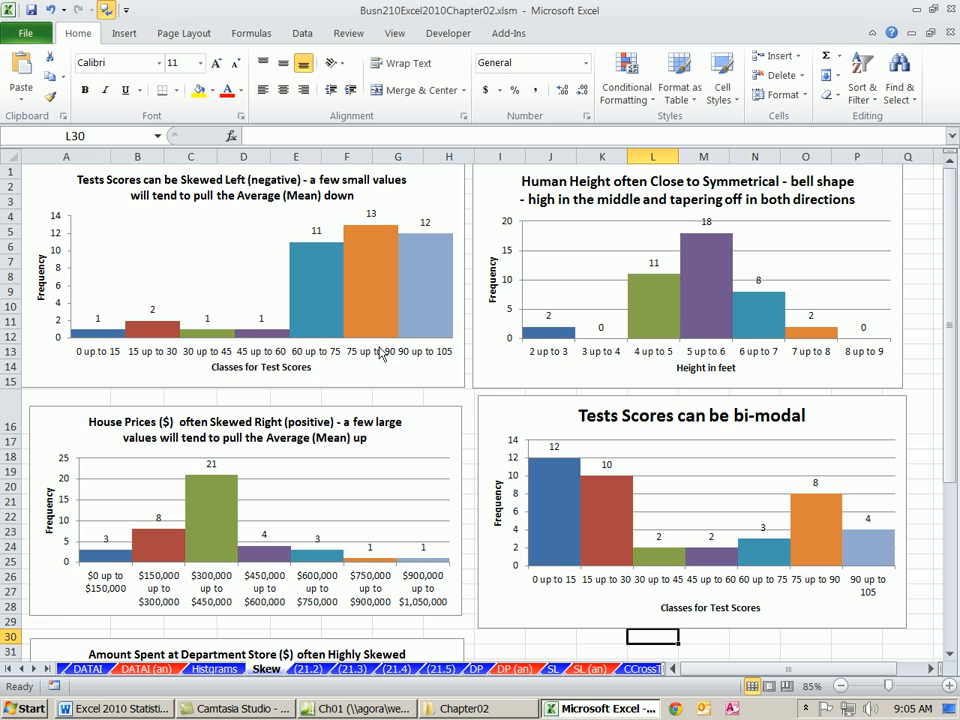
{"action": "mouse_move", "coordinate": [100, 340]}
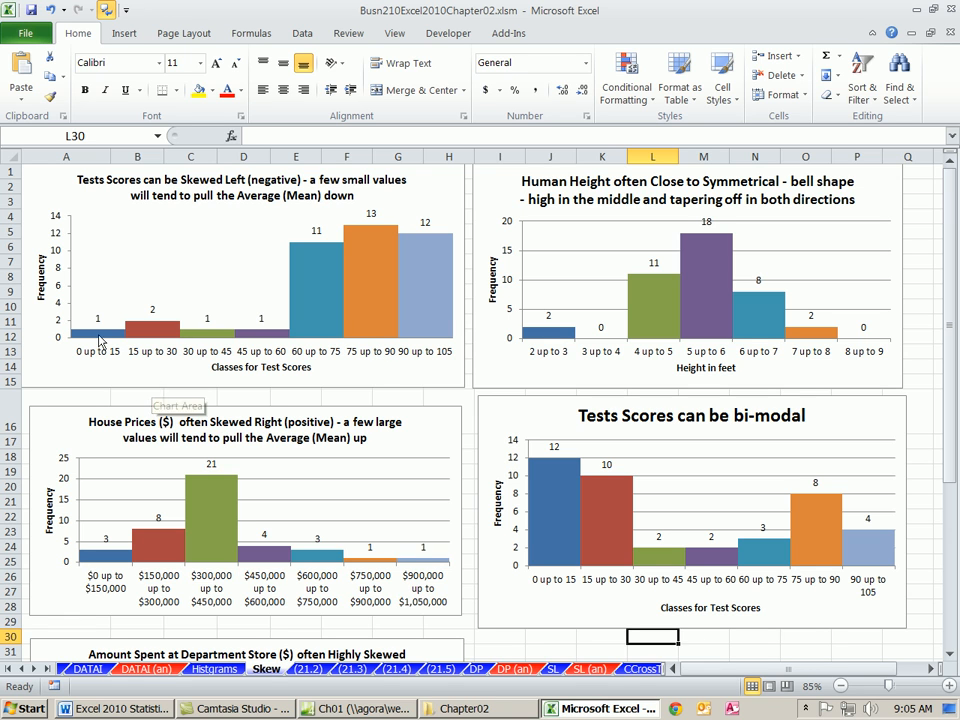
{"action": "mouse_move", "coordinate": [96, 332]}
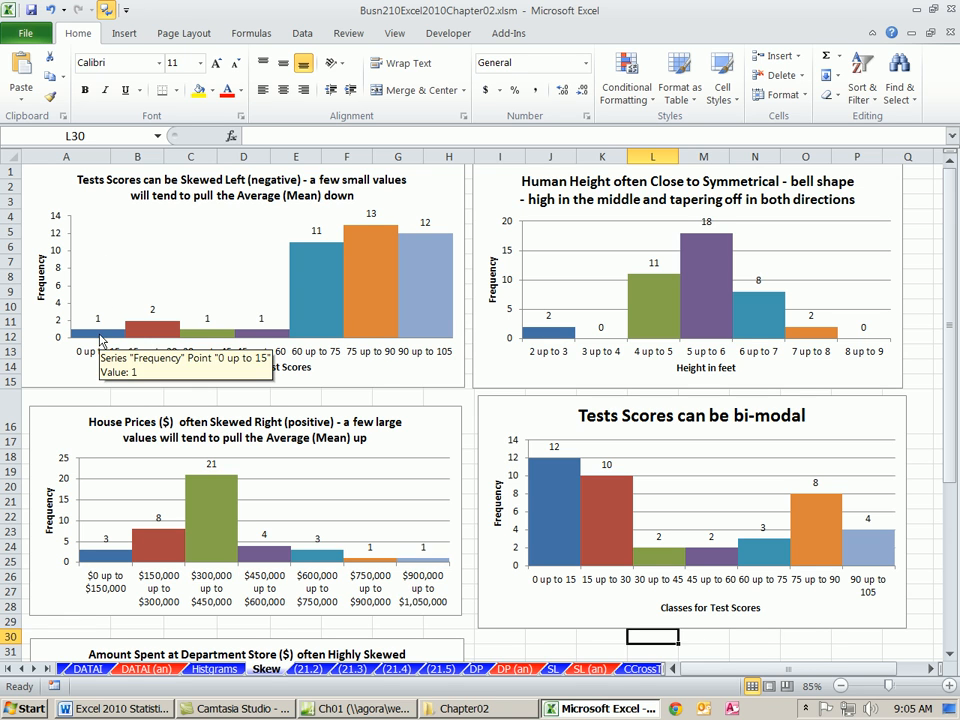
{"action": "mouse_move", "coordinate": [240, 284]}
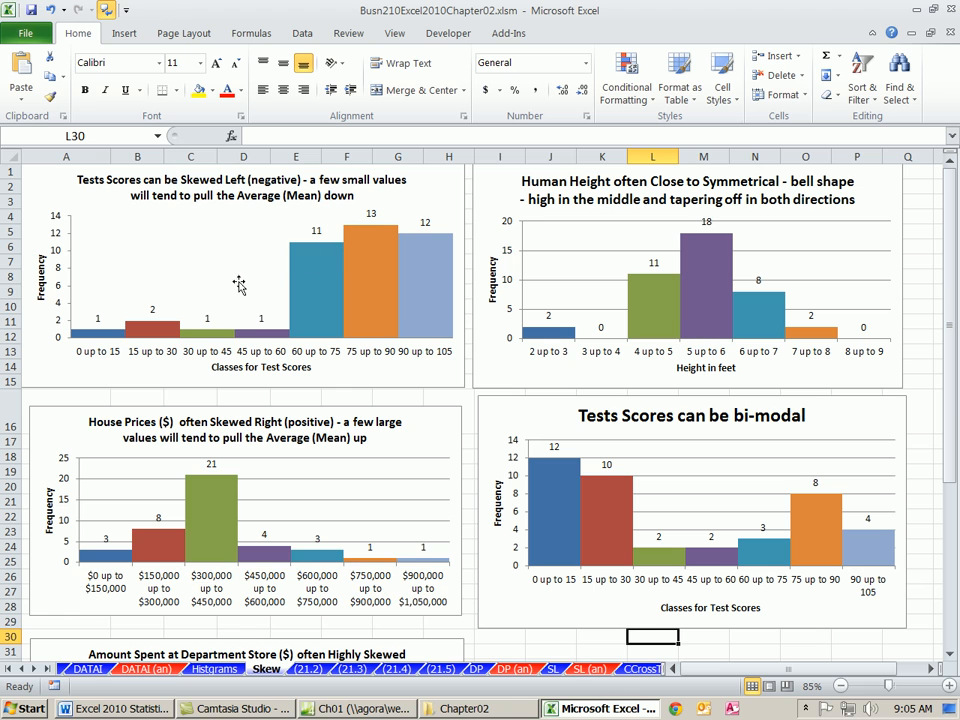
{"action": "mouse_move", "coordinate": [144, 304]}
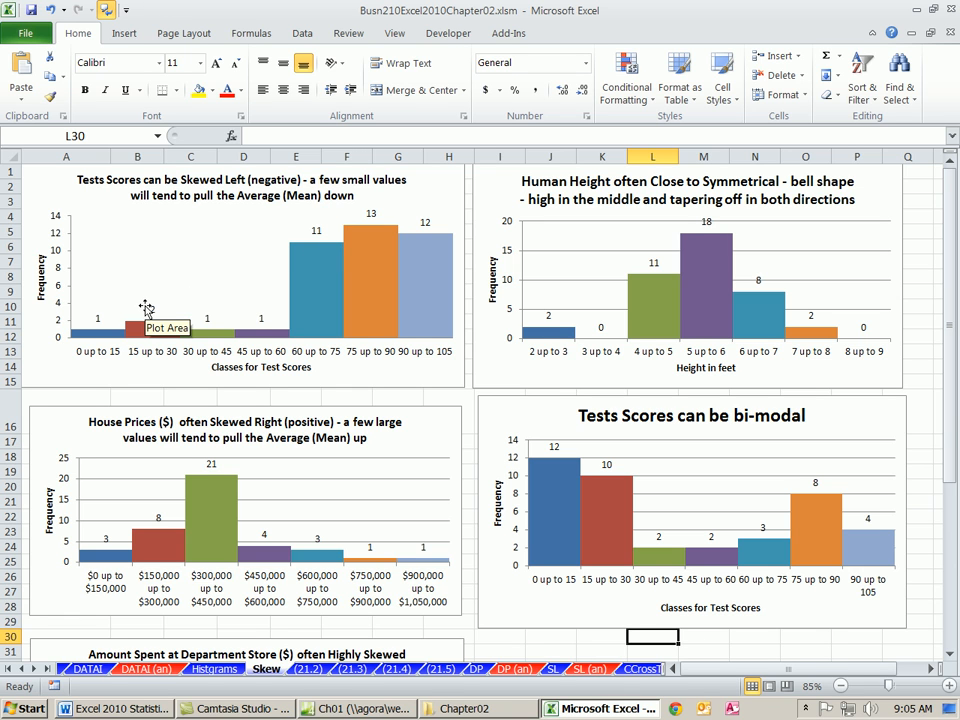
{"action": "mouse_move", "coordinate": [262, 222]}
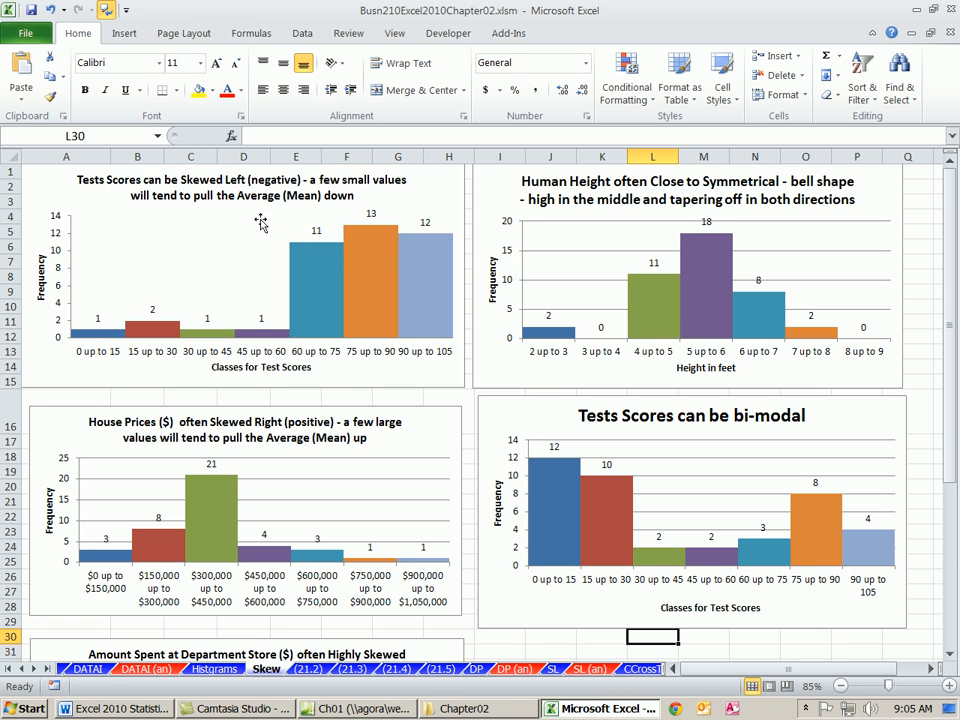
{"action": "mouse_move", "coordinate": [118, 308]}
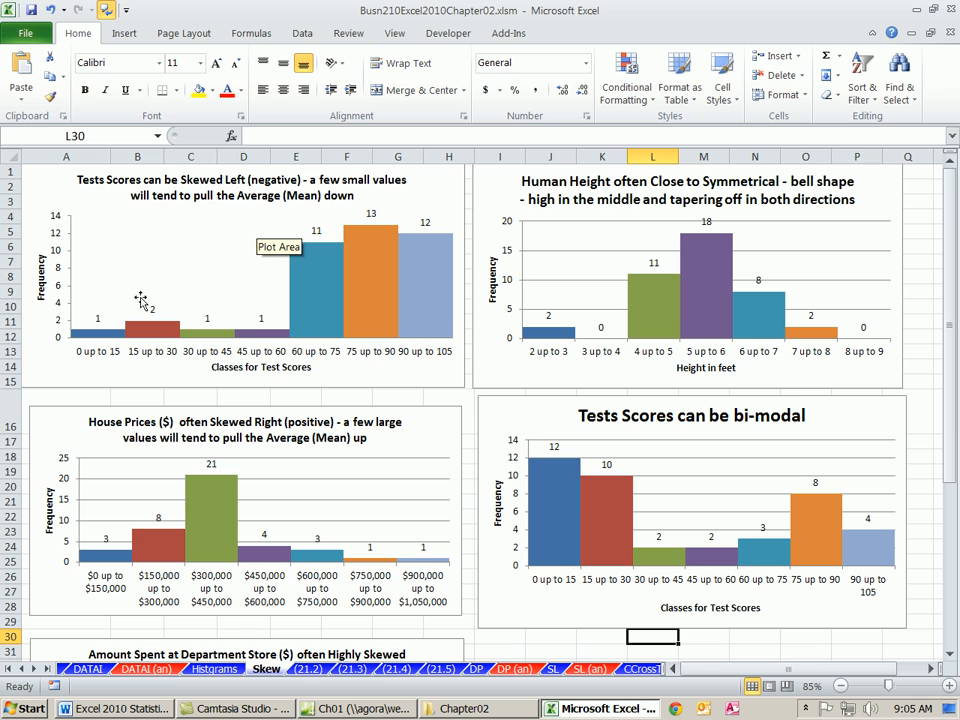
{"action": "mouse_move", "coordinate": [156, 324]}
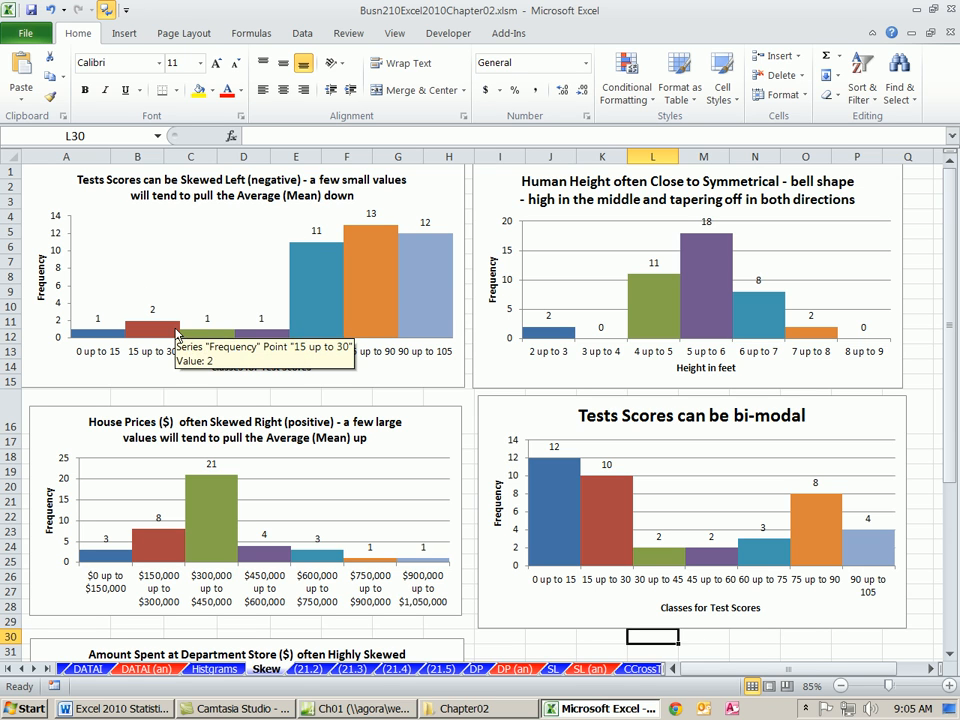
{"action": "mouse_move", "coordinate": [364, 270]}
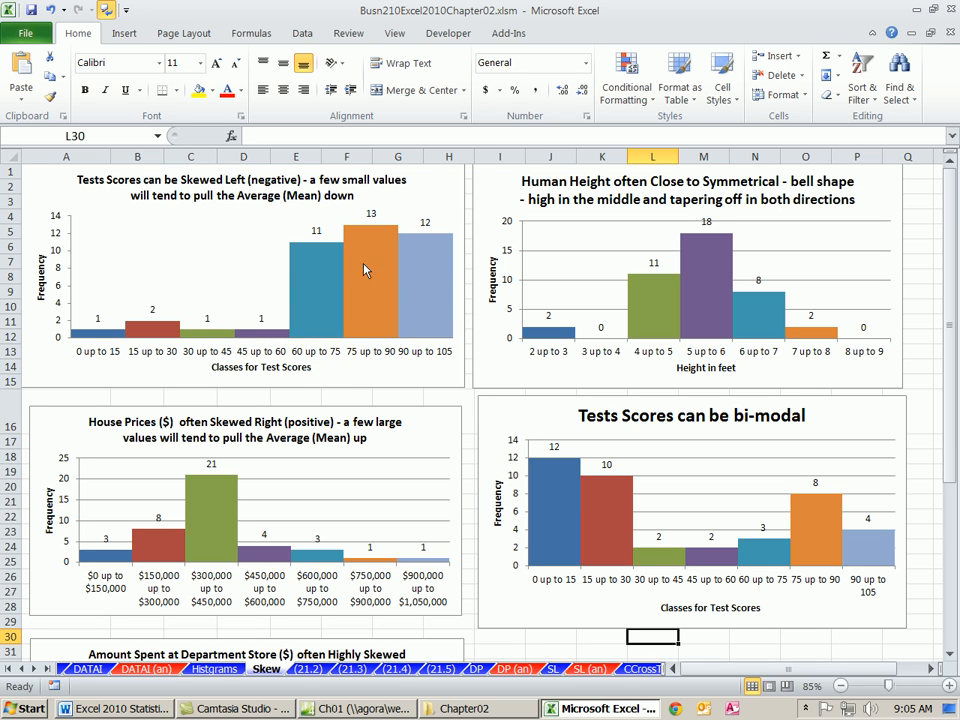
{"action": "mouse_move", "coordinate": [436, 266]}
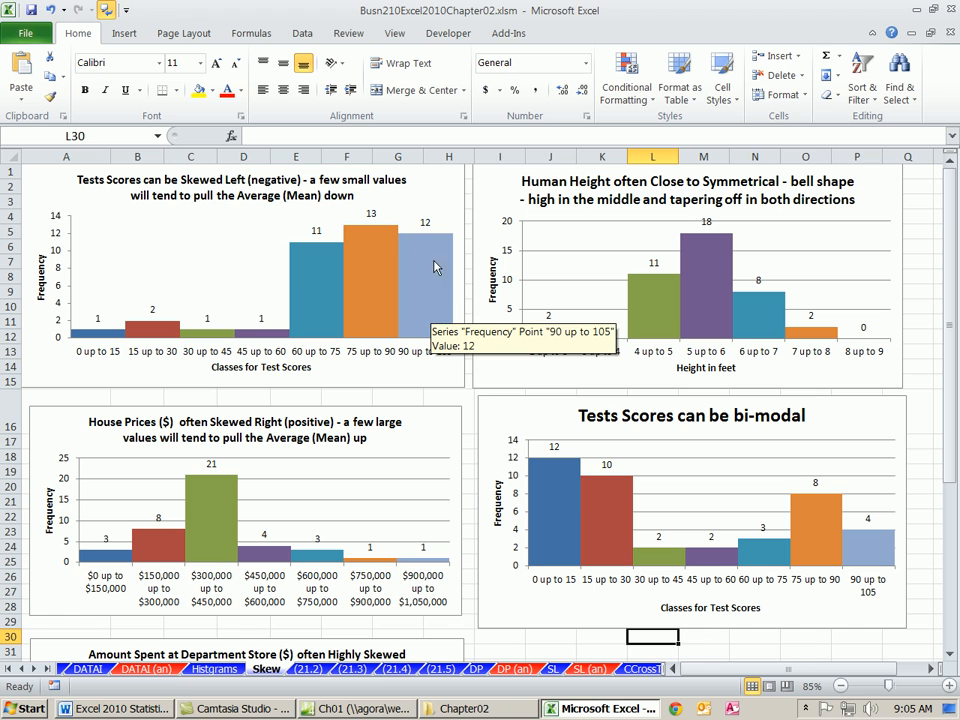
{"action": "mouse_move", "coordinate": [180, 342]}
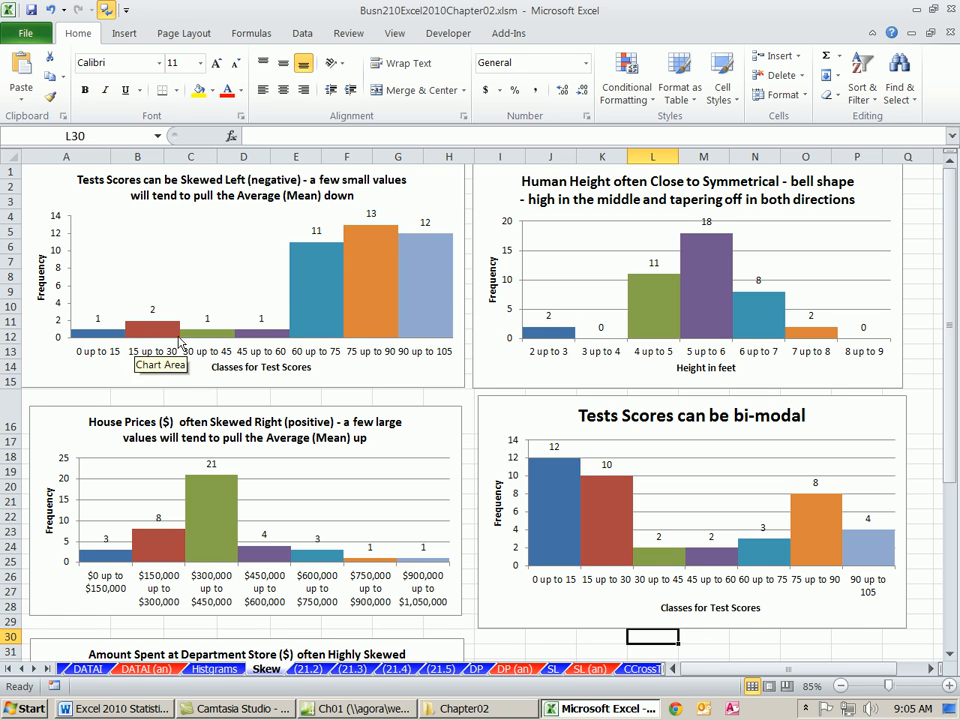
{"action": "mouse_move", "coordinate": [92, 308]}
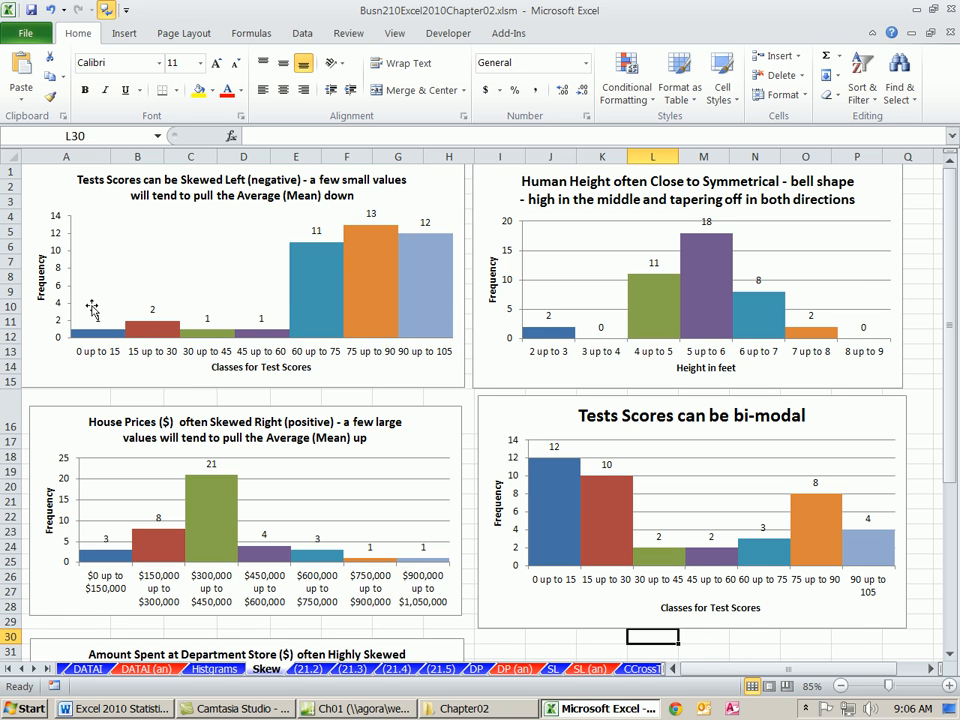
{"action": "mouse_move", "coordinate": [258, 516]}
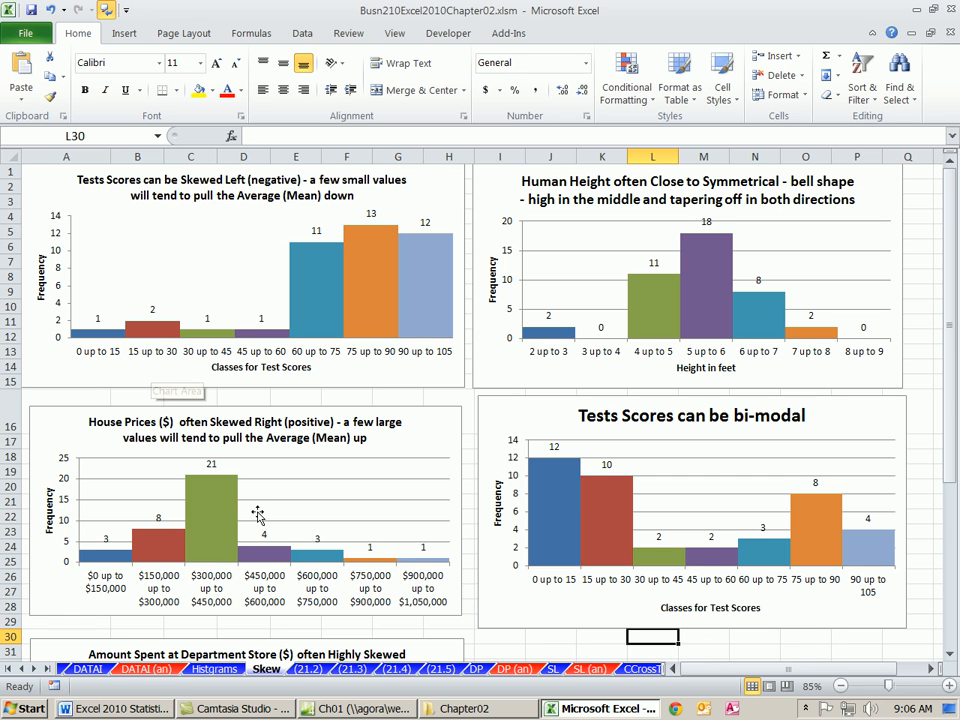
{"action": "mouse_move", "coordinate": [292, 508]}
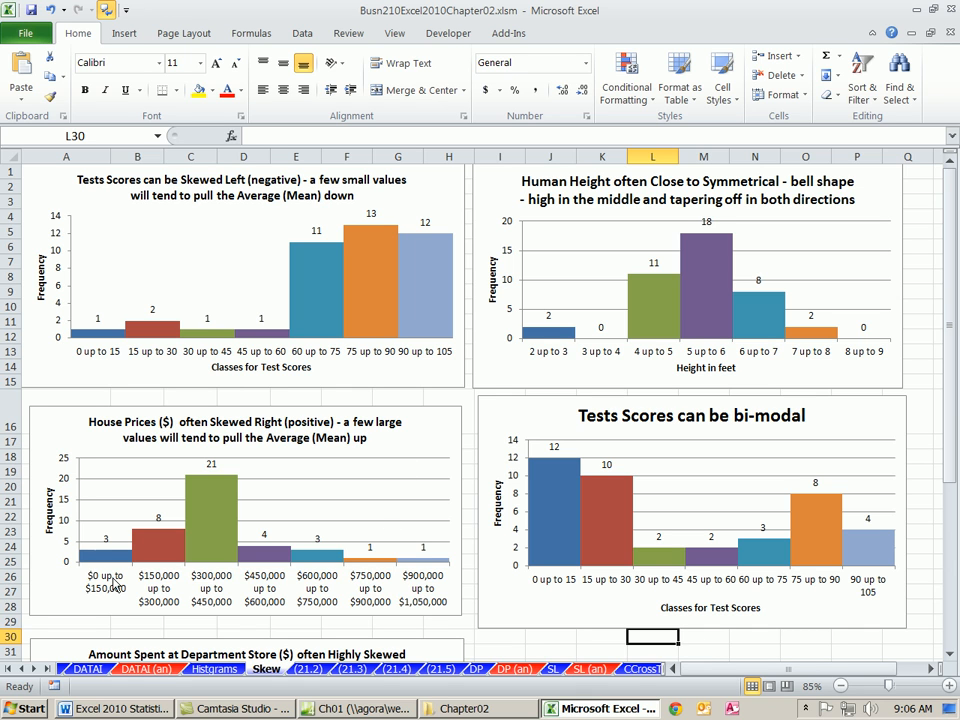
{"action": "mouse_move", "coordinate": [200, 492]}
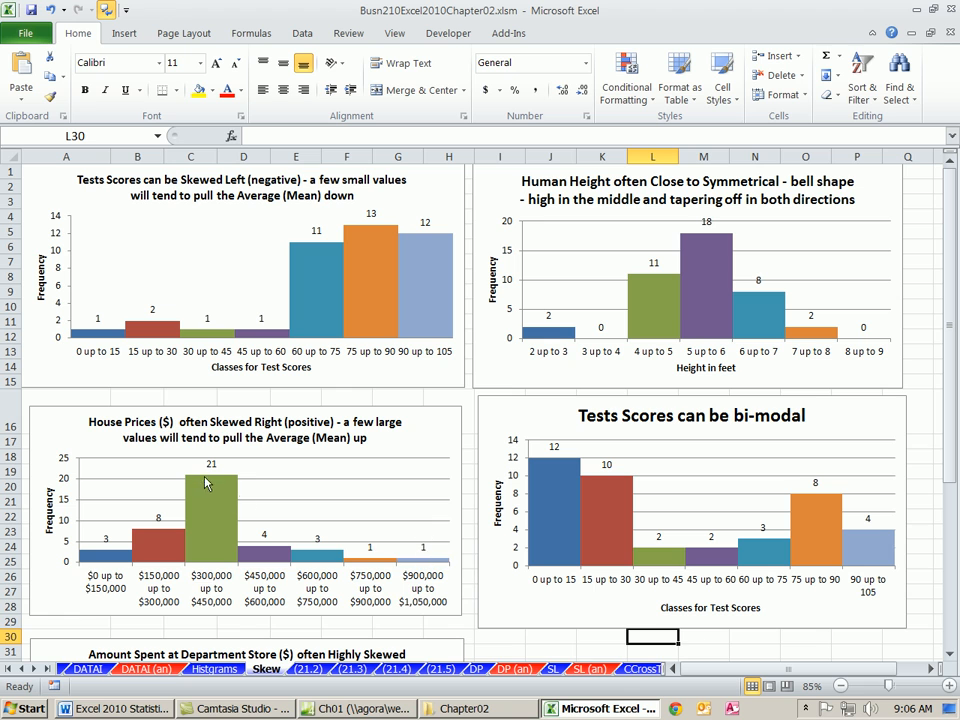
{"action": "mouse_move", "coordinate": [204, 536]}
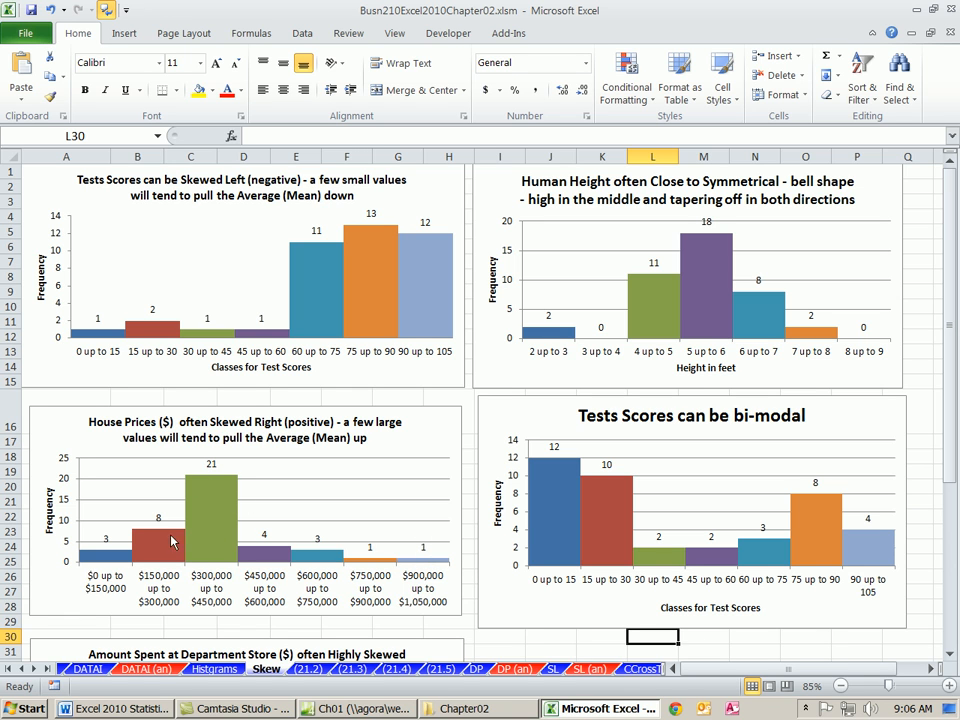
{"action": "mouse_move", "coordinate": [420, 516]}
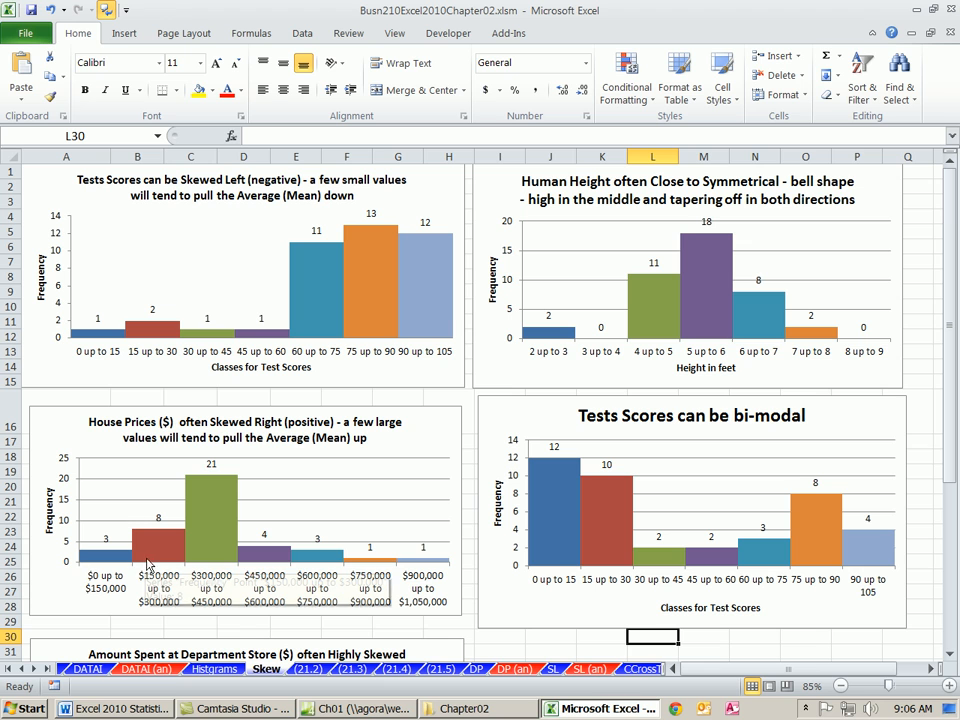
{"action": "mouse_move", "coordinate": [434, 588]}
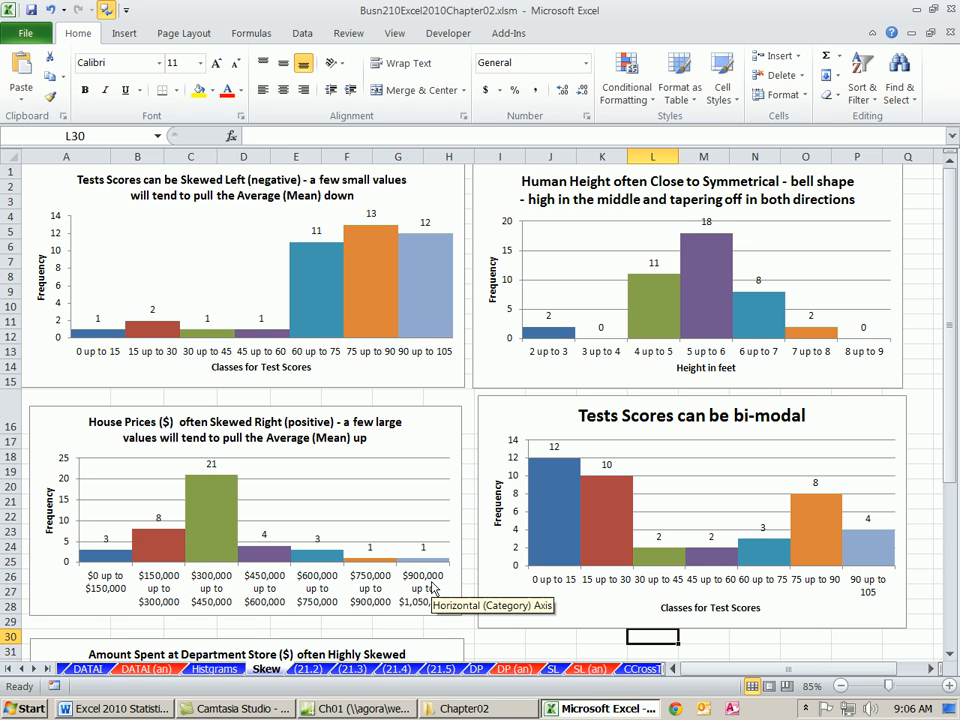
{"action": "mouse_move", "coordinate": [238, 538]}
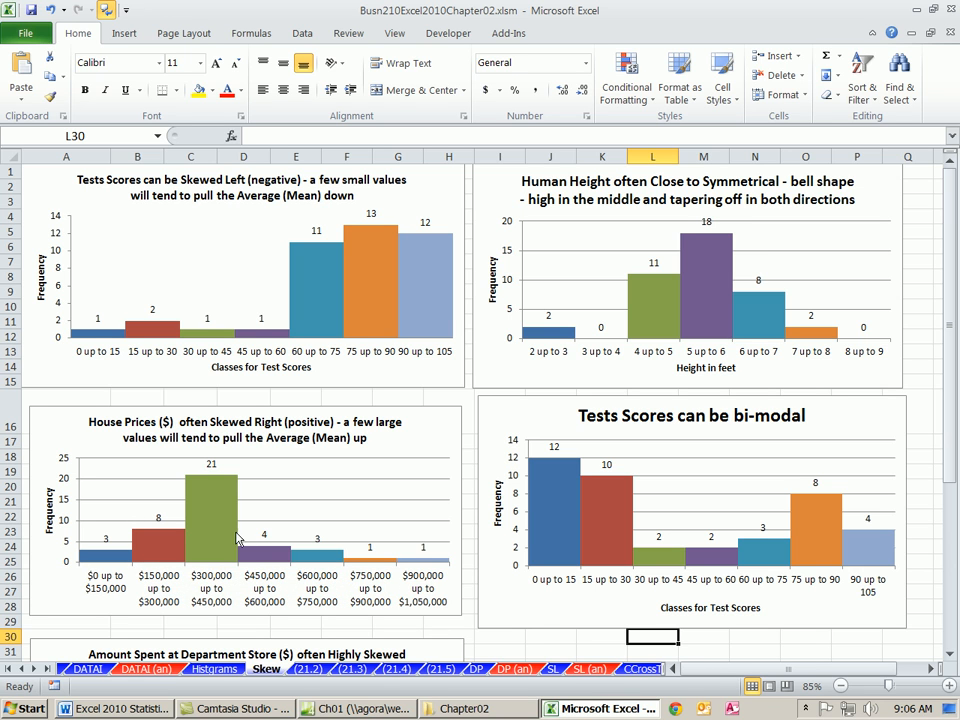
{"action": "mouse_move", "coordinate": [248, 508]}
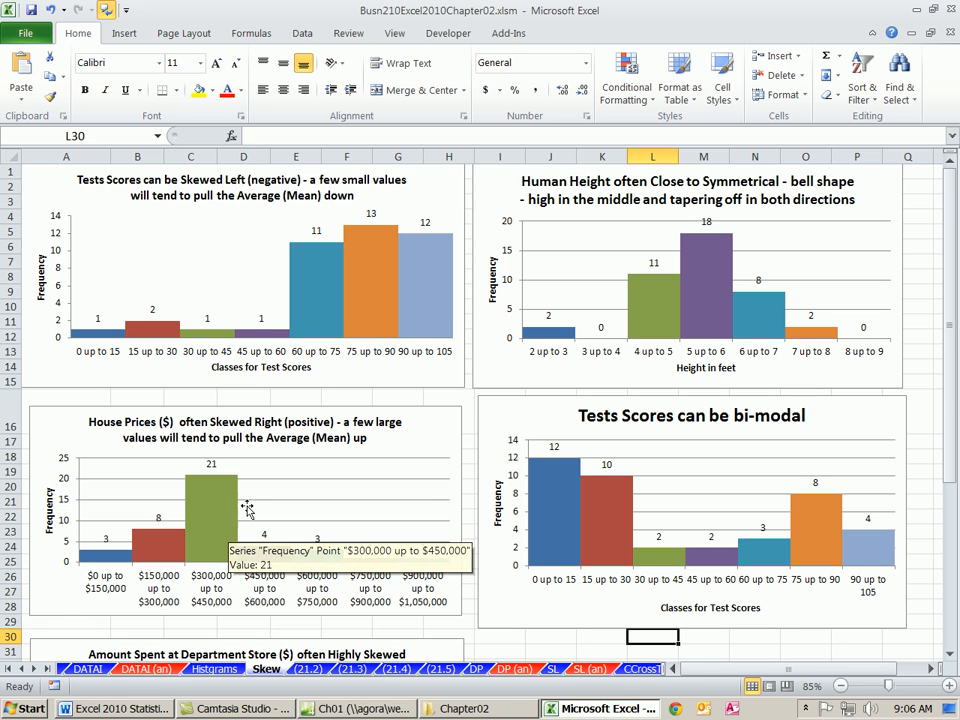
{"action": "mouse_move", "coordinate": [422, 510]}
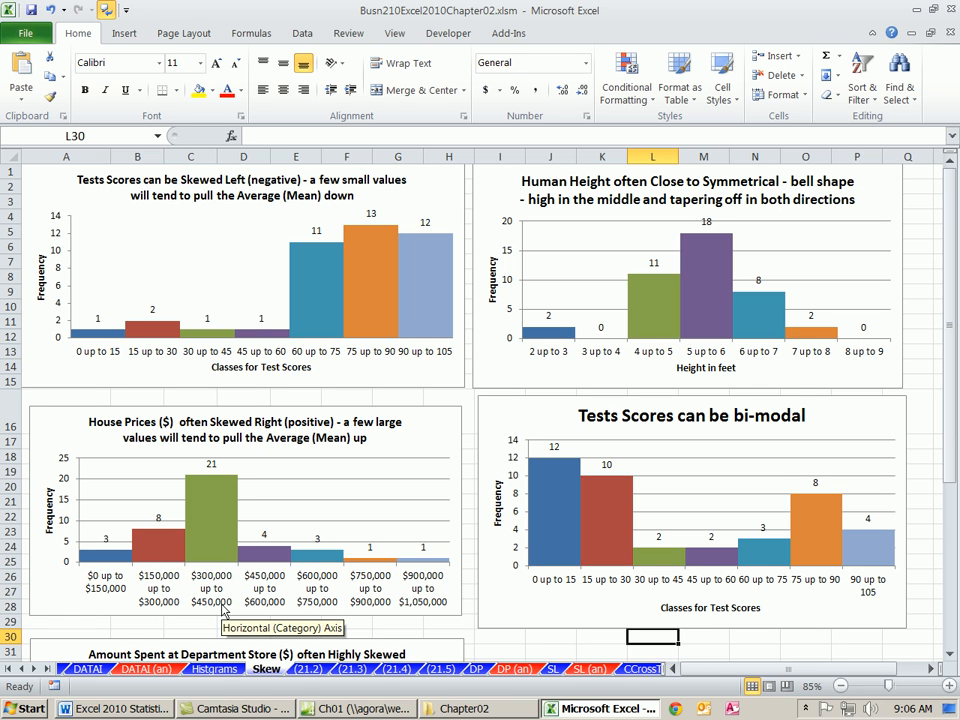
{"action": "mouse_move", "coordinate": [236, 556]}
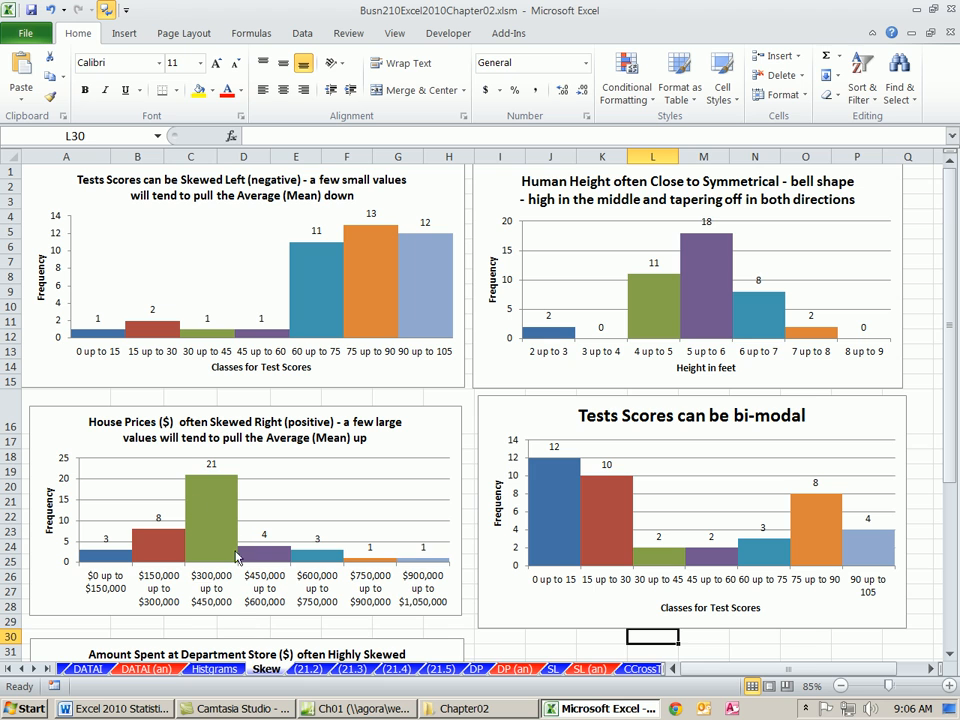
{"action": "mouse_move", "coordinate": [276, 568]}
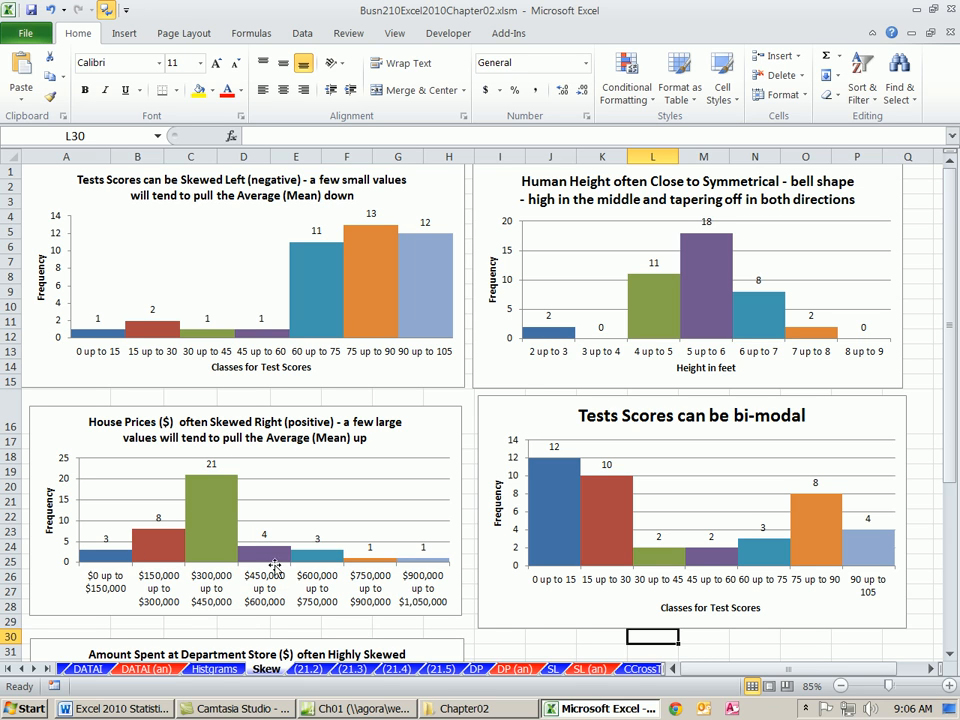
{"action": "mouse_move", "coordinate": [430, 610]}
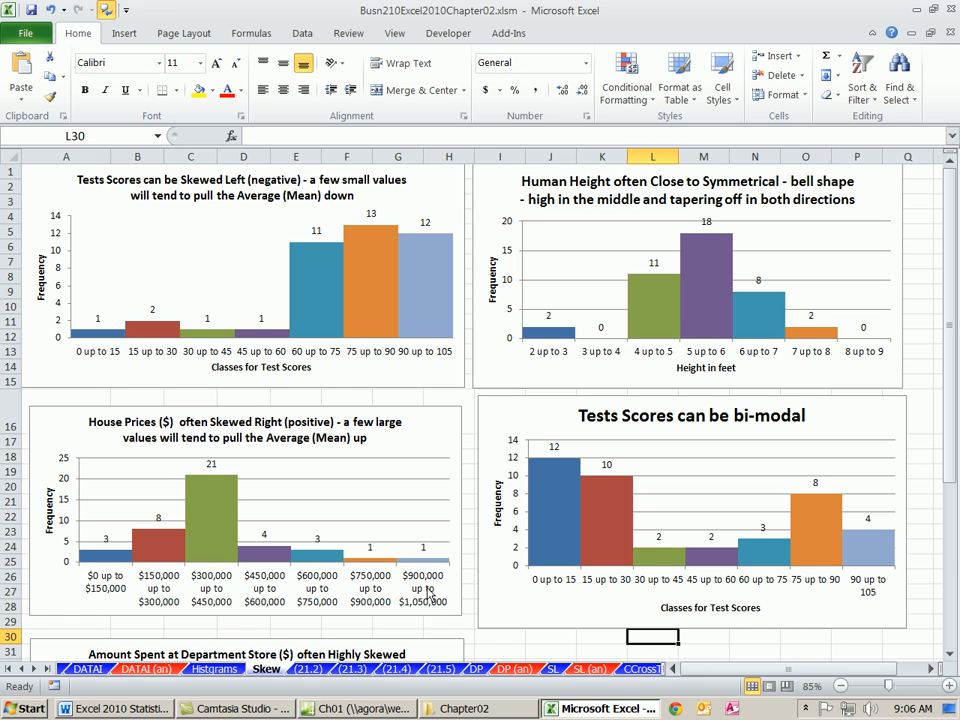
{"action": "mouse_move", "coordinate": [460, 552]}
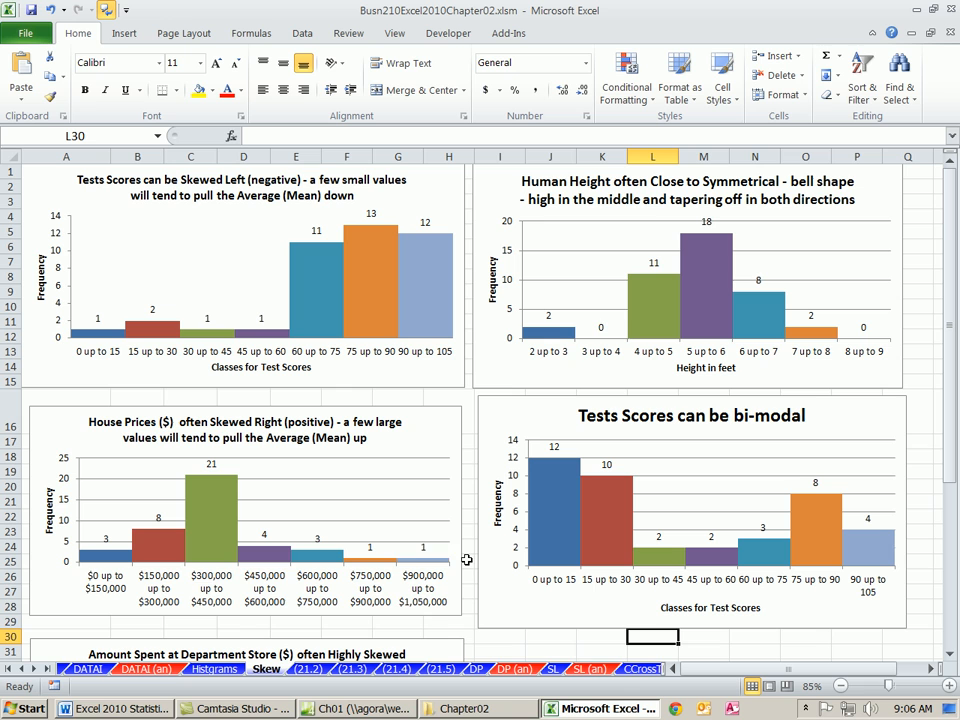
{"action": "mouse_move", "coordinate": [770, 308]}
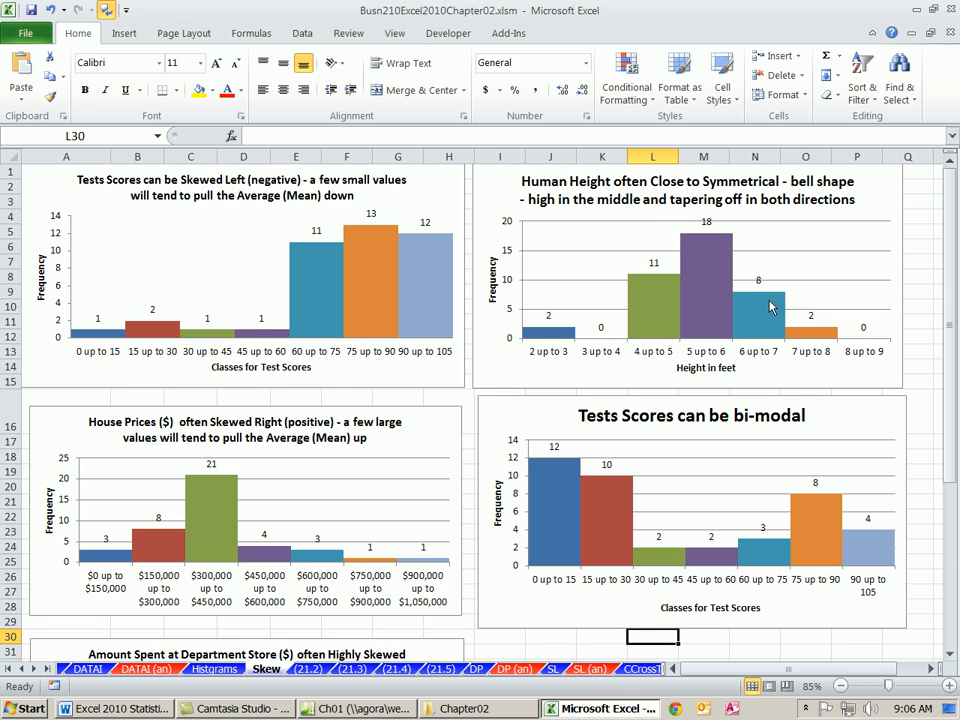
{"action": "mouse_move", "coordinate": [744, 276]}
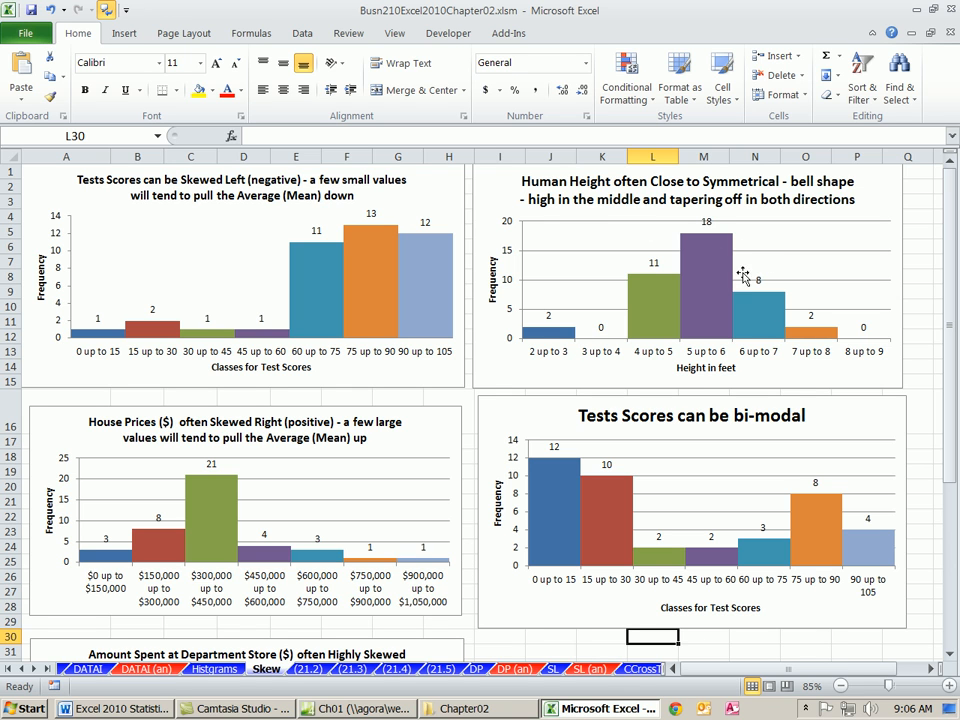
{"action": "mouse_move", "coordinate": [610, 316]}
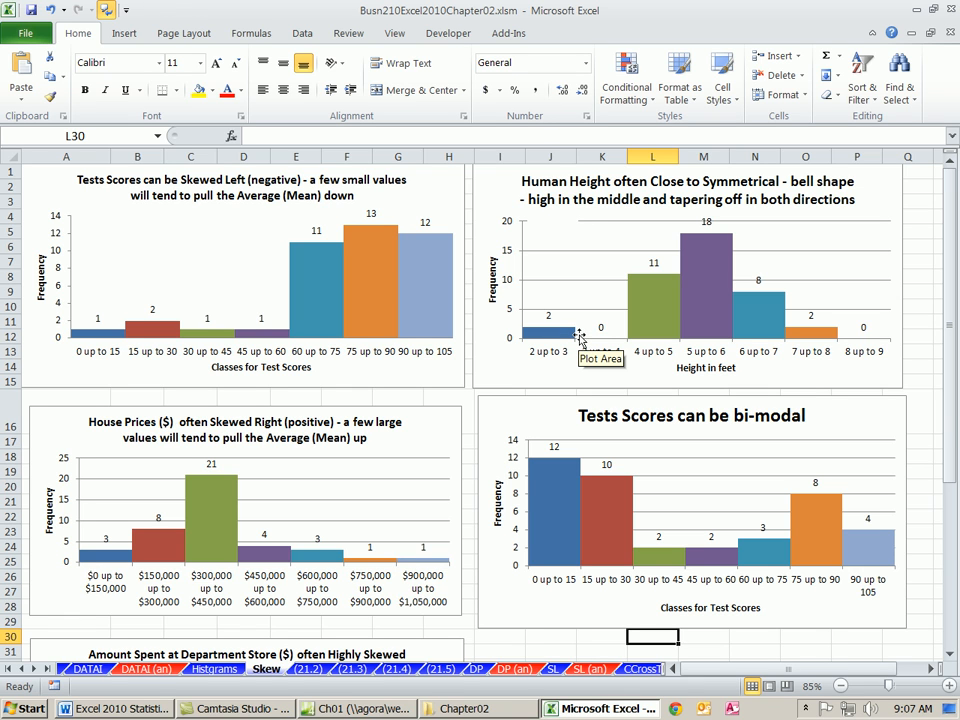
{"action": "mouse_move", "coordinate": [578, 318]}
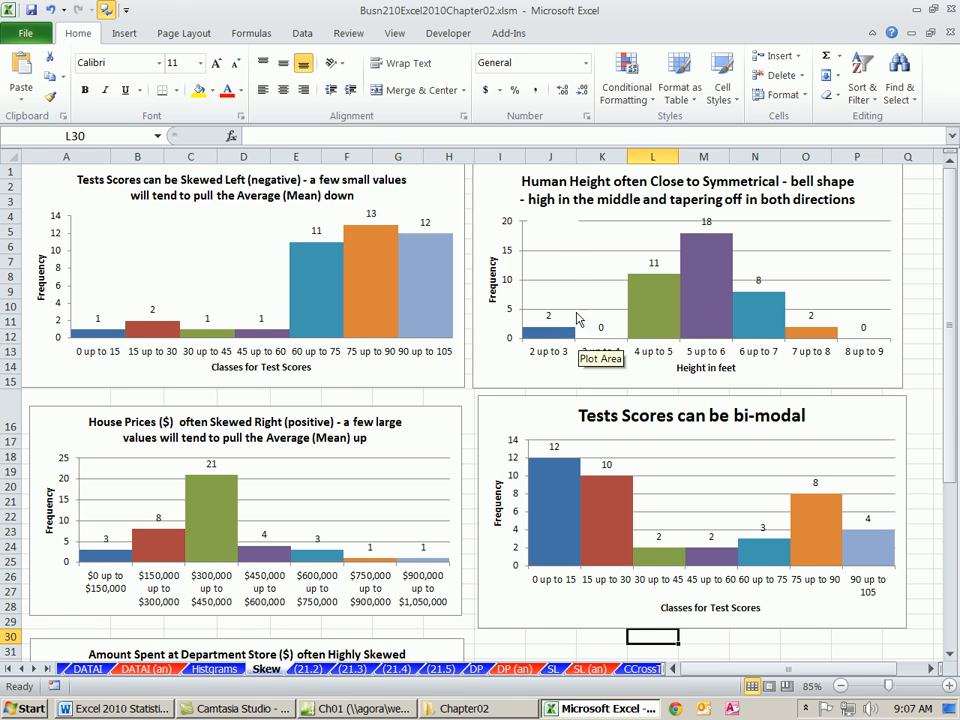
{"action": "mouse_move", "coordinate": [696, 408]}
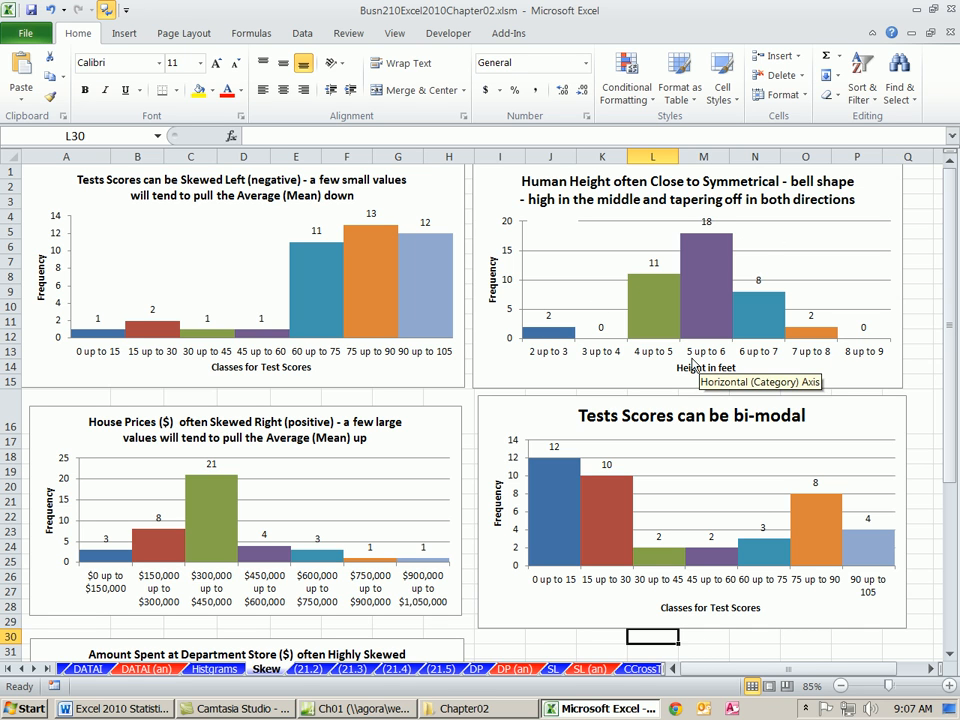
{"action": "mouse_move", "coordinate": [660, 344]}
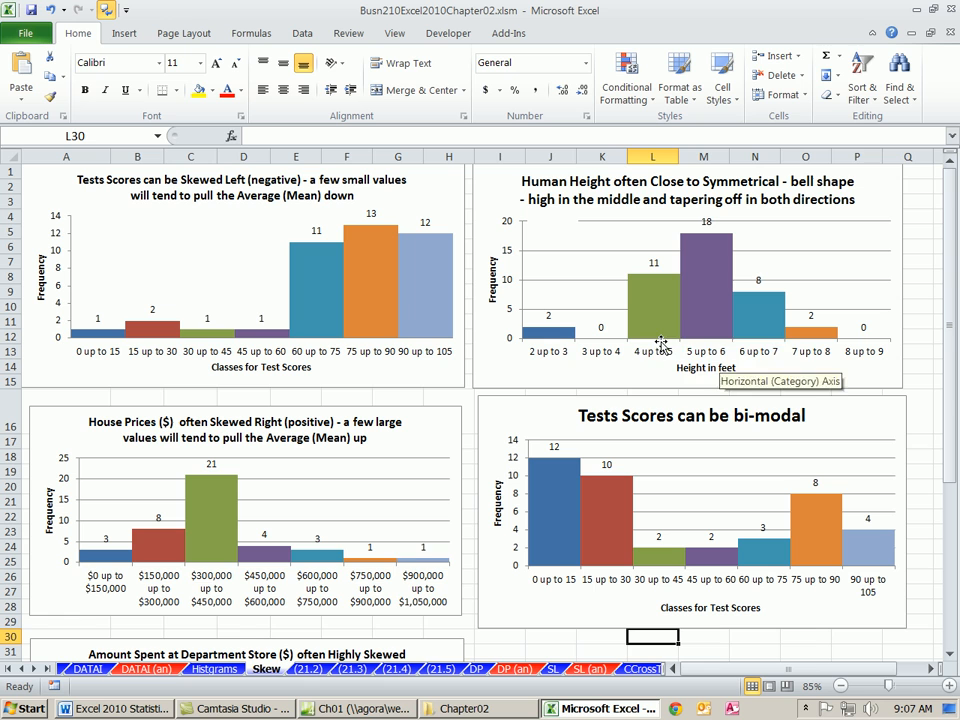
{"action": "mouse_move", "coordinate": [752, 362]}
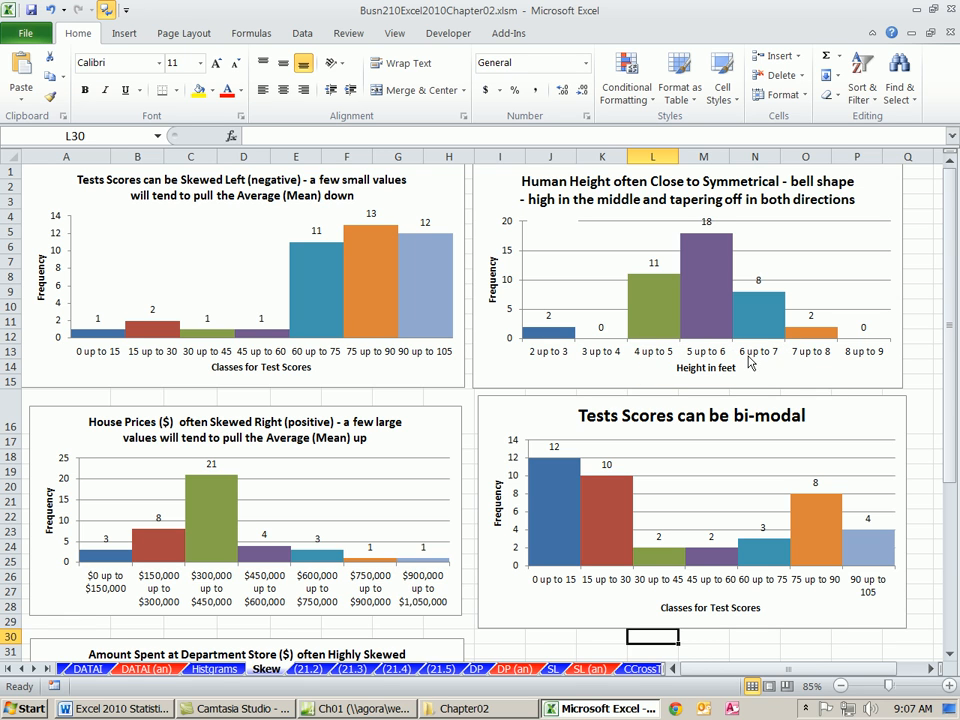
{"action": "mouse_move", "coordinate": [906, 332]}
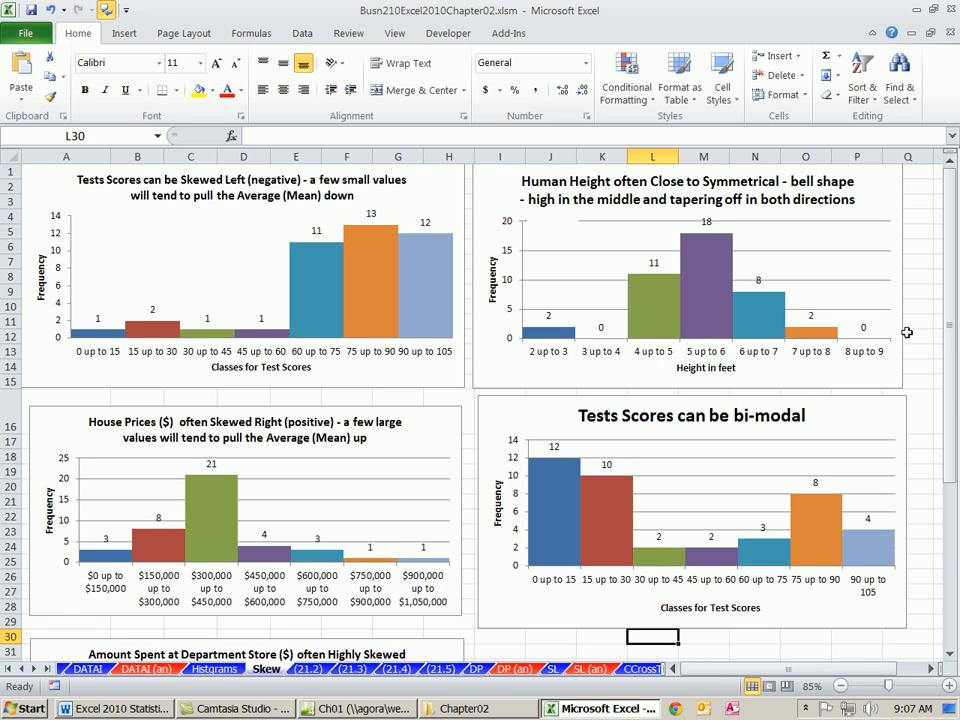
{"action": "mouse_move", "coordinate": [552, 376]}
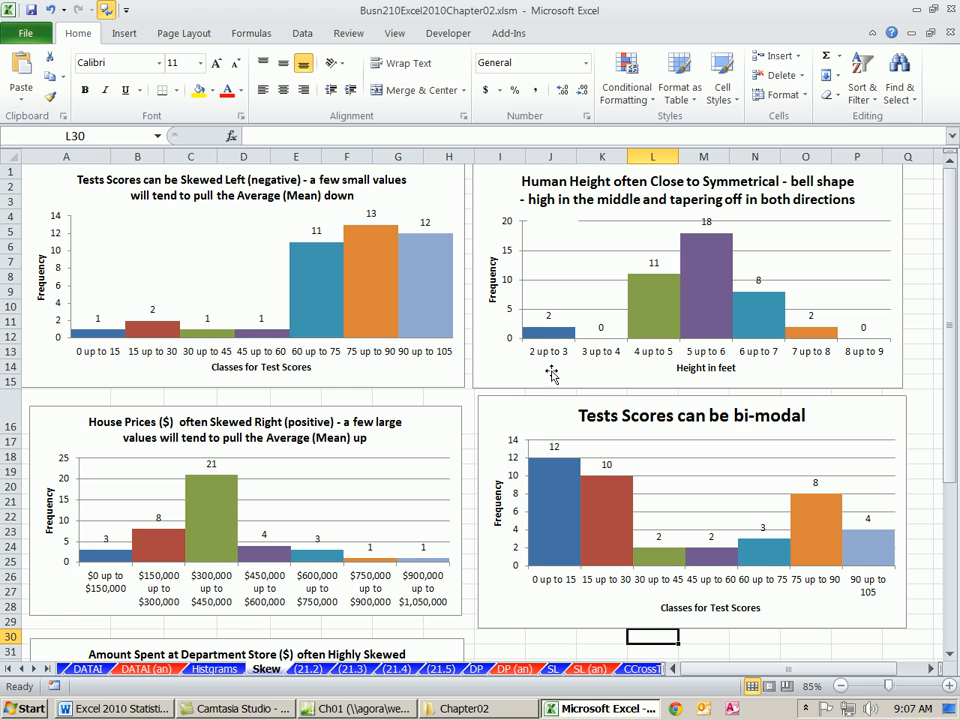
{"action": "mouse_move", "coordinate": [598, 482]}
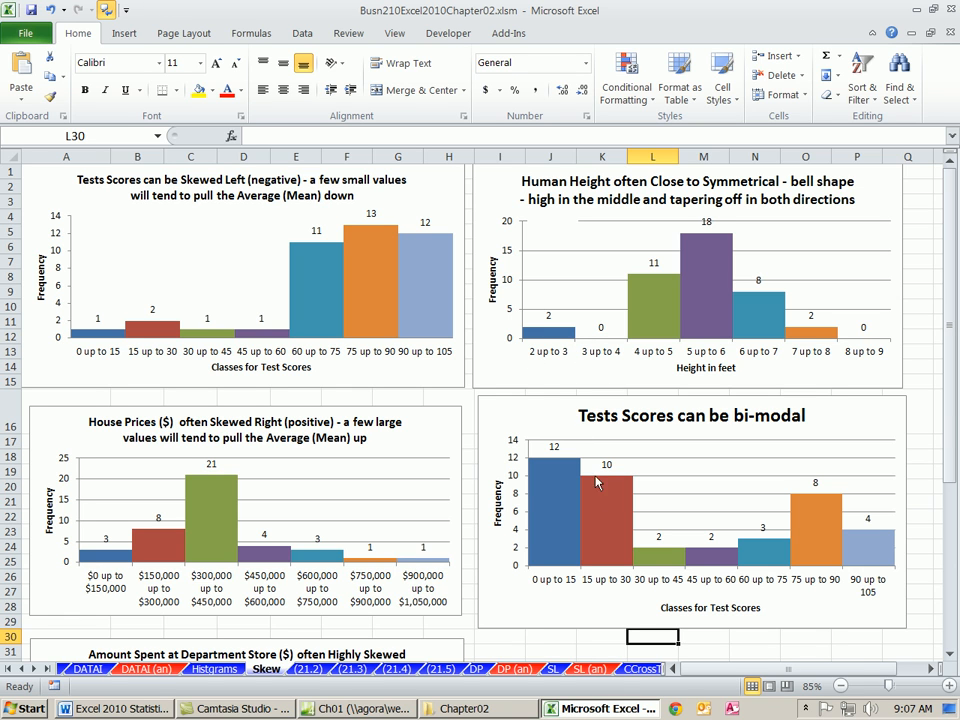
{"action": "mouse_move", "coordinate": [590, 414]}
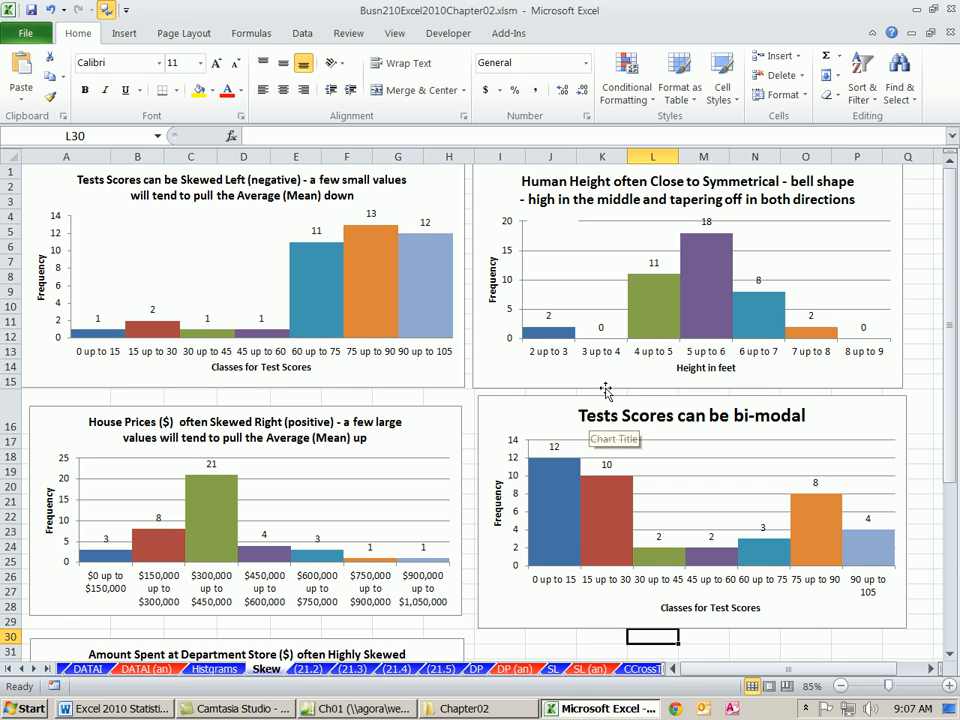
{"action": "mouse_move", "coordinate": [760, 432]}
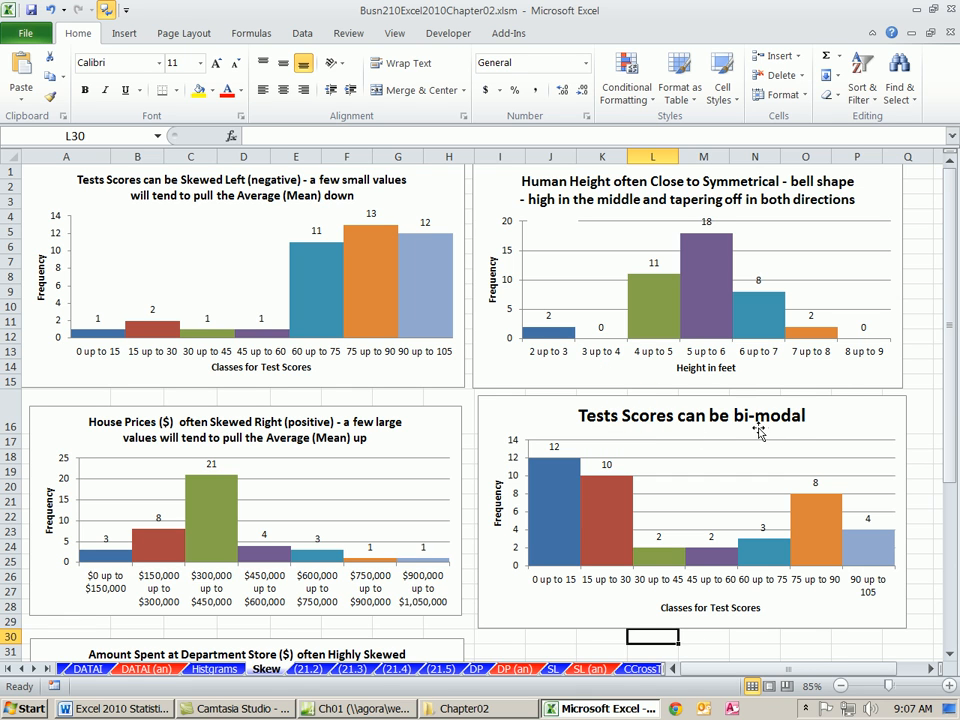
{"action": "mouse_move", "coordinate": [720, 444]}
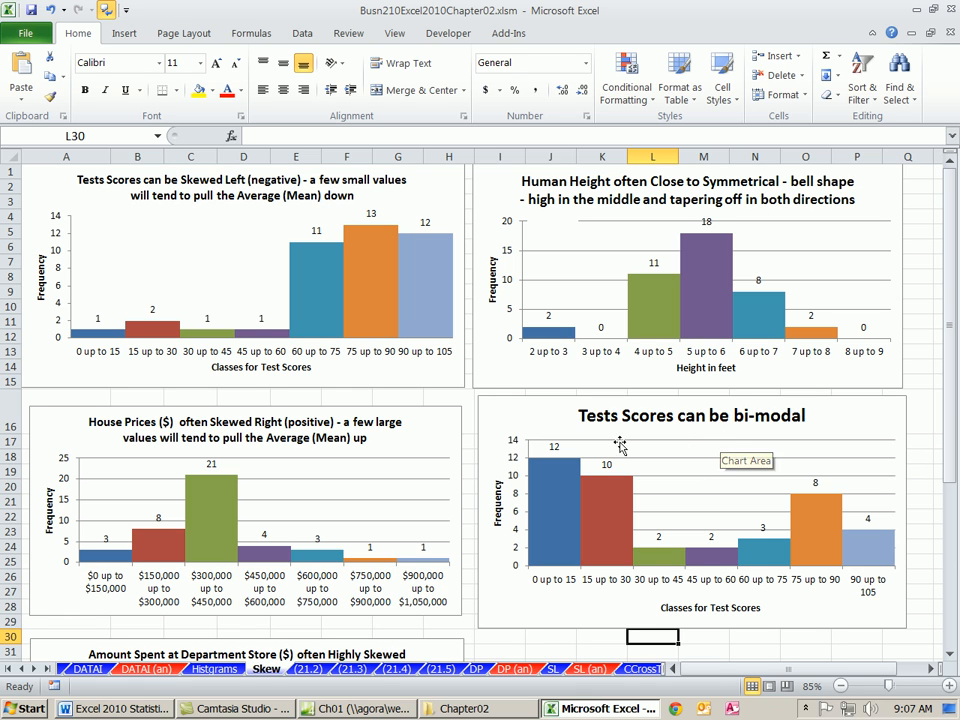
{"action": "mouse_move", "coordinate": [564, 452]}
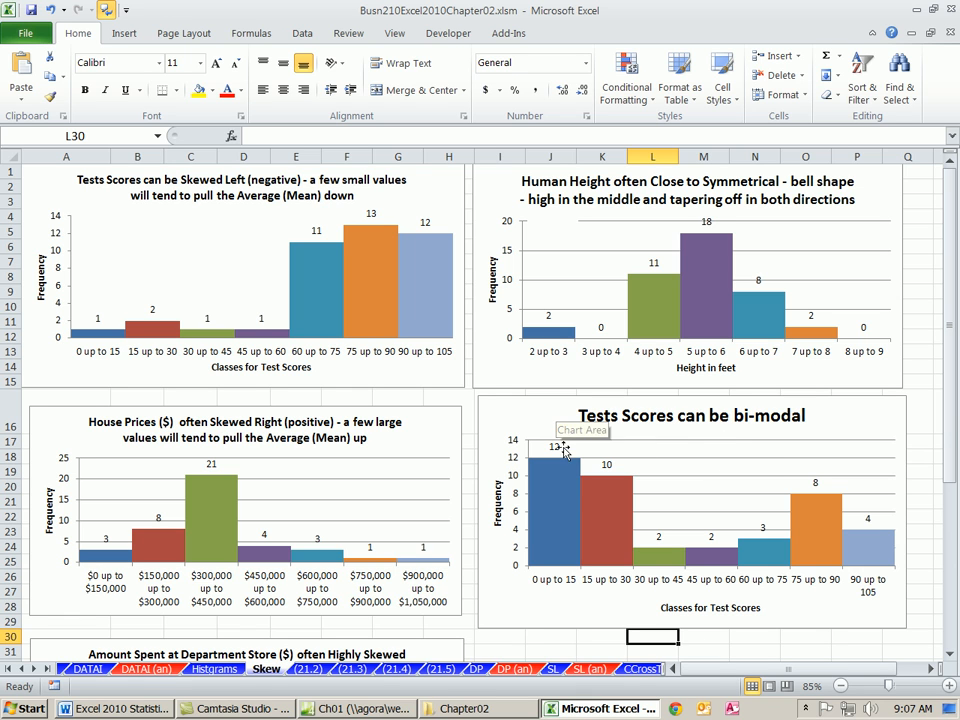
{"action": "mouse_move", "coordinate": [570, 500]}
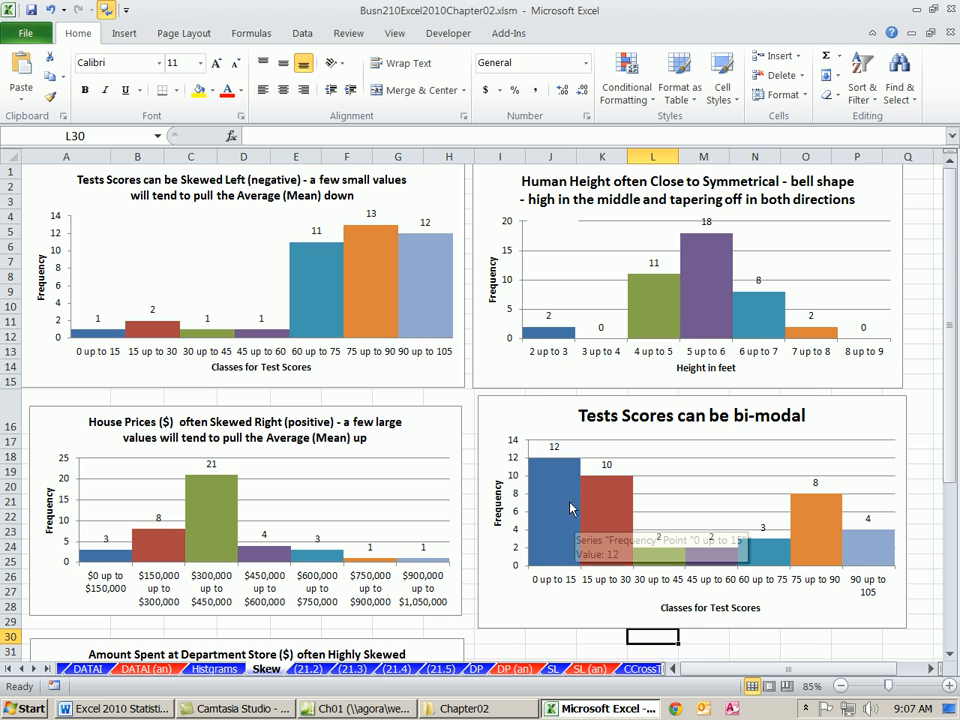
{"action": "mouse_move", "coordinate": [572, 412]}
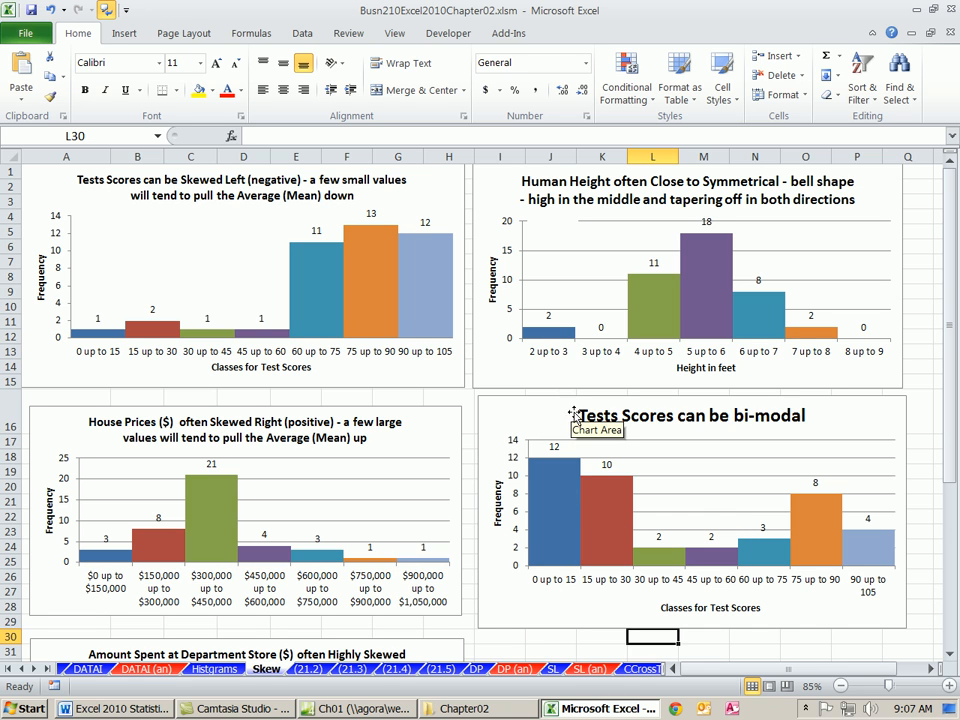
{"action": "mouse_move", "coordinate": [828, 420]}
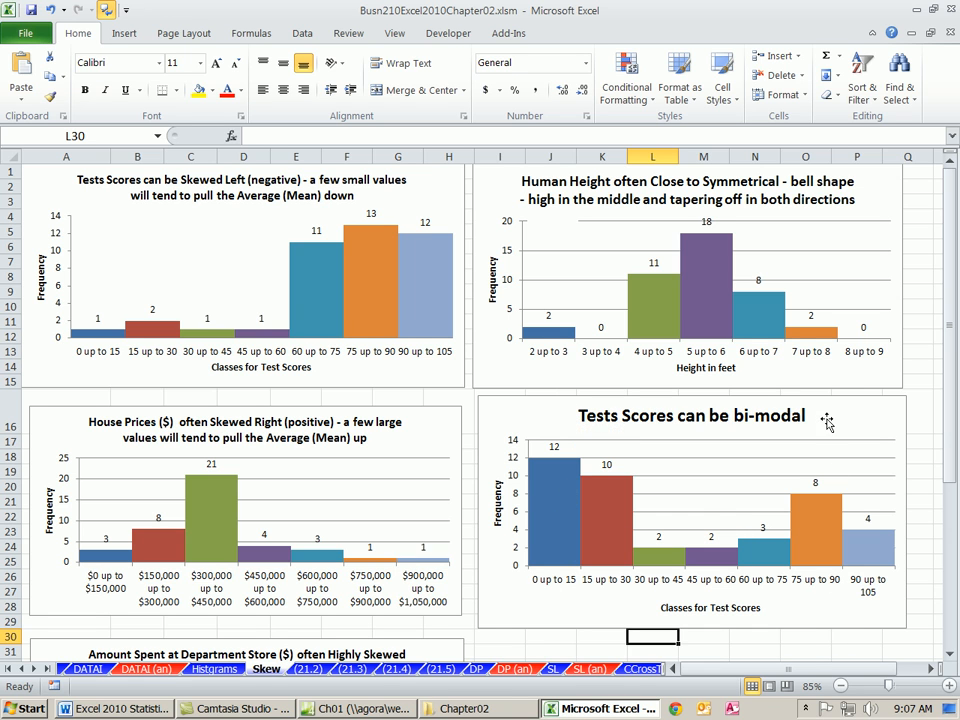
{"action": "mouse_move", "coordinate": [576, 456]}
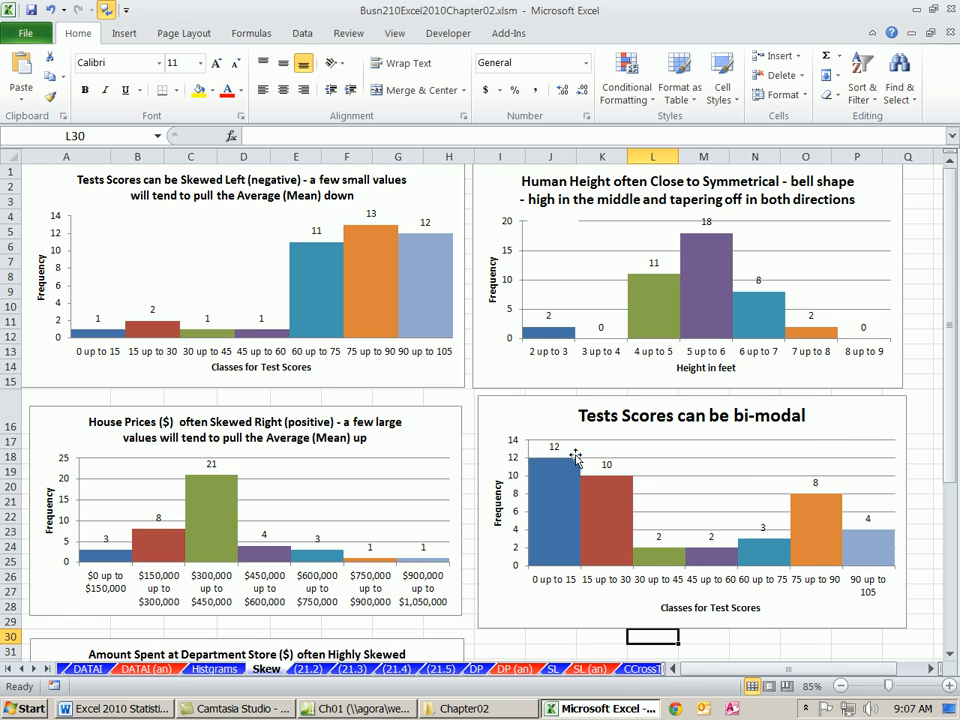
{"action": "mouse_move", "coordinate": [778, 412]}
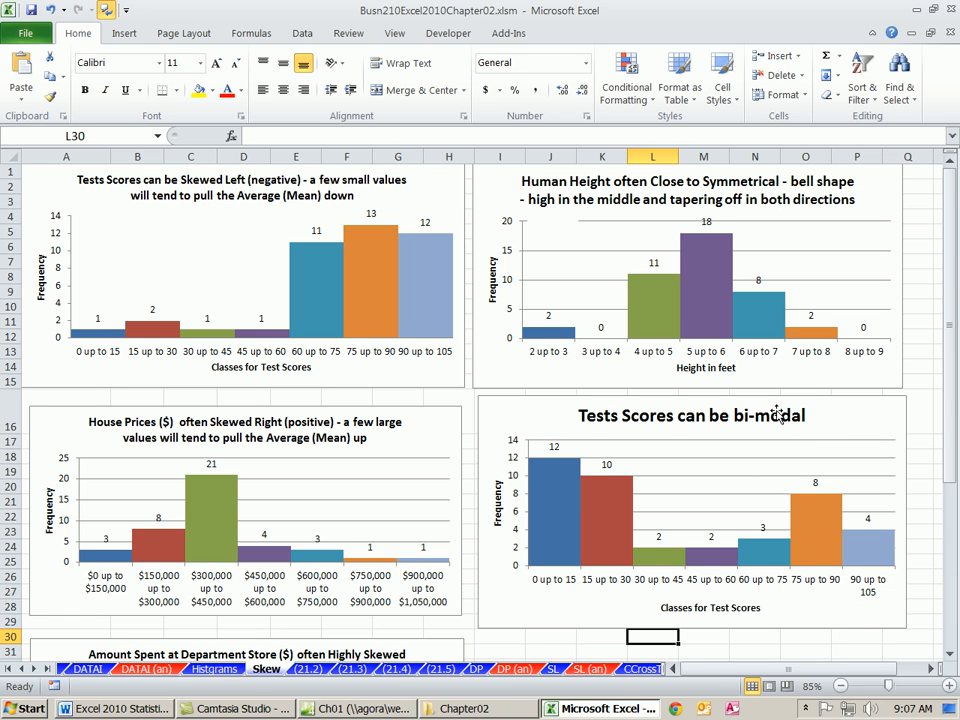
{"action": "mouse_move", "coordinate": [692, 488]}
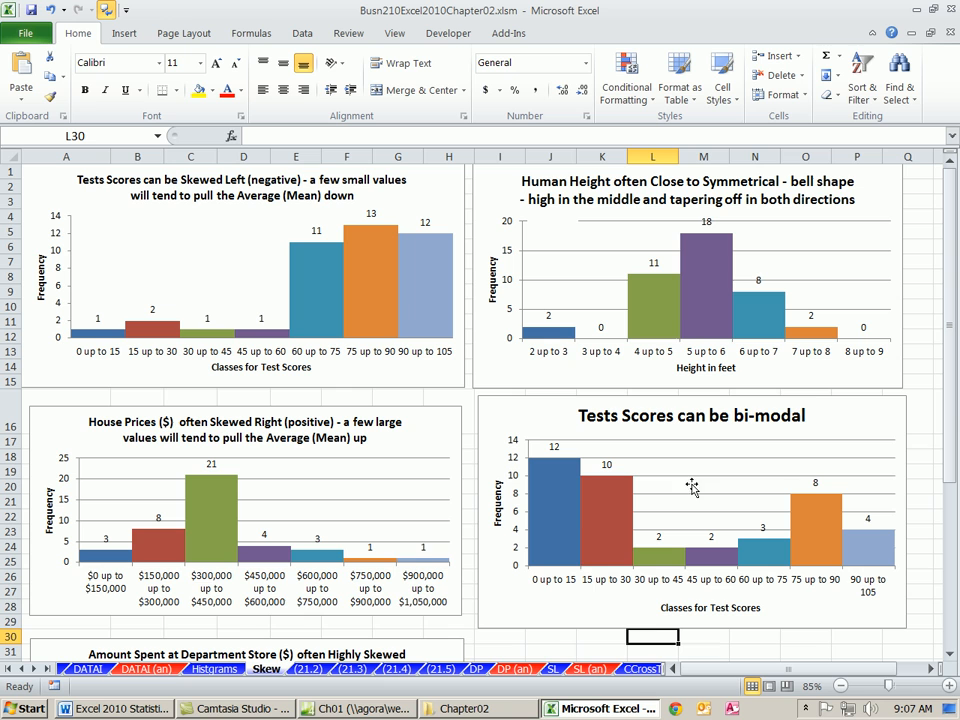
{"action": "mouse_move", "coordinate": [598, 558]}
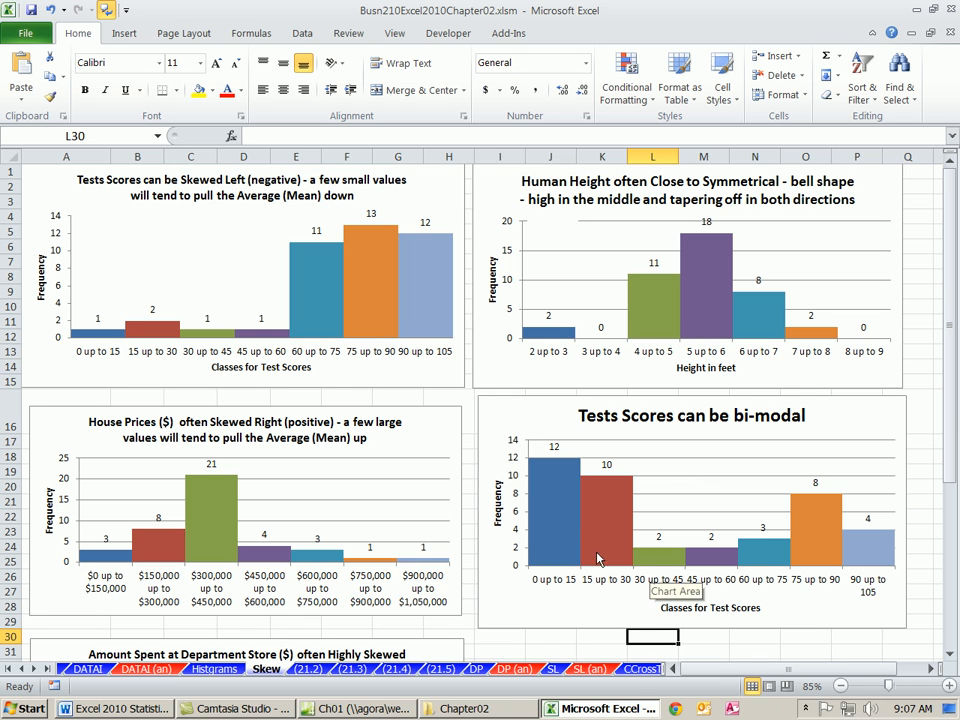
{"action": "mouse_move", "coordinate": [408, 520]}
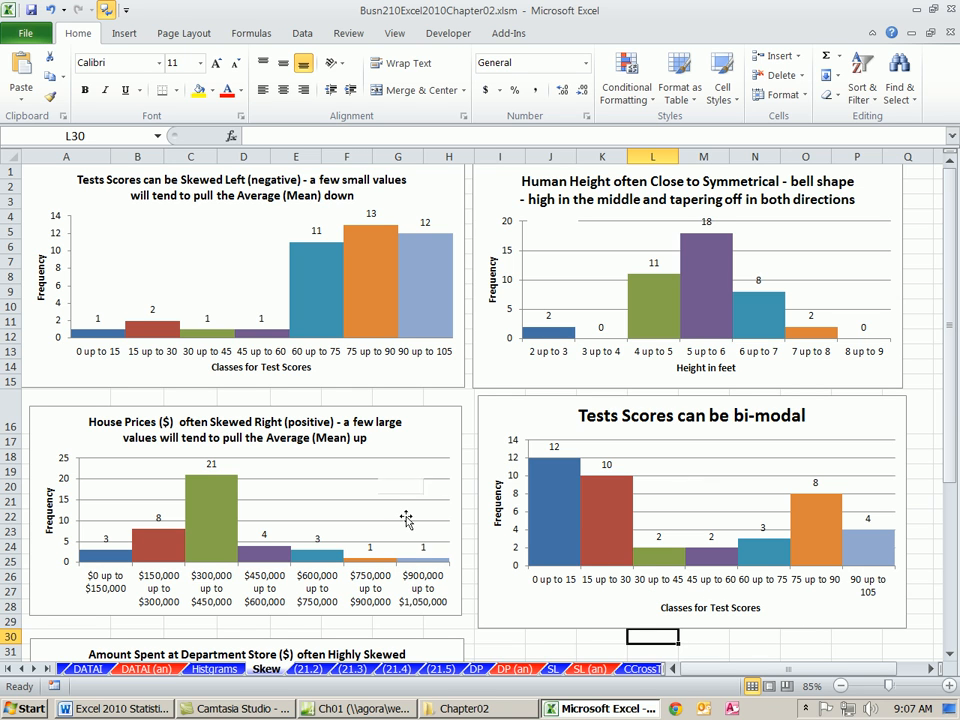
{"action": "mouse_move", "coordinate": [400, 504]}
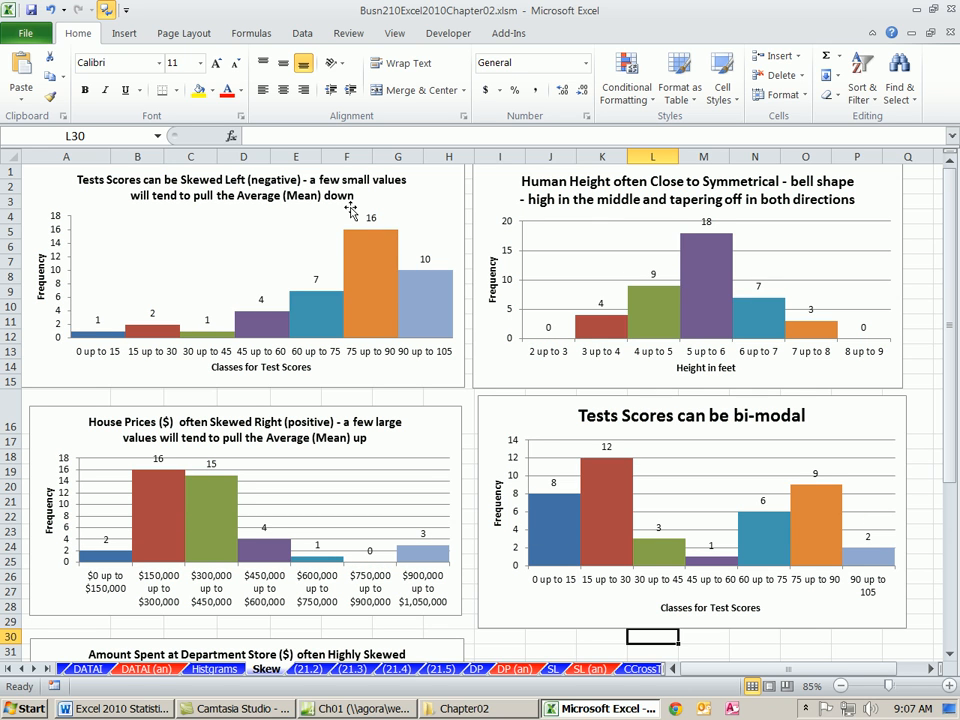
{"action": "mouse_move", "coordinate": [416, 284]}
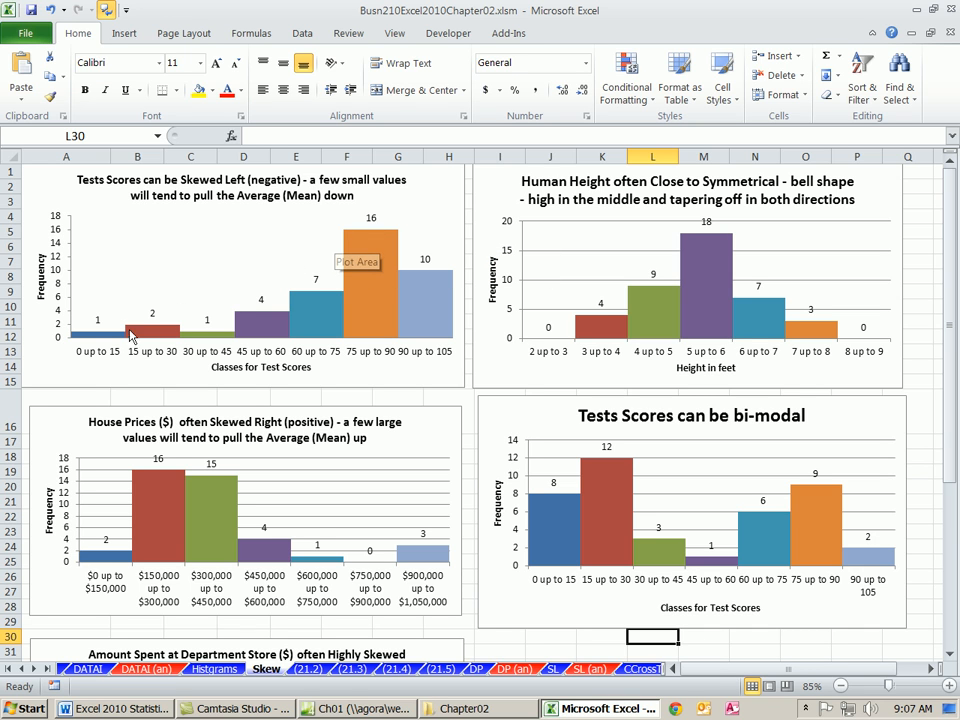
{"action": "mouse_move", "coordinate": [108, 330]}
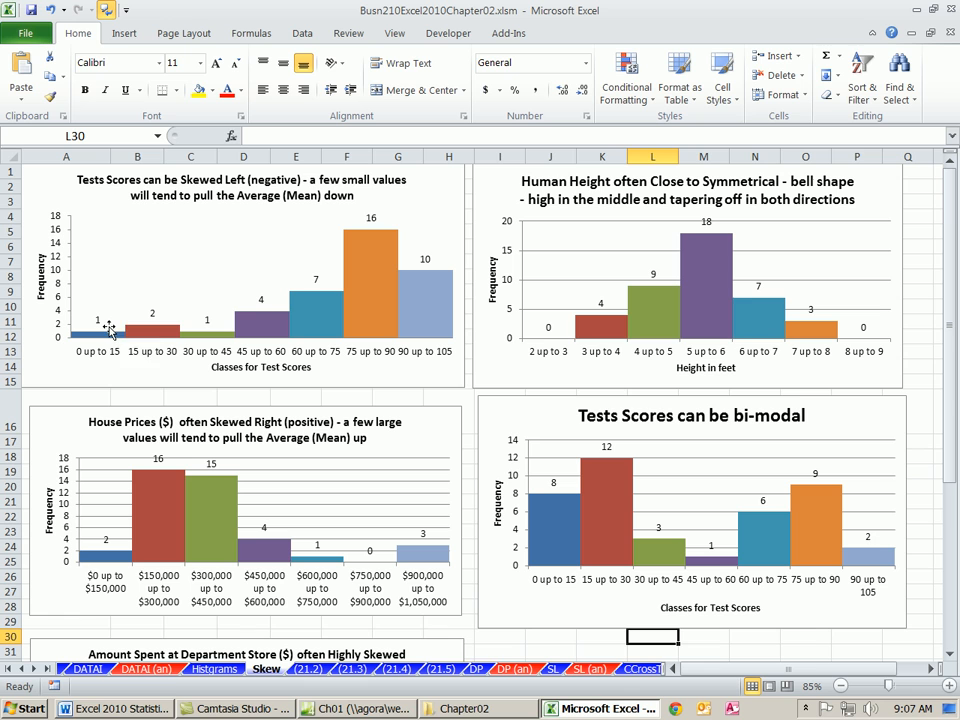
{"action": "mouse_move", "coordinate": [210, 490]}
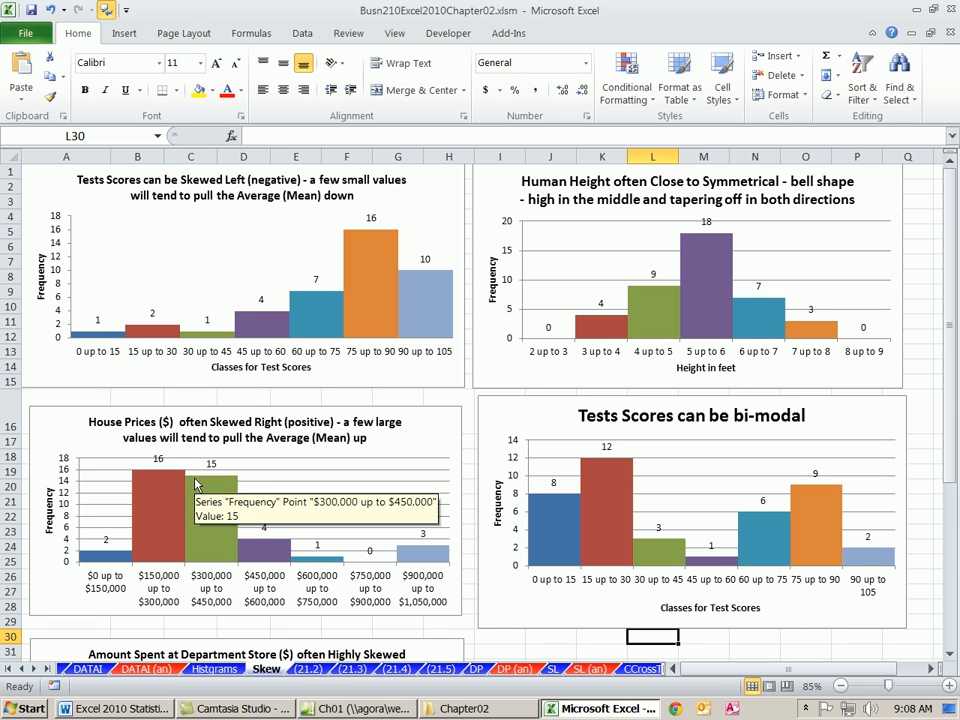
{"action": "mouse_move", "coordinate": [376, 536]}
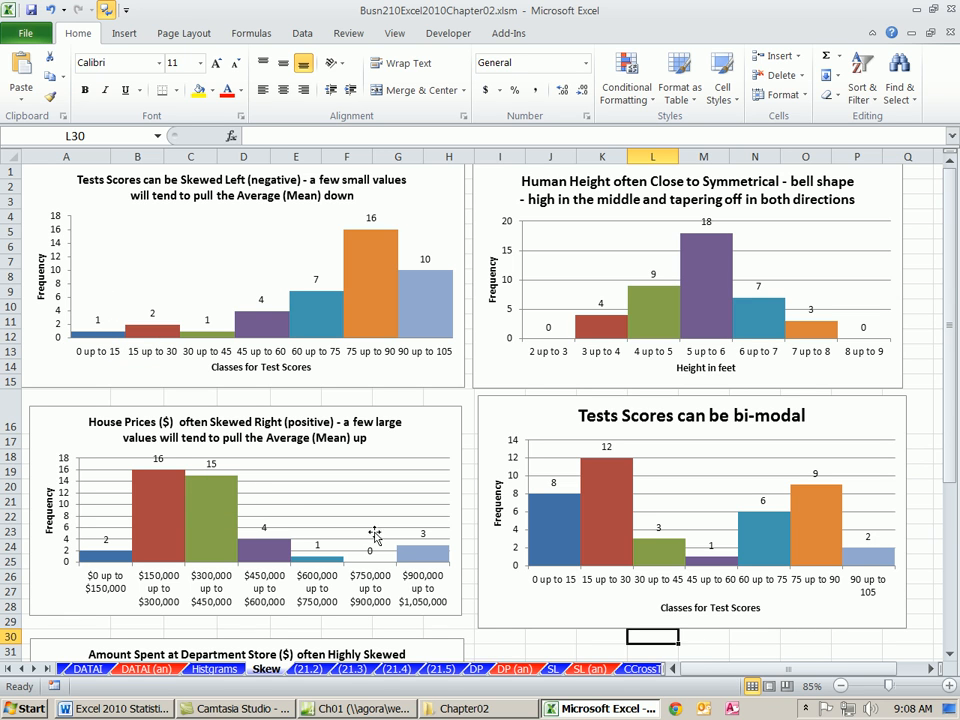
{"action": "mouse_move", "coordinate": [436, 568]}
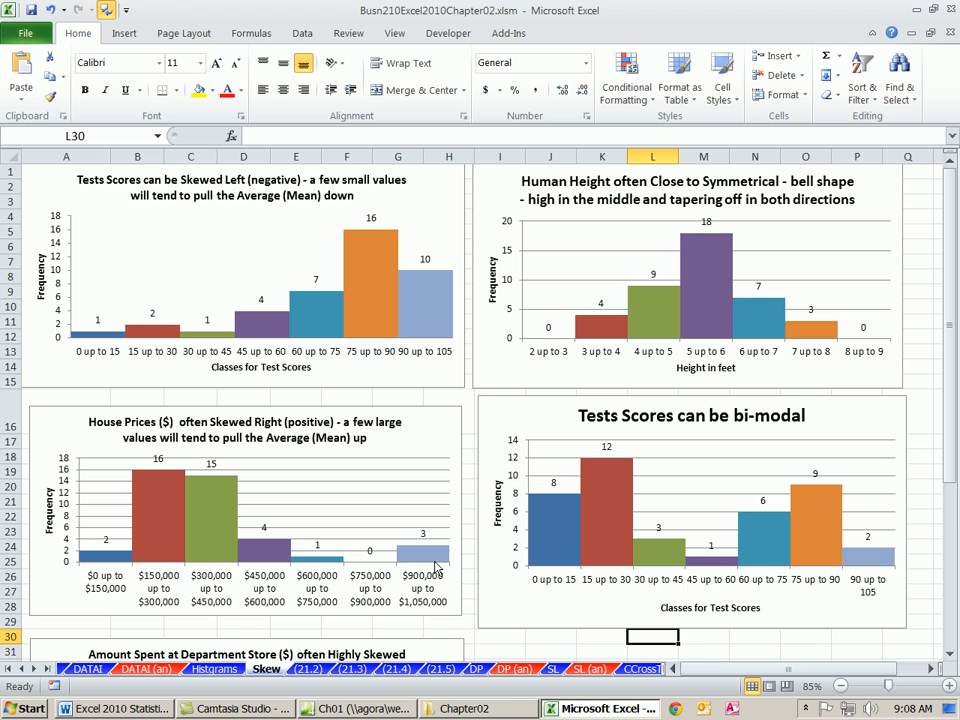
{"action": "mouse_move", "coordinate": [688, 232]}
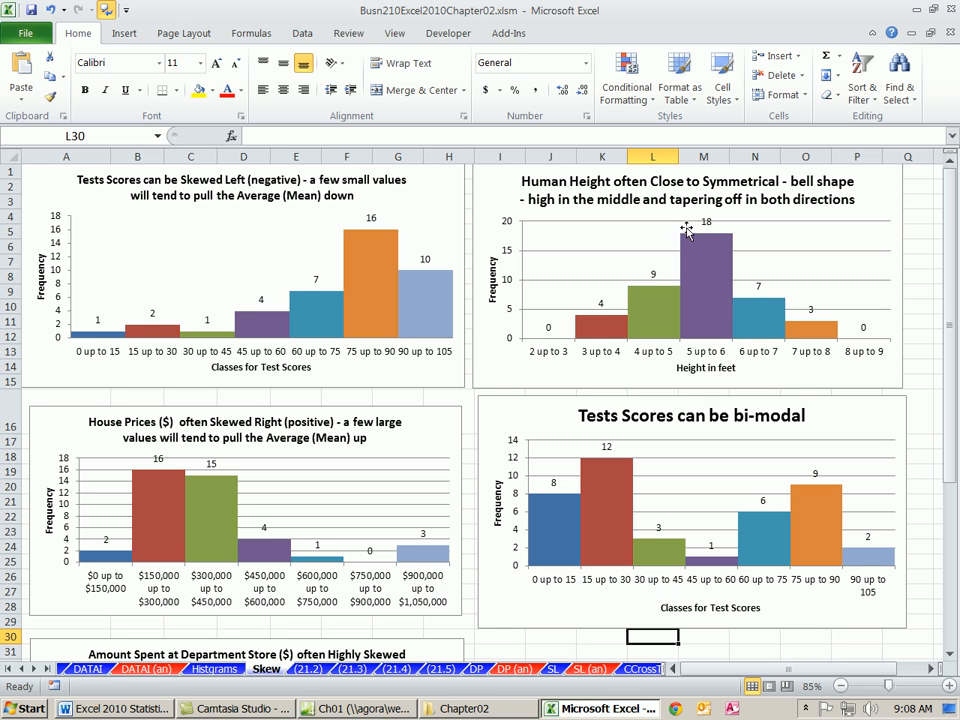
{"action": "mouse_move", "coordinate": [656, 248]}
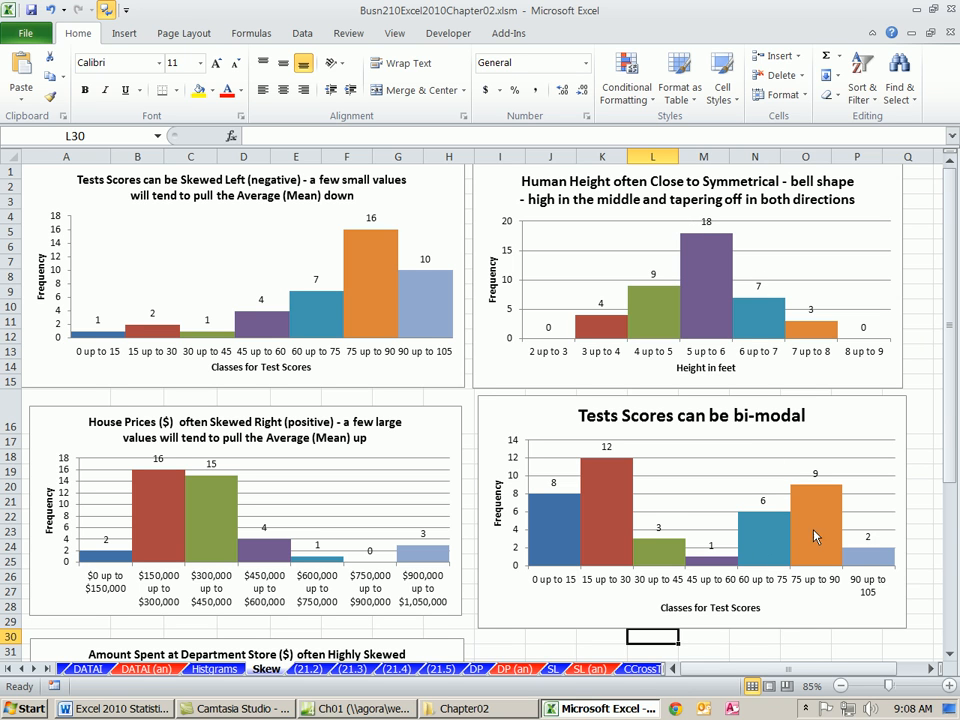
{"action": "mouse_move", "coordinate": [730, 536]}
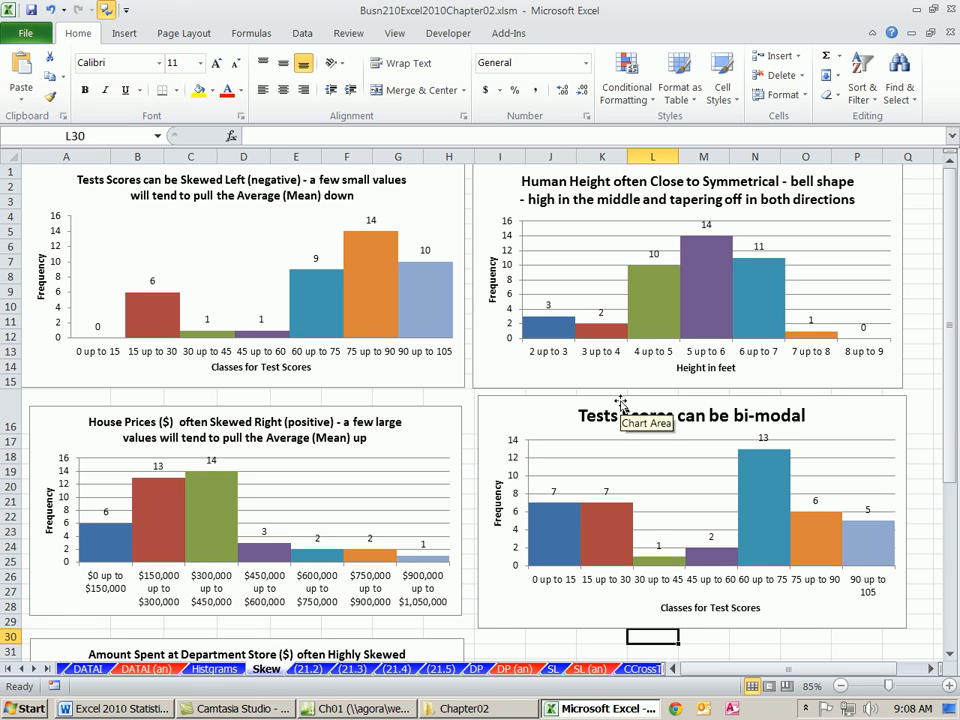
{"action": "mouse_move", "coordinate": [860, 330]}
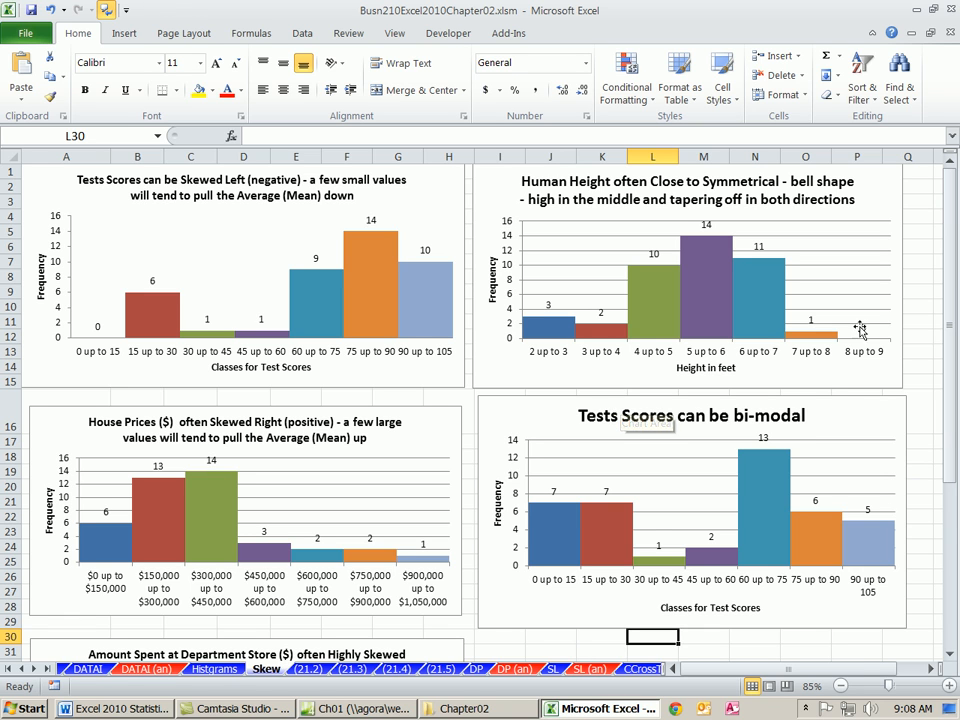
{"action": "mouse_move", "coordinate": [552, 520]}
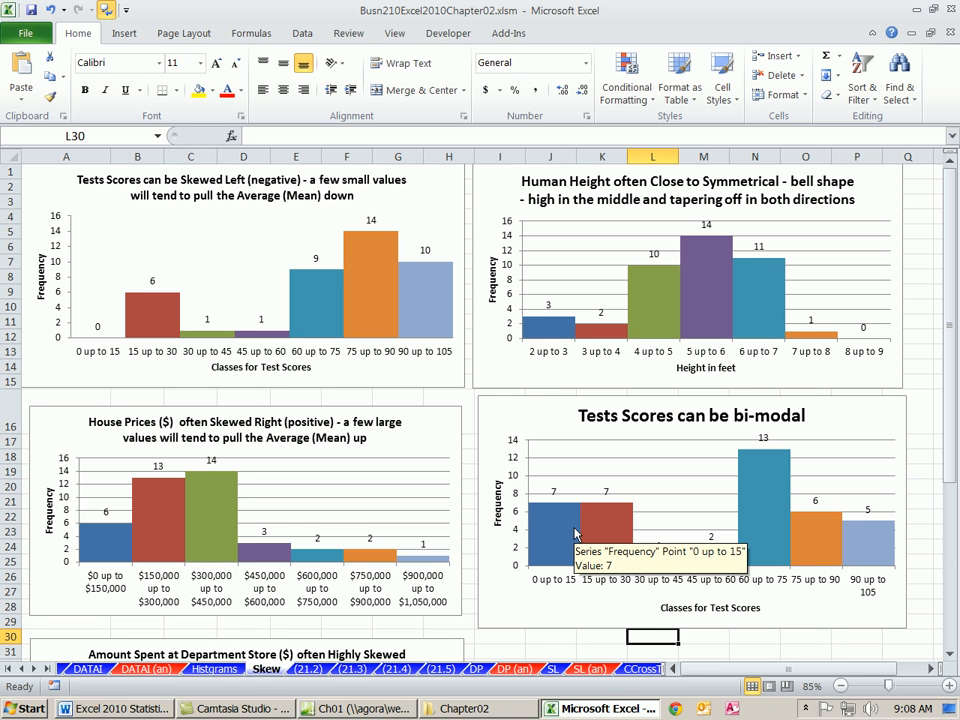
{"action": "mouse_move", "coordinate": [548, 376]}
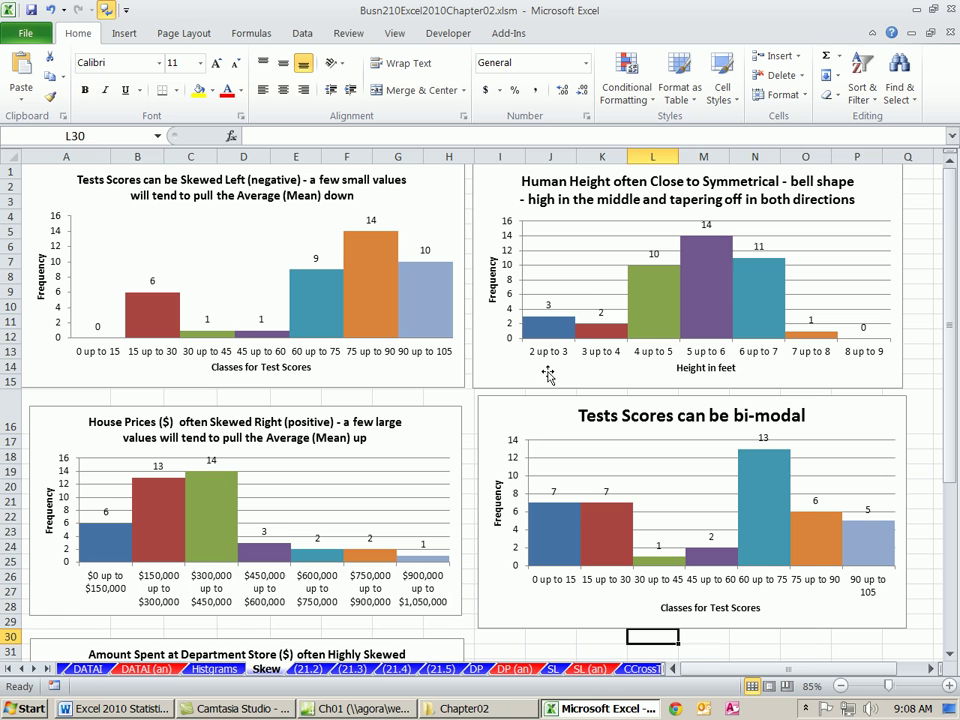
{"action": "mouse_move", "coordinate": [604, 356]}
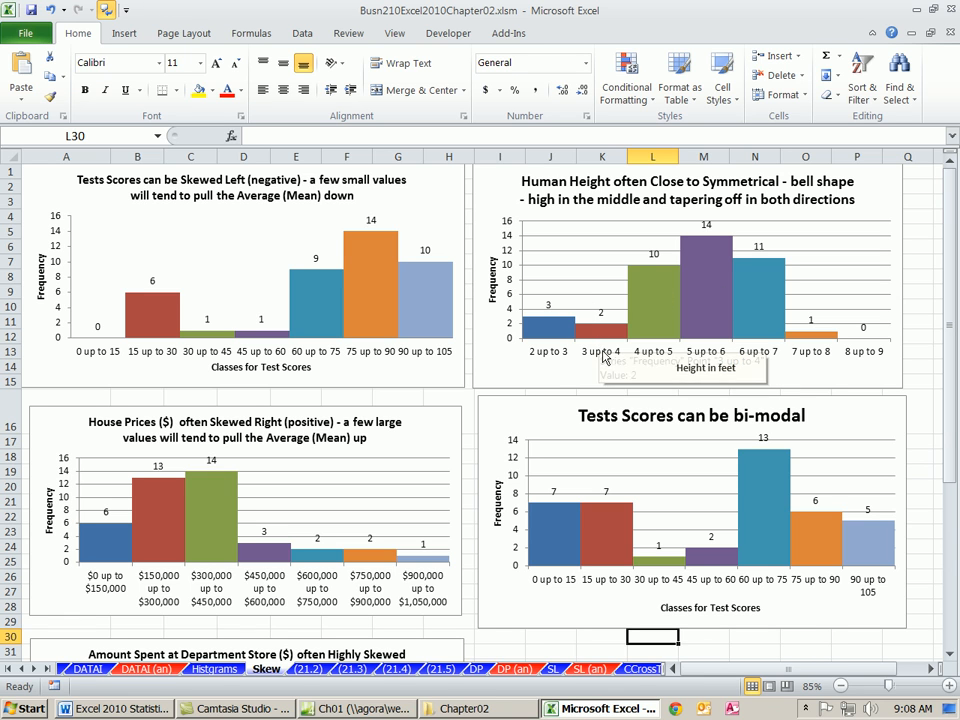
{"action": "mouse_move", "coordinate": [584, 350]}
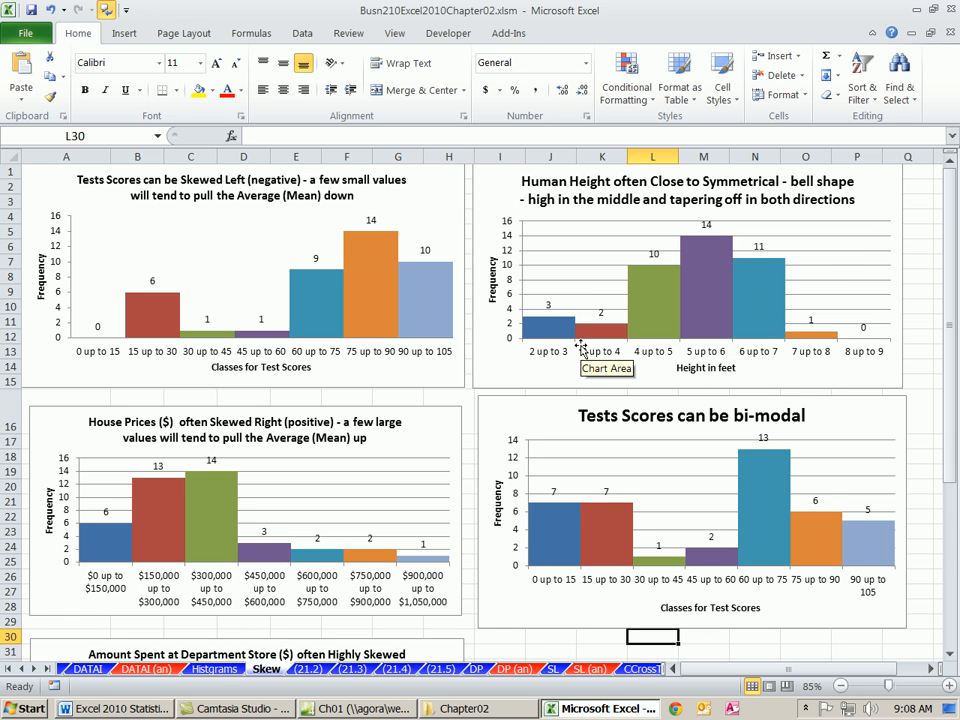
{"action": "mouse_move", "coordinate": [630, 282]}
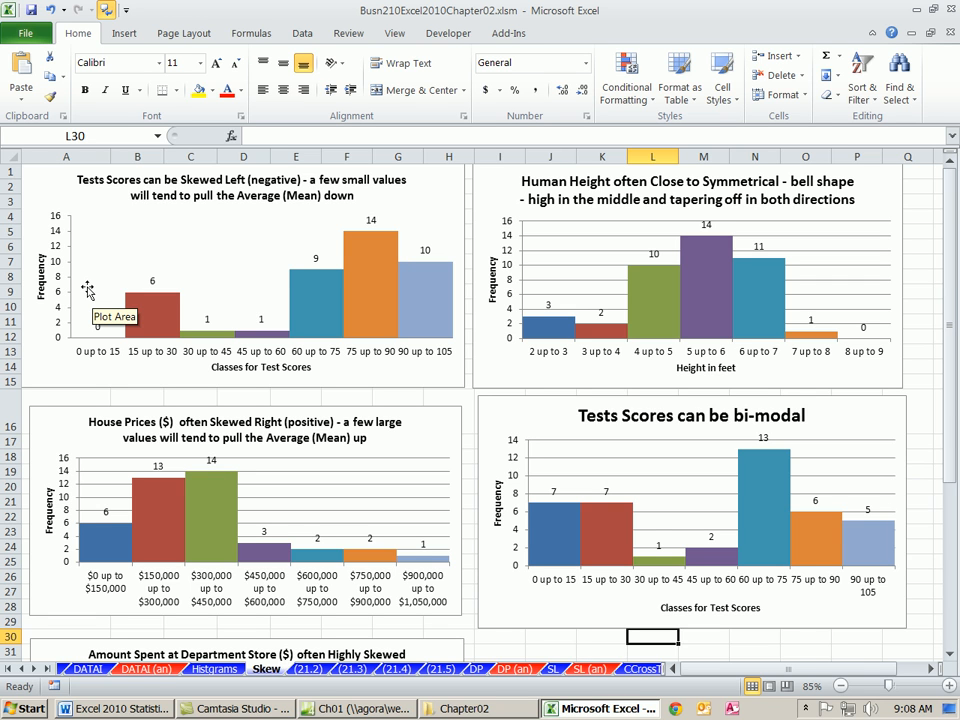
{"action": "mouse_move", "coordinate": [204, 344]}
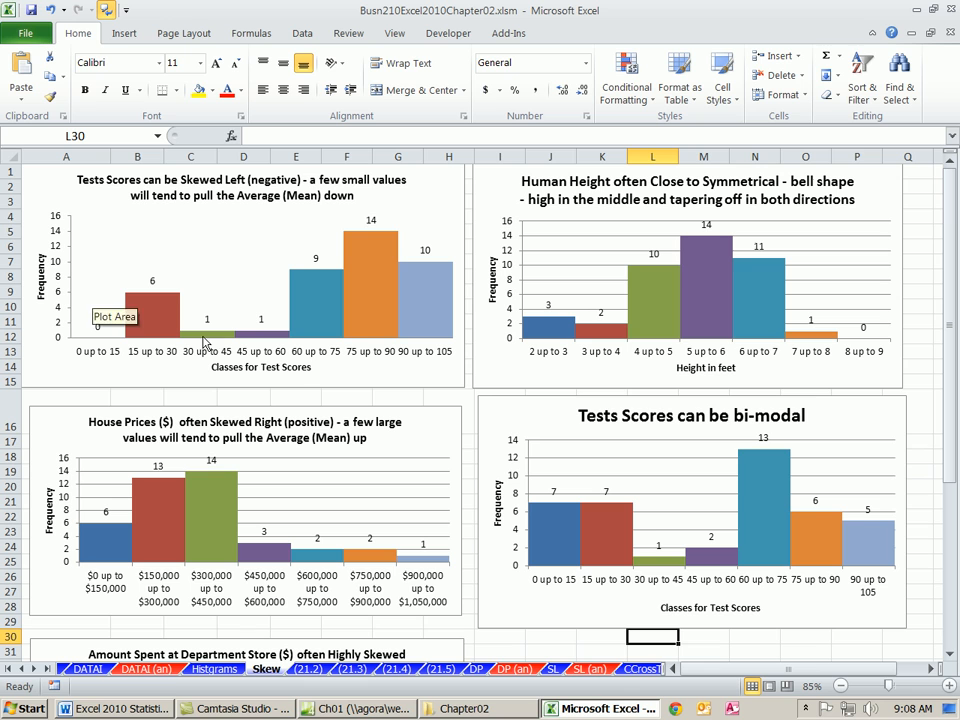
{"action": "mouse_move", "coordinate": [668, 264]}
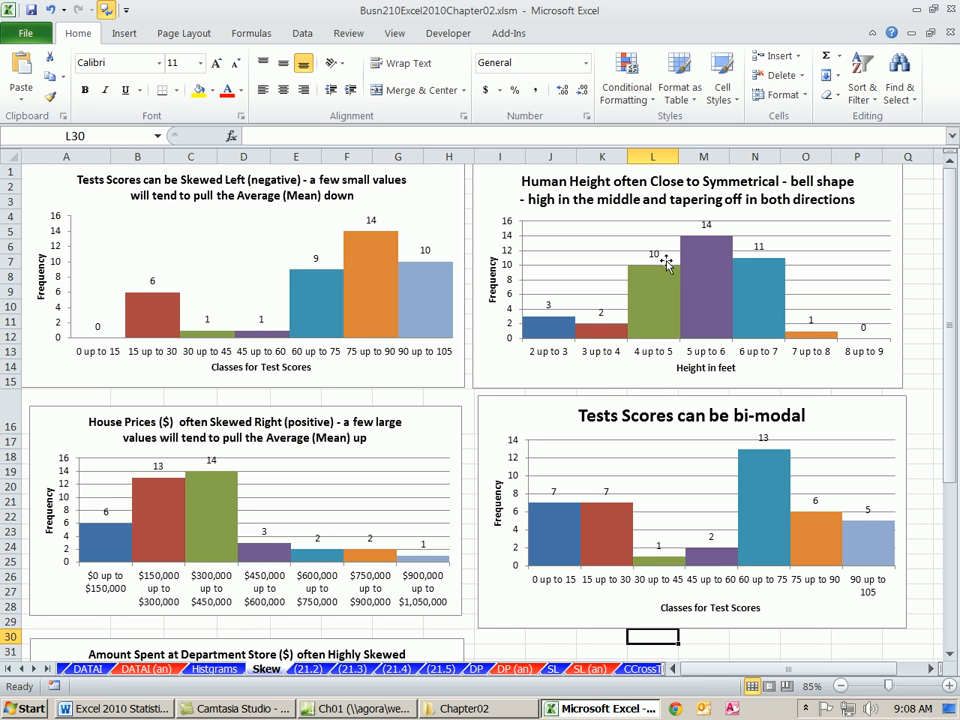
{"action": "mouse_move", "coordinate": [770, 312]}
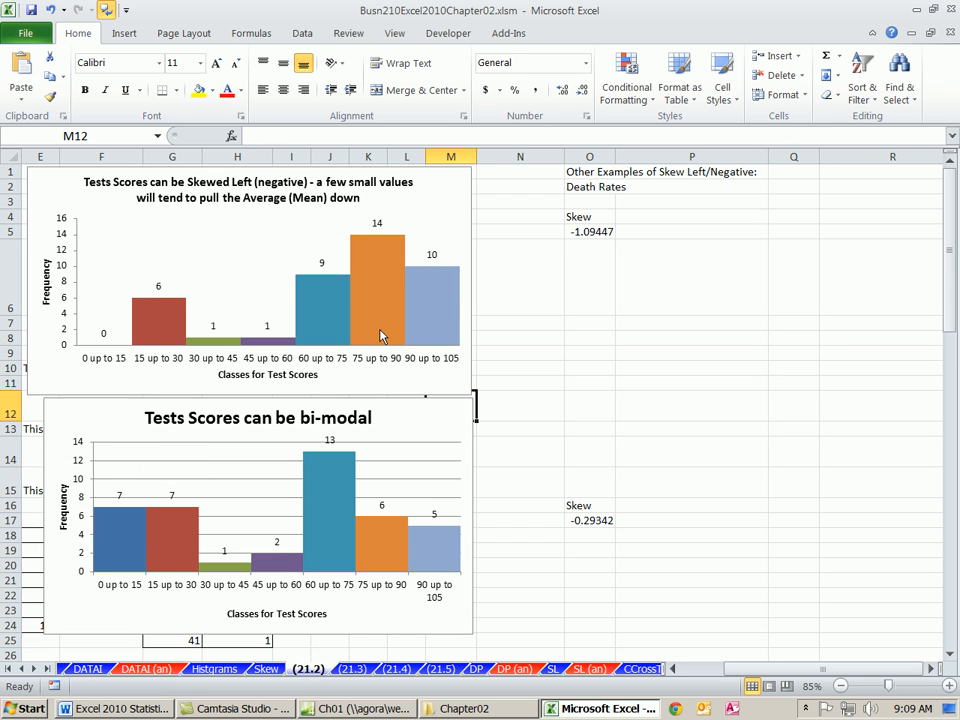
{"action": "mouse_move", "coordinate": [496, 292]}
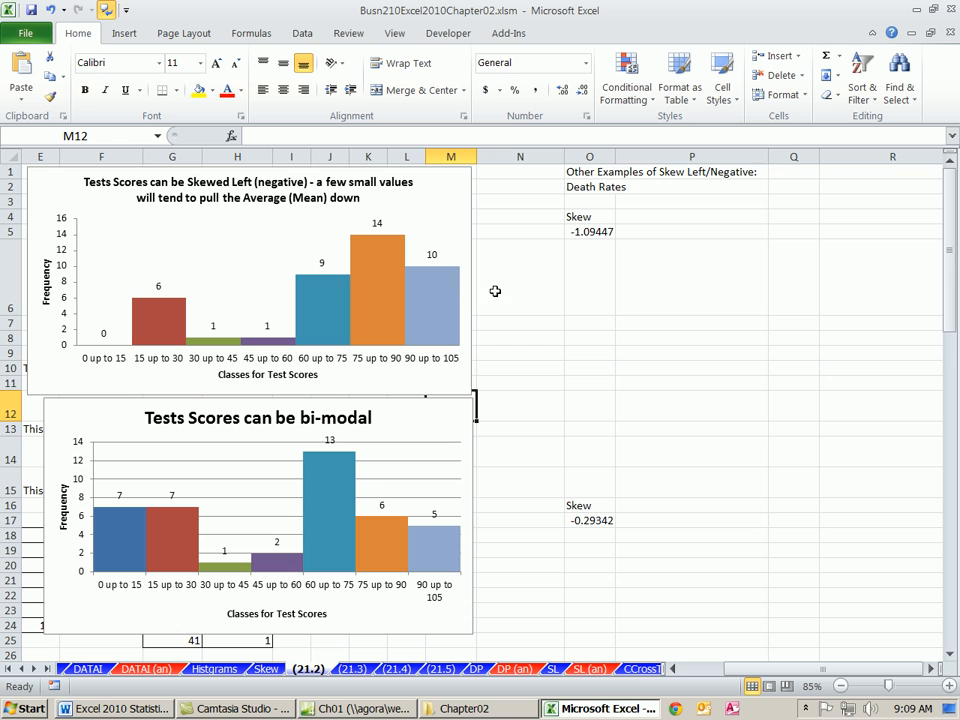
{"action": "mouse_move", "coordinate": [486, 228]}
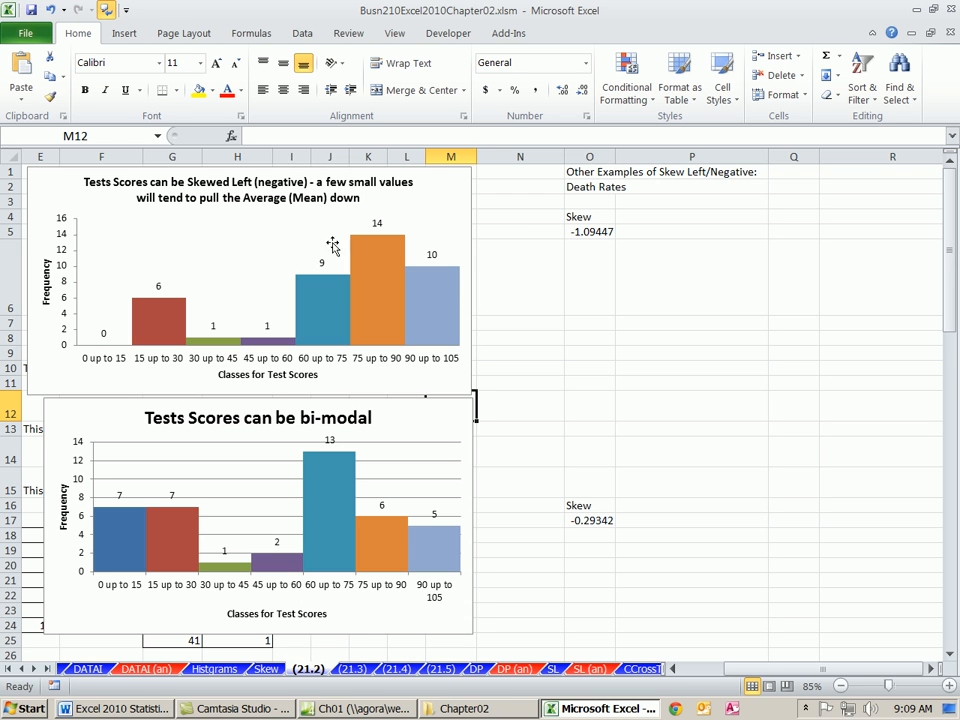
{"action": "mouse_move", "coordinate": [340, 244]}
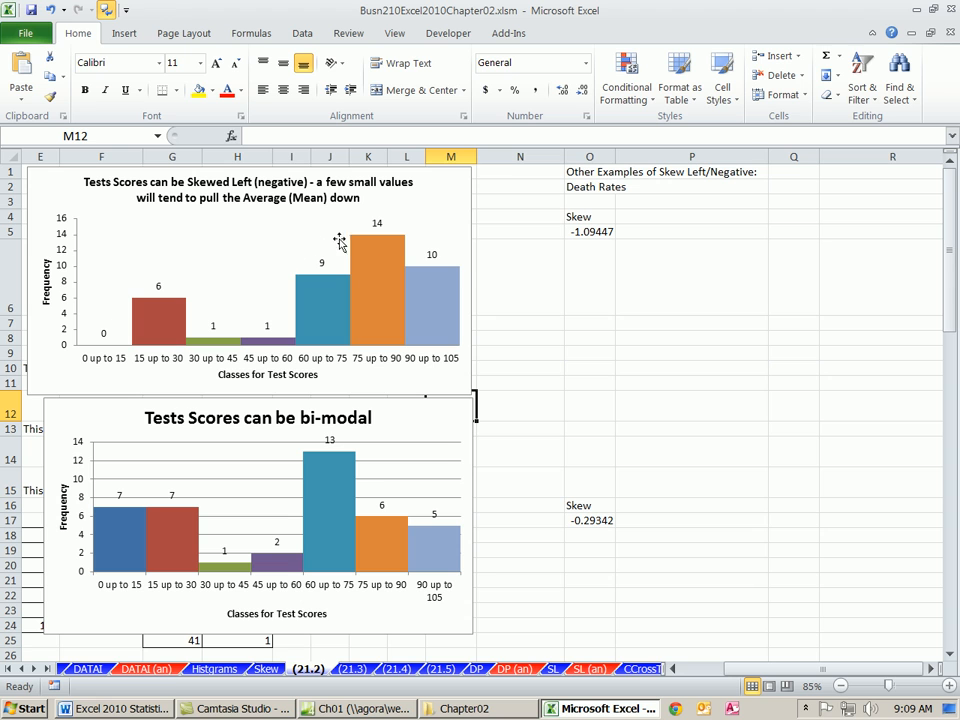
{"action": "mouse_move", "coordinate": [108, 378]}
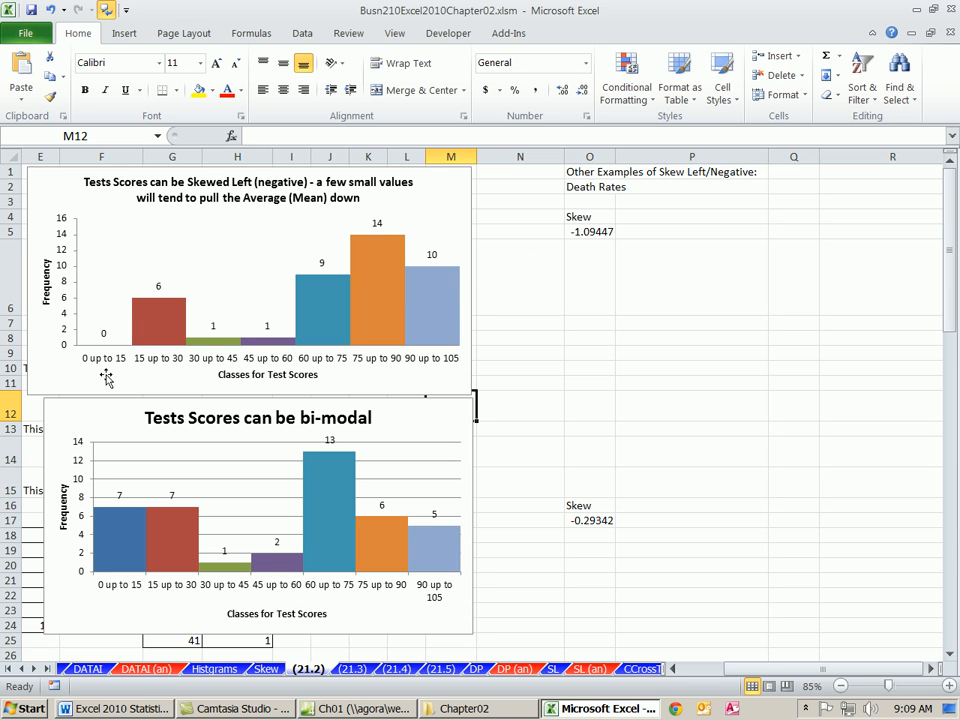
{"action": "mouse_move", "coordinate": [124, 372]}
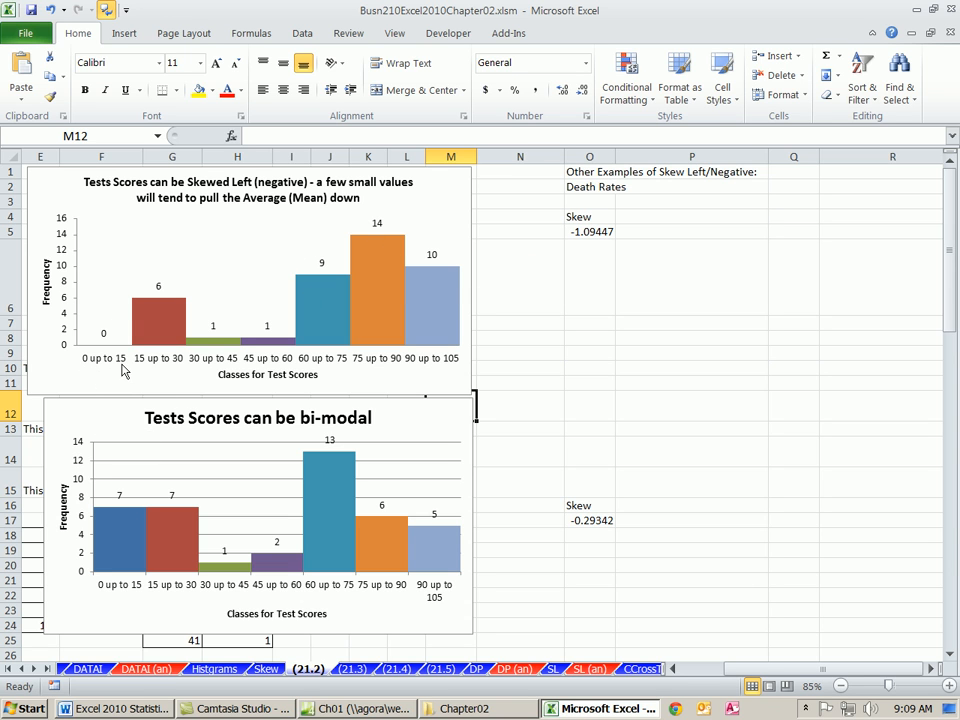
{"action": "mouse_move", "coordinate": [294, 362]}
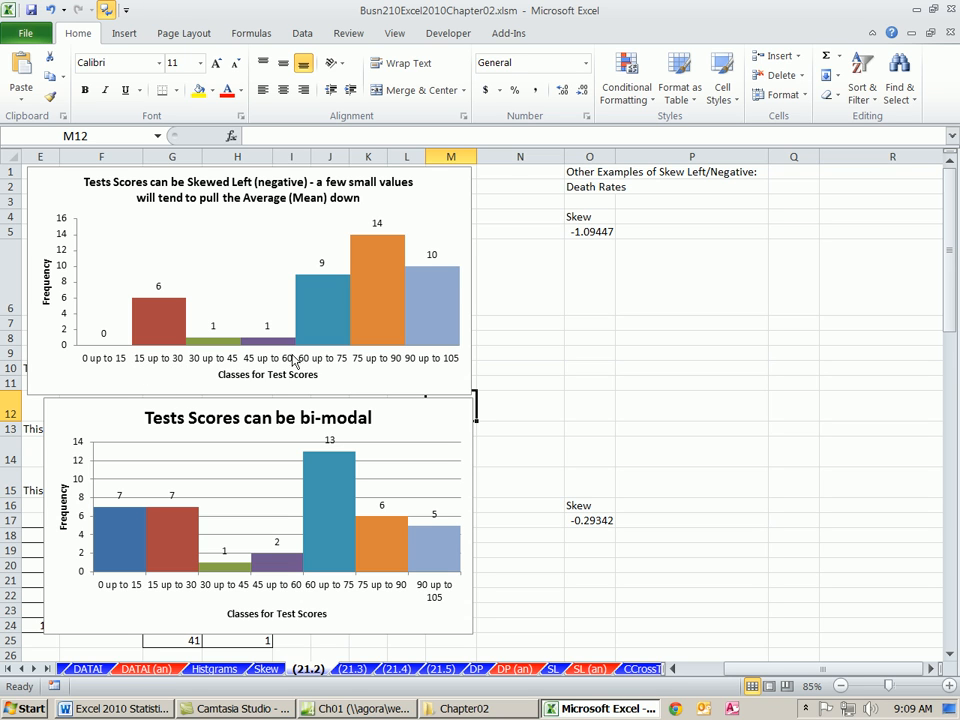
{"action": "mouse_move", "coordinate": [76, 352]}
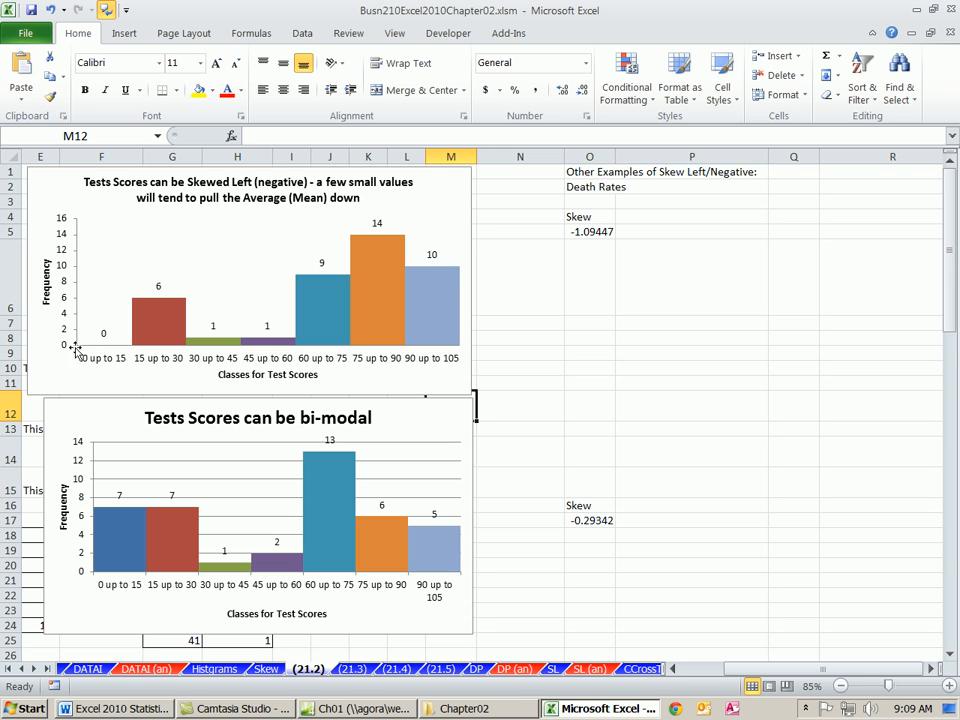
{"action": "mouse_move", "coordinate": [104, 392]}
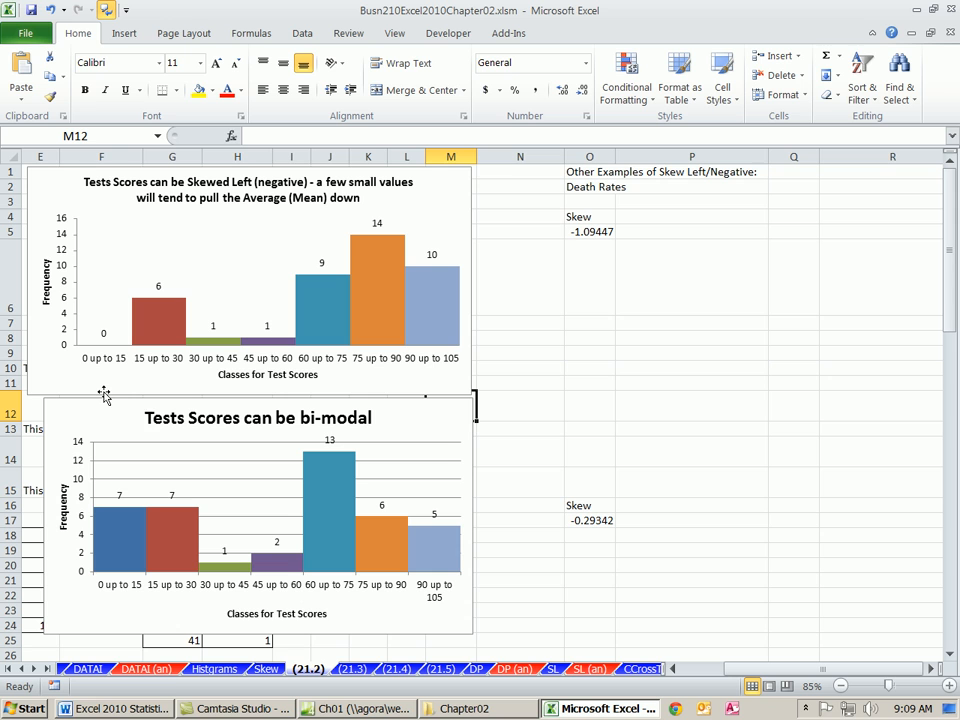
{"action": "mouse_move", "coordinate": [324, 332]}
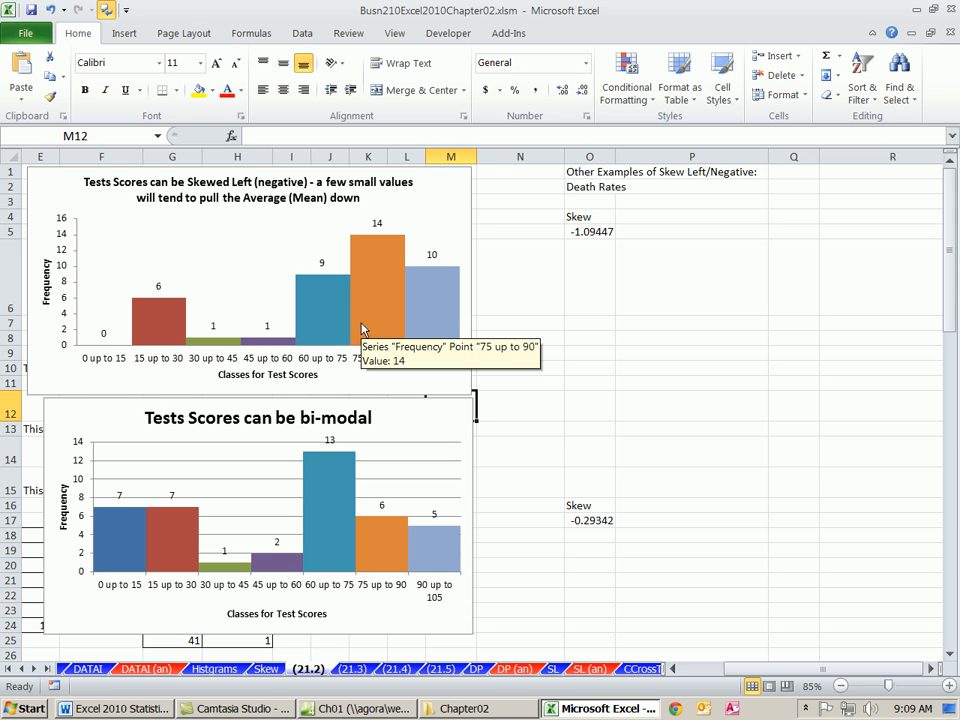
{"action": "mouse_move", "coordinate": [340, 360]}
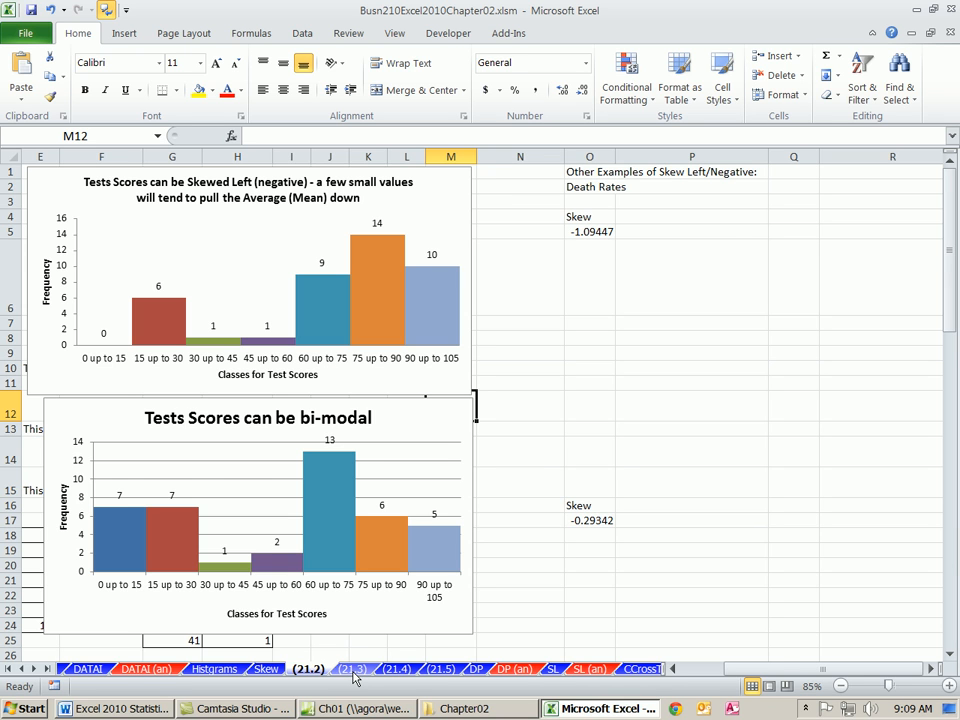
Switch to the (21.3) sheet with the bell-shaped Human Height histogram
{"action": "left_click", "coordinate": [352, 668]}
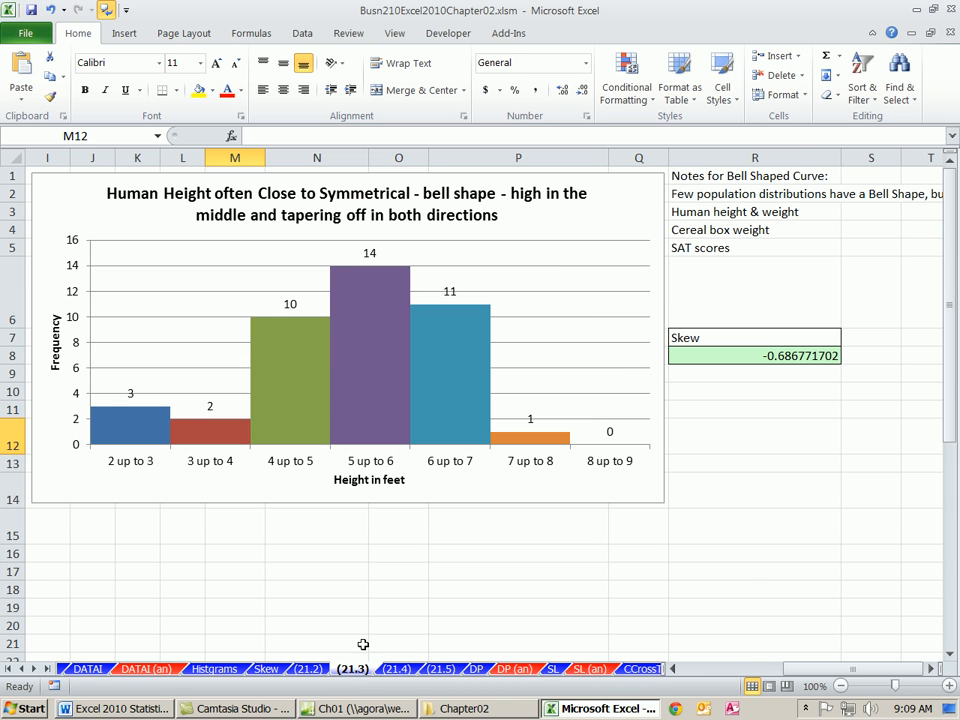
{"action": "mouse_move", "coordinate": [390, 342]}
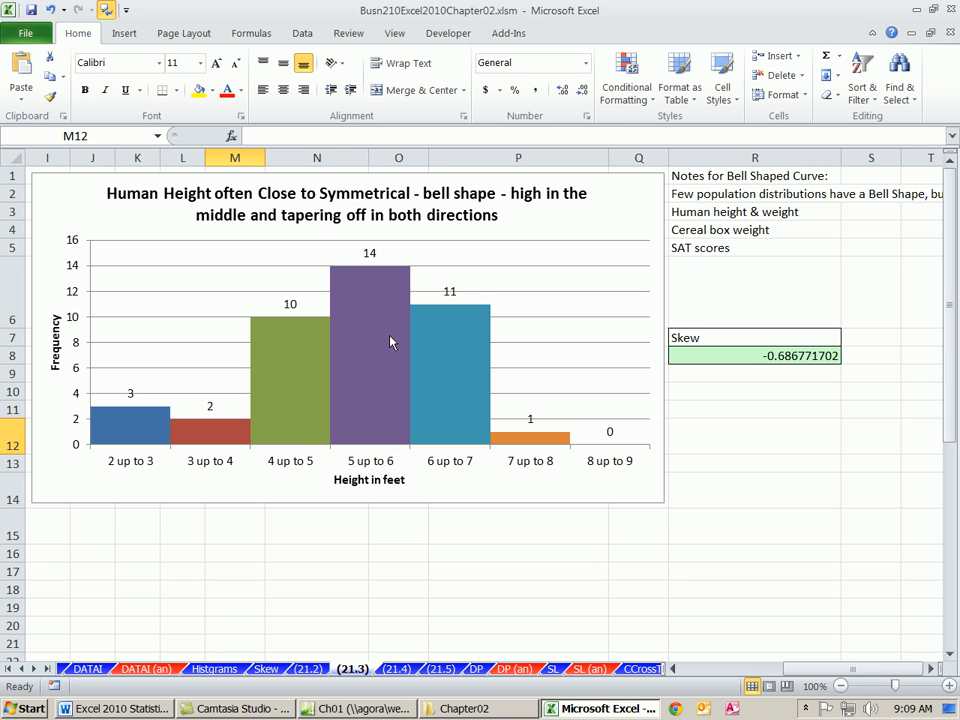
{"action": "mouse_move", "coordinate": [292, 368]}
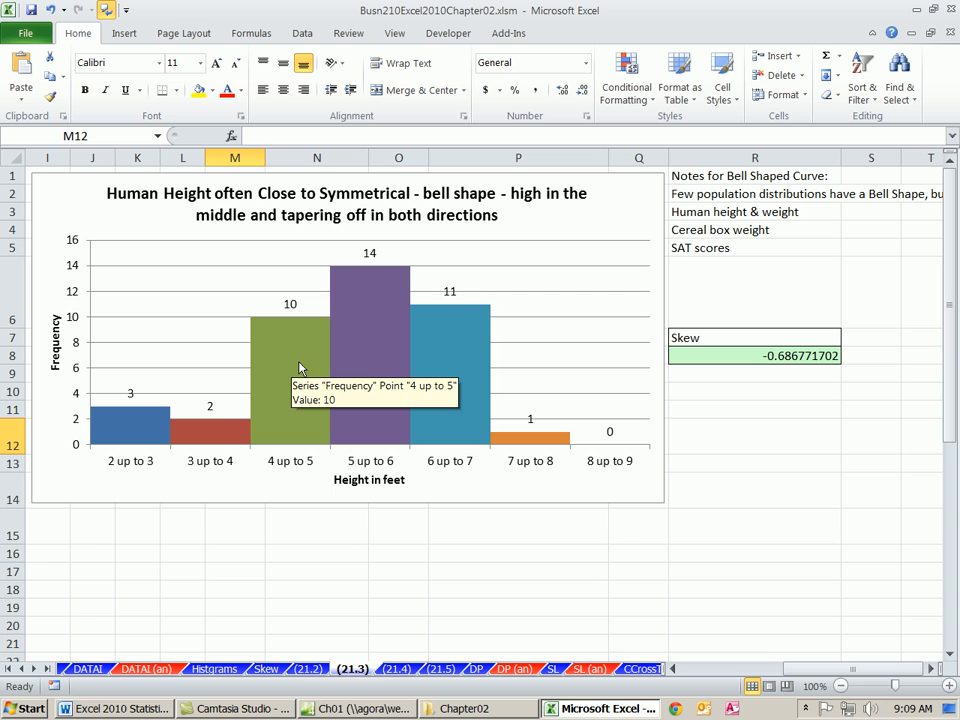
{"action": "mouse_move", "coordinate": [700, 218]}
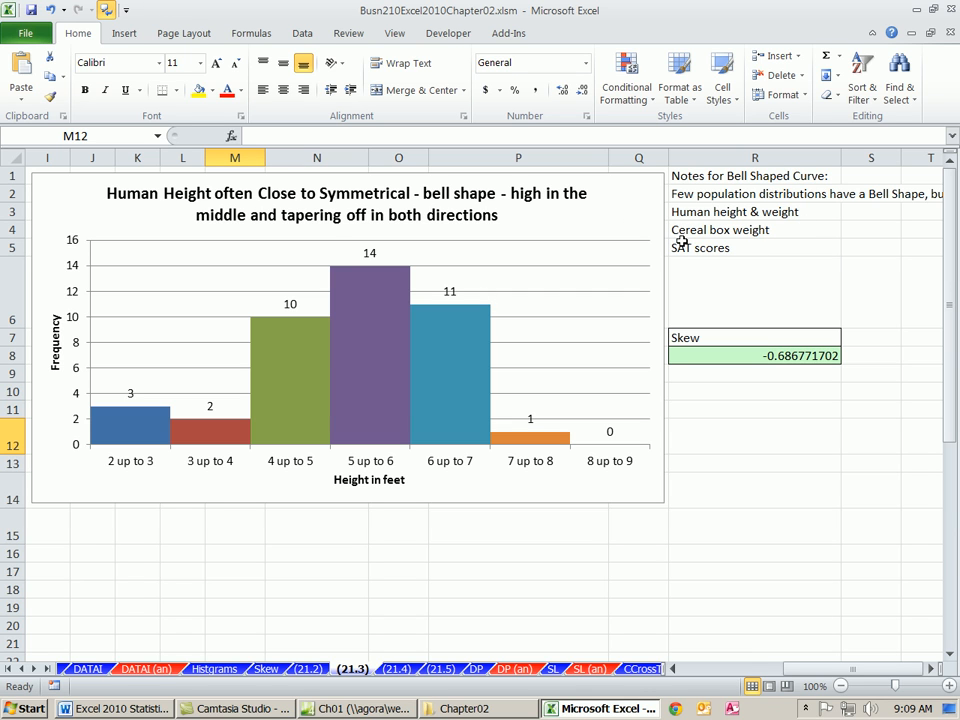
{"action": "mouse_move", "coordinate": [750, 248]}
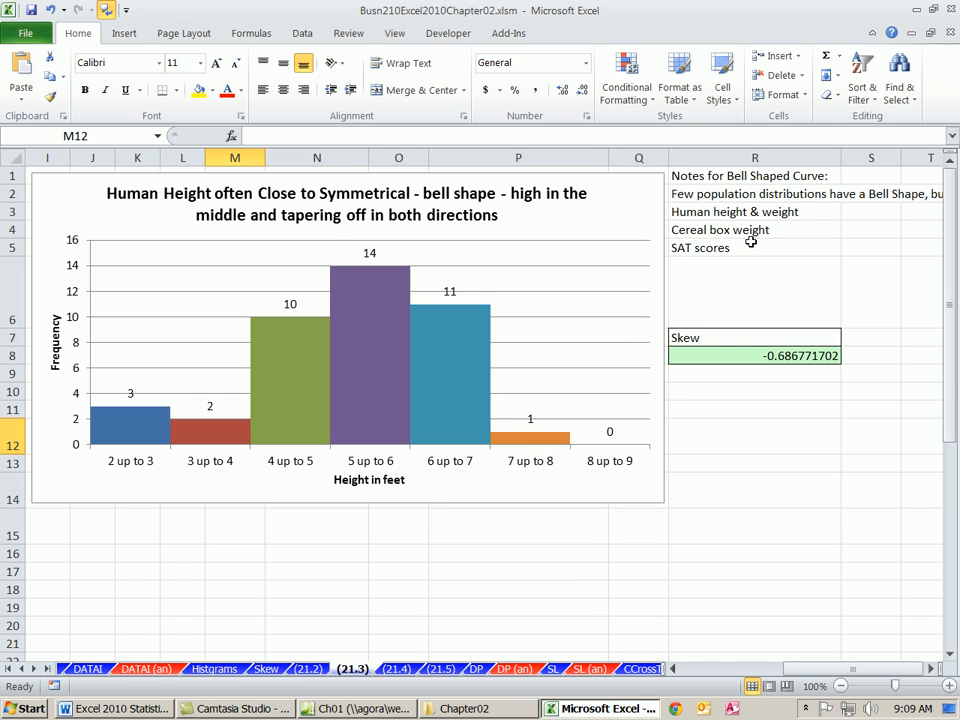
{"action": "mouse_move", "coordinate": [548, 424]}
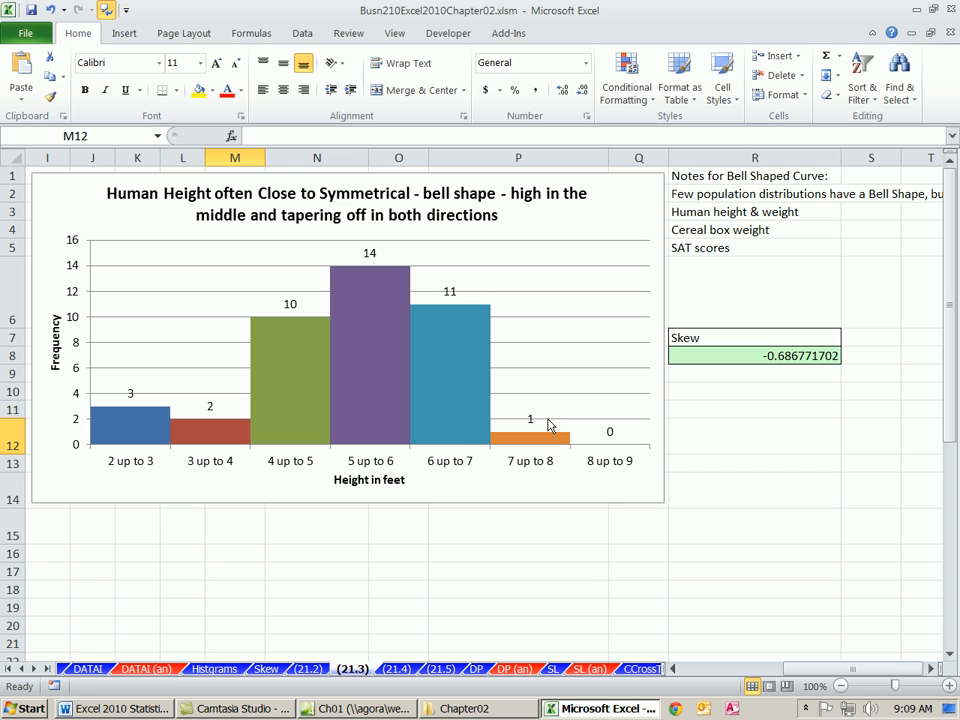
{"action": "mouse_move", "coordinate": [416, 486]}
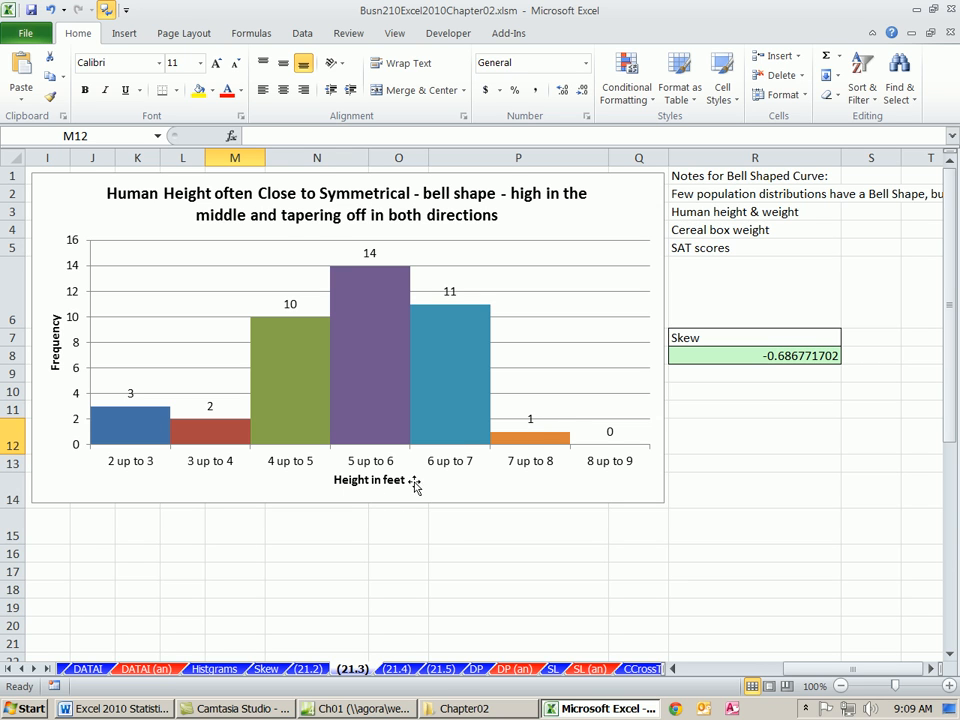
{"action": "mouse_move", "coordinate": [372, 448]}
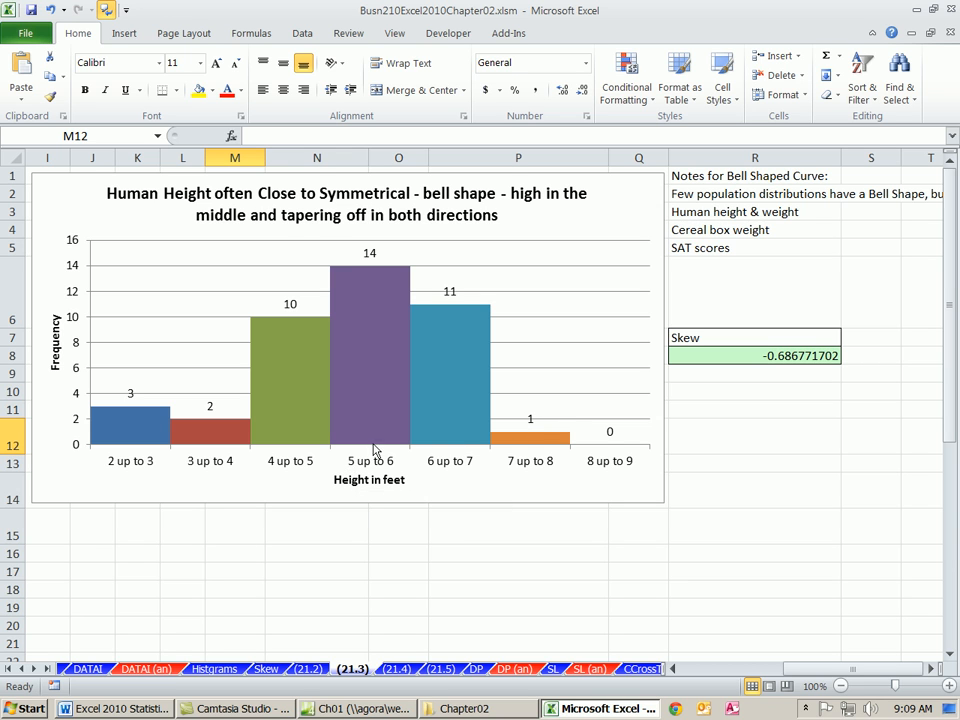
{"action": "mouse_move", "coordinate": [336, 480]}
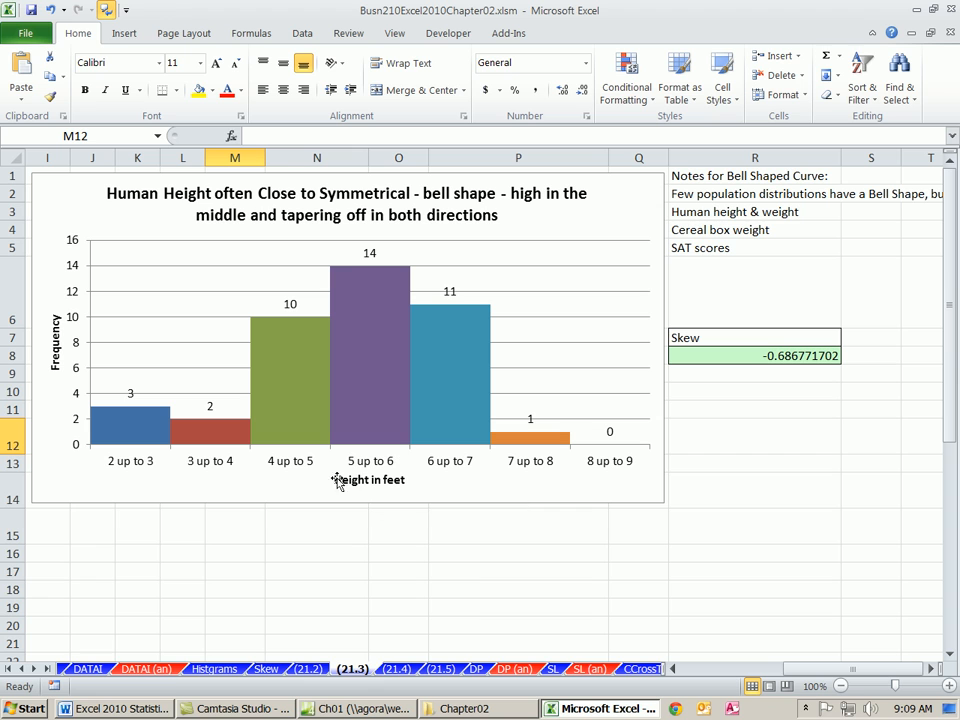
{"action": "mouse_move", "coordinate": [372, 260]}
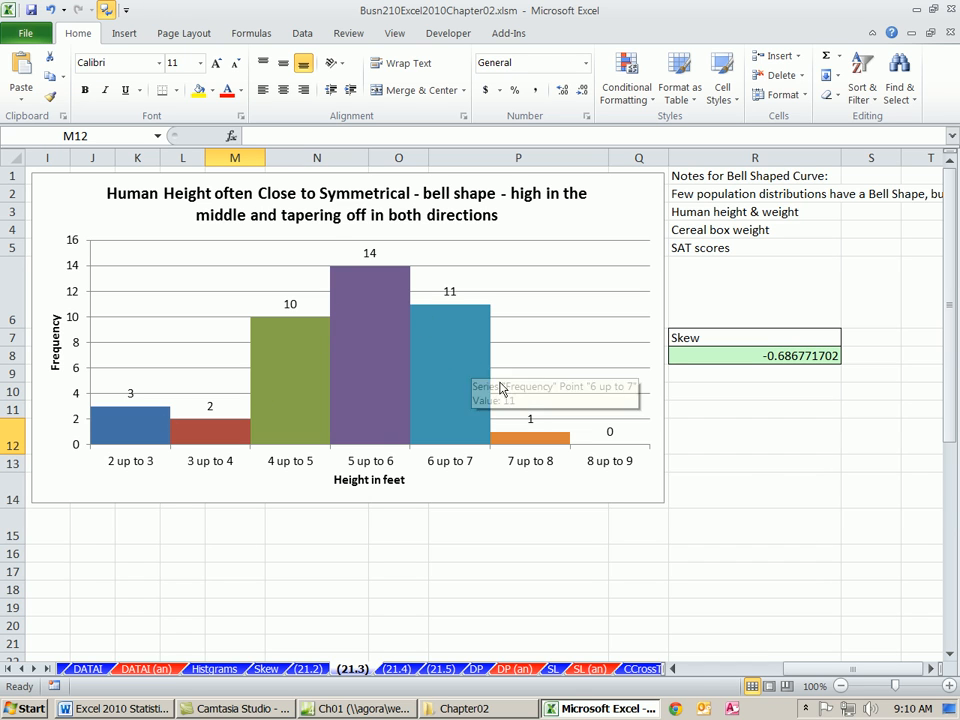
{"action": "mouse_move", "coordinate": [696, 238]}
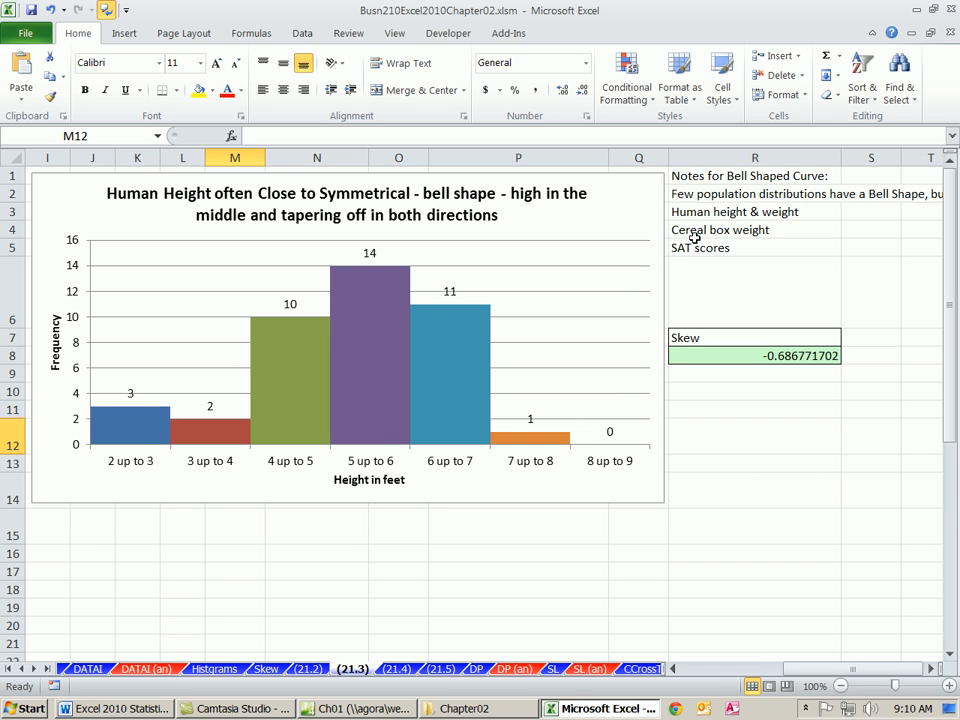
{"action": "mouse_move", "coordinate": [762, 236]}
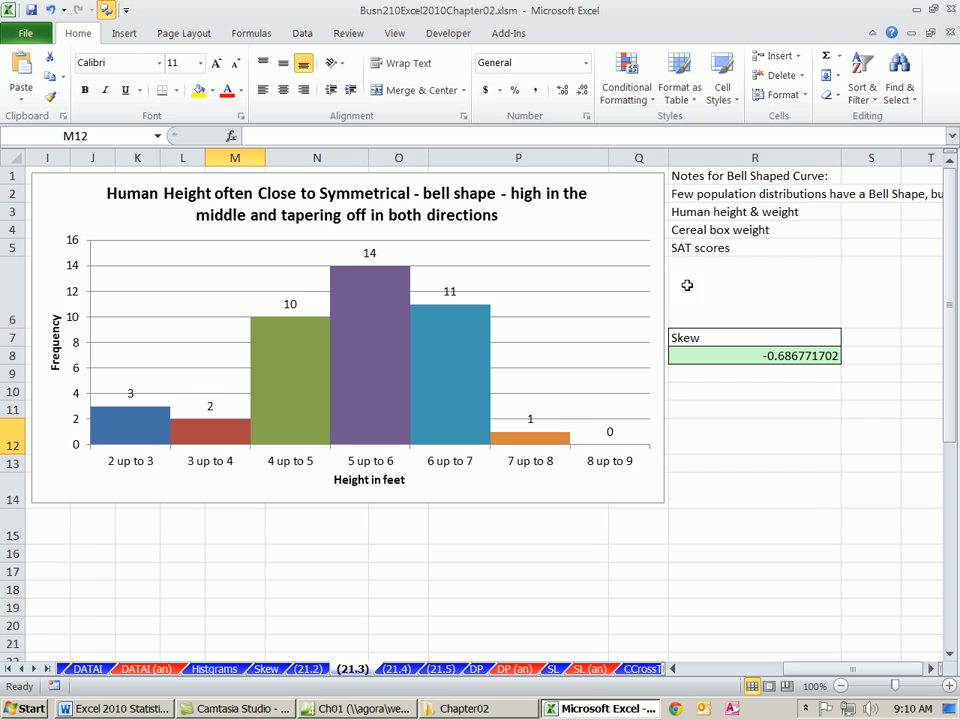
{"action": "mouse_move", "coordinate": [464, 542]}
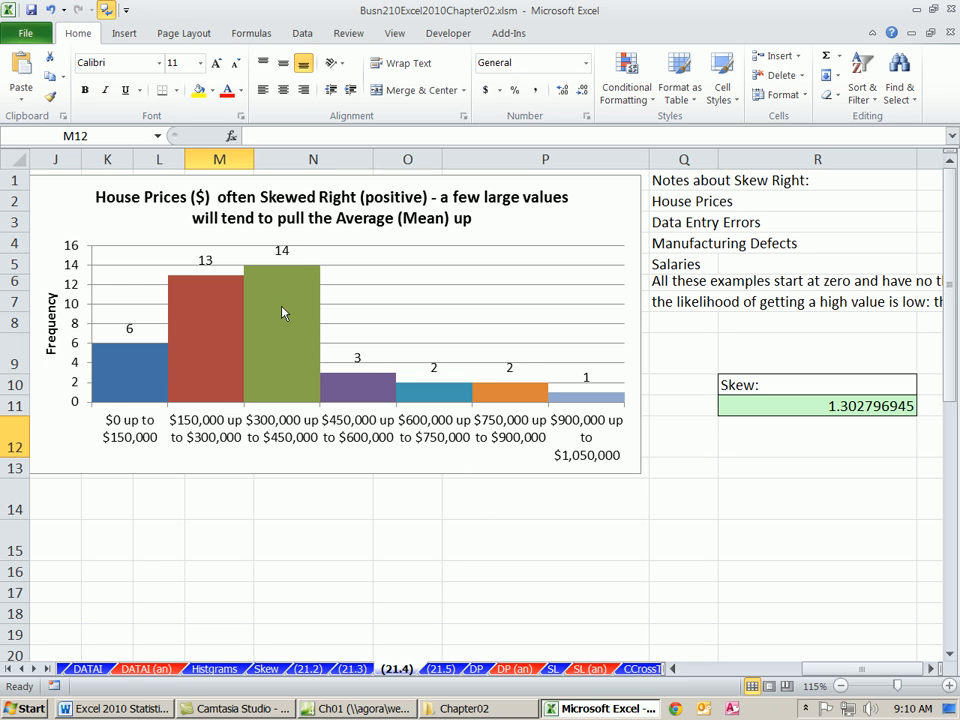
{"action": "mouse_move", "coordinate": [320, 308]}
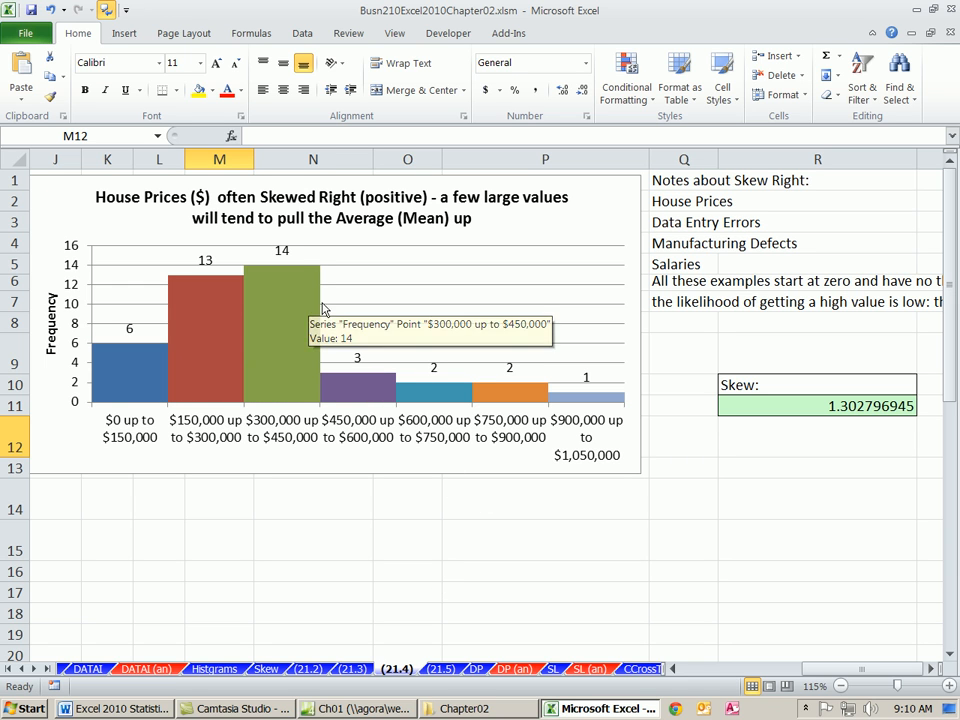
{"action": "mouse_move", "coordinate": [668, 360]}
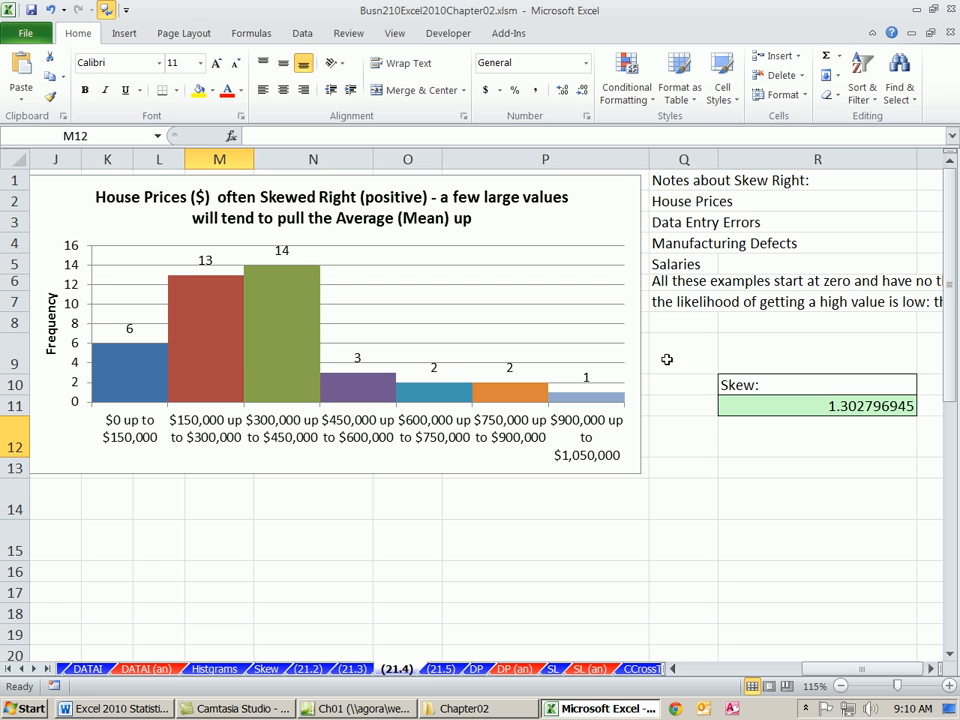
{"action": "mouse_move", "coordinate": [572, 376]}
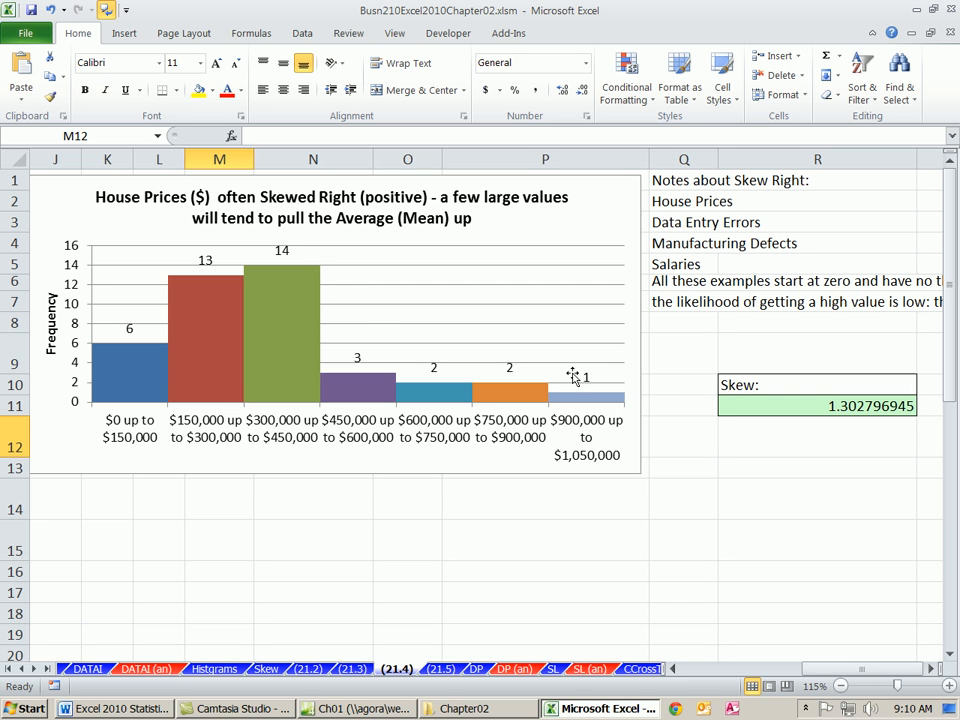
{"action": "mouse_move", "coordinate": [470, 390]}
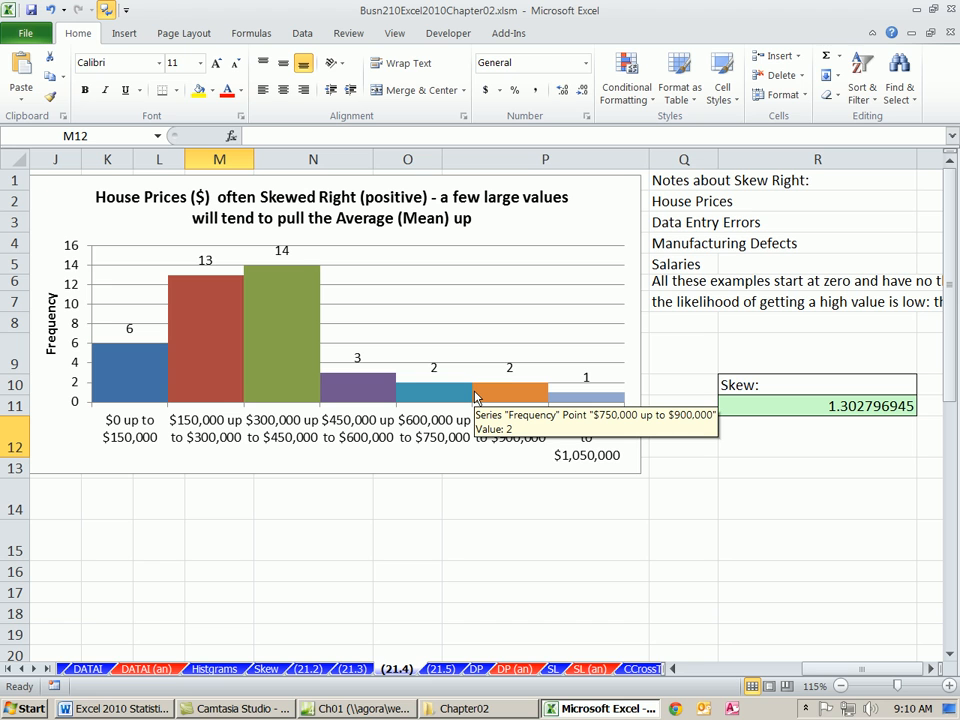
{"action": "mouse_move", "coordinate": [132, 410]}
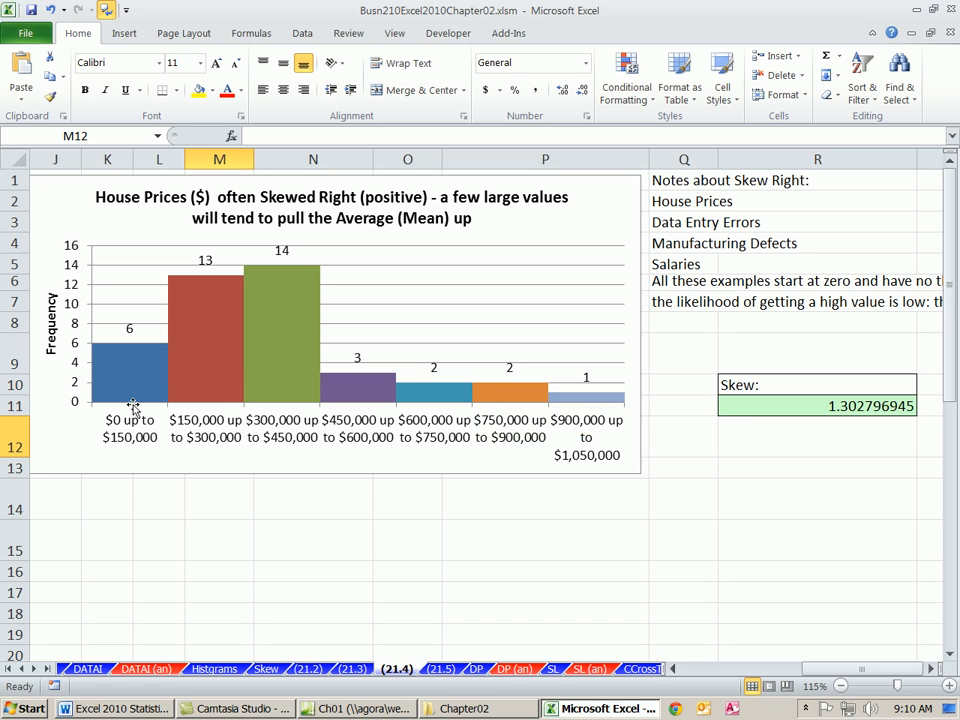
{"action": "mouse_move", "coordinate": [692, 468]}
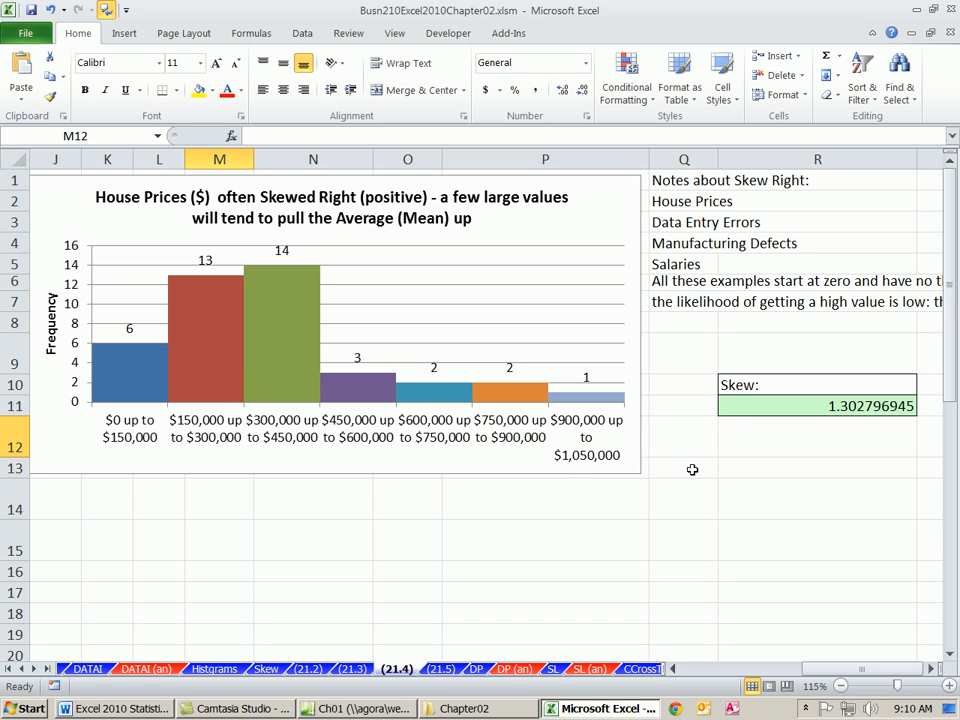
{"action": "mouse_move", "coordinate": [624, 368]}
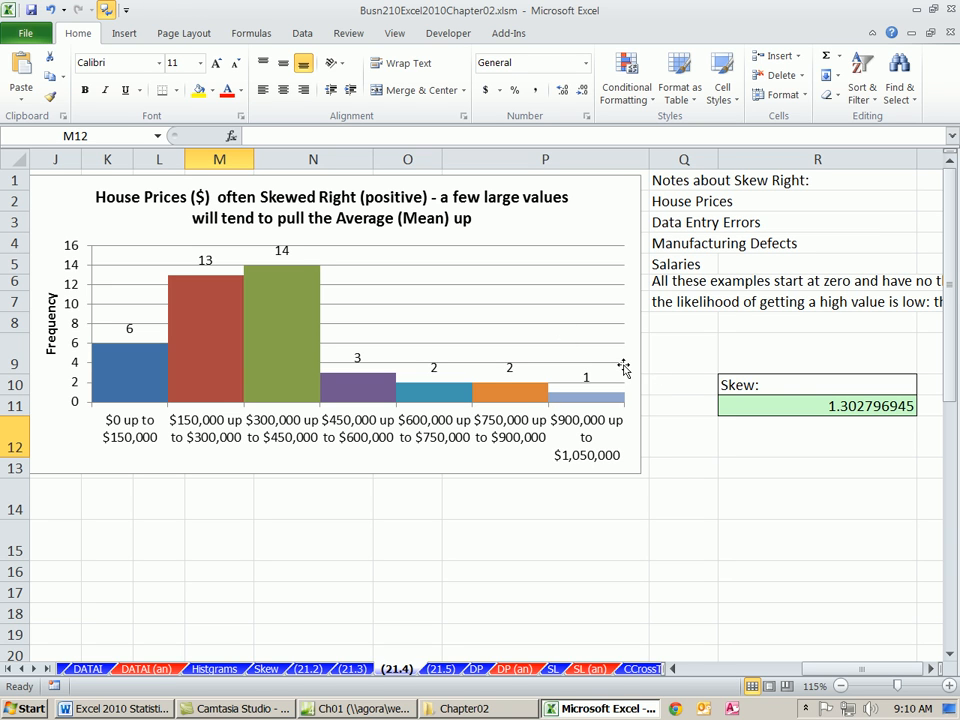
{"action": "mouse_move", "coordinate": [622, 364]}
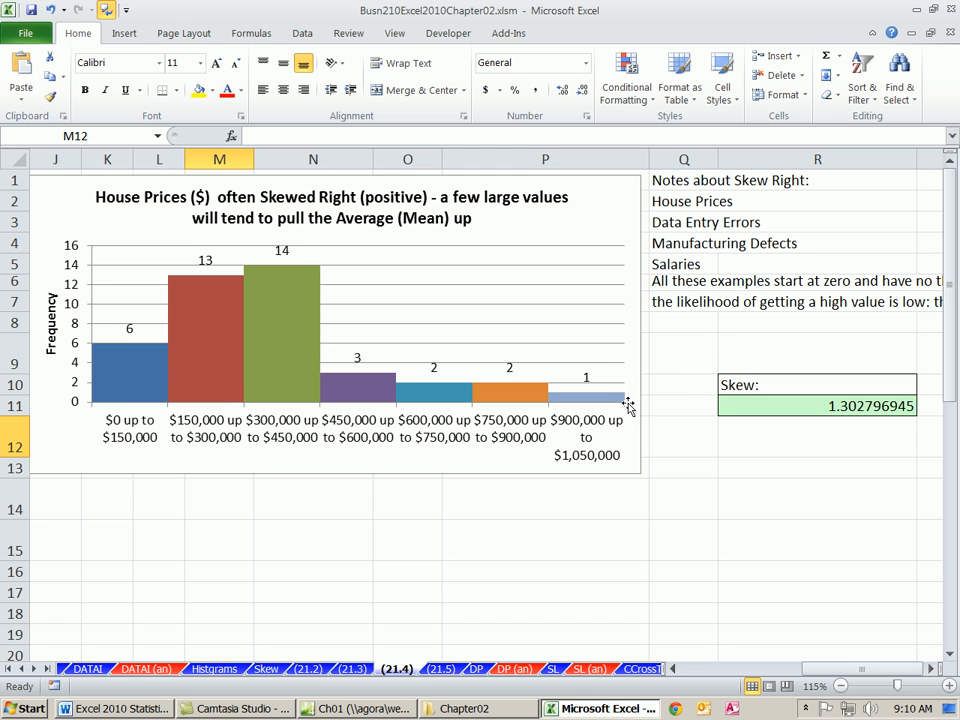
{"action": "mouse_move", "coordinate": [624, 414]}
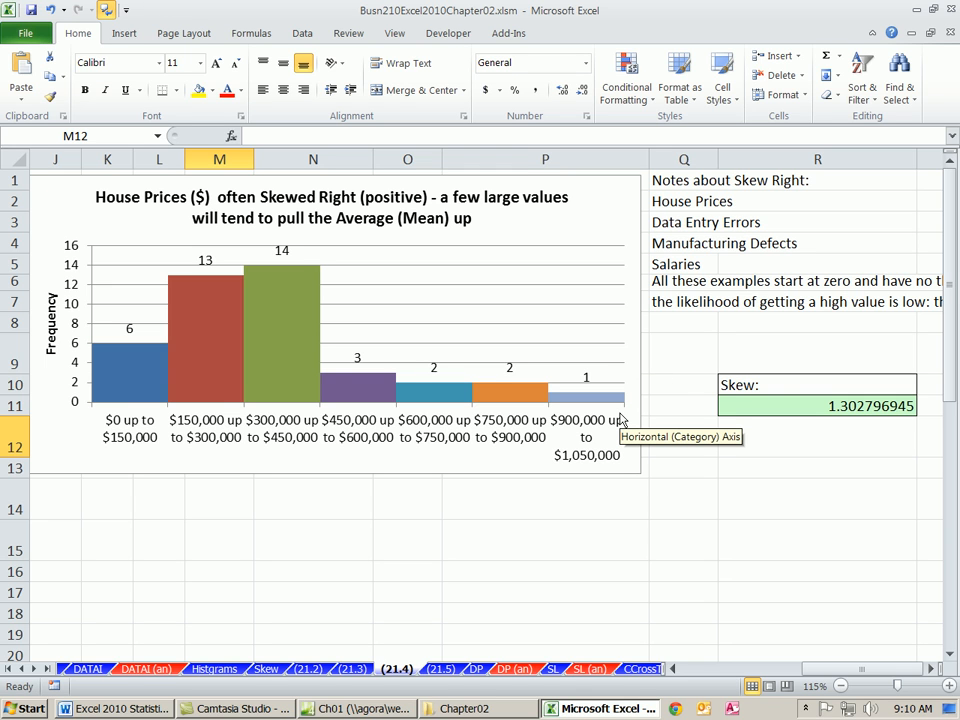
{"action": "mouse_move", "coordinate": [372, 368]}
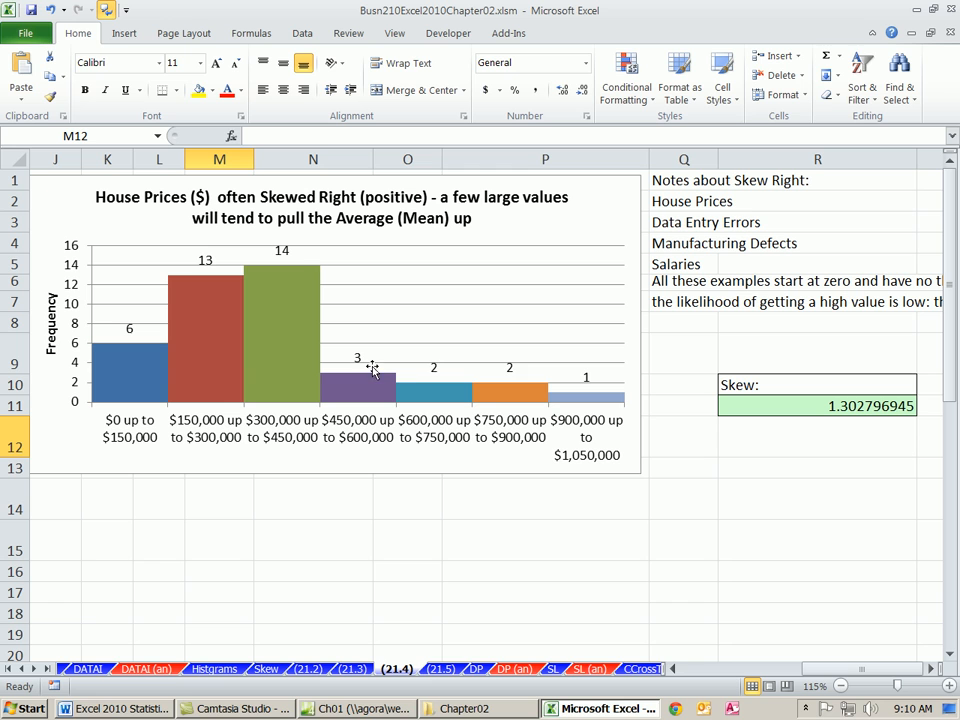
{"action": "mouse_move", "coordinate": [610, 370]}
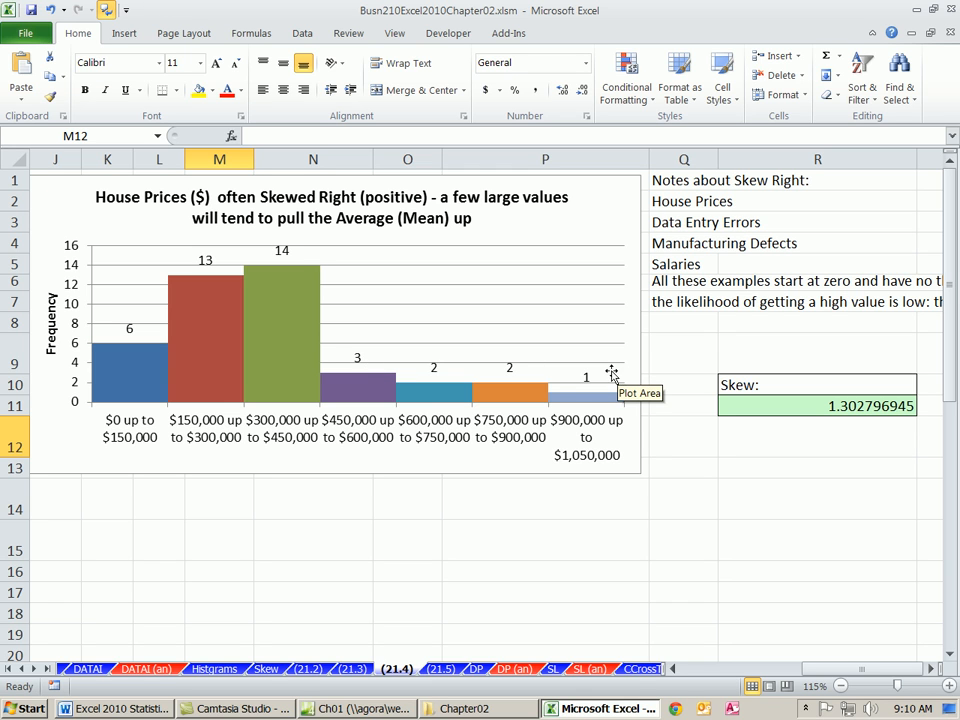
{"action": "mouse_move", "coordinate": [266, 492]}
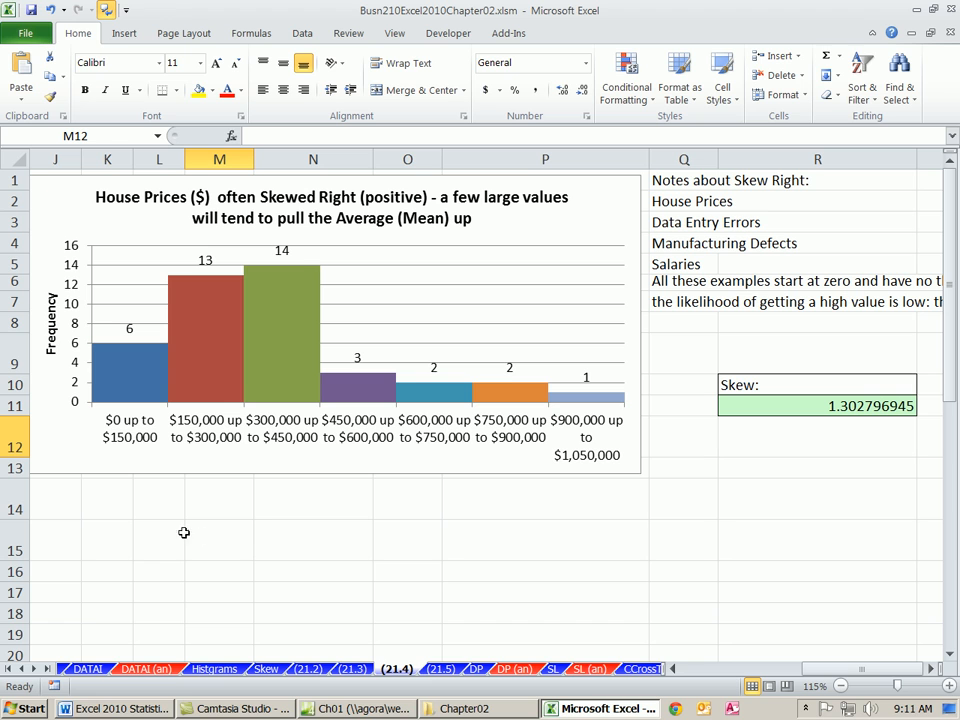
{"action": "mouse_move", "coordinate": [284, 276]}
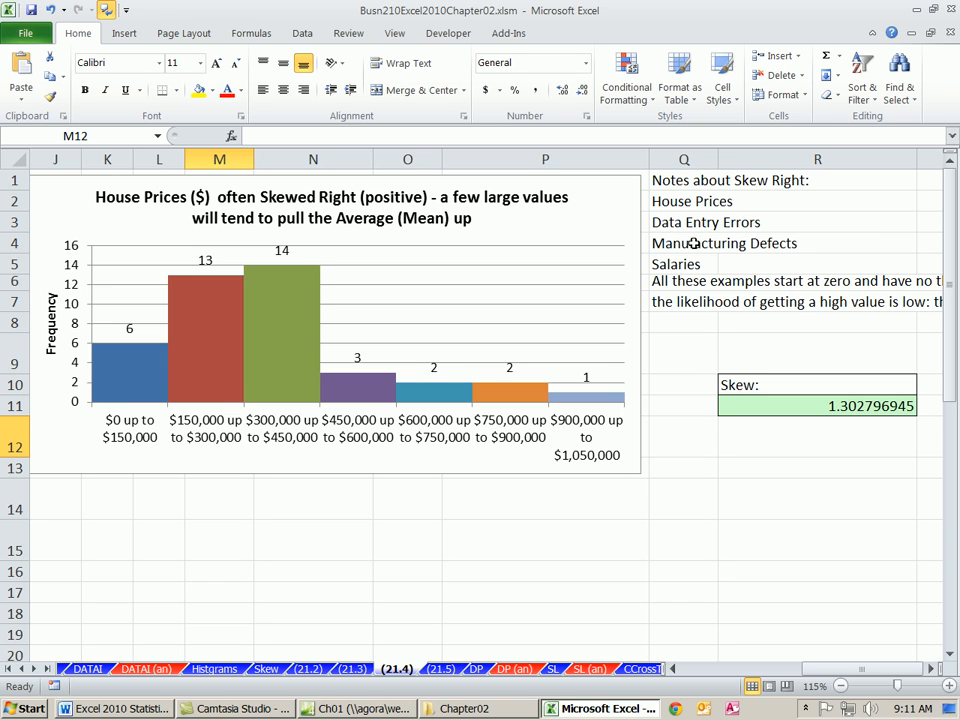
{"action": "mouse_move", "coordinate": [744, 244]}
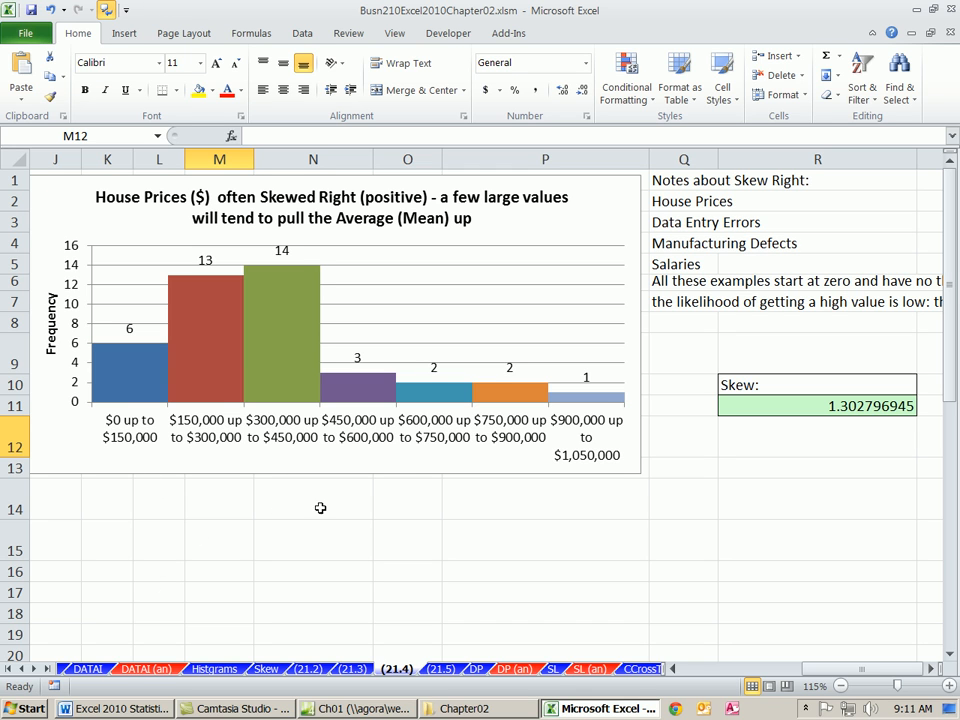
{"action": "mouse_move", "coordinate": [148, 442]}
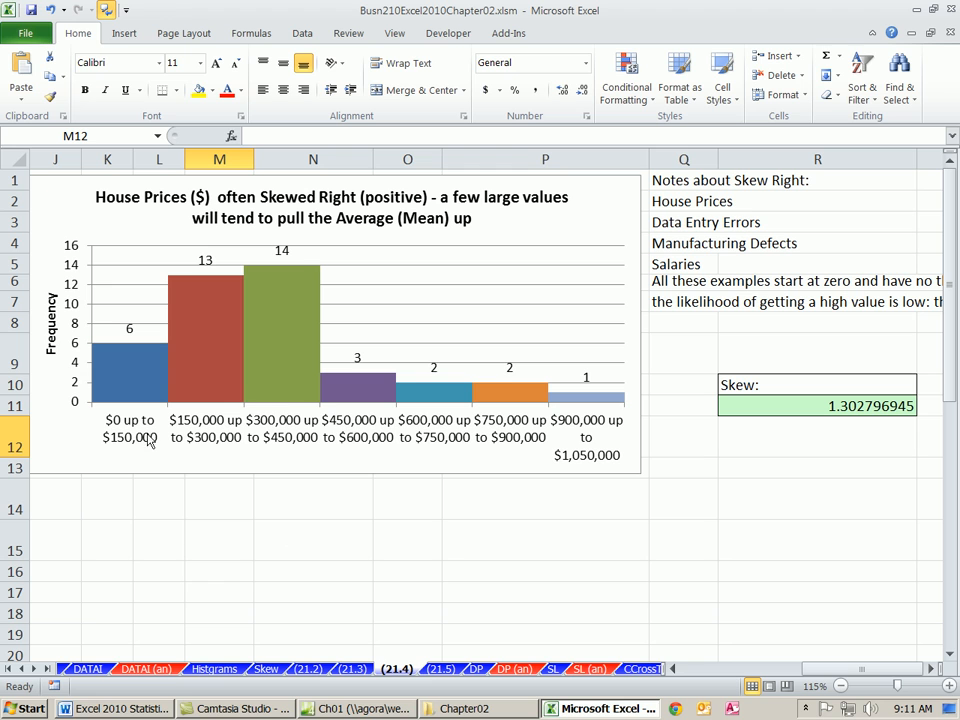
{"action": "mouse_move", "coordinate": [368, 532]}
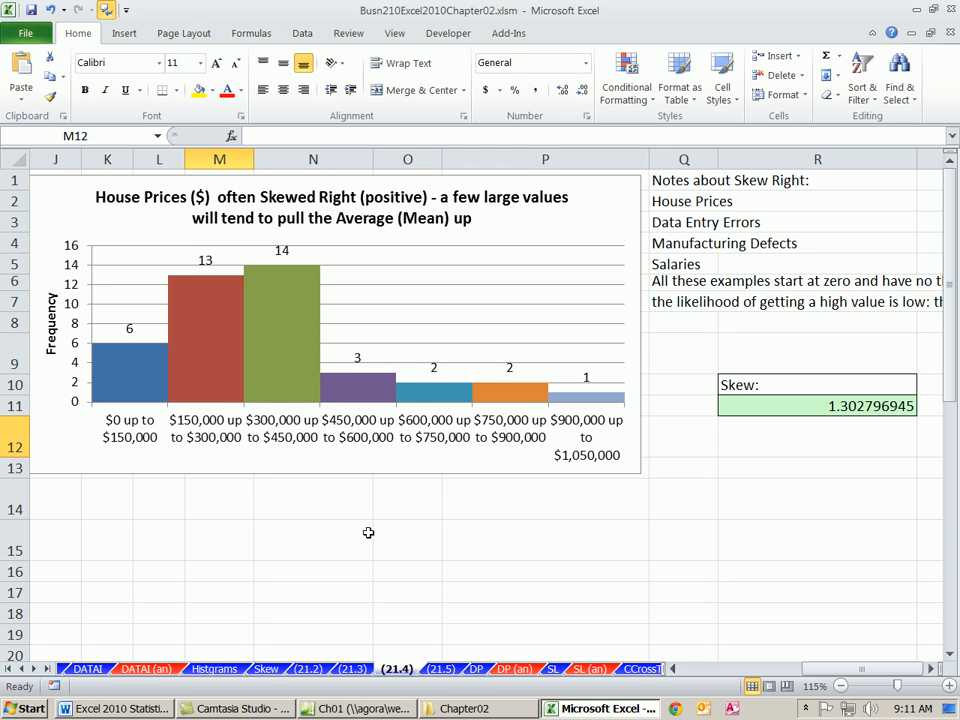
{"action": "mouse_move", "coordinate": [764, 244]}
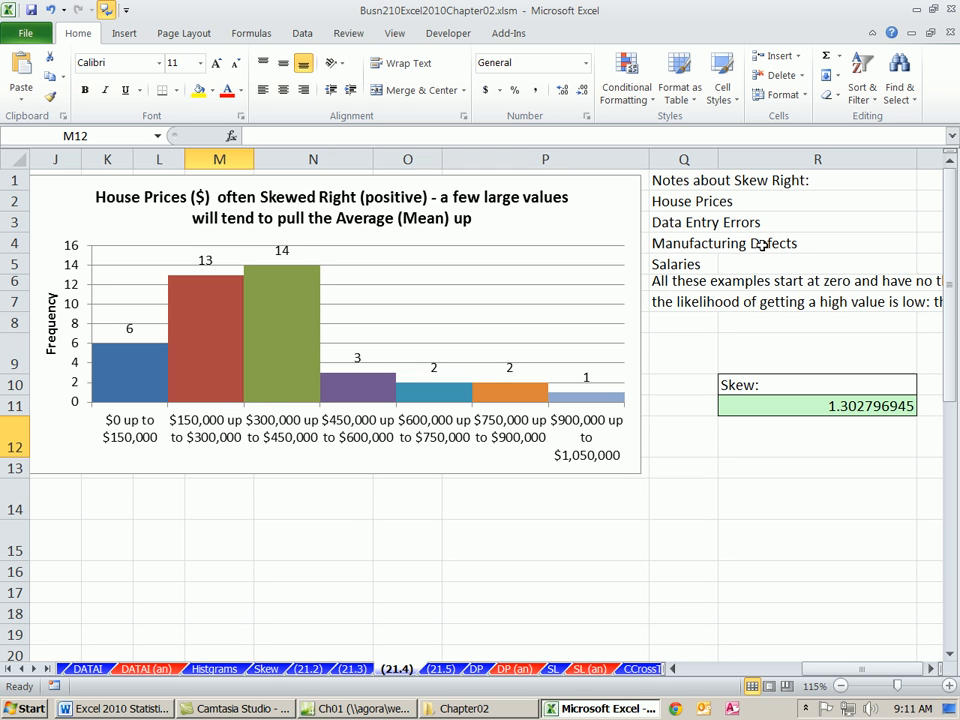
{"action": "mouse_move", "coordinate": [690, 264]}
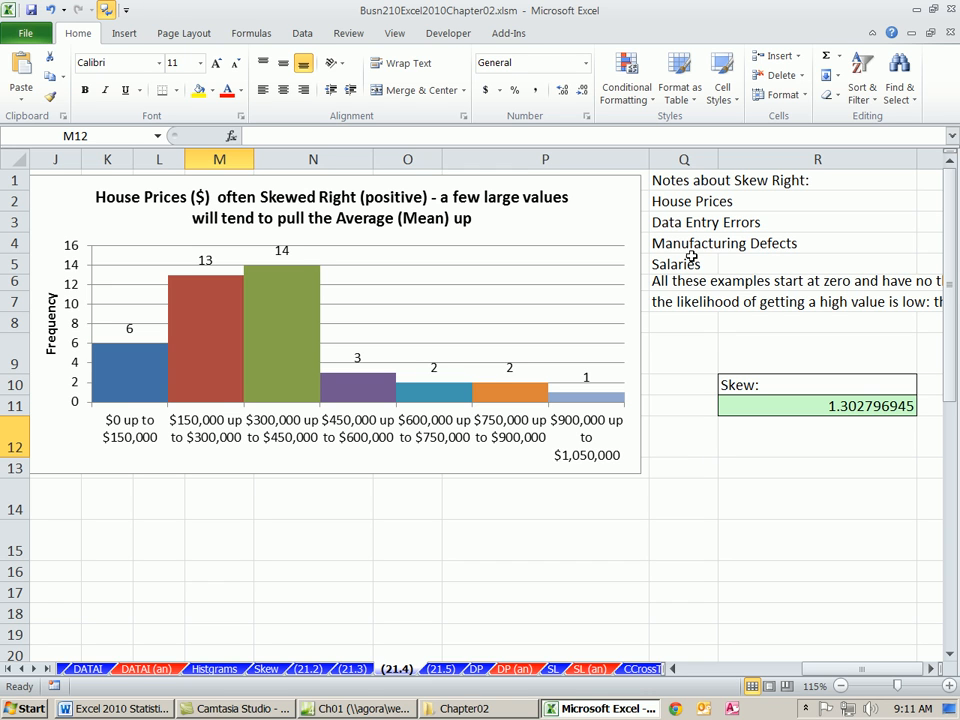
{"action": "mouse_move", "coordinate": [656, 232]}
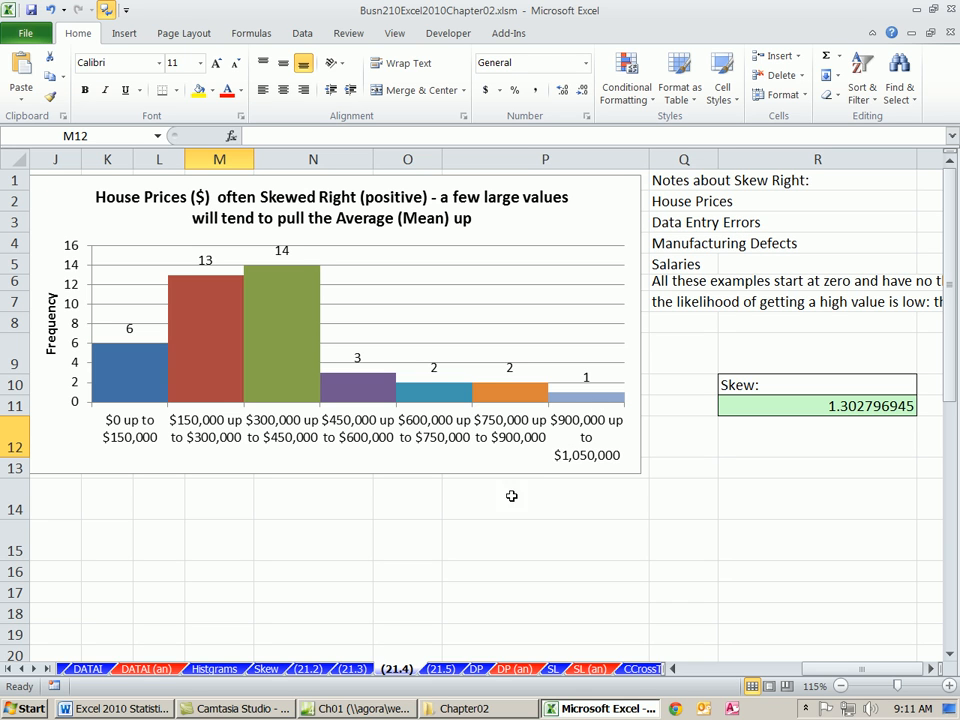
{"action": "mouse_move", "coordinate": [68, 460]}
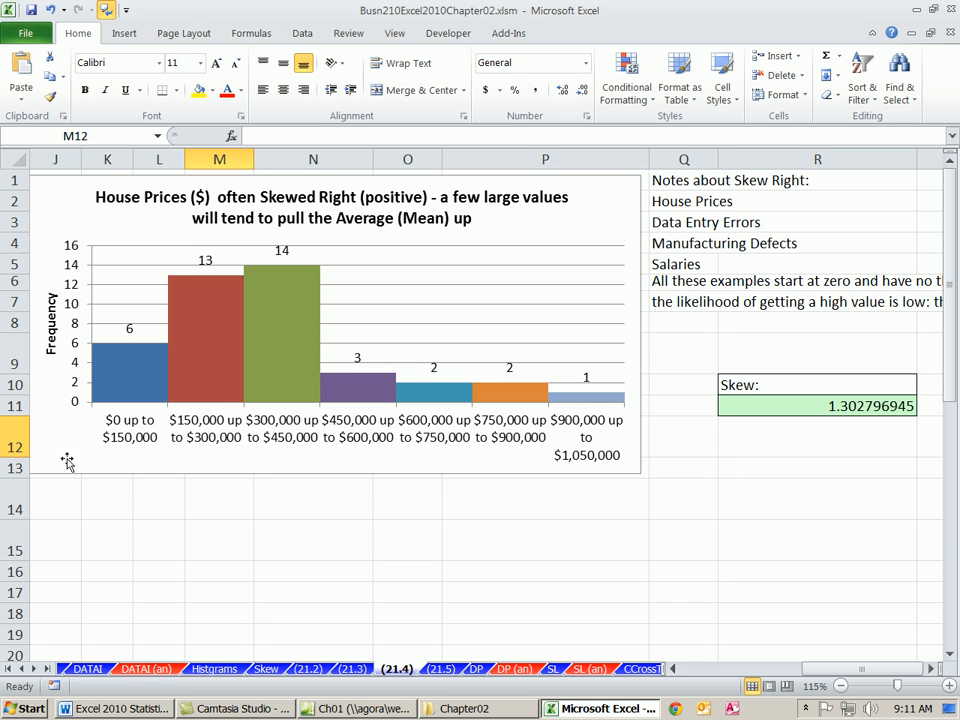
{"action": "mouse_move", "coordinate": [394, 336]}
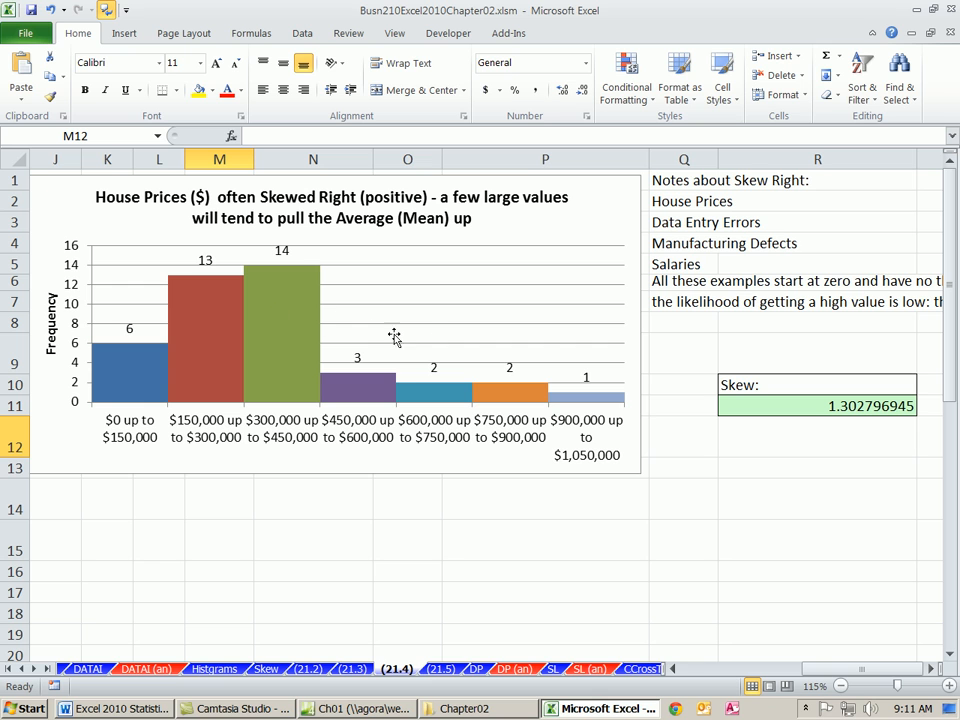
{"action": "mouse_move", "coordinate": [672, 336]}
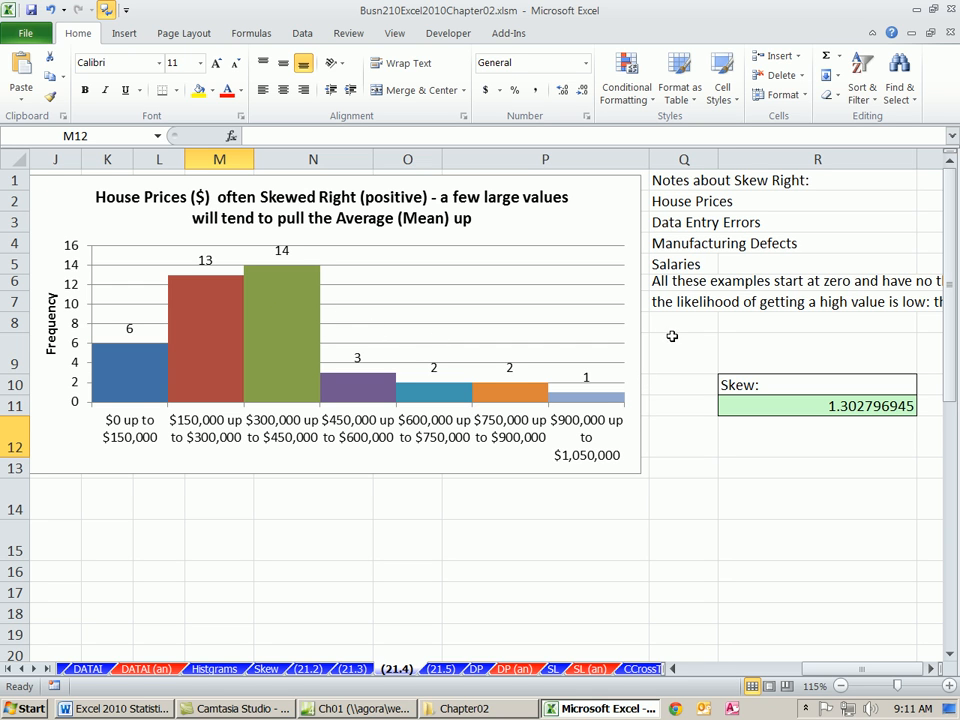
Switch to the 21.5 sheet with the department store spending histogram
{"action": "left_click", "coordinate": [440, 668]}
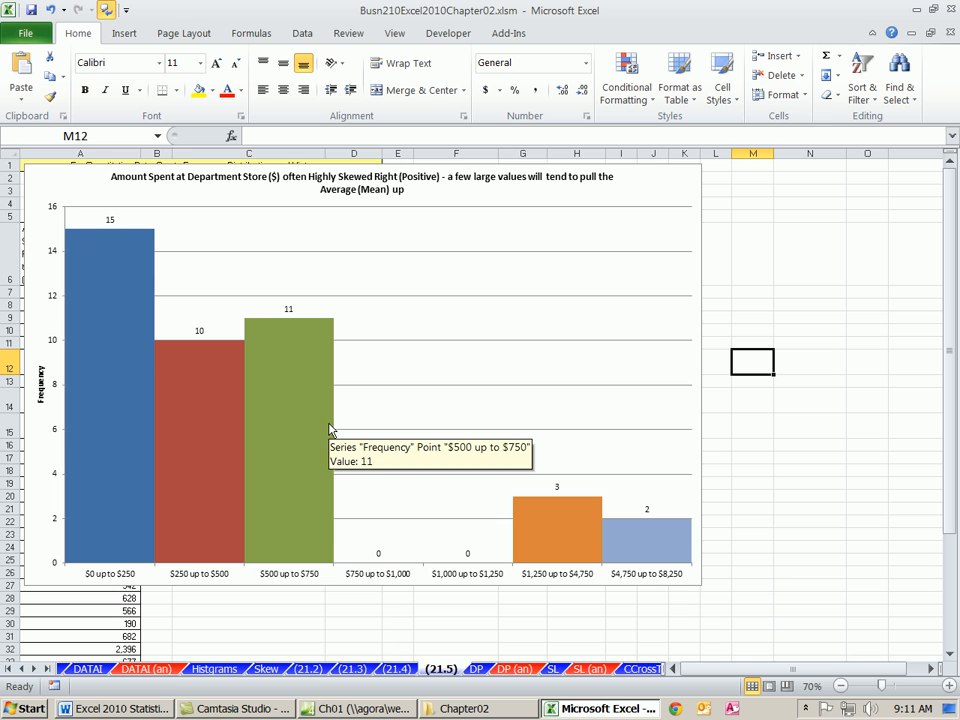
{"action": "mouse_move", "coordinate": [238, 188]}
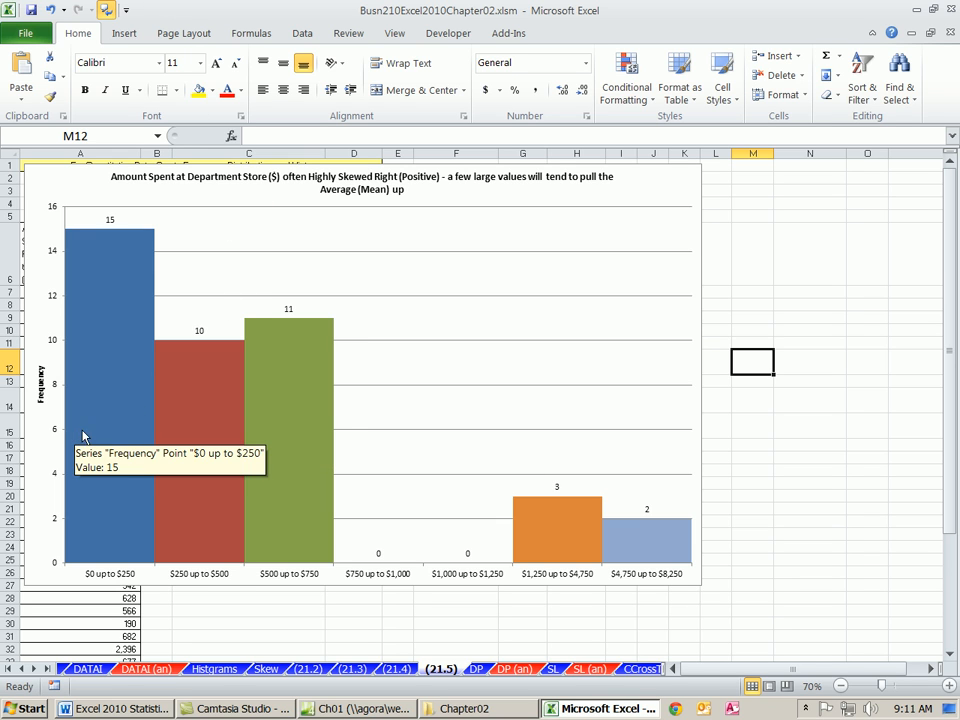
{"action": "mouse_move", "coordinate": [136, 584]}
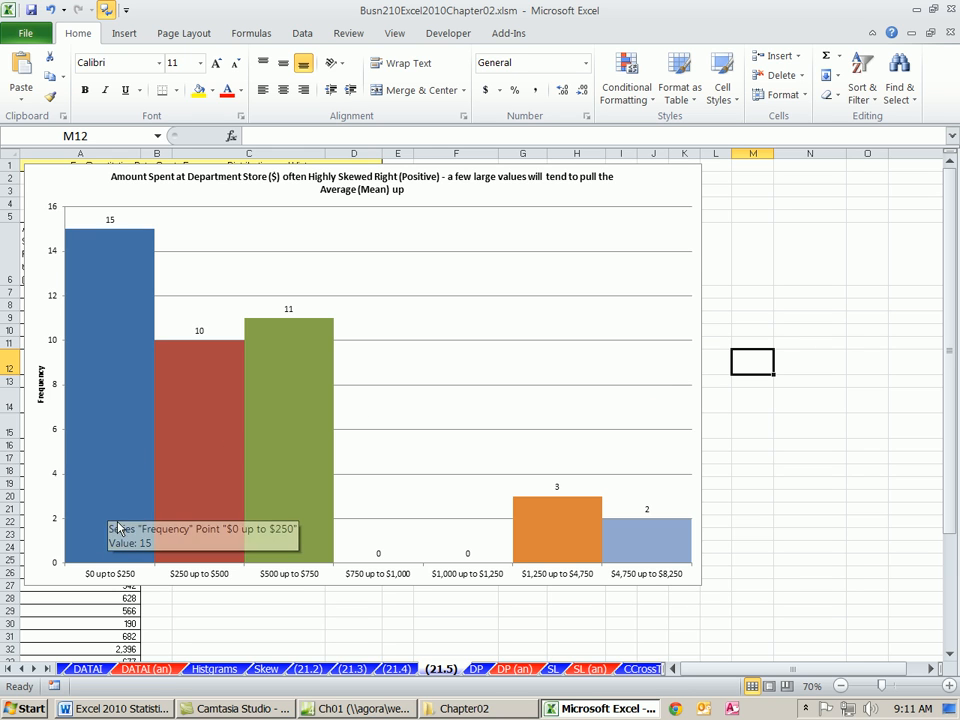
{"action": "mouse_move", "coordinate": [102, 580]}
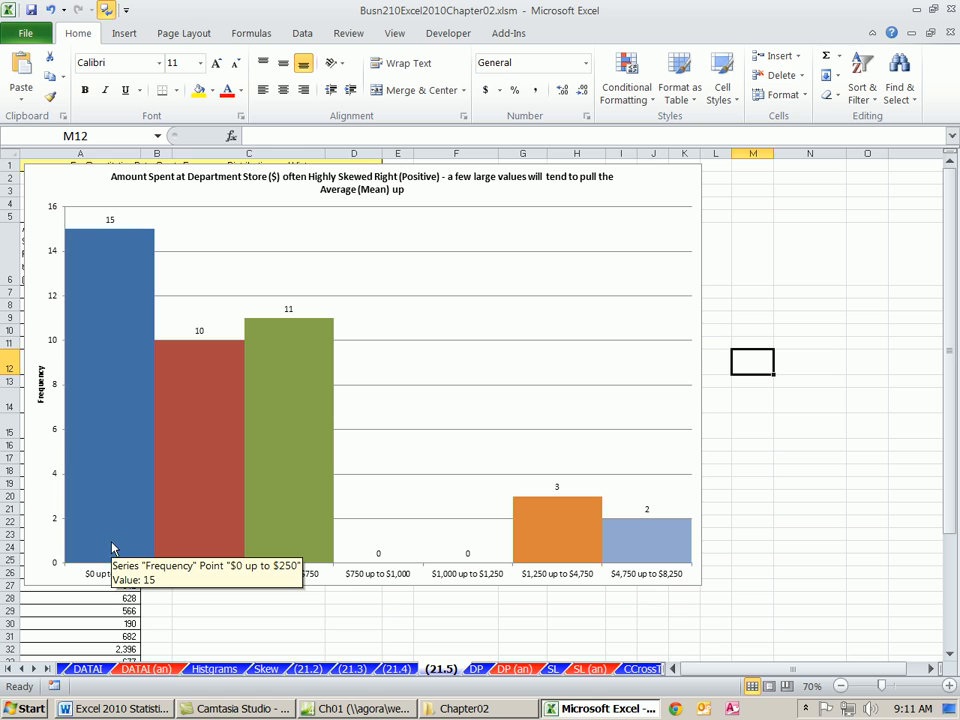
{"action": "mouse_move", "coordinate": [222, 554]}
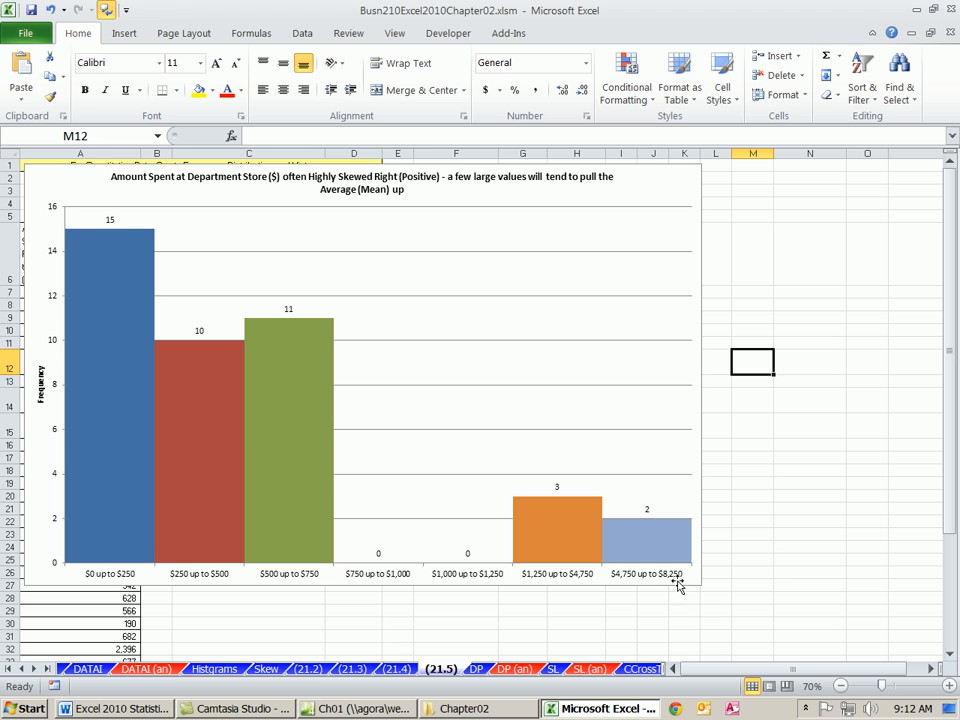
{"action": "mouse_move", "coordinate": [660, 524]}
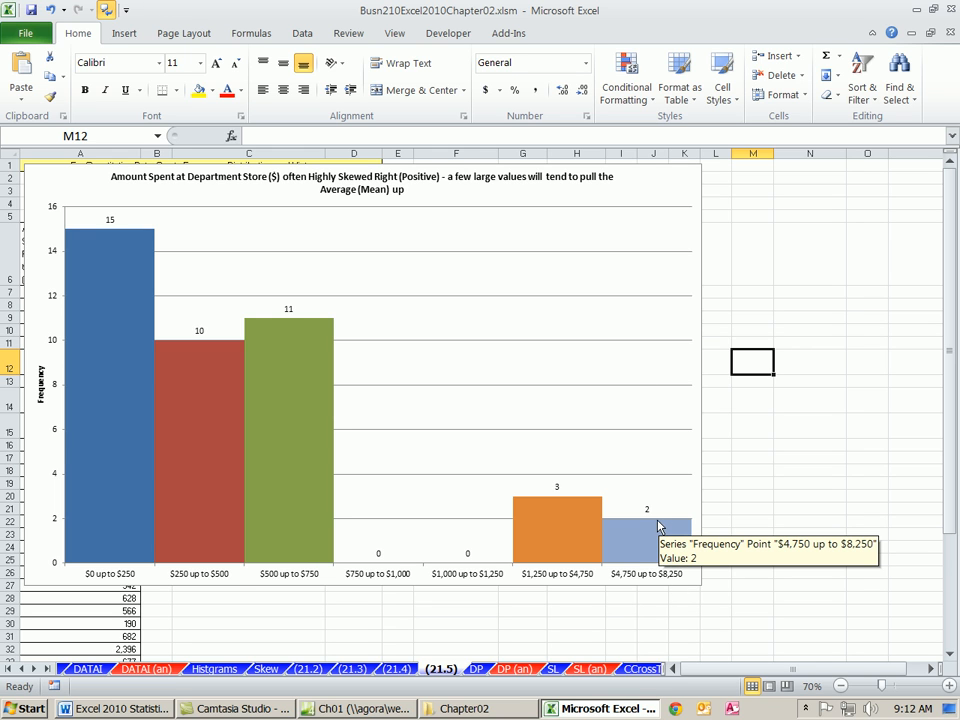
{"action": "mouse_move", "coordinate": [620, 558]}
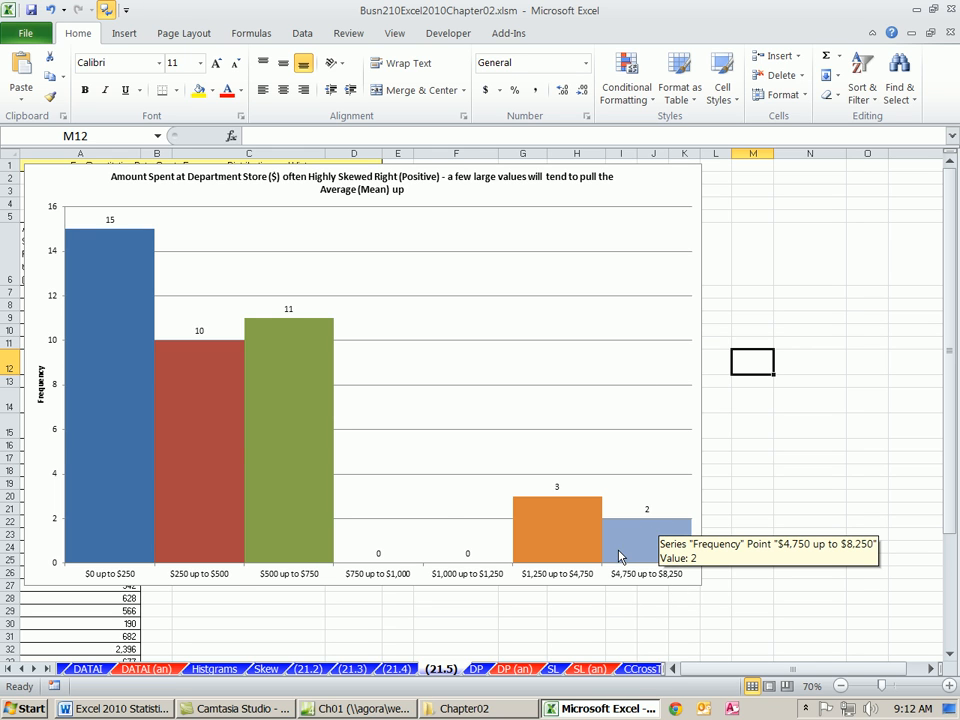
{"action": "mouse_move", "coordinate": [512, 448]}
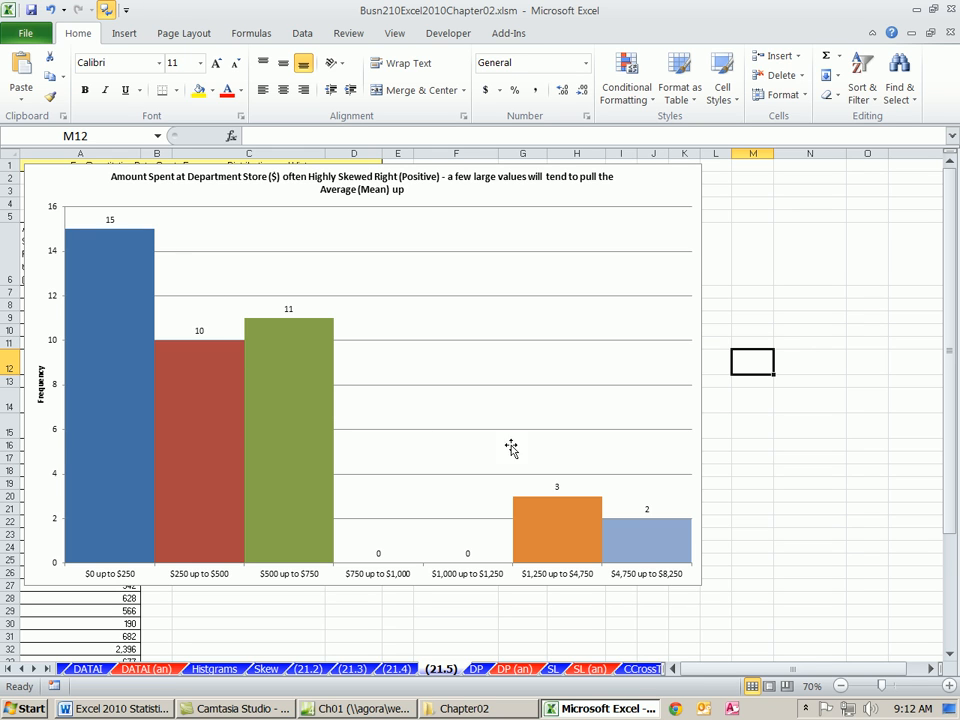
{"action": "mouse_move", "coordinate": [668, 518]}
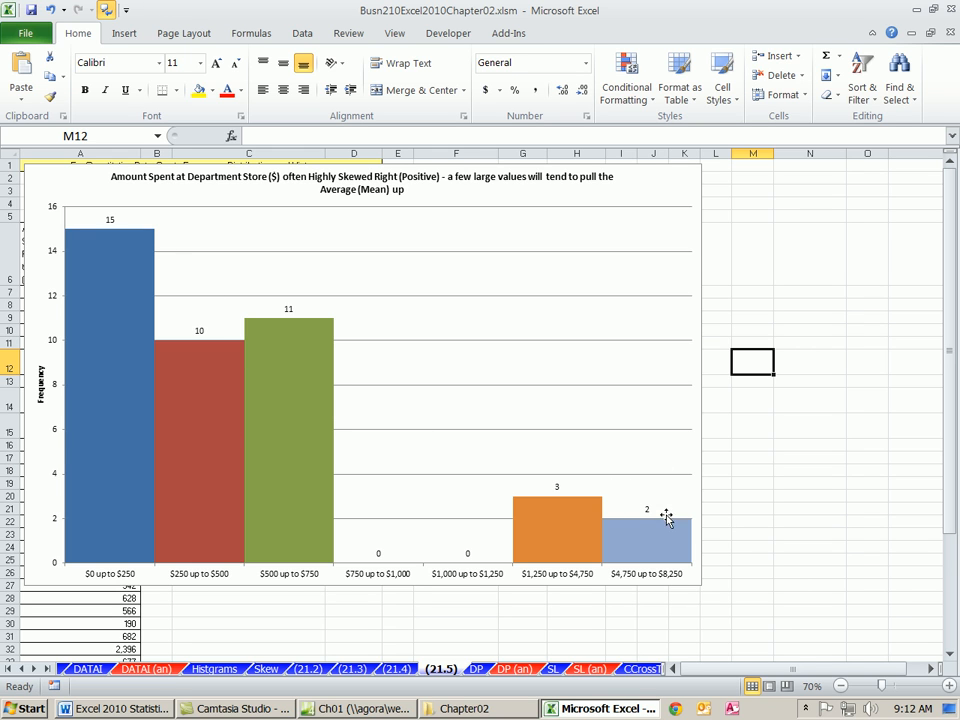
{"action": "mouse_move", "coordinate": [678, 578]}
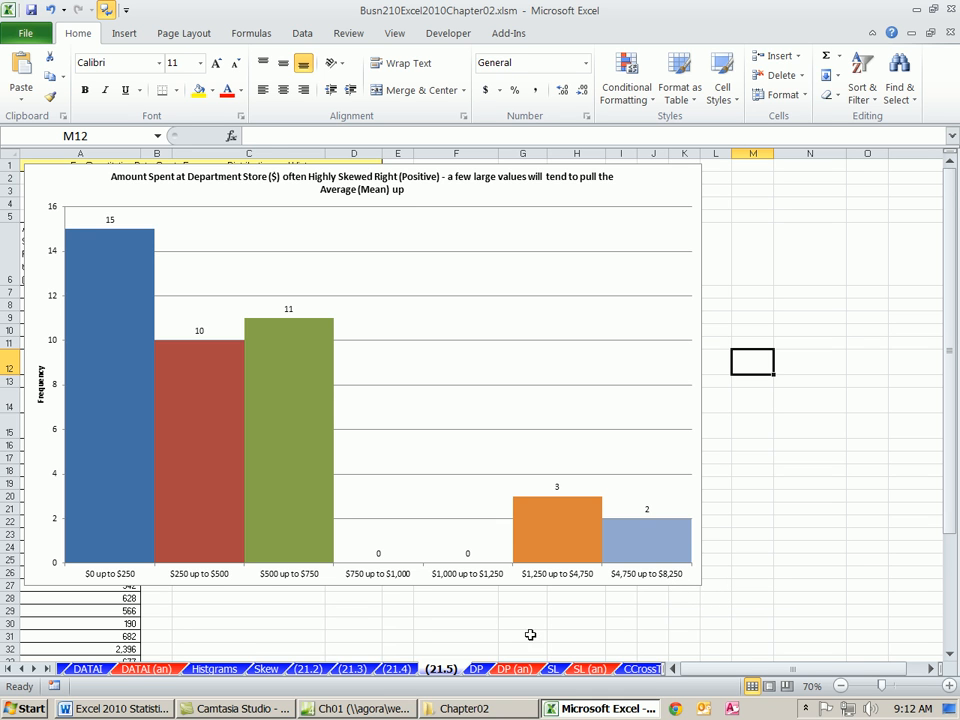
Switch to the Histgrams sheet with the sample scores and frequency tables
{"action": "left_click", "coordinate": [212, 668]}
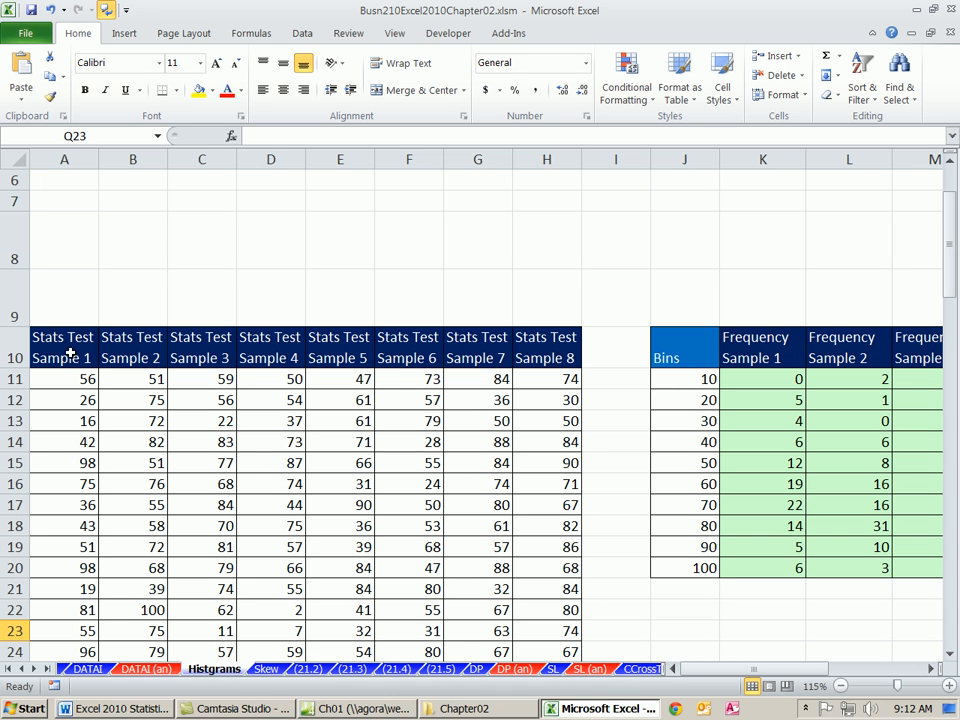
{"action": "left_click_drag", "start_coordinate": [64, 348], "coordinate": [64, 484]}
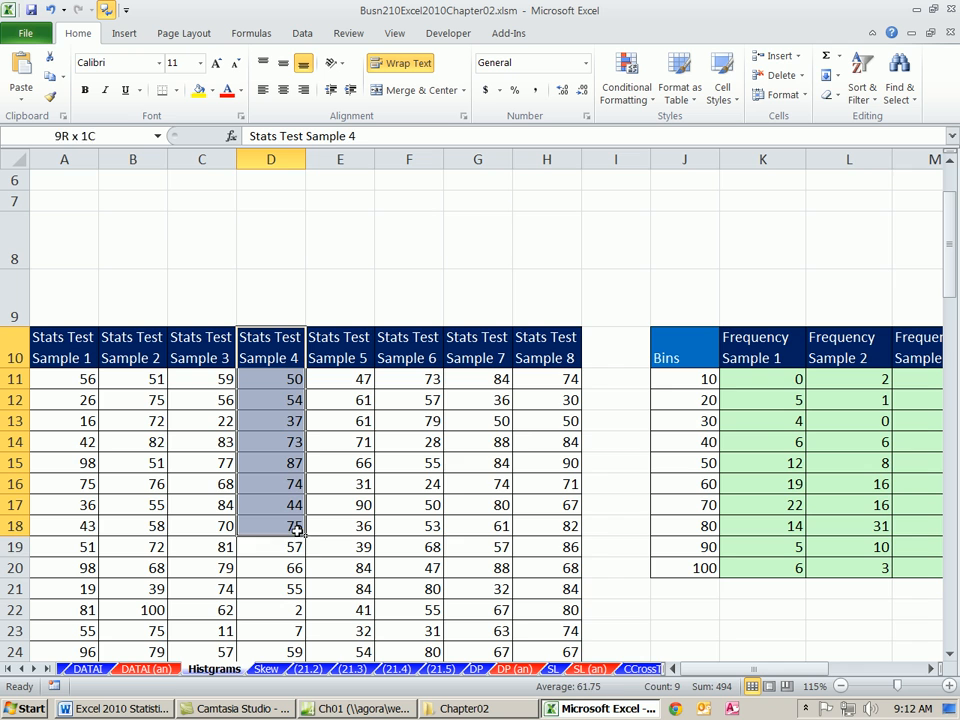
{"action": "scroll", "scroll_direction": "right", "scroll_amount": 3}
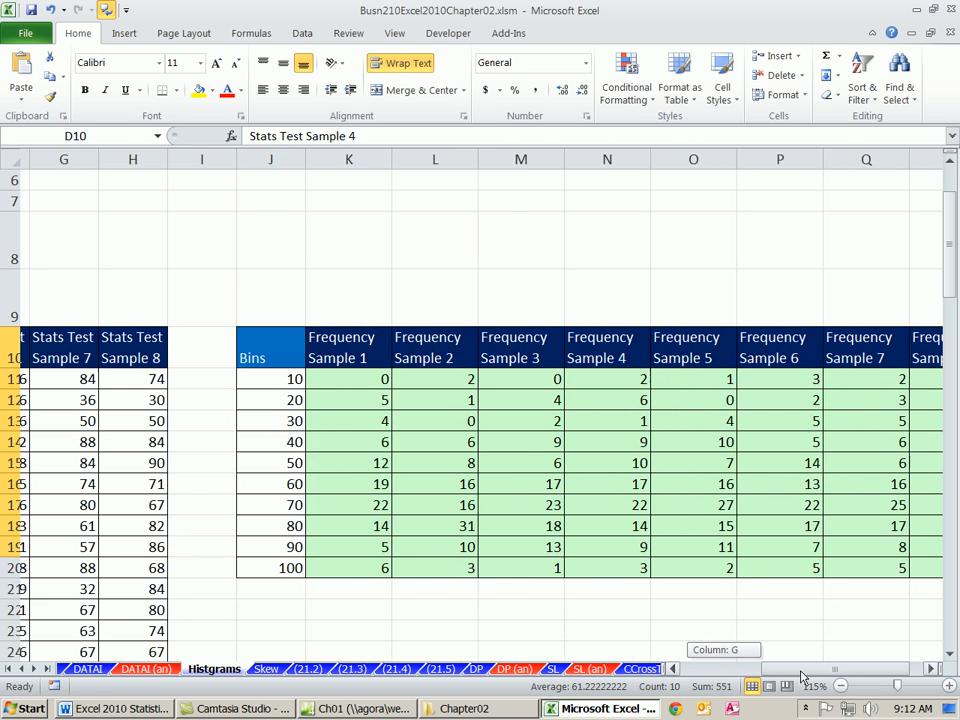
{"action": "scroll", "scroll_direction": "right", "scroll_amount": 3}
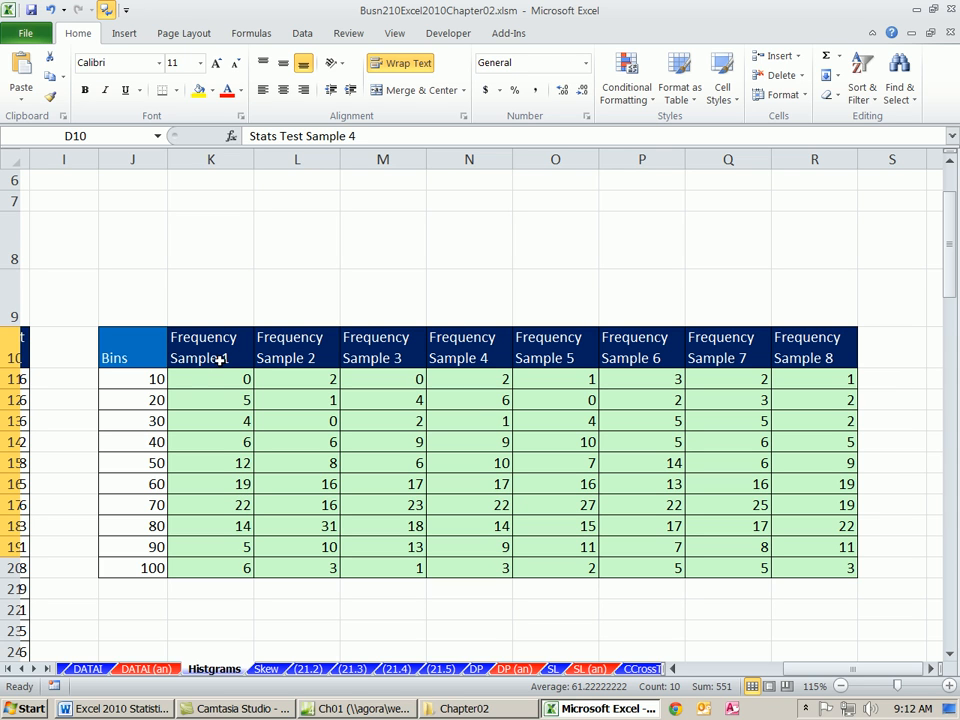
{"action": "mouse_move", "coordinate": [236, 482]}
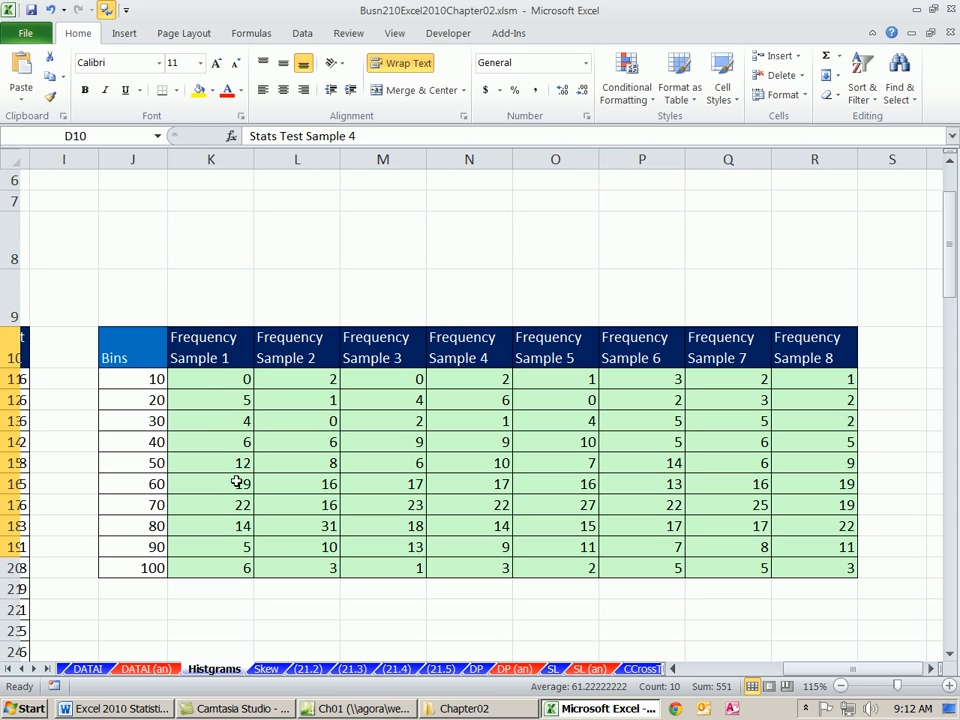
{"action": "left_click", "coordinate": [210, 504]}
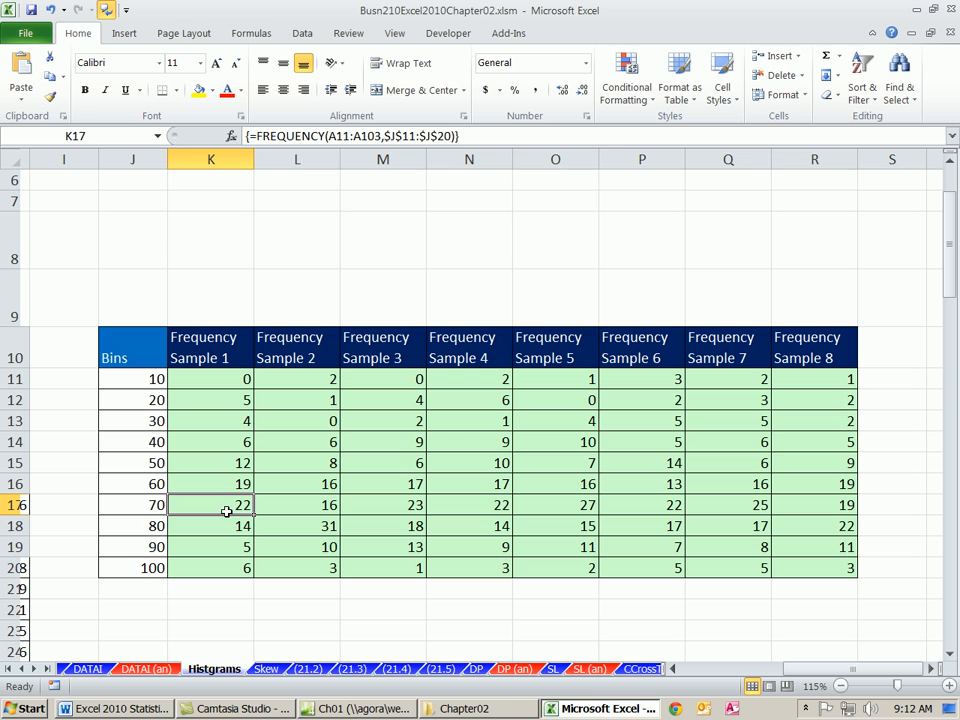
{"action": "mouse_move", "coordinate": [136, 504]}
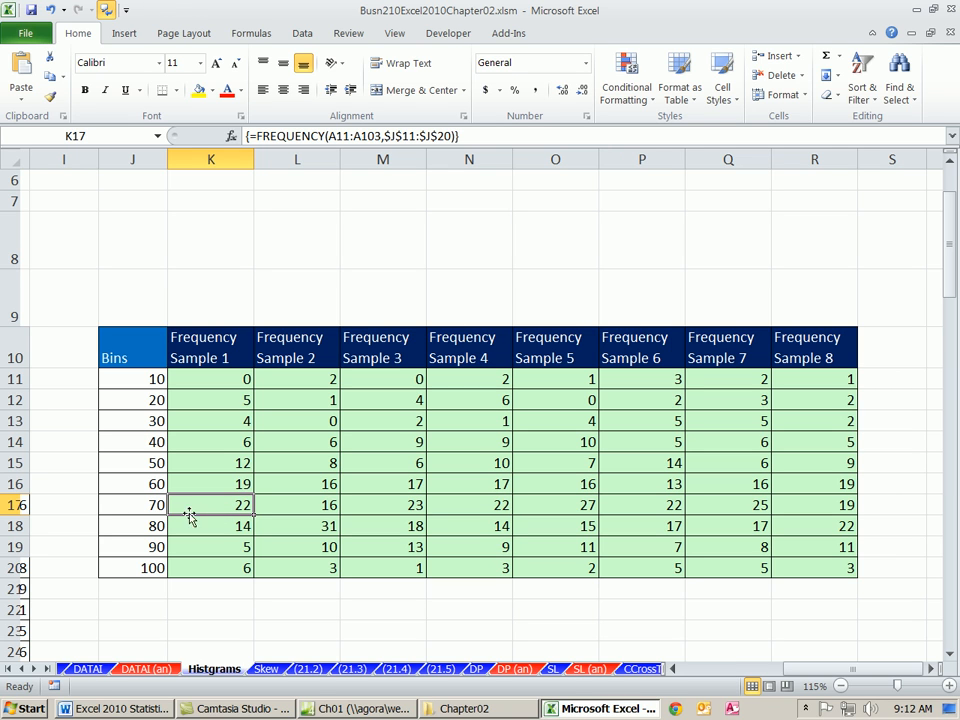
{"action": "mouse_move", "coordinate": [220, 506]}
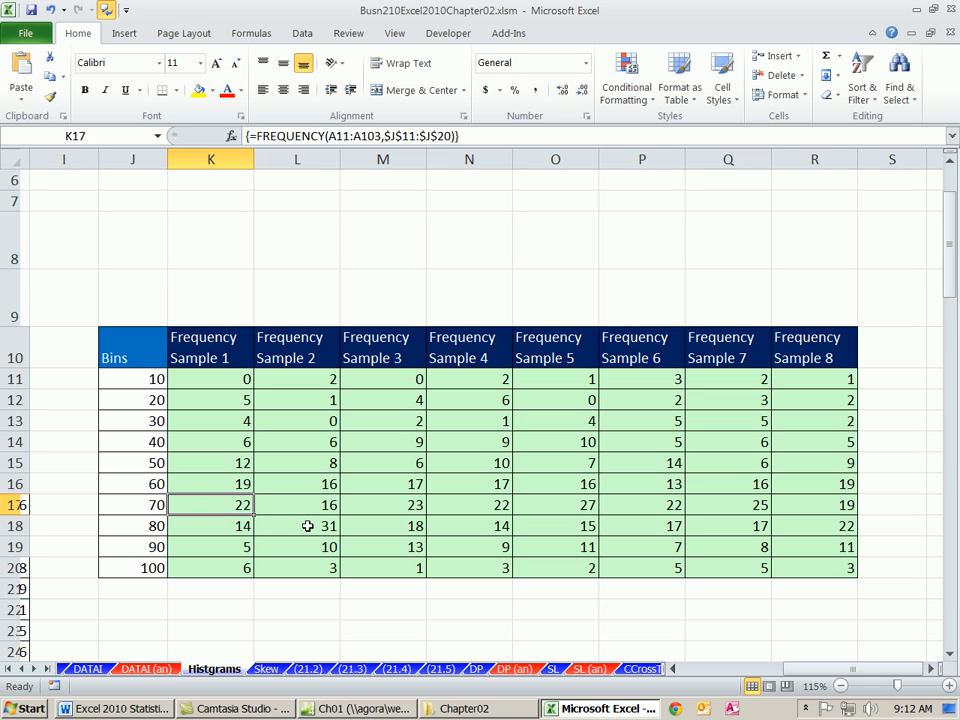
{"action": "left_click", "coordinate": [296, 524]}
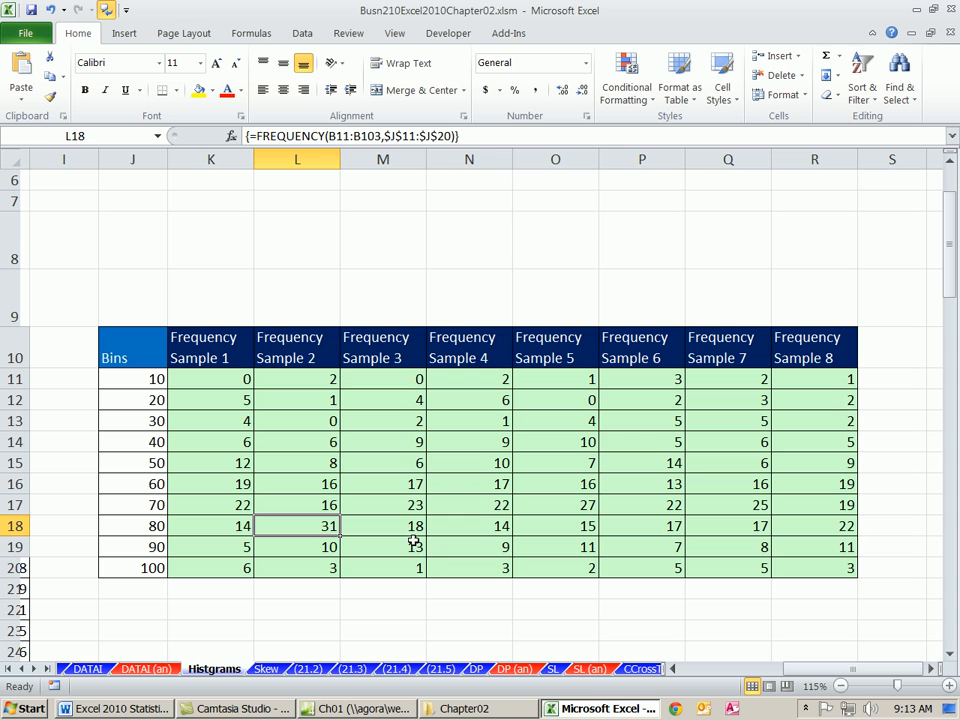
{"action": "left_click", "coordinate": [382, 504]}
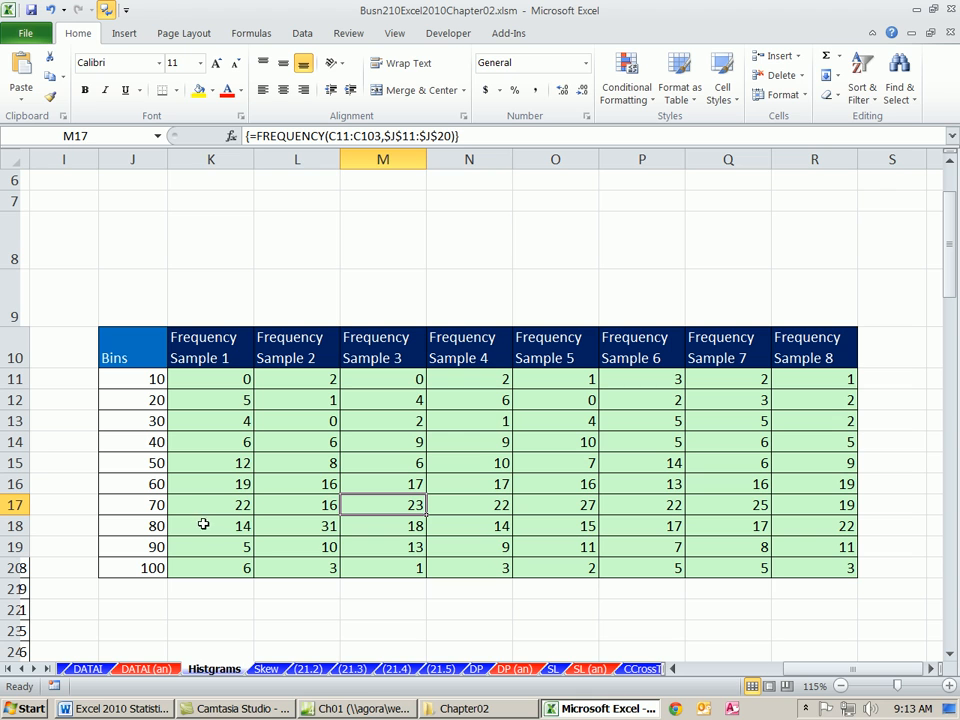
{"action": "mouse_move", "coordinate": [222, 400]}
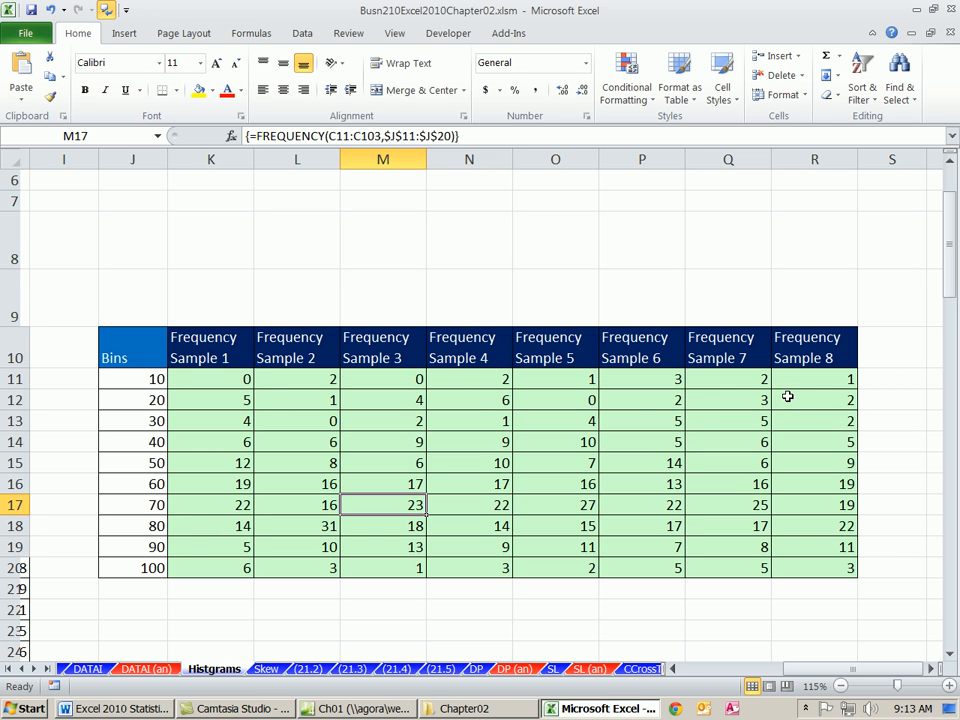
{"action": "mouse_move", "coordinate": [170, 400]}
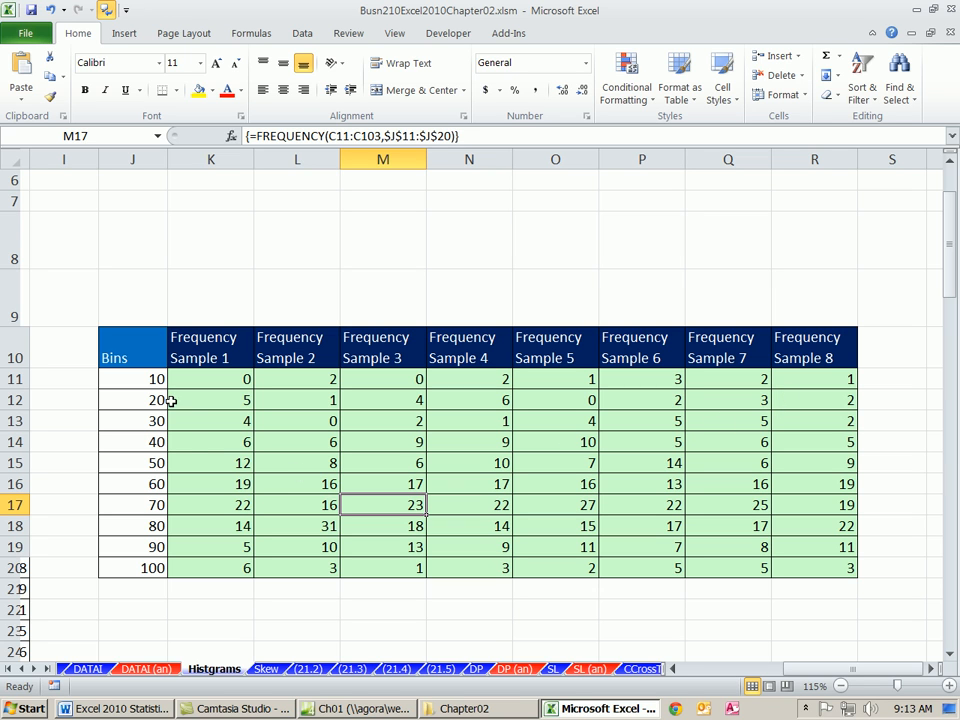
{"action": "left_click", "coordinate": [382, 298]}
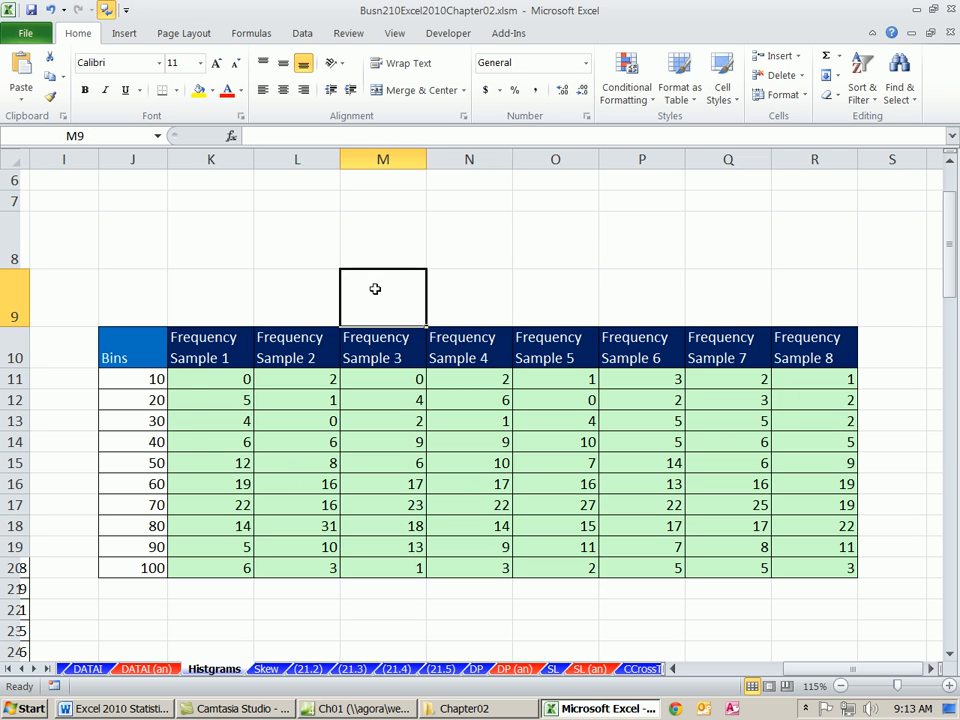
Select empty row-9 cells above the frequency table and show the Insert ribbon
{"action": "left_click", "coordinate": [728, 296]}
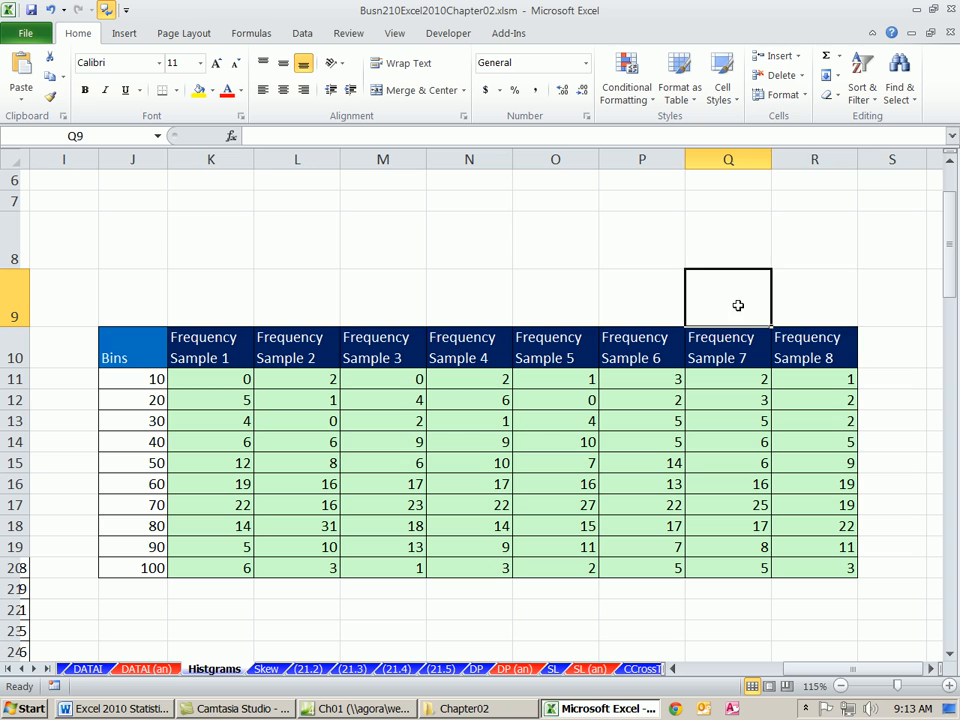
{"action": "left_click", "coordinate": [814, 298]}
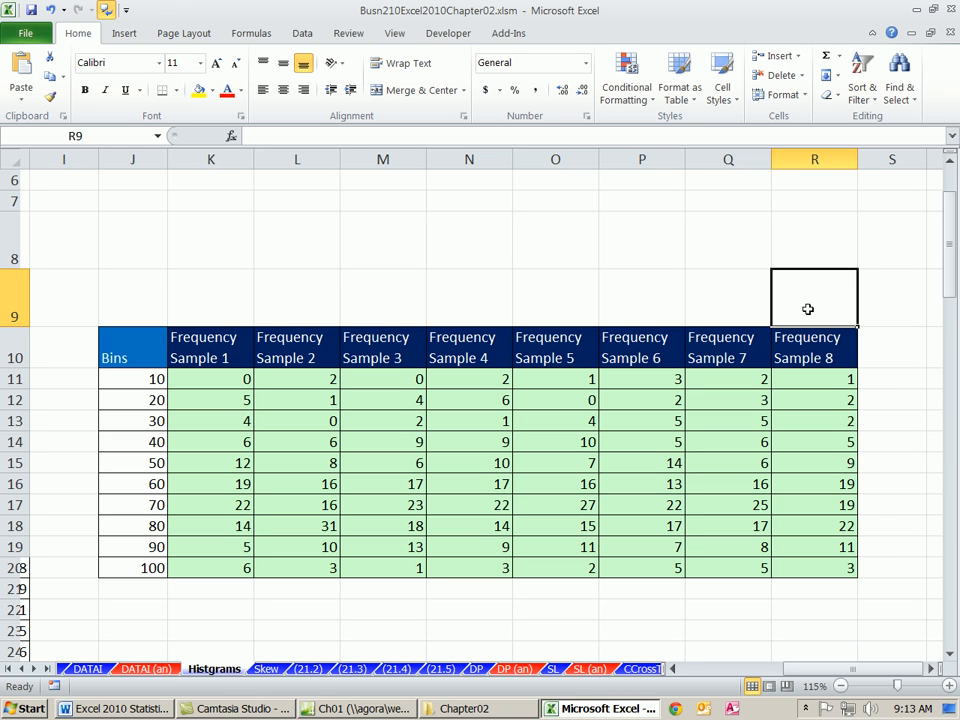
{"action": "mouse_move", "coordinate": [196, 296]}
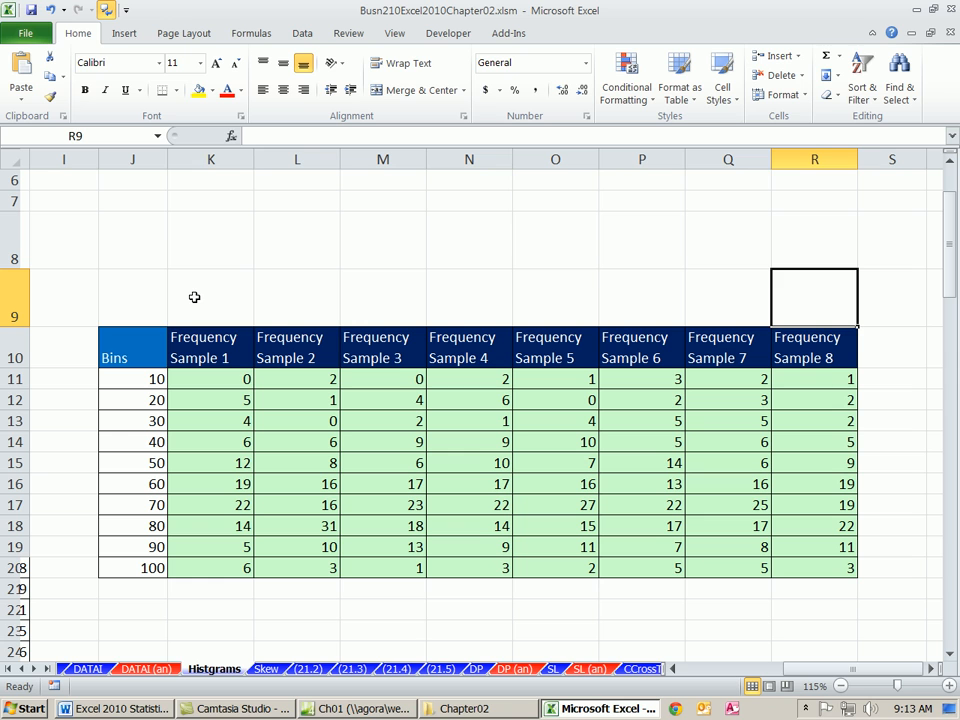
{"action": "left_click", "coordinate": [210, 298]}
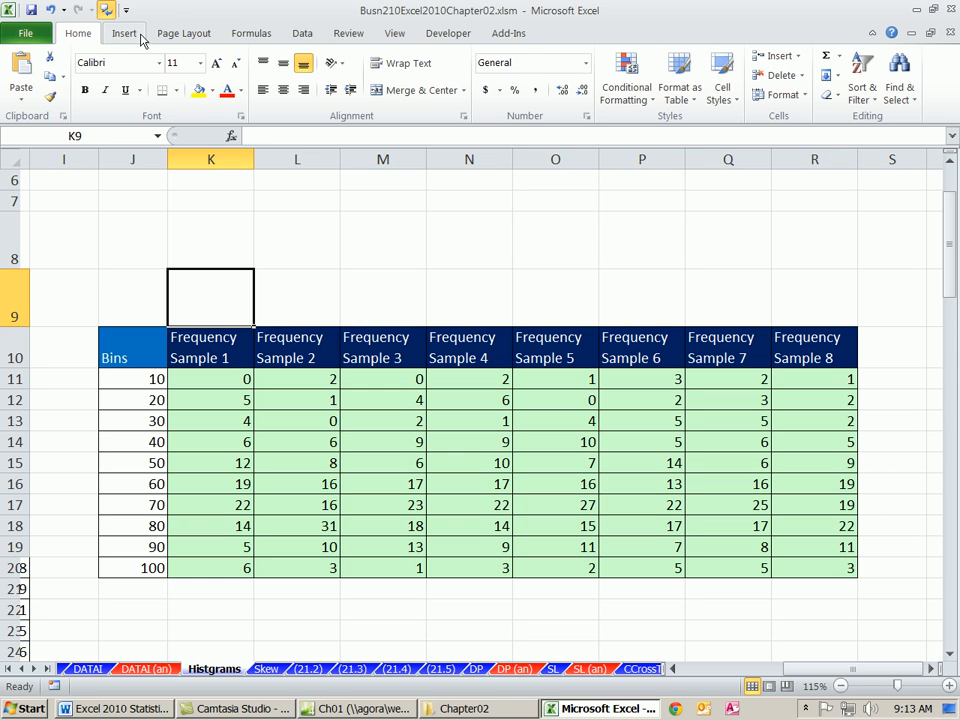
{"action": "left_click", "coordinate": [124, 32]}
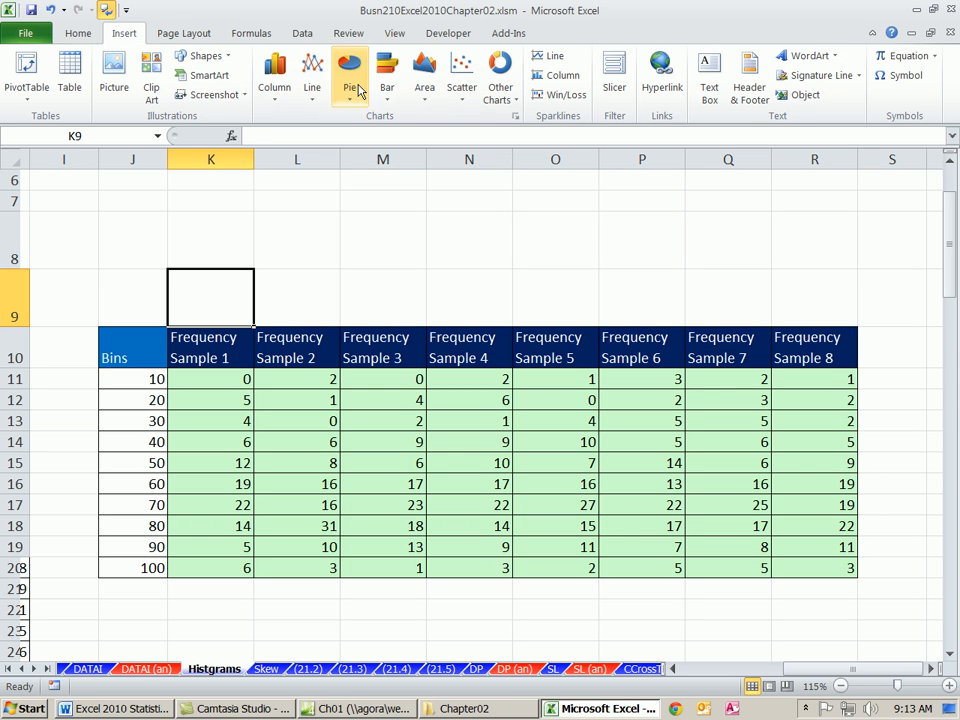
{"action": "mouse_move", "coordinate": [500, 76]}
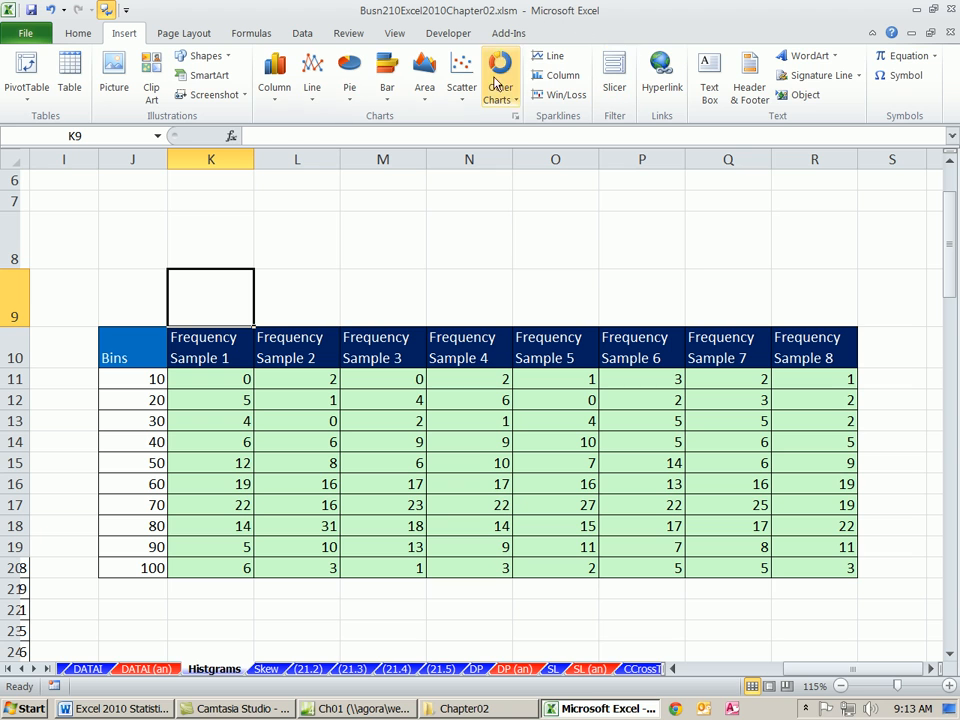
{"action": "mouse_move", "coordinate": [224, 308]}
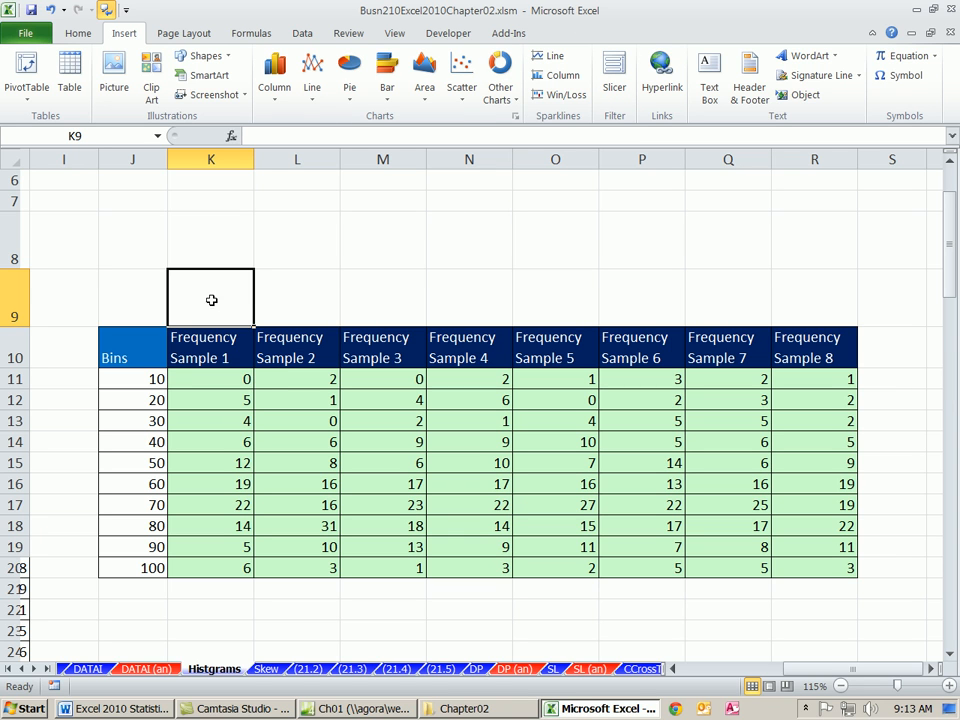
{"action": "mouse_move", "coordinate": [200, 358]}
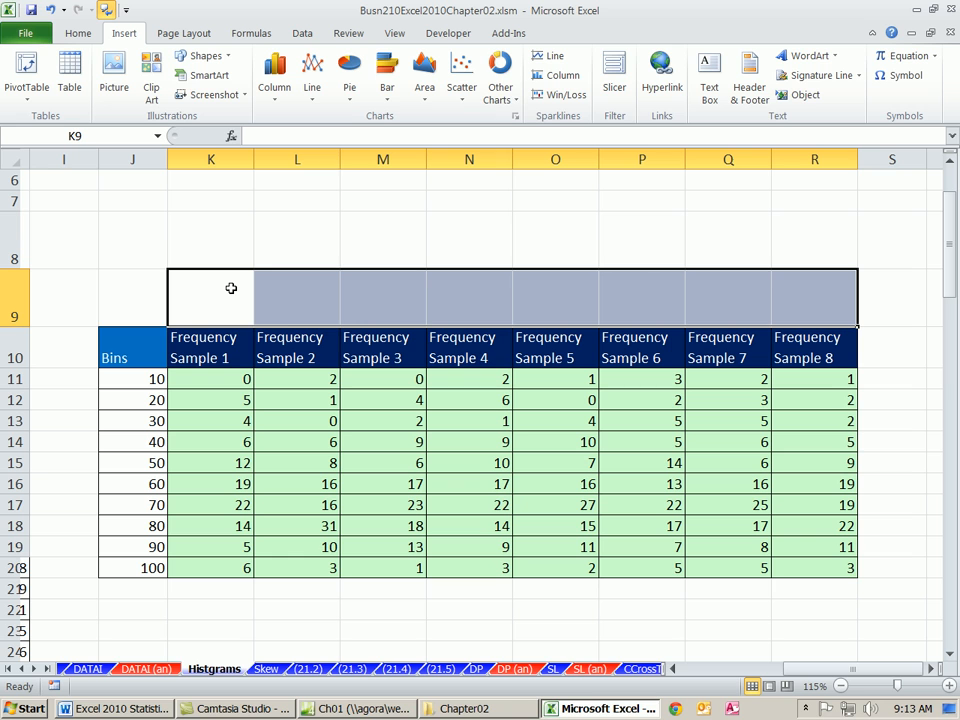
{"action": "mouse_move", "coordinate": [558, 94]}
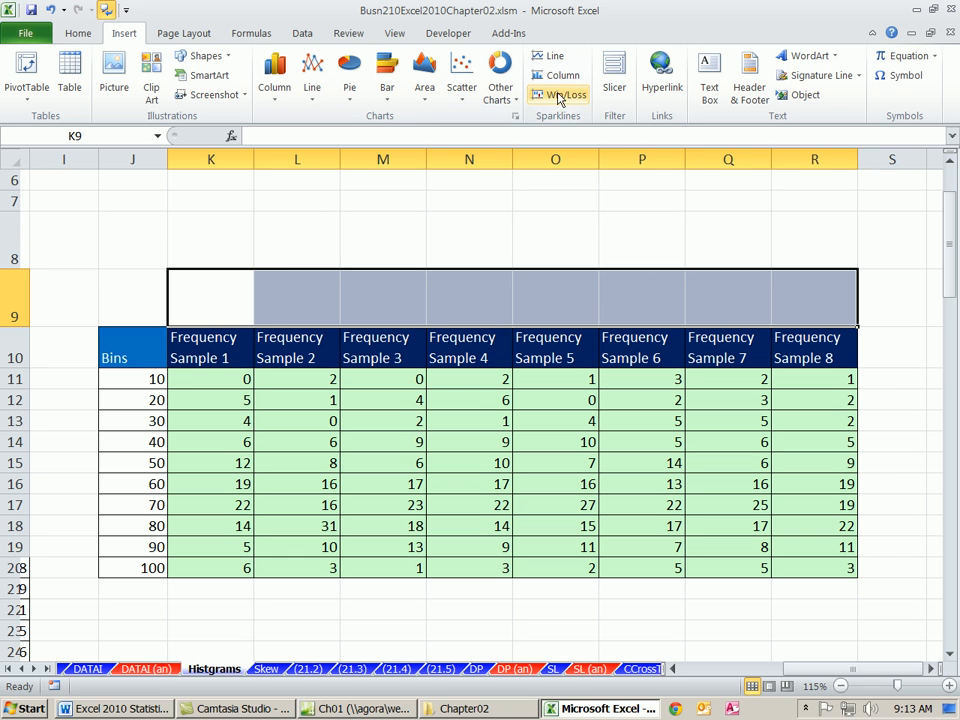
{"action": "mouse_move", "coordinate": [194, 280]}
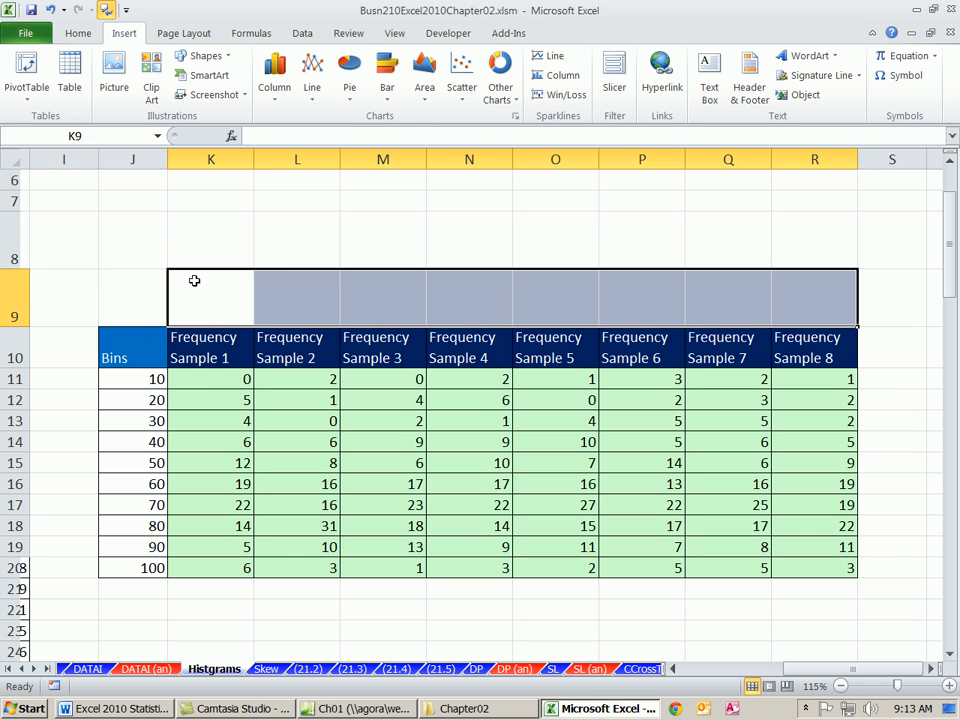
{"action": "mouse_move", "coordinate": [492, 304]}
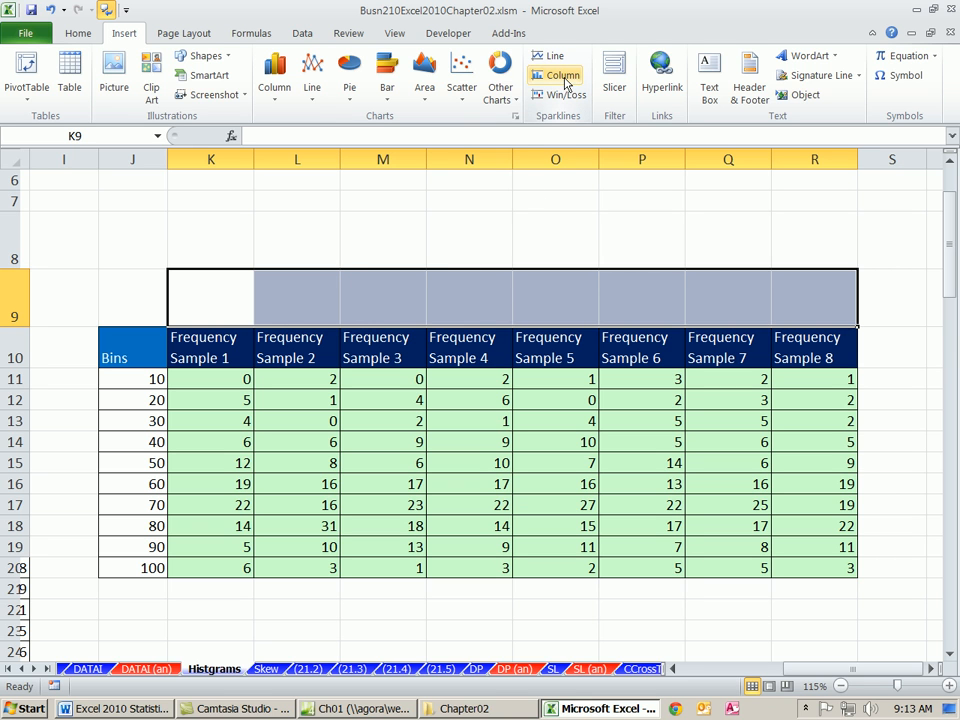
Create column sparklines in K9:R9 from the frequency counts K11:R20
{"action": "left_click", "coordinate": [556, 80]}
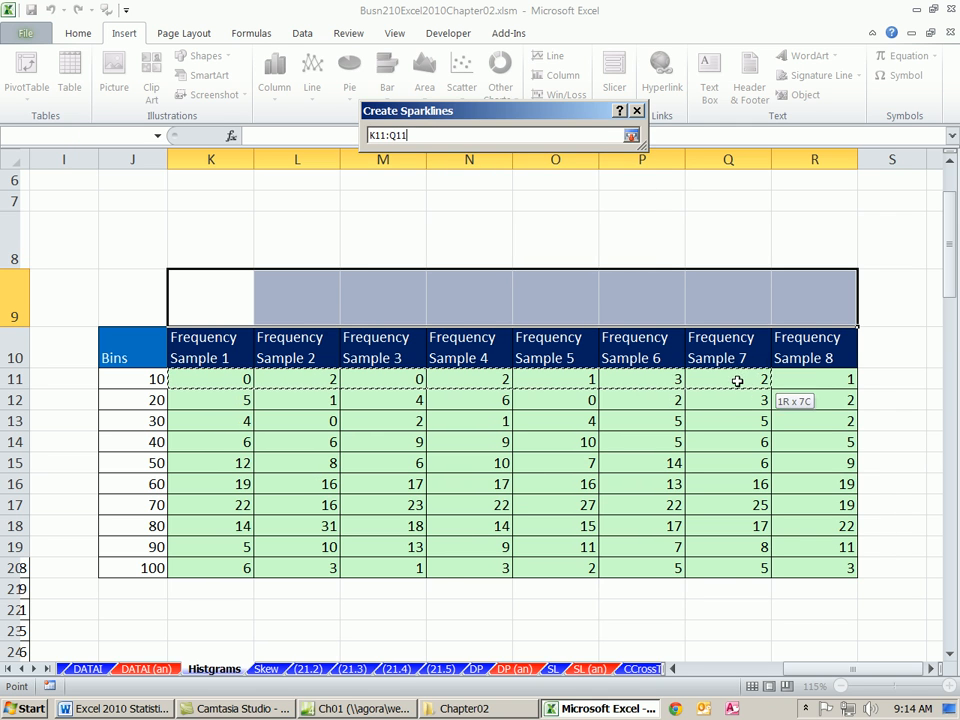
{"action": "left_click", "coordinate": [632, 136]}
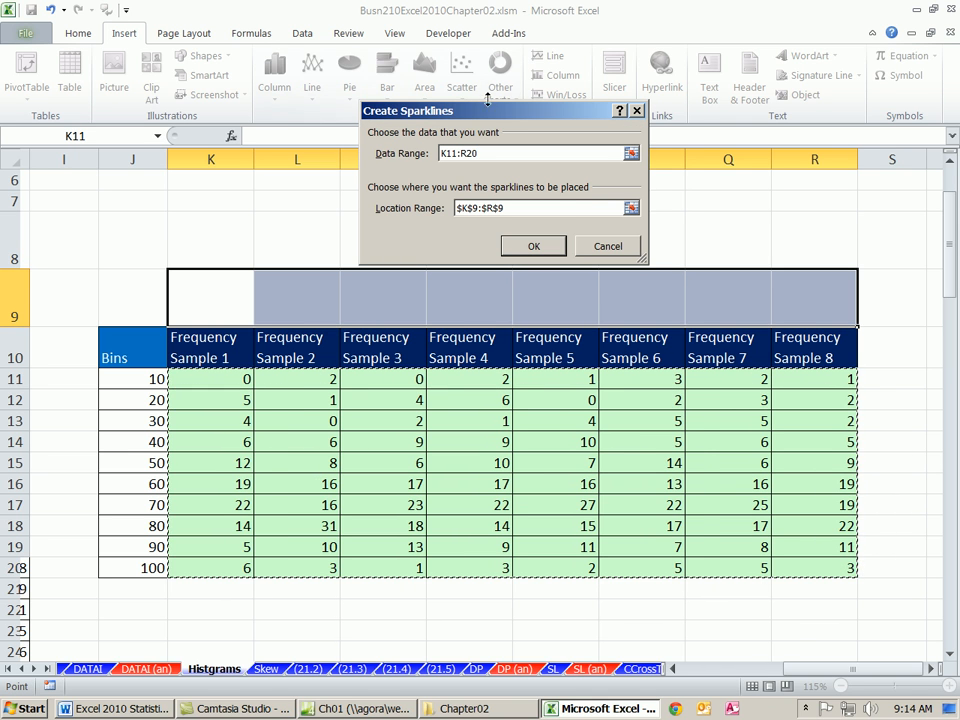
{"action": "mouse_move", "coordinate": [204, 284]}
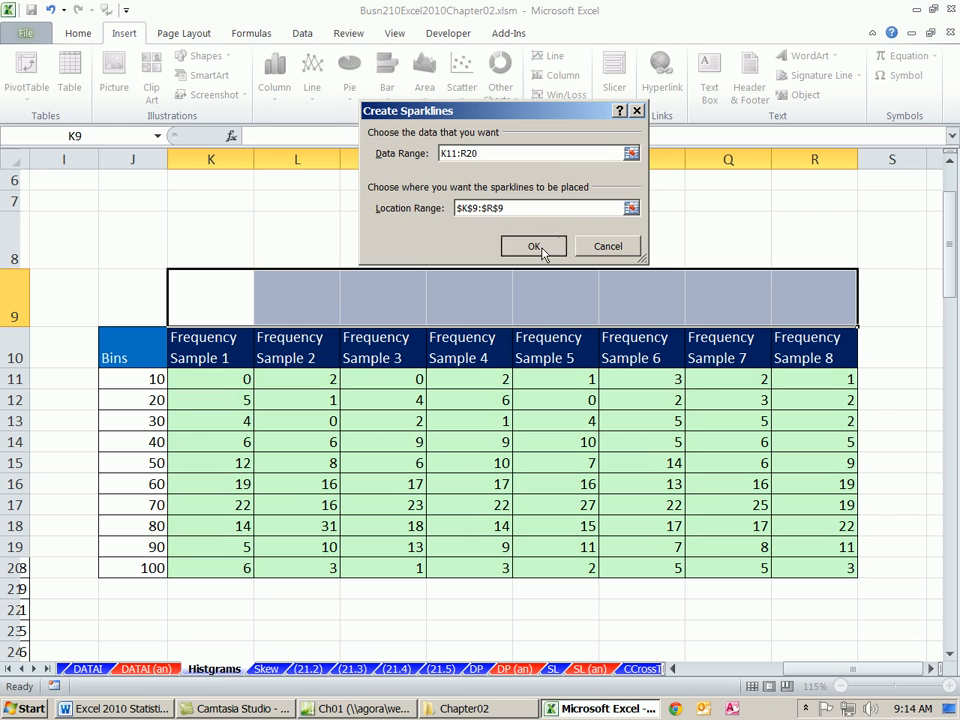
{"action": "left_click", "coordinate": [534, 248]}
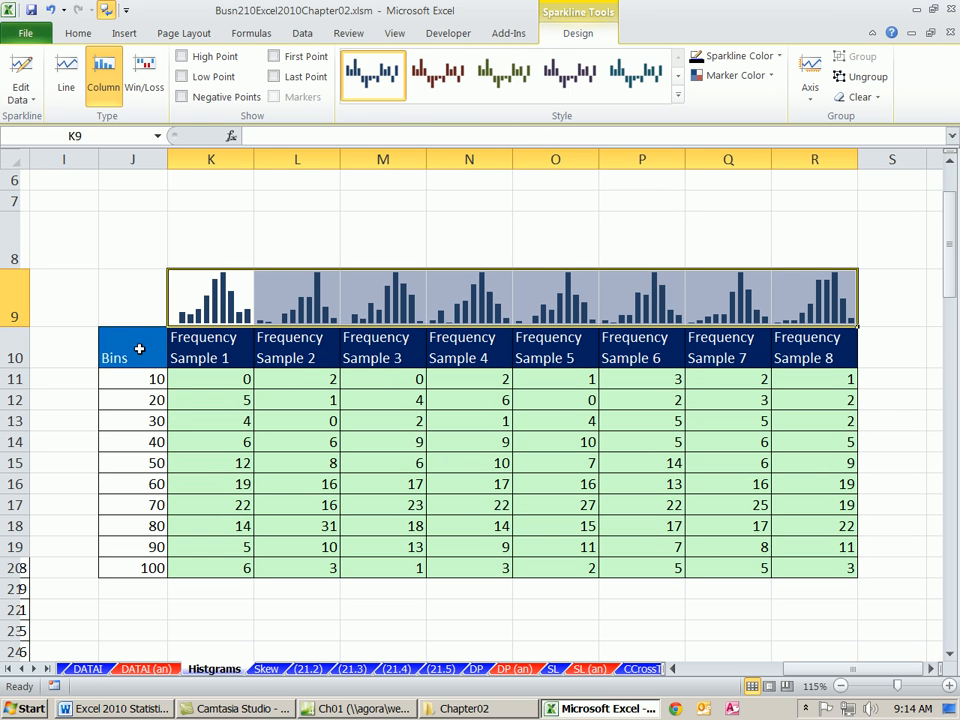
{"action": "left_click", "coordinate": [132, 296]}
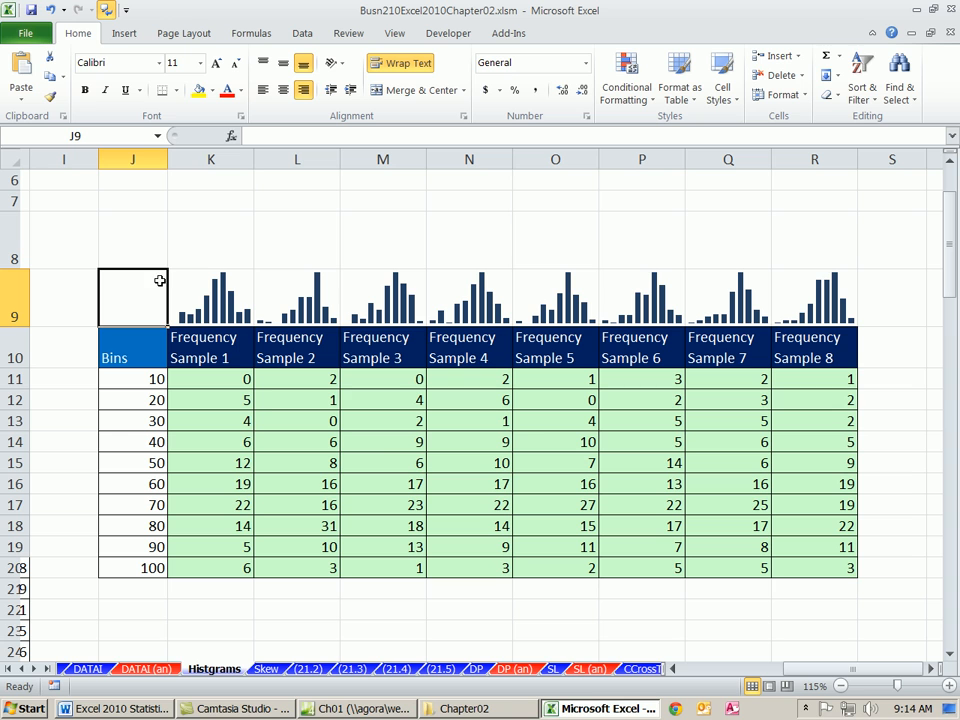
{"action": "mouse_move", "coordinate": [764, 386]}
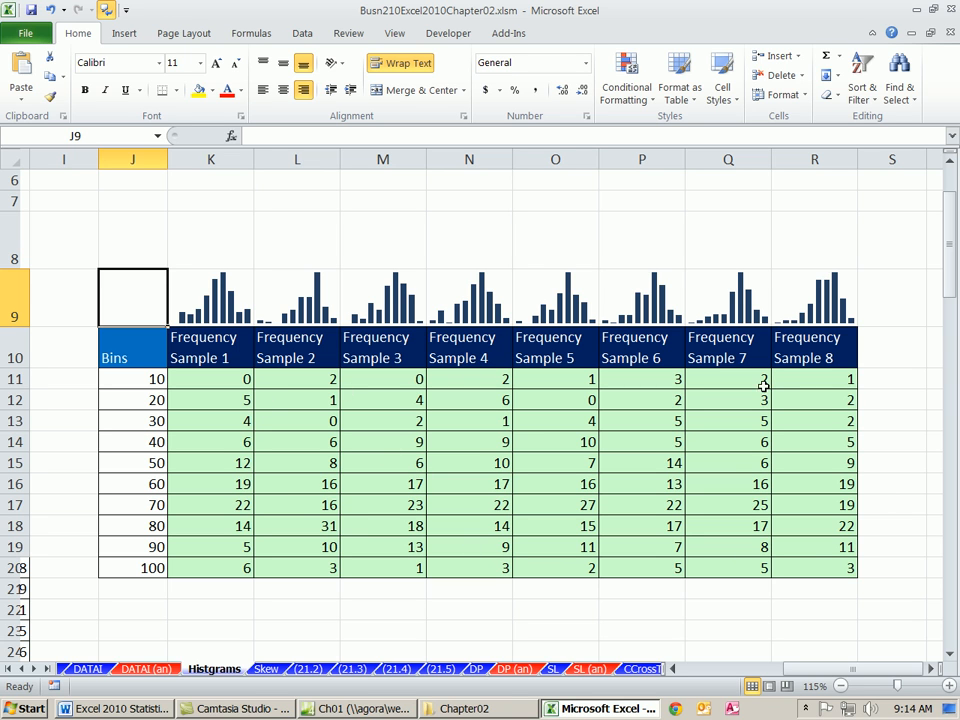
{"action": "mouse_move", "coordinate": [364, 292]}
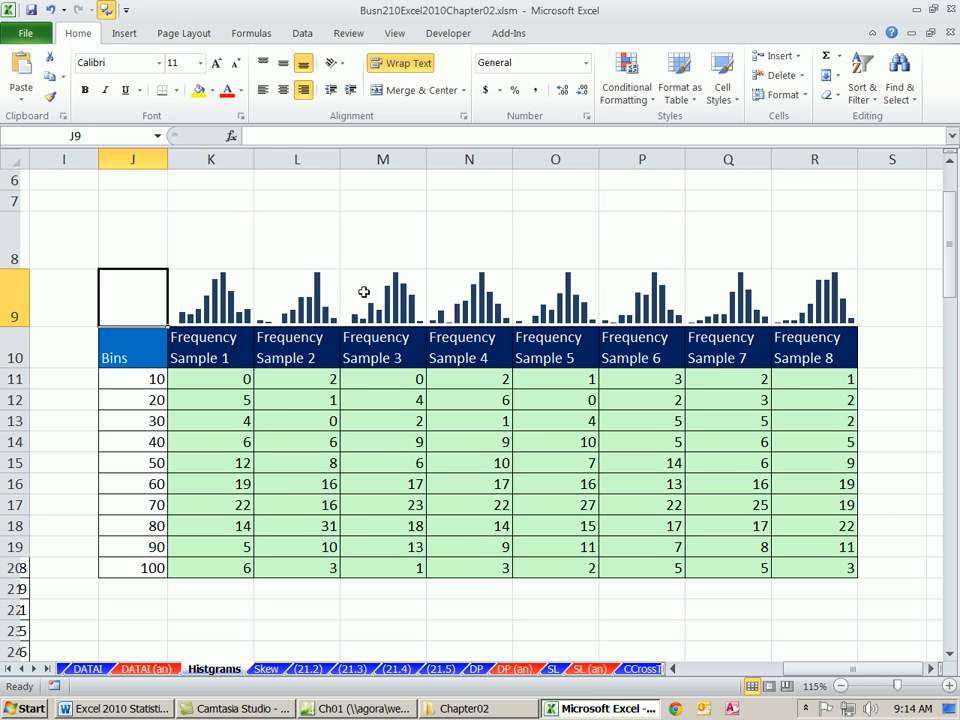
{"action": "mouse_move", "coordinate": [168, 318]}
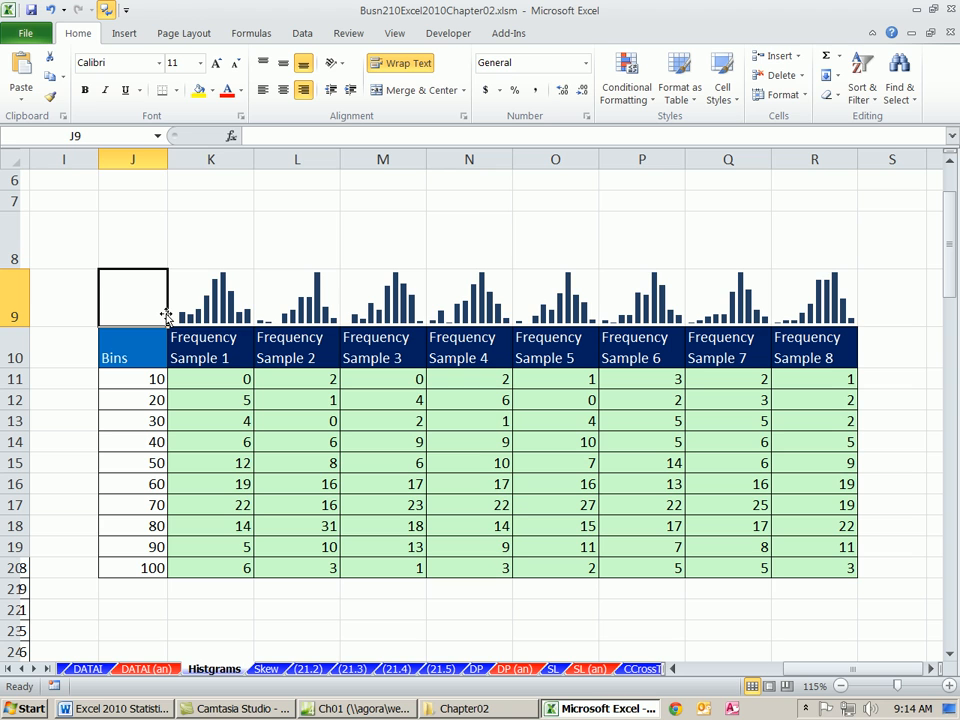
{"action": "mouse_move", "coordinate": [224, 344]}
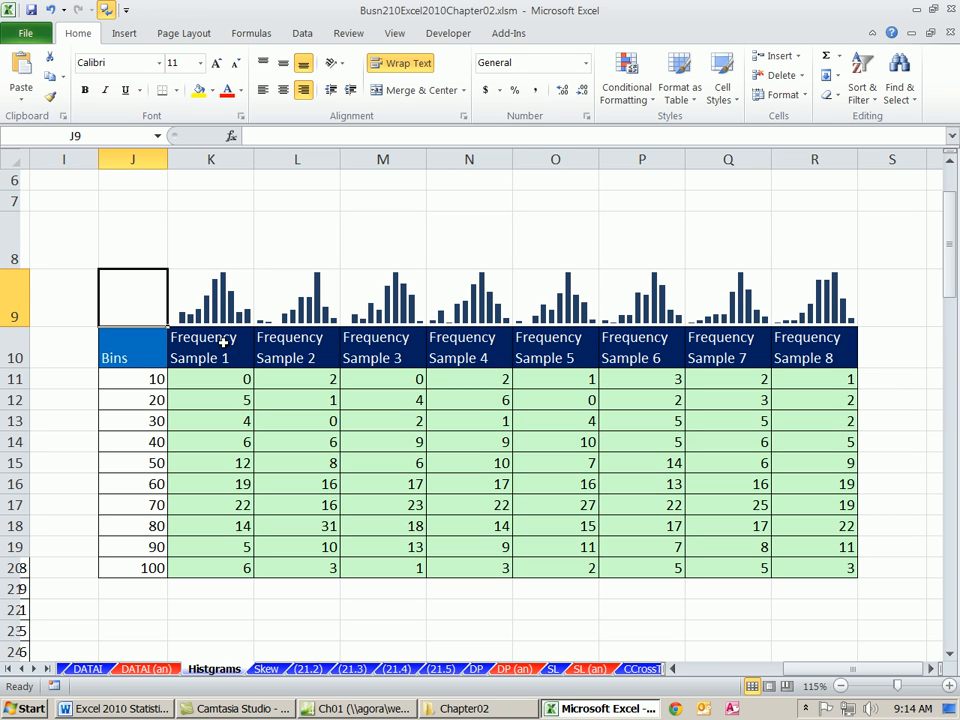
{"action": "mouse_move", "coordinate": [230, 356]}
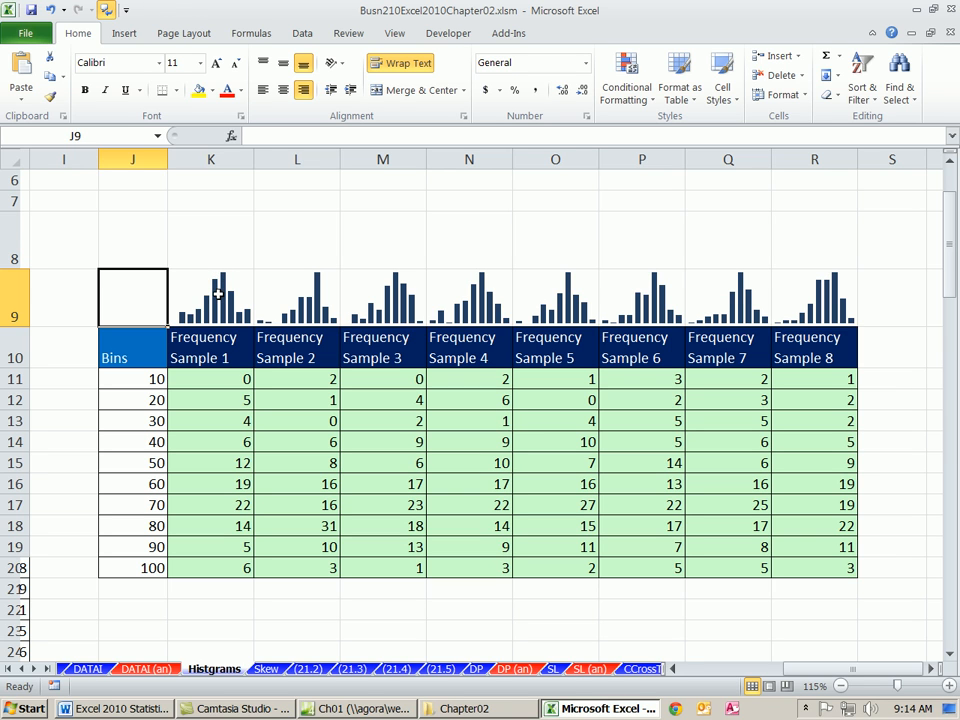
{"action": "mouse_move", "coordinate": [248, 322]}
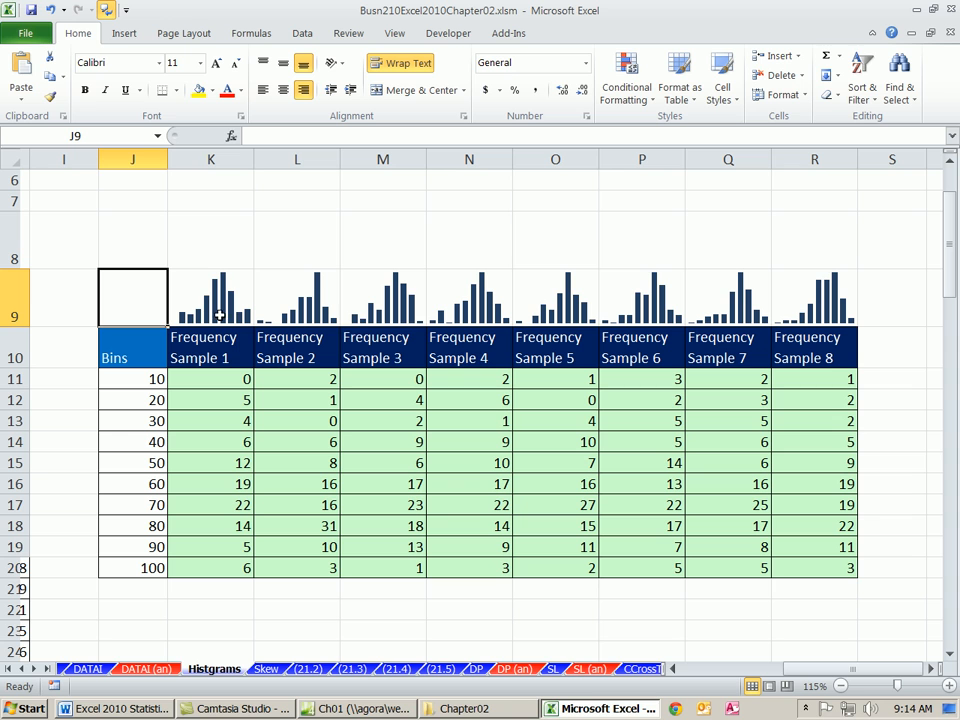
{"action": "mouse_move", "coordinate": [240, 290]}
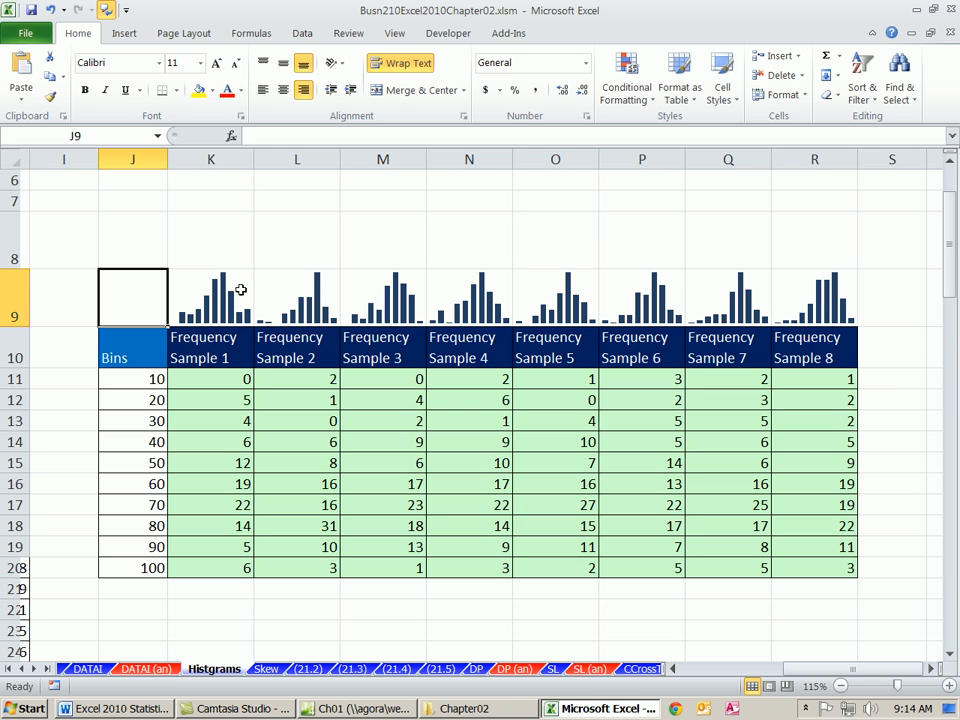
{"action": "mouse_move", "coordinate": [292, 244]}
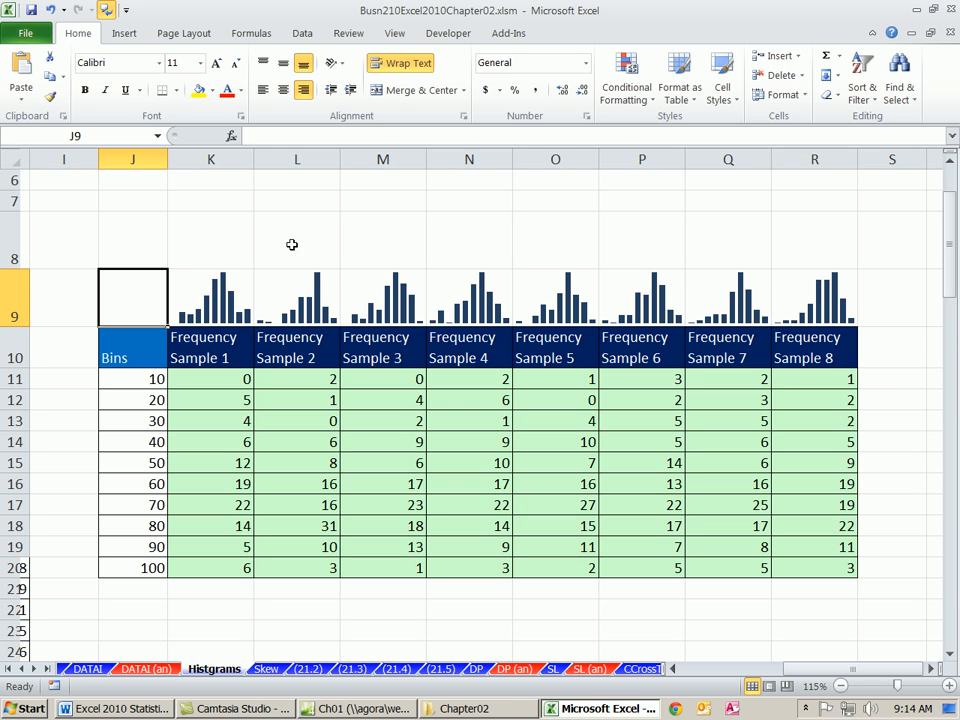
{"action": "mouse_move", "coordinate": [644, 256]}
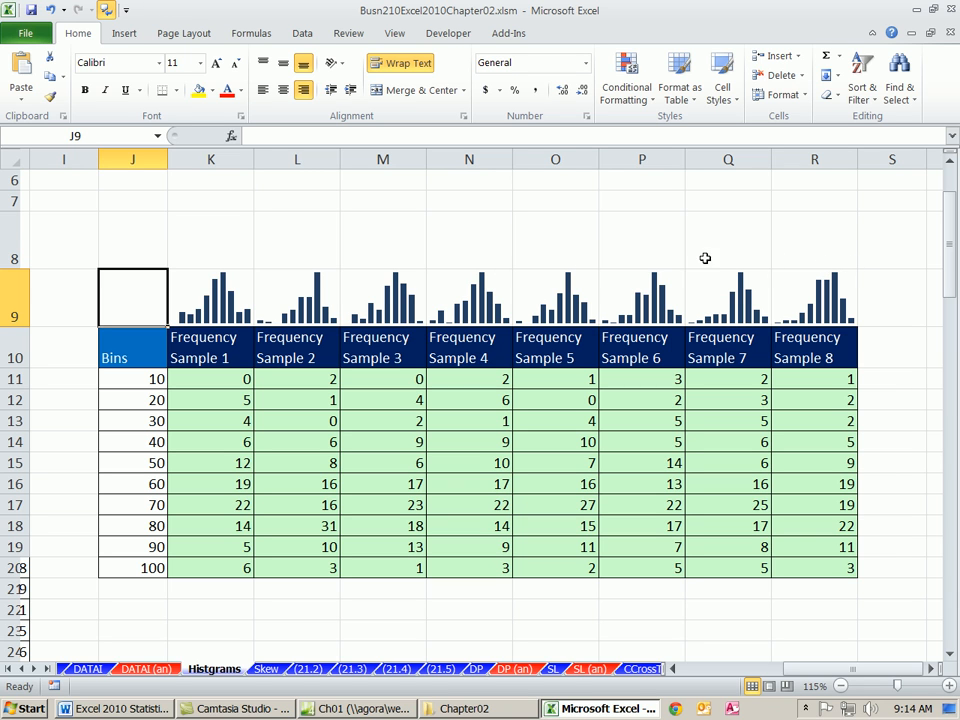
{"action": "mouse_move", "coordinate": [212, 288]}
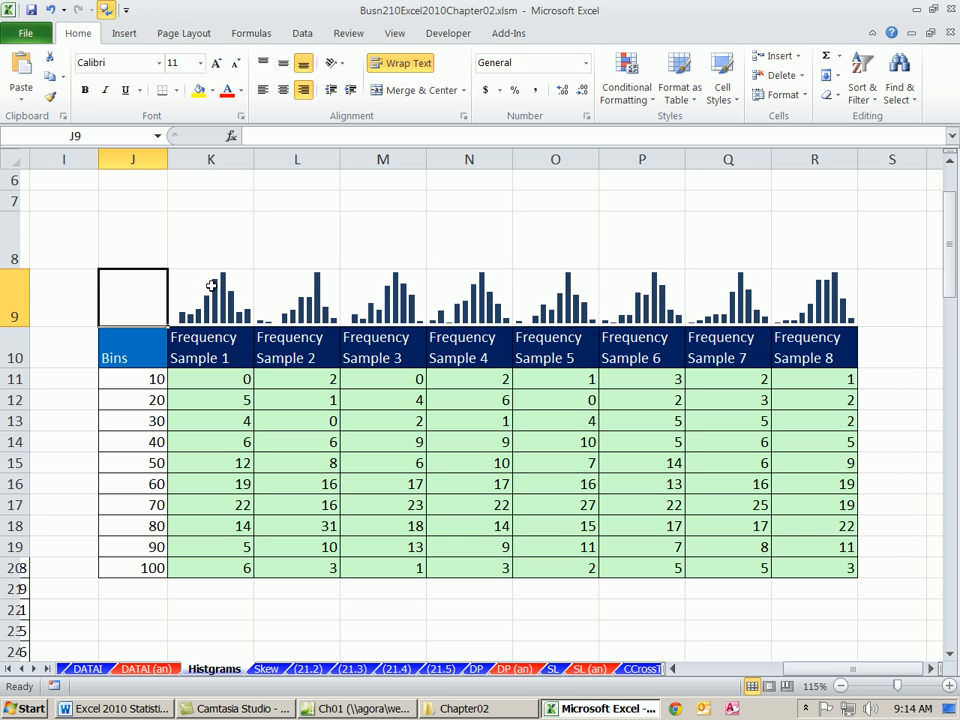
{"action": "mouse_move", "coordinate": [390, 258]}
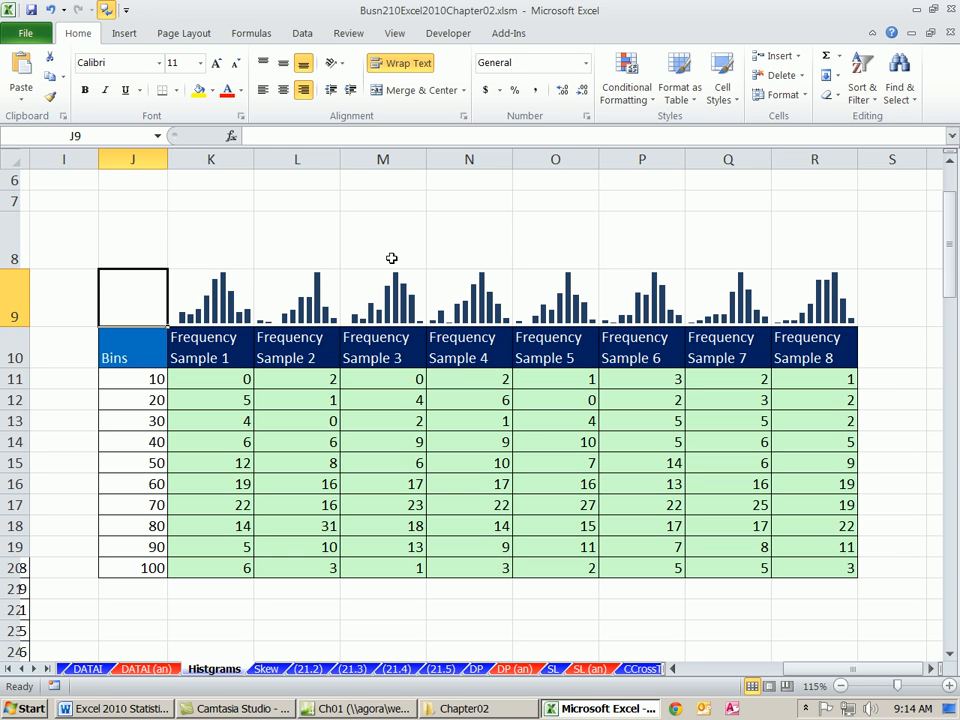
{"action": "mouse_move", "coordinate": [256, 332]}
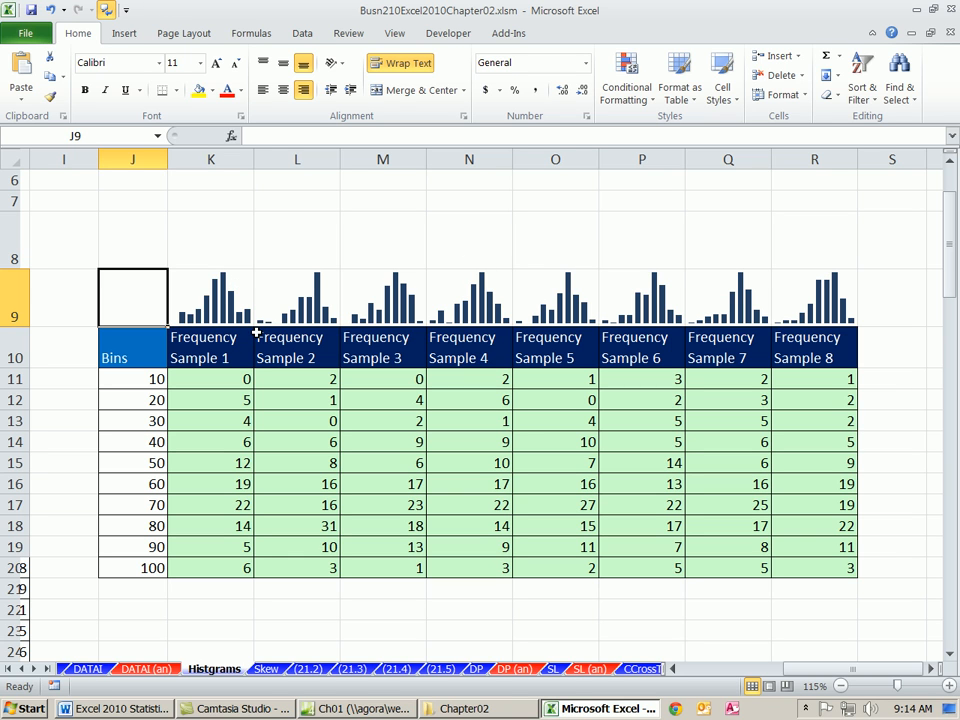
{"action": "mouse_move", "coordinate": [176, 320]}
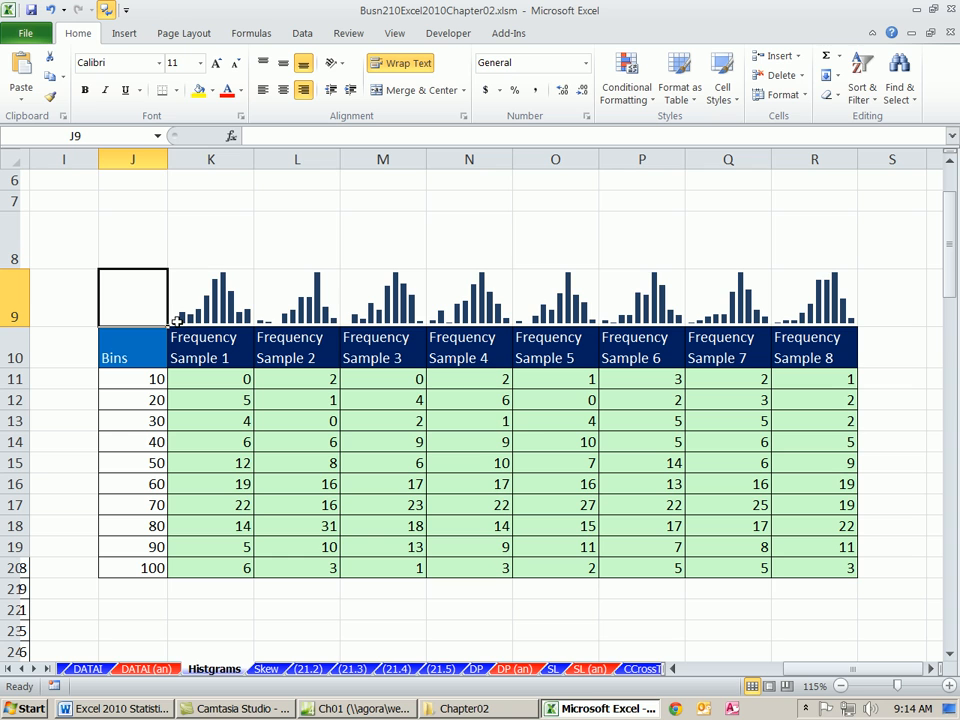
{"action": "mouse_move", "coordinate": [280, 316]}
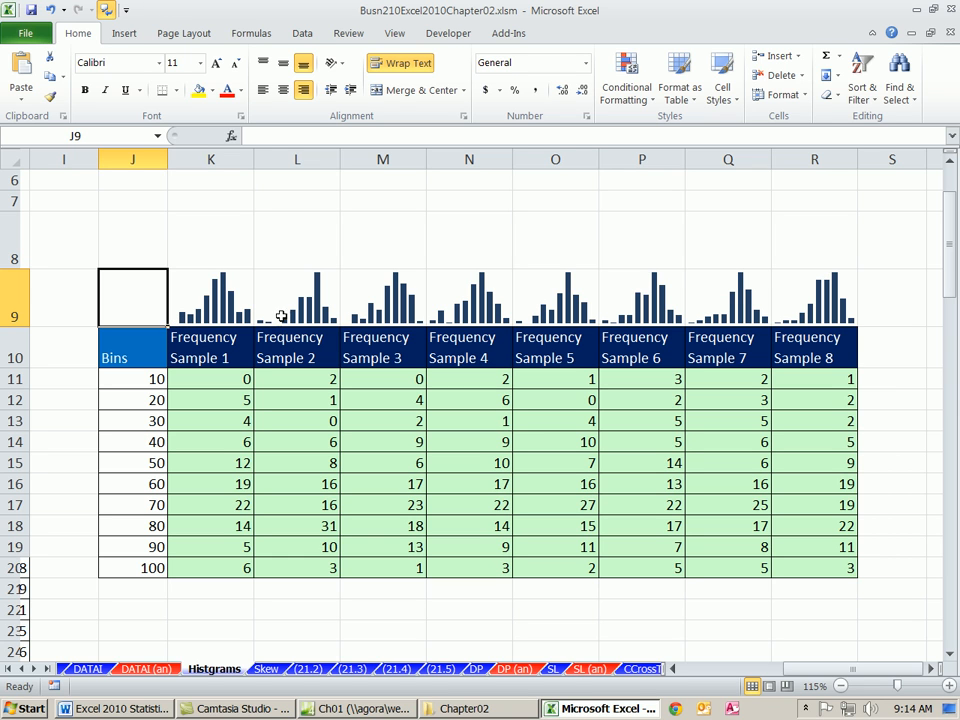
{"action": "mouse_move", "coordinate": [312, 282]}
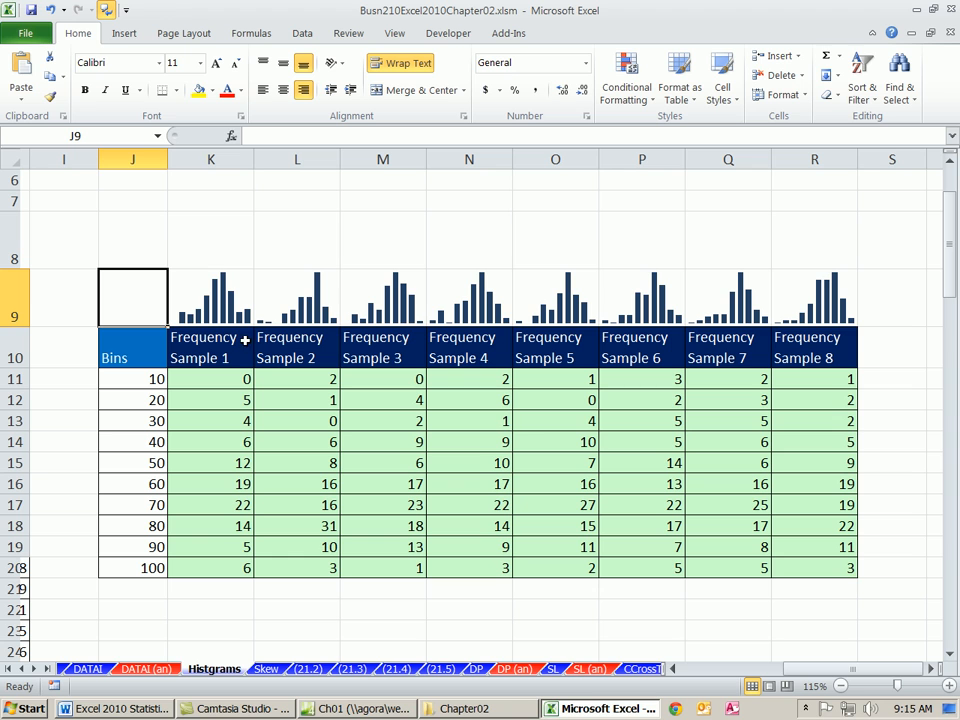
{"action": "mouse_move", "coordinate": [442, 310]}
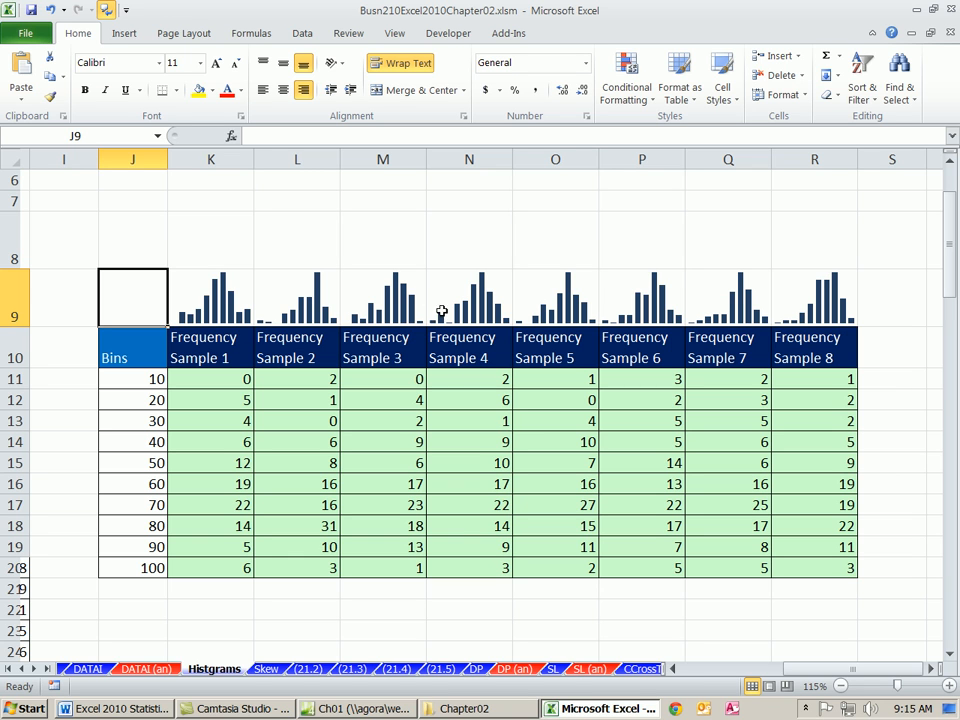
{"action": "mouse_move", "coordinate": [556, 284]}
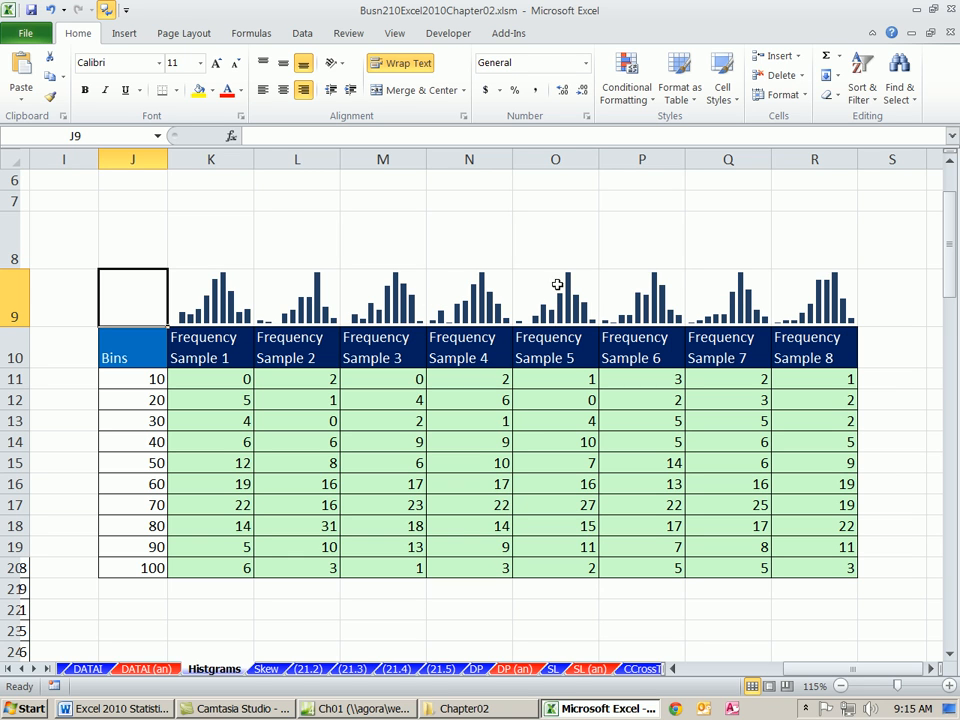
{"action": "mouse_move", "coordinate": [772, 294]}
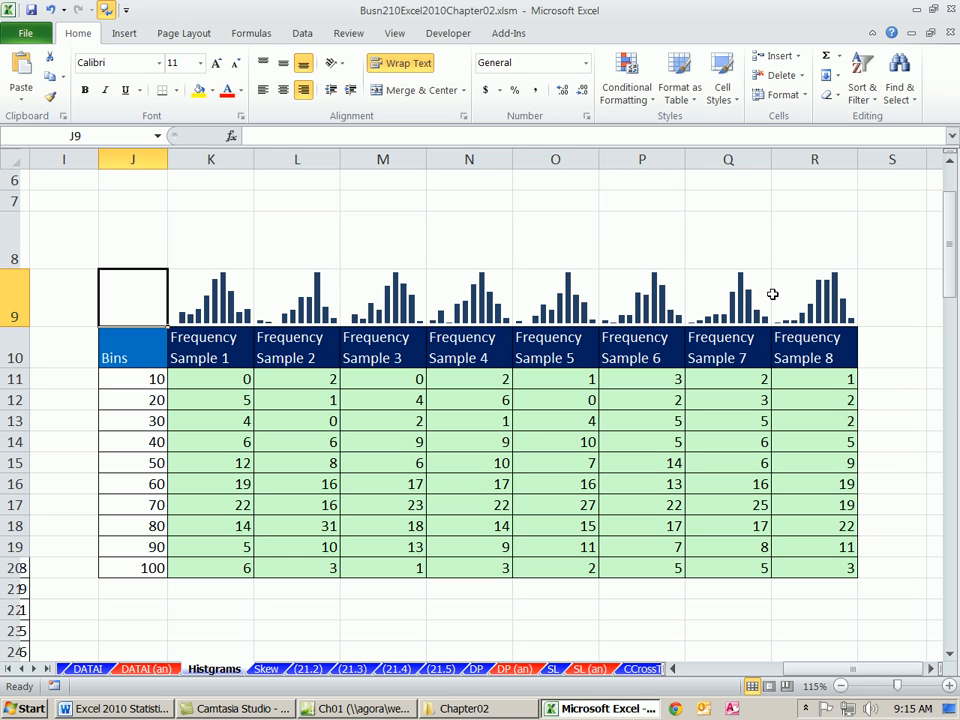
{"action": "mouse_move", "coordinate": [740, 278]}
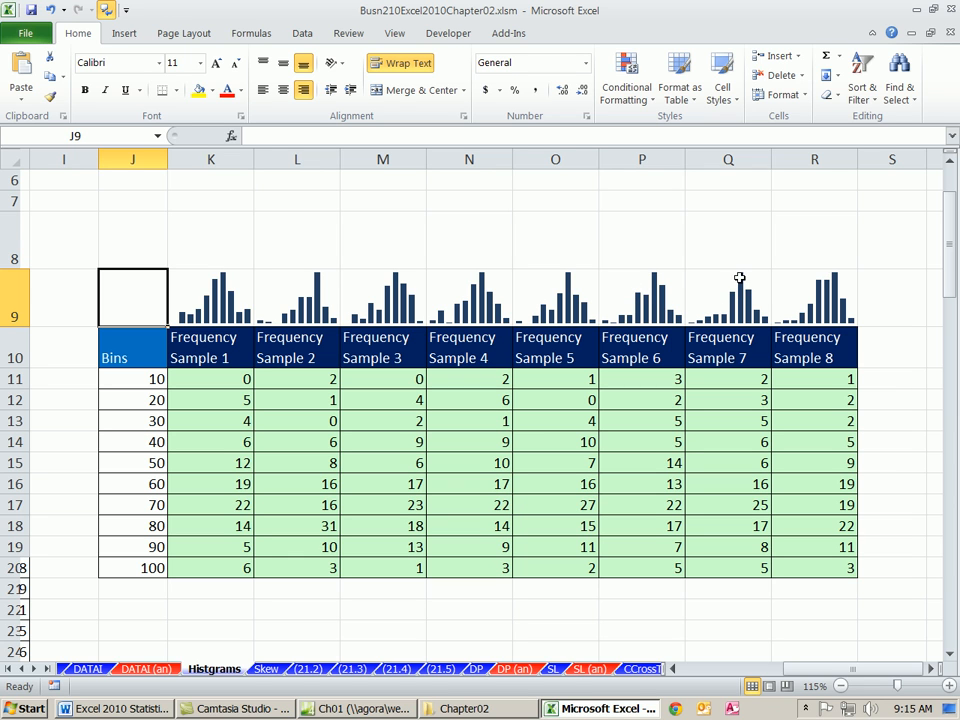
{"action": "mouse_move", "coordinate": [122, 318]}
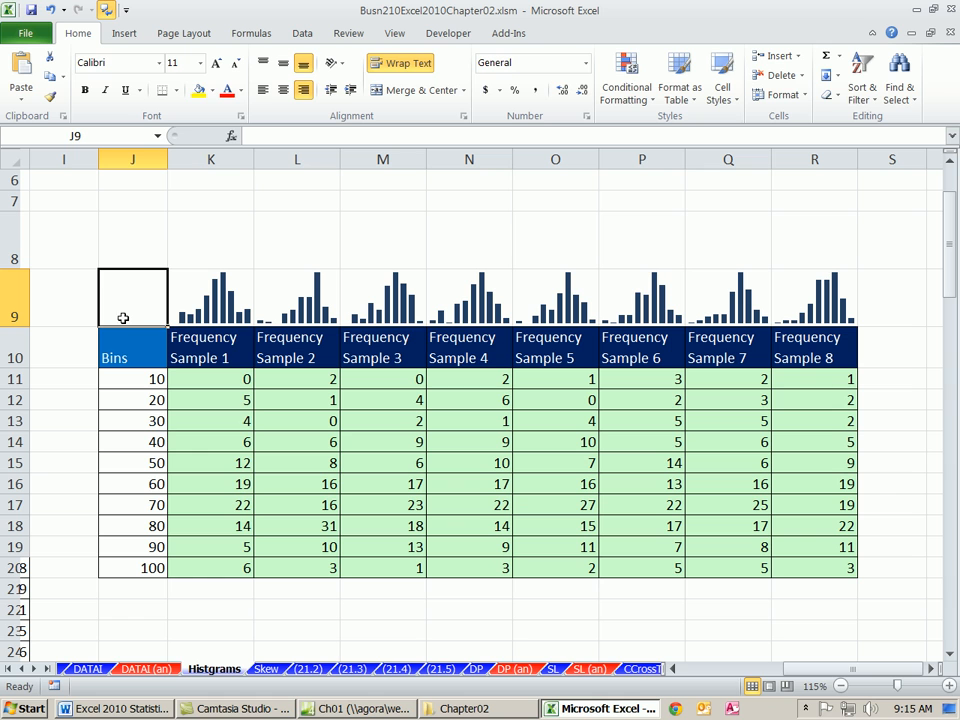
Enter =MAX(K11:R20) in J9, returning 24, and reopen it for editing
{"action": "type", "text": "=ma"}
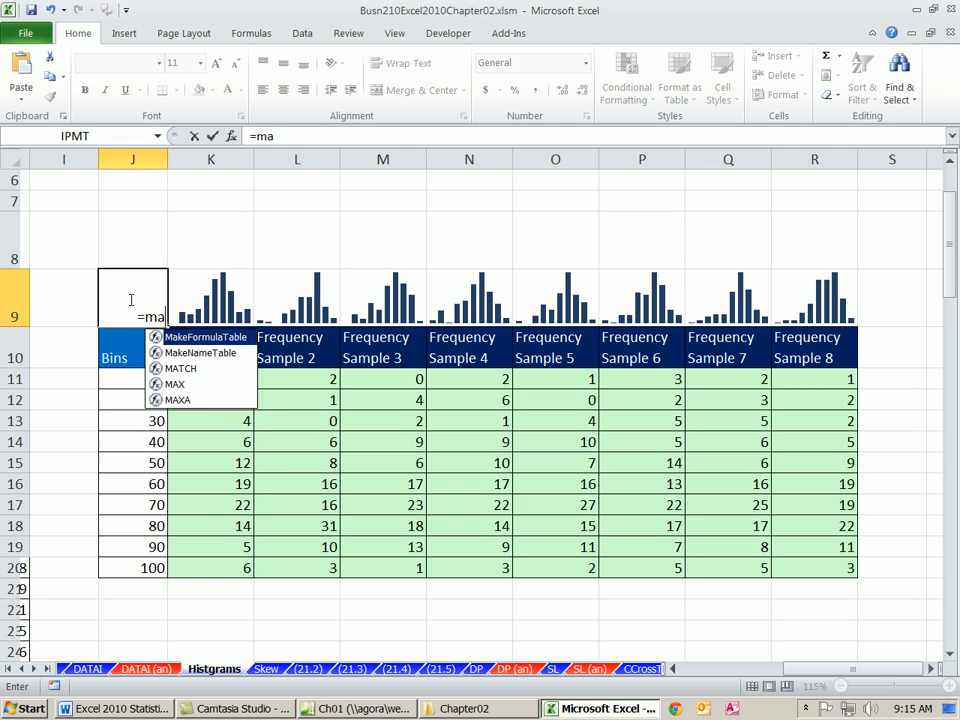
{"action": "key", "text": "Escape"}
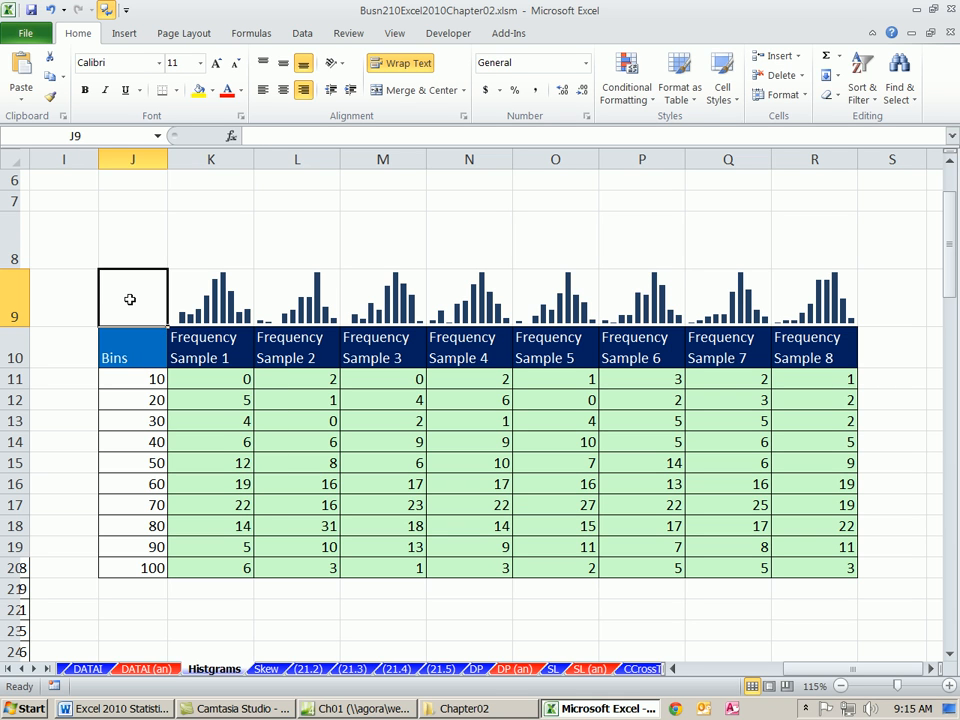
{"action": "mouse_move", "coordinate": [210, 250]}
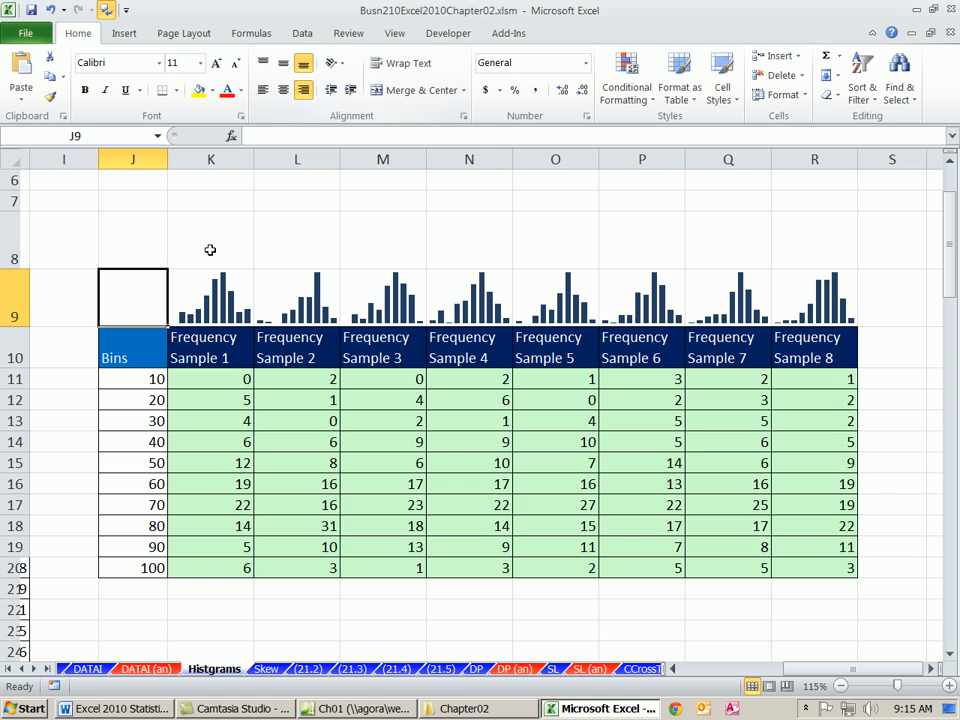
{"action": "type", "text": "=ma"}
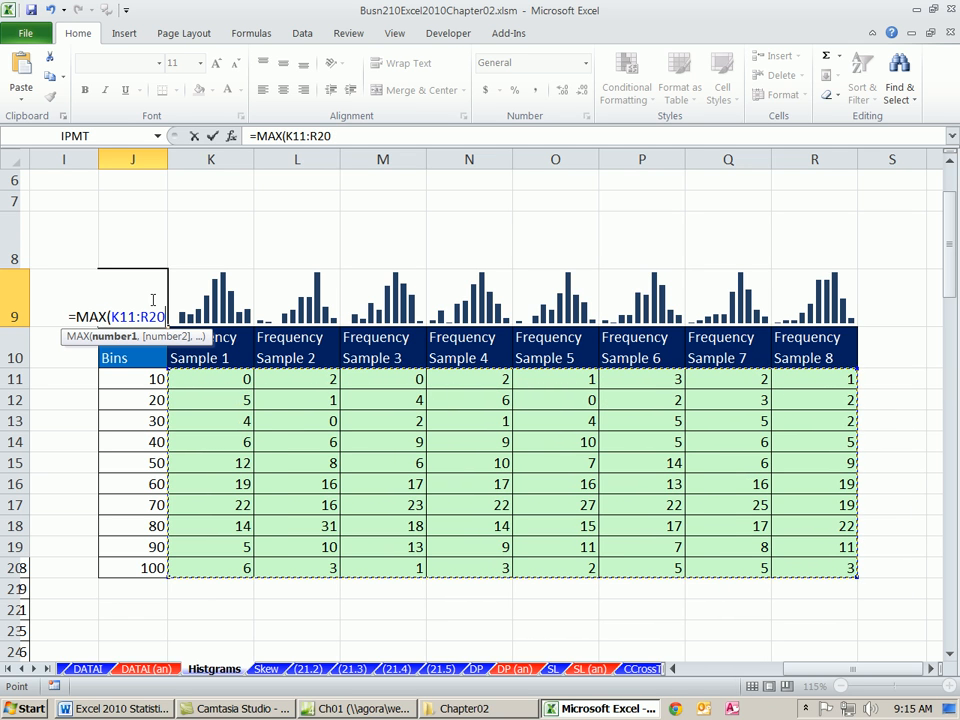
{"action": "mouse_move", "coordinate": [790, 292]}
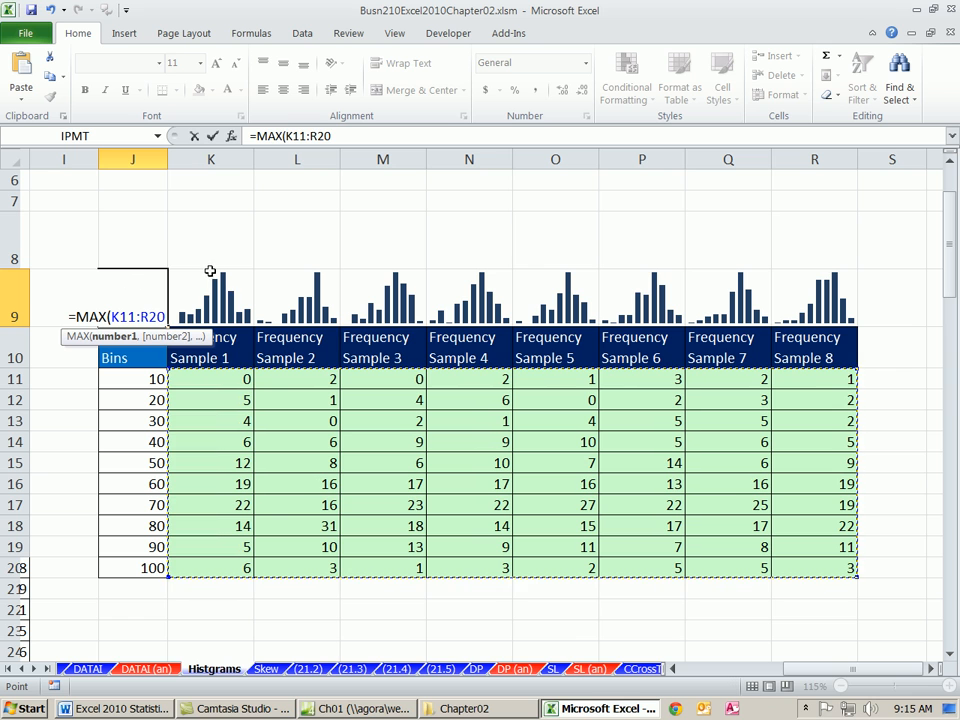
{"action": "mouse_move", "coordinate": [404, 488]}
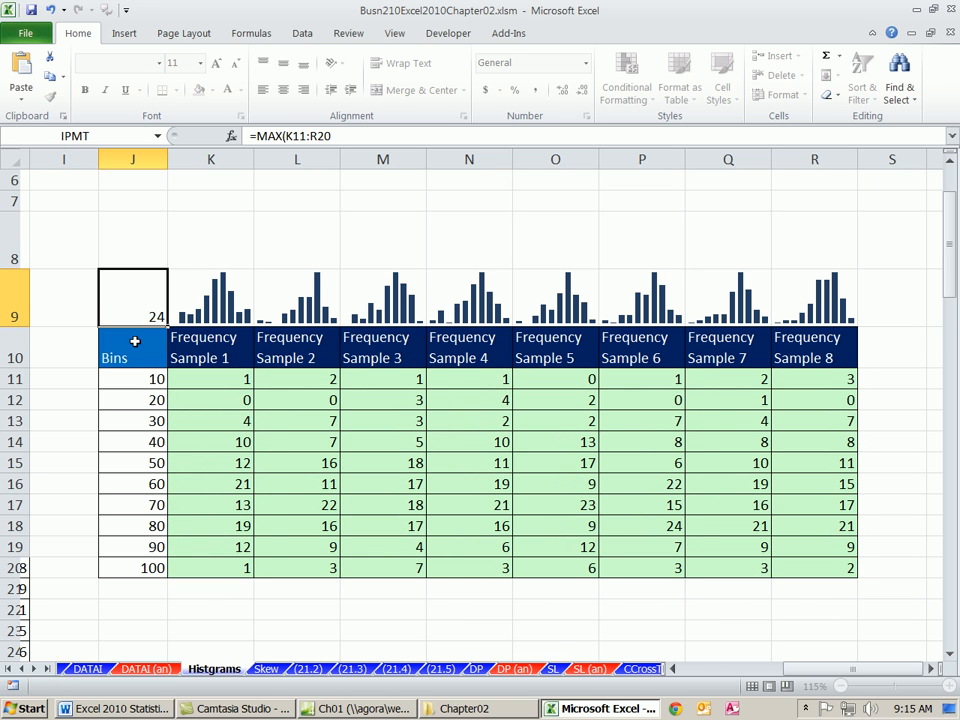
{"action": "left_click", "coordinate": [132, 296]}
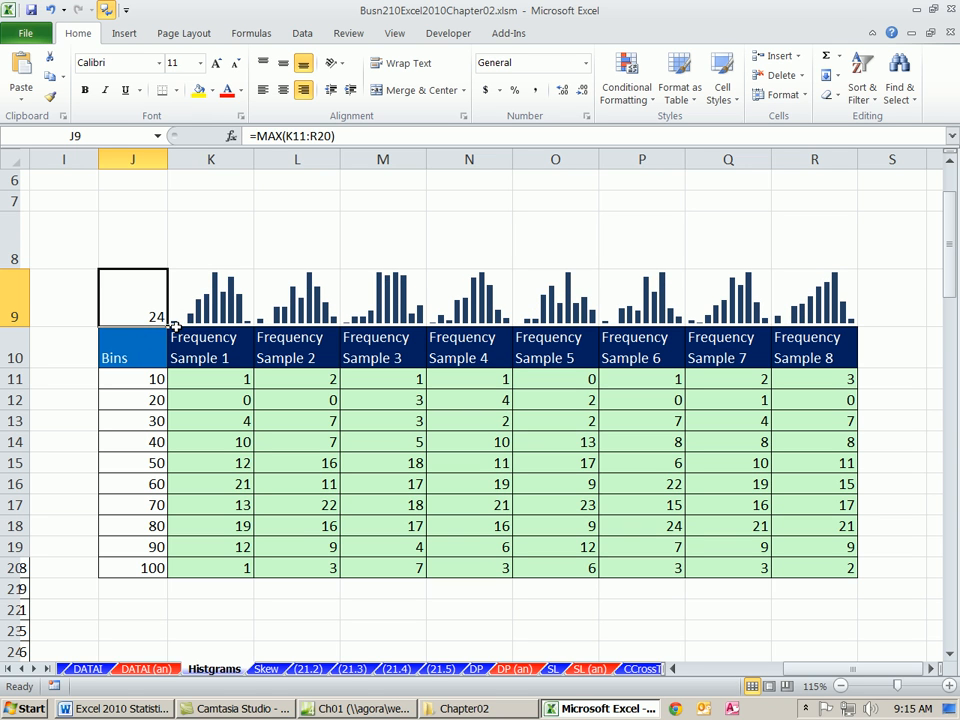
{"action": "mouse_move", "coordinate": [104, 276]}
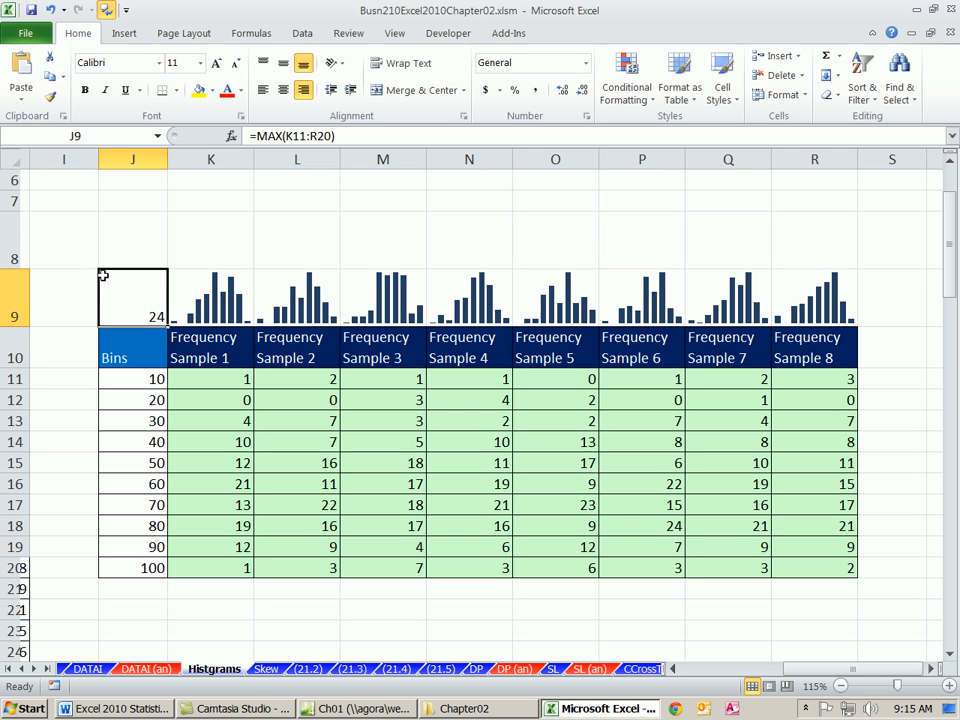
{"action": "mouse_move", "coordinate": [130, 322]}
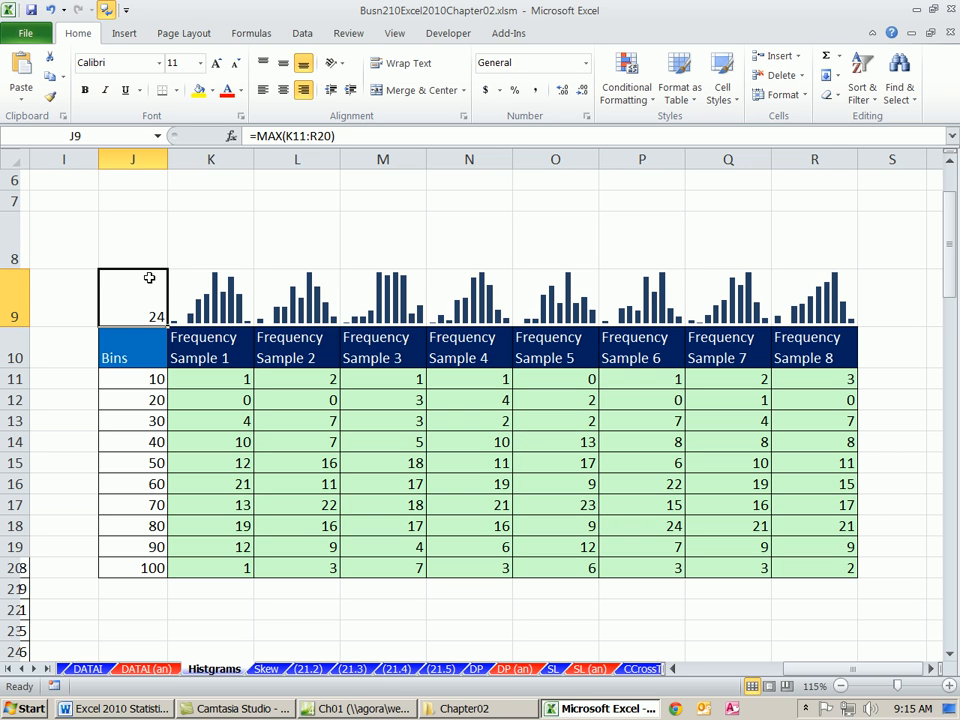
{"action": "mouse_move", "coordinate": [156, 324]}
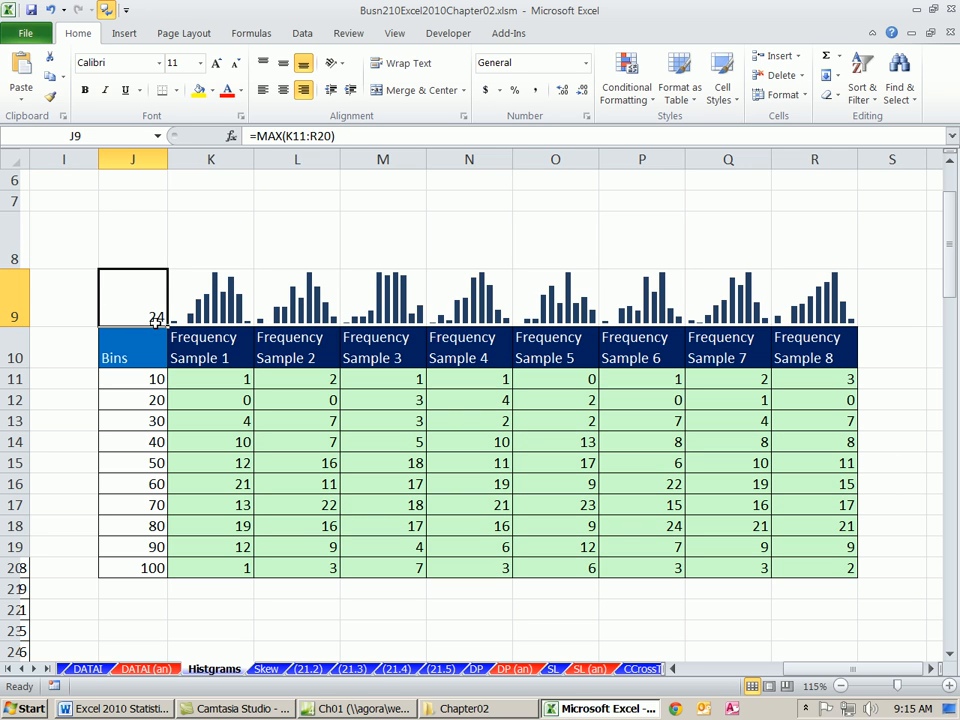
{"action": "double_click", "coordinate": [132, 316]}
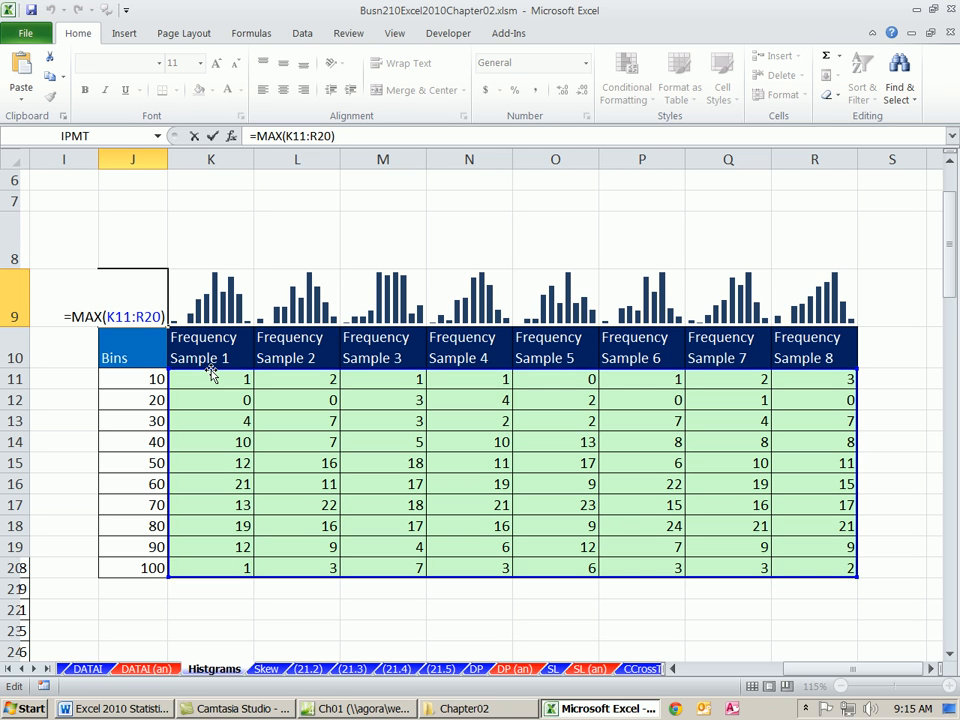
Extend J9 to =MAX(K11:R20)&" "&0 so it reads 29 0, then reopen it
{"action": "type", "text": "&"}
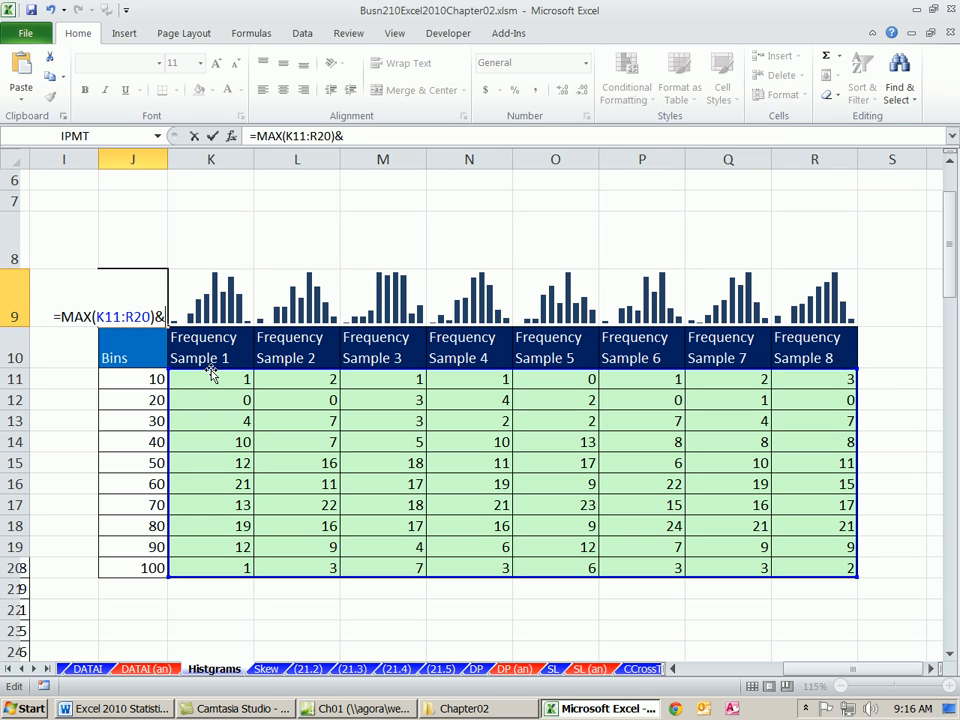
{"action": "type", "text": "\""}
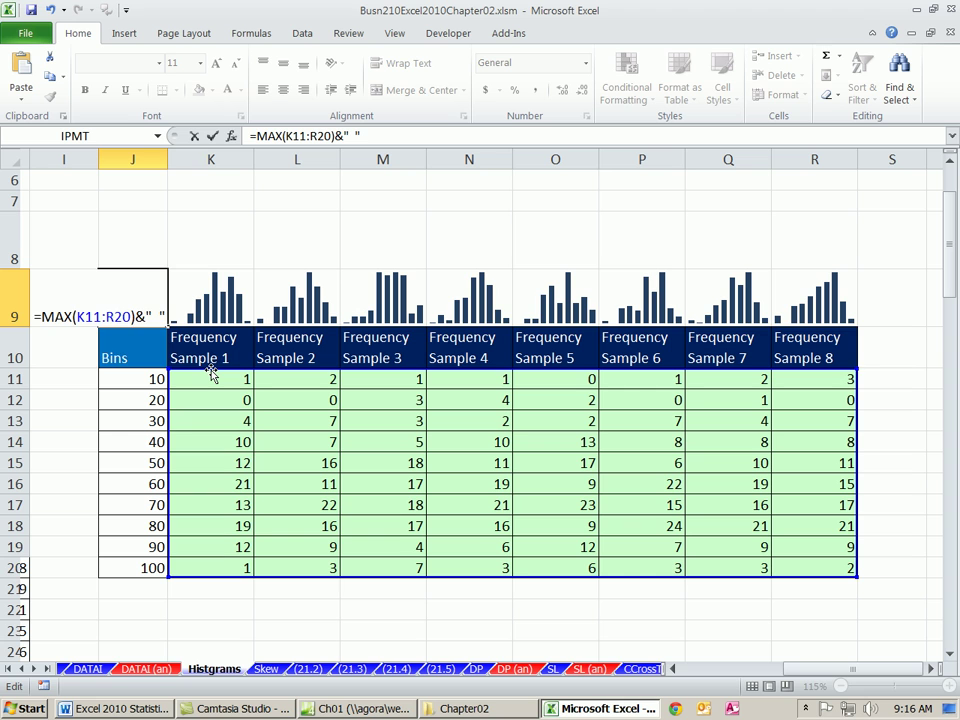
{"action": "type", "text": "&0"}
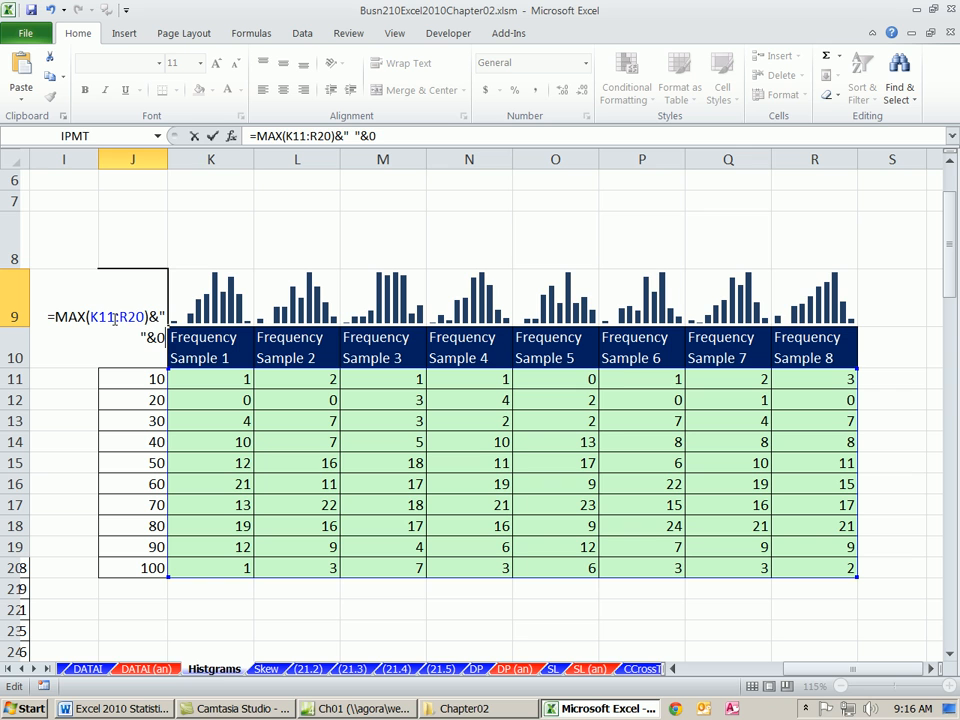
{"action": "key", "text": "Return"}
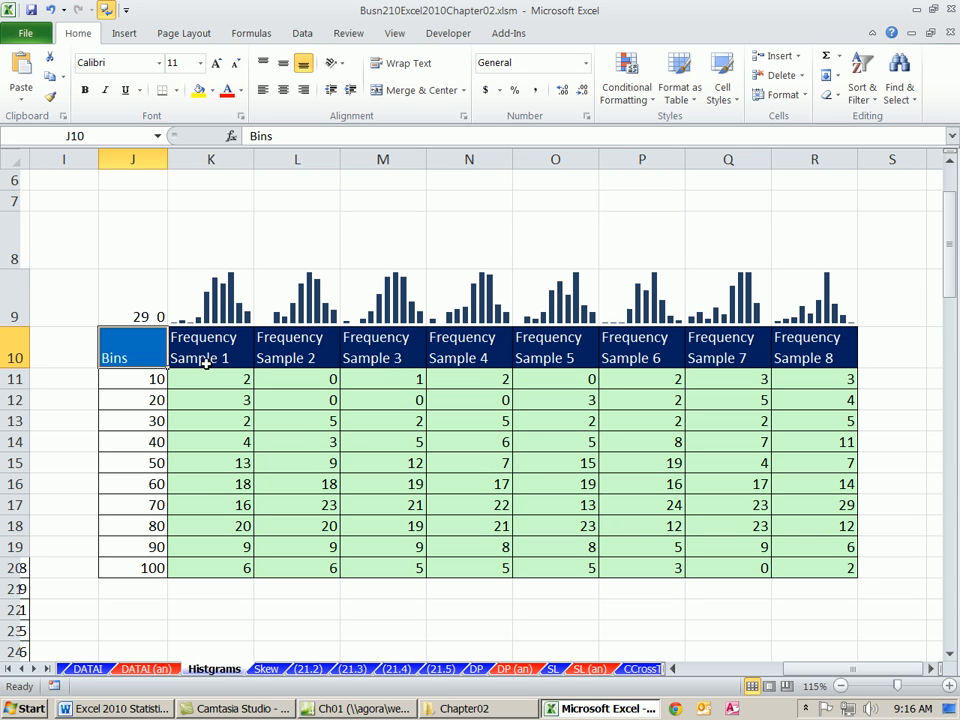
{"action": "left_click", "coordinate": [132, 298]}
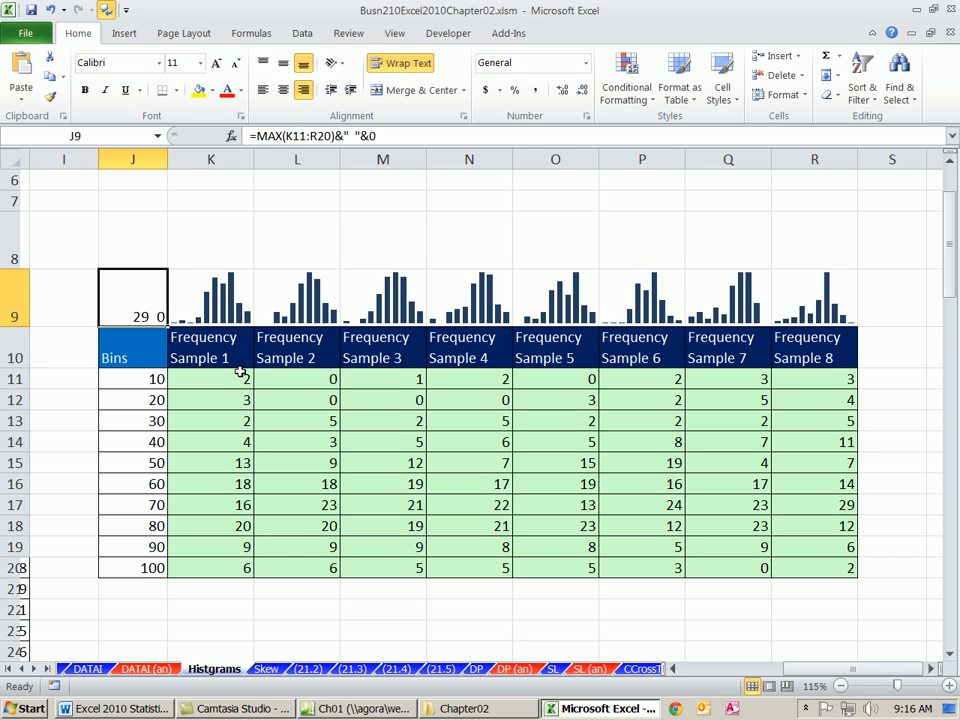
{"action": "double_click", "coordinate": [132, 316]}
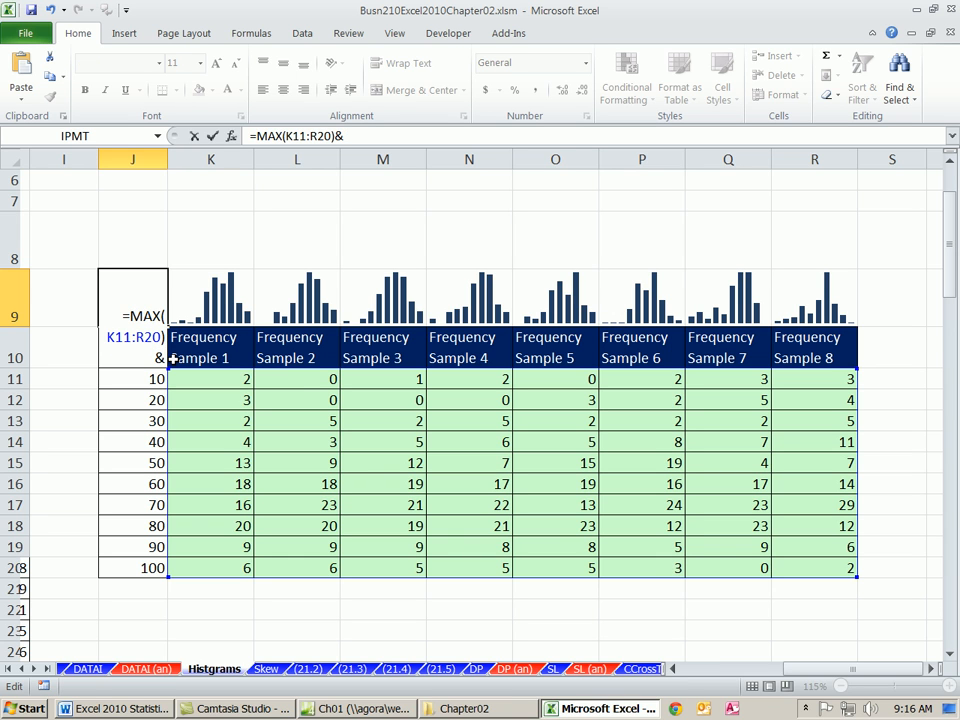
{"action": "mouse_move", "coordinate": [172, 524]}
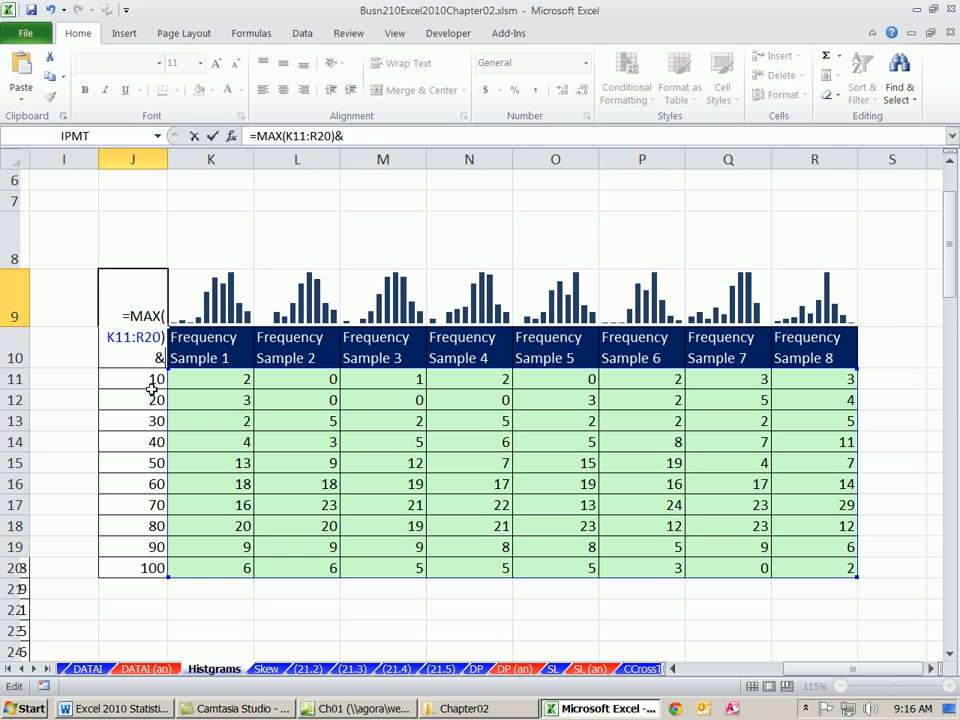
Replace the space in J9 with CHAR(10) so the formula reads =MAX(K11:R20)&CHAR(10)
{"action": "key", "text": "Return"}
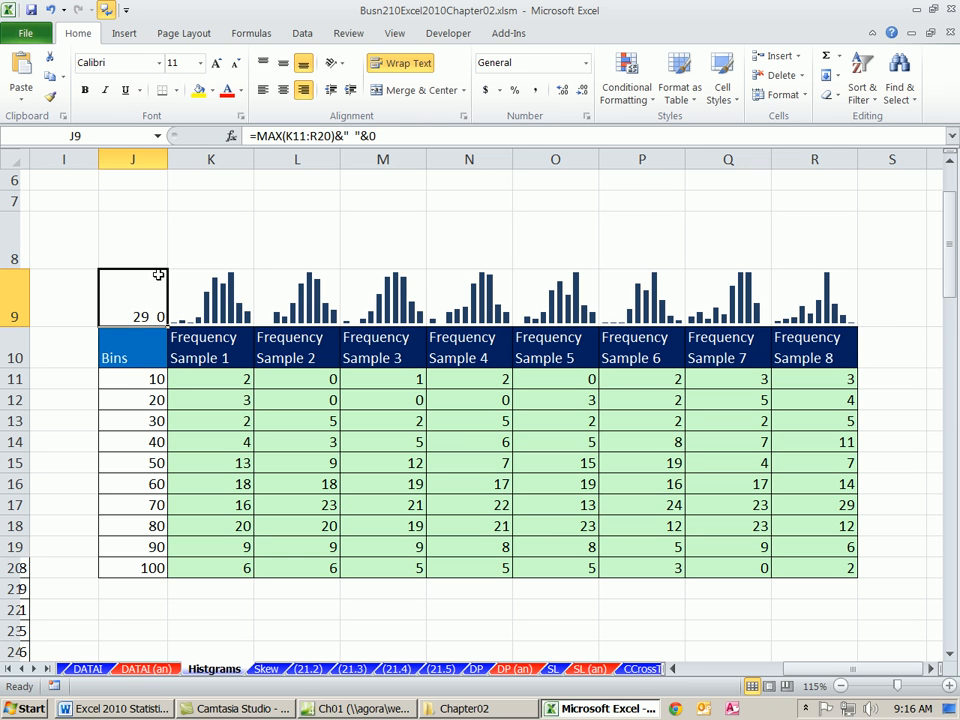
{"action": "mouse_move", "coordinate": [158, 312]}
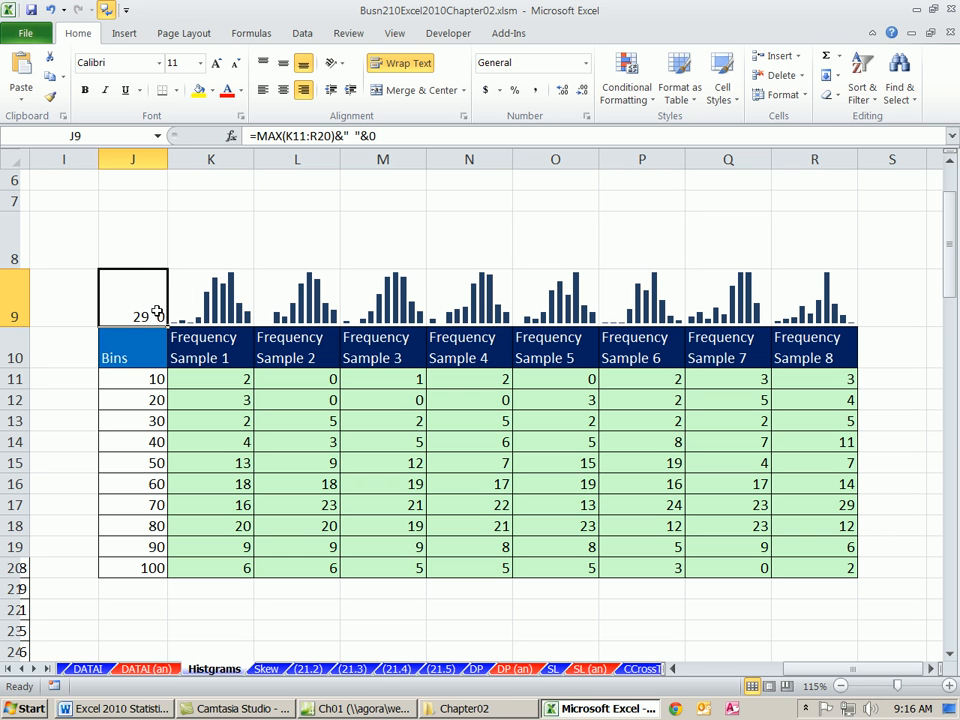
{"action": "double_click", "coordinate": [132, 296]}
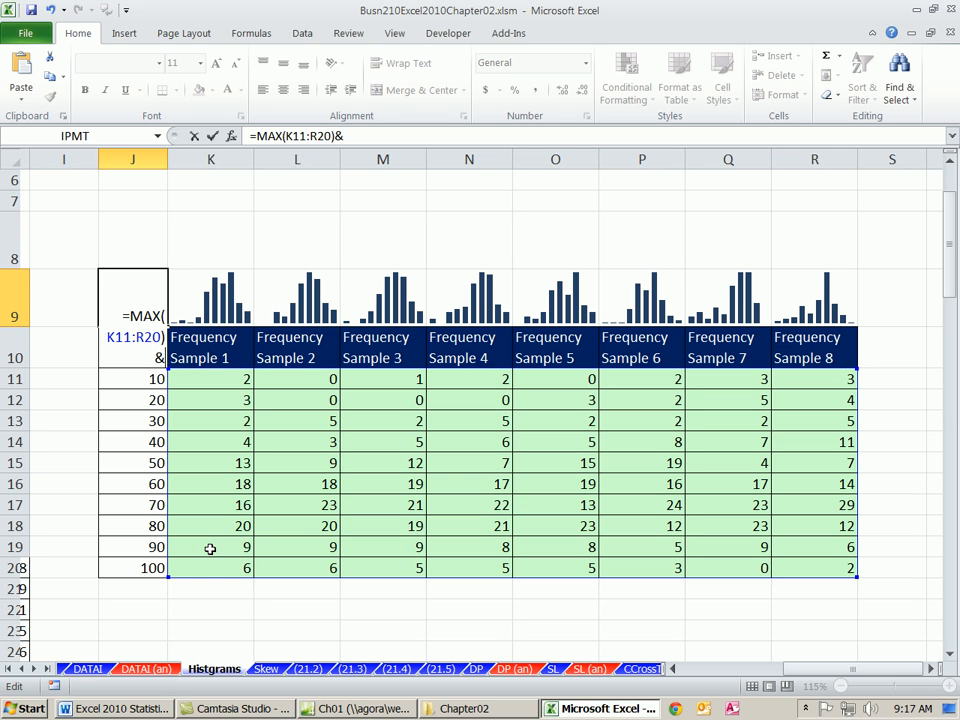
{"action": "type", "text": "CHAR("}
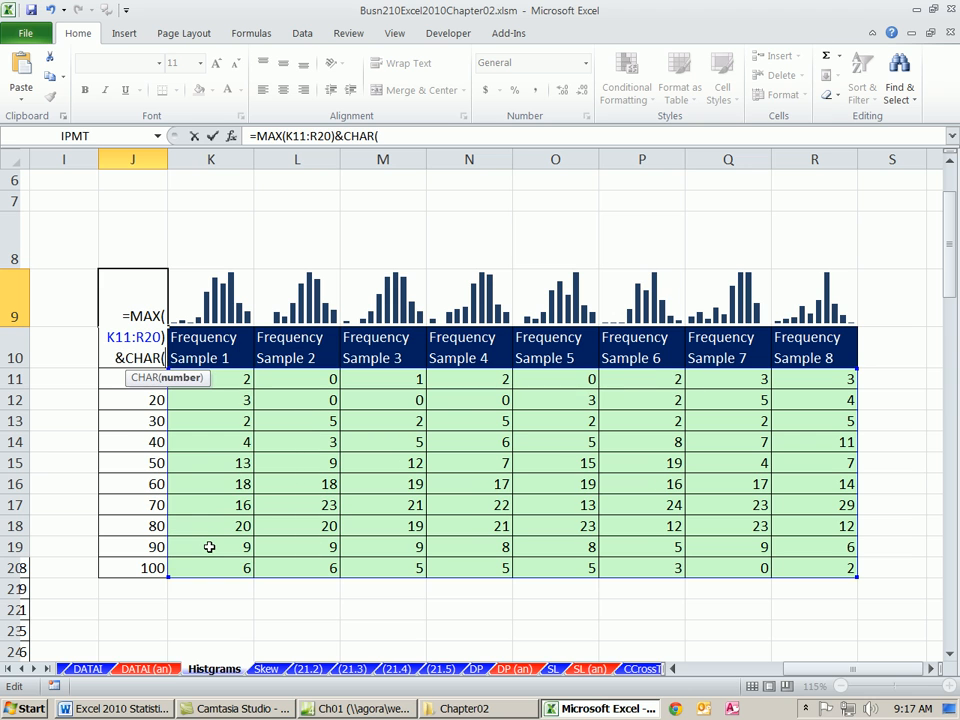
{"action": "type", "text": "10"}
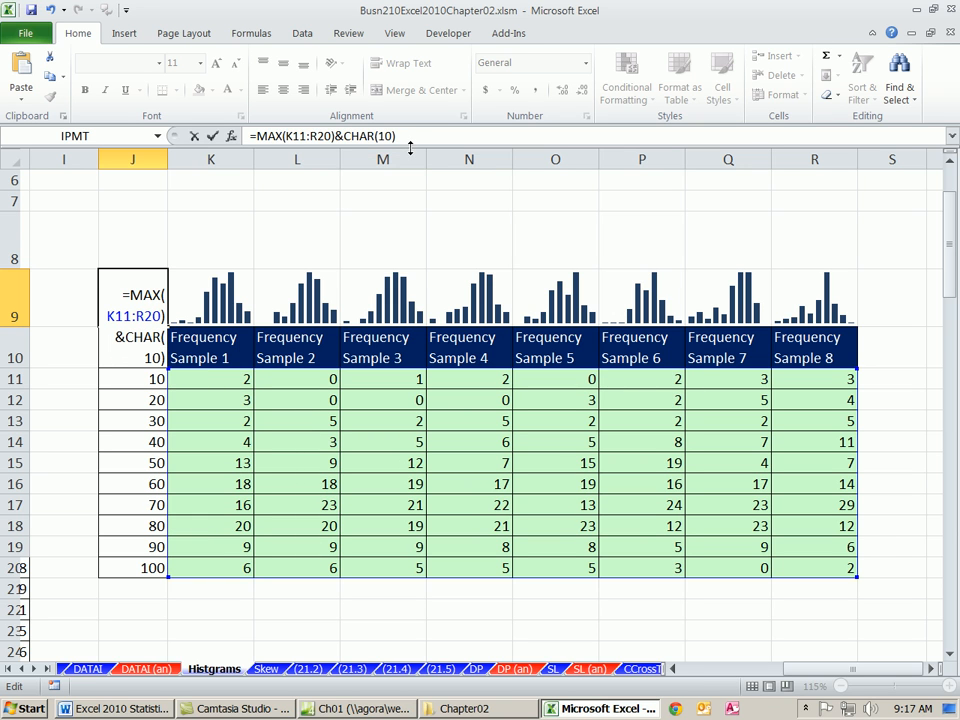
{"action": "mouse_move", "coordinate": [180, 168]}
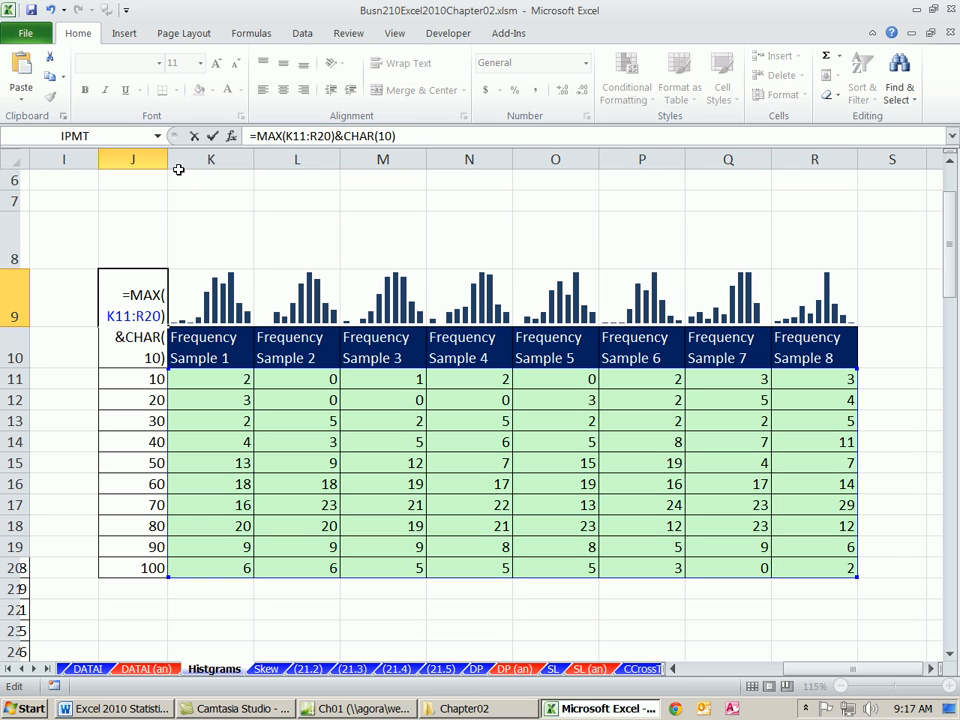
{"action": "mouse_move", "coordinate": [184, 232]}
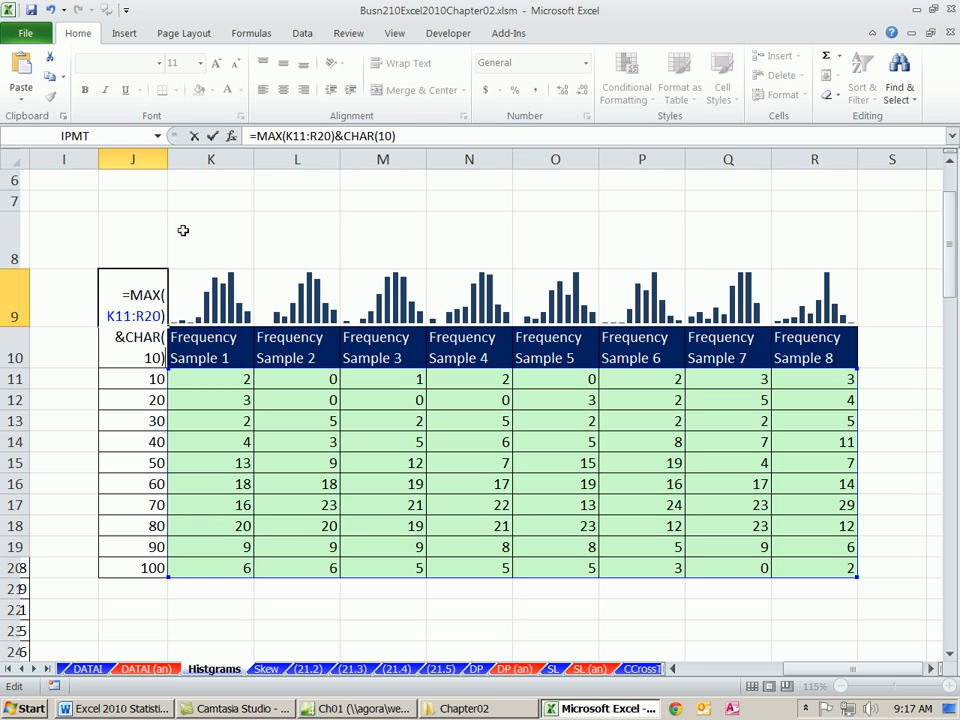
{"action": "key", "text": "Return"}
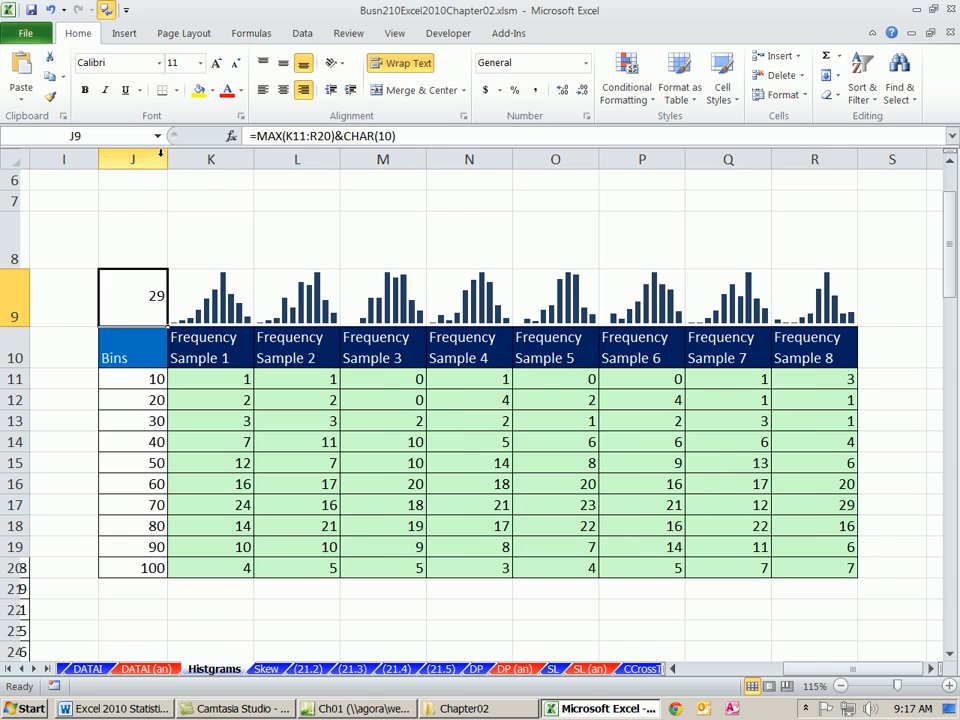
Widen column J and extend J9 to =MAX(K11:R20)&CHAR(10)&CHAR(10)&0
{"action": "double_click", "coordinate": [132, 296]}
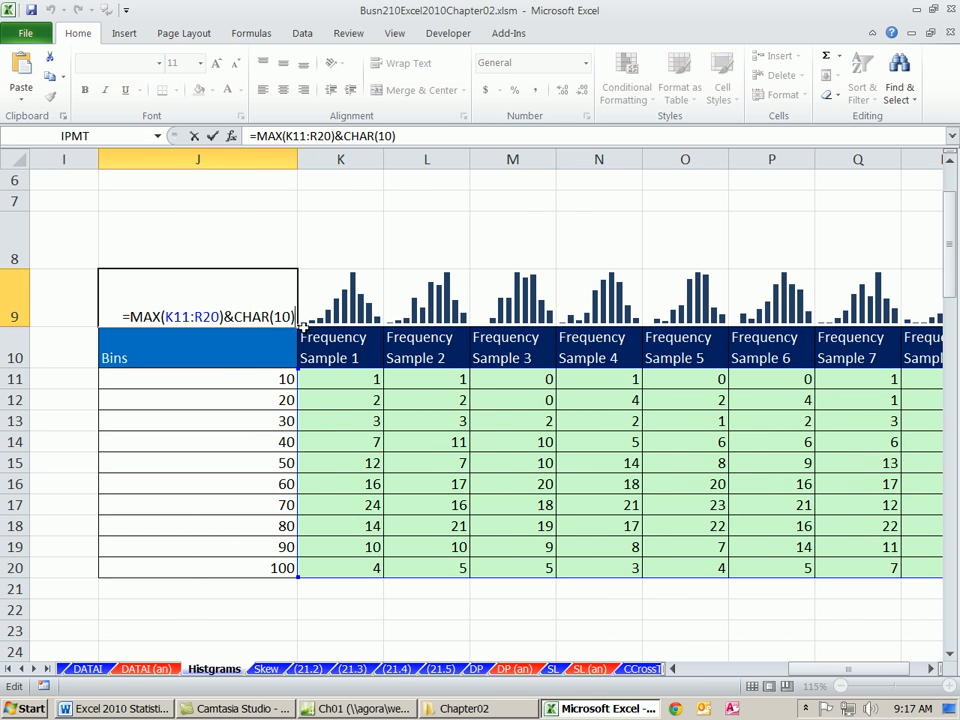
{"action": "double_click", "coordinate": [260, 316]}
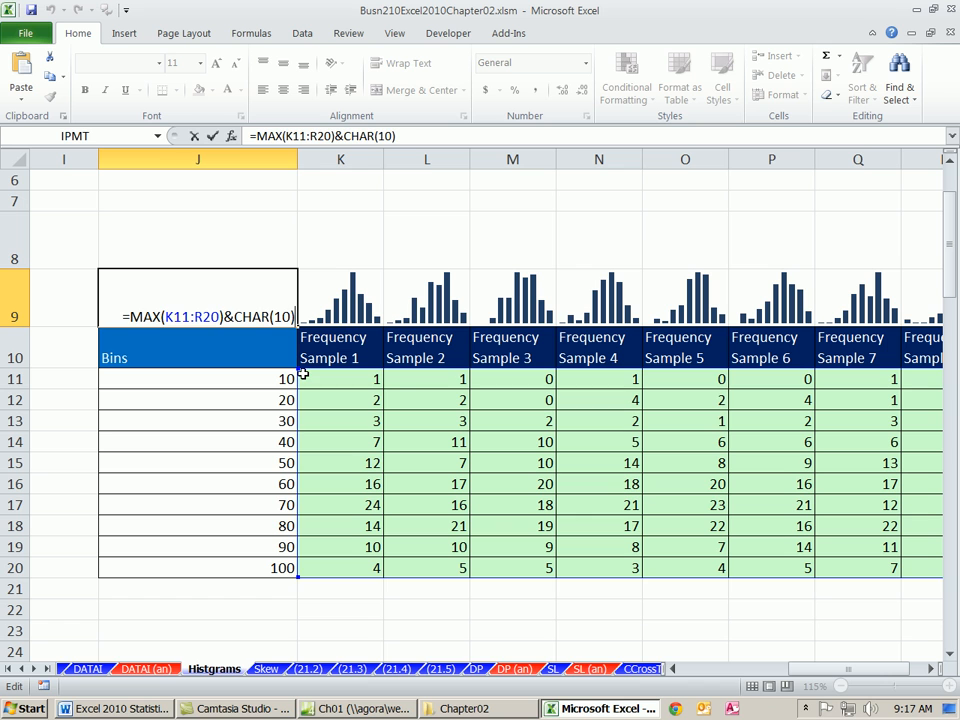
{"action": "type", "text": "&"}
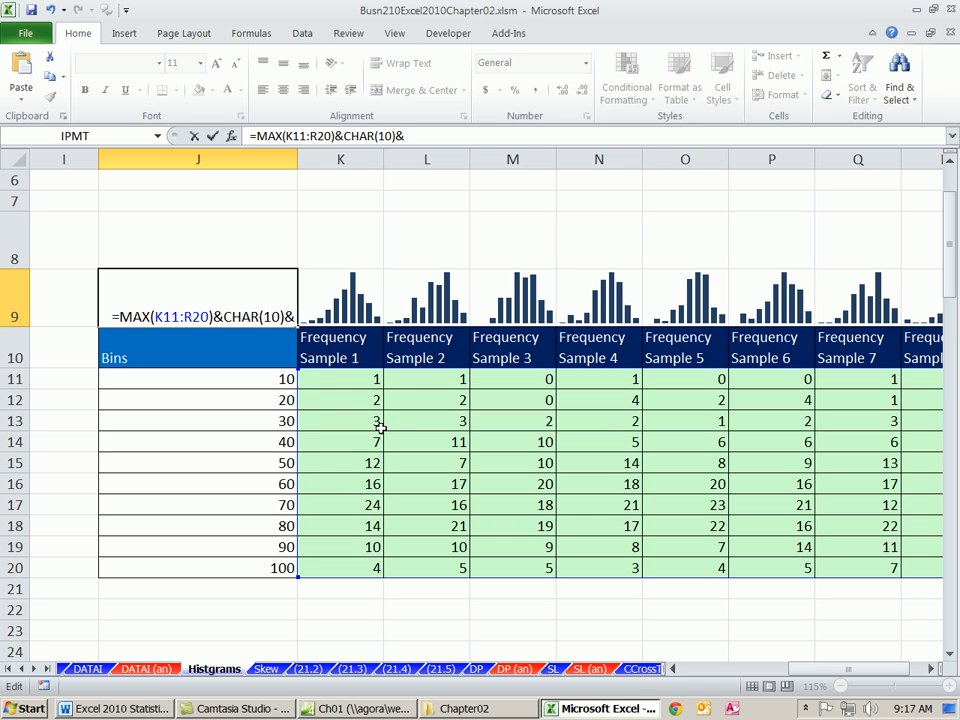
{"action": "type", "text": "CHAR(10"}
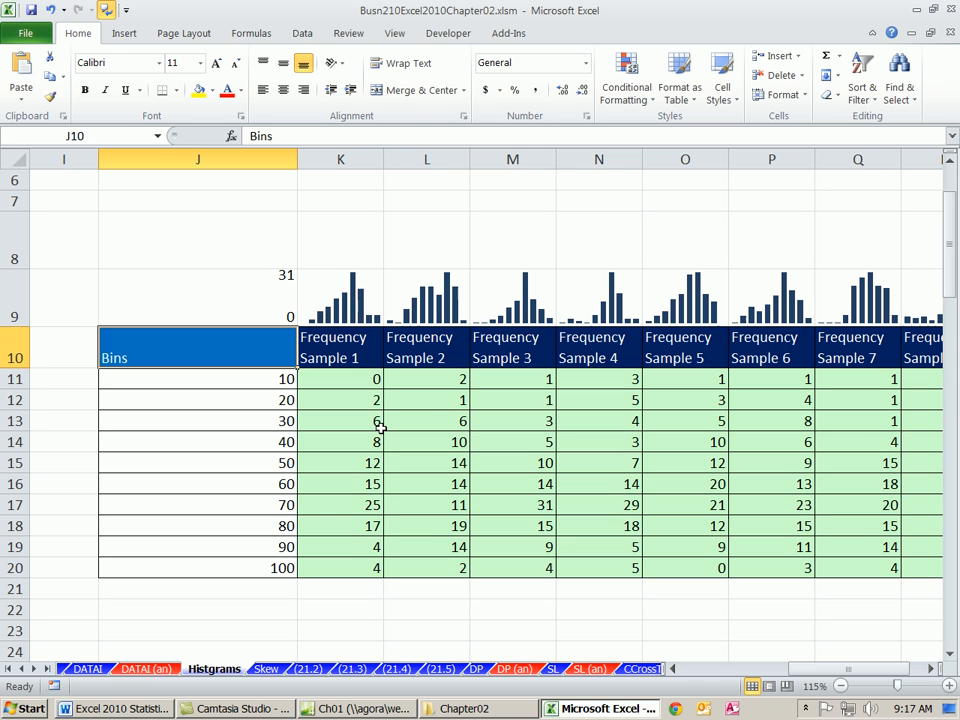
Toggle Wrap Text on J9 so the maximum sits on top and 0 at the bottom
{"action": "left_click", "coordinate": [196, 288]}
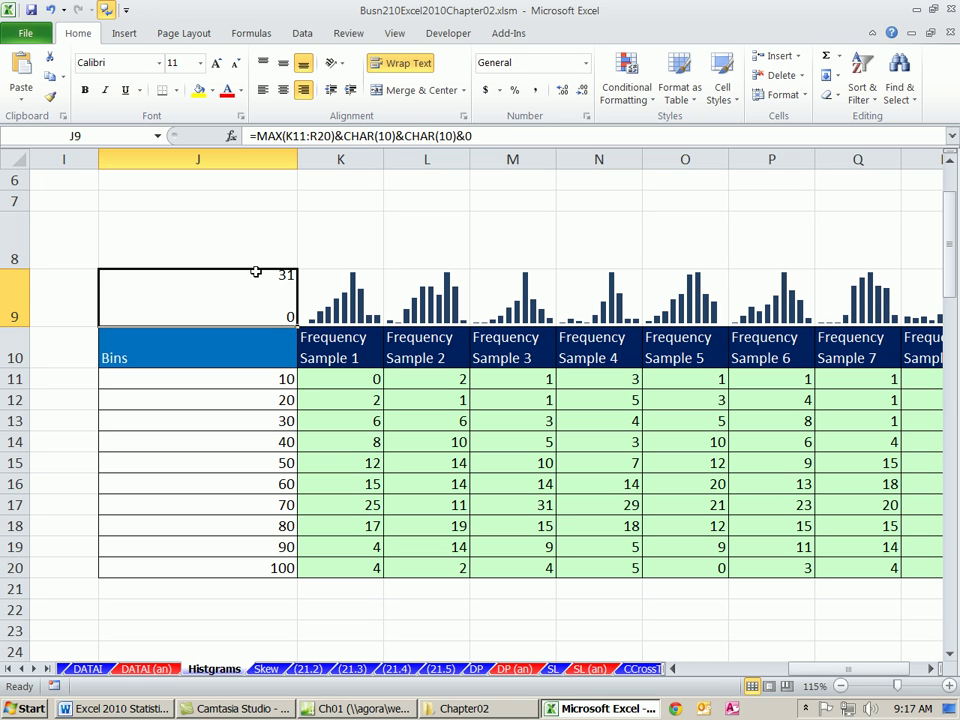
{"action": "mouse_move", "coordinate": [278, 278]}
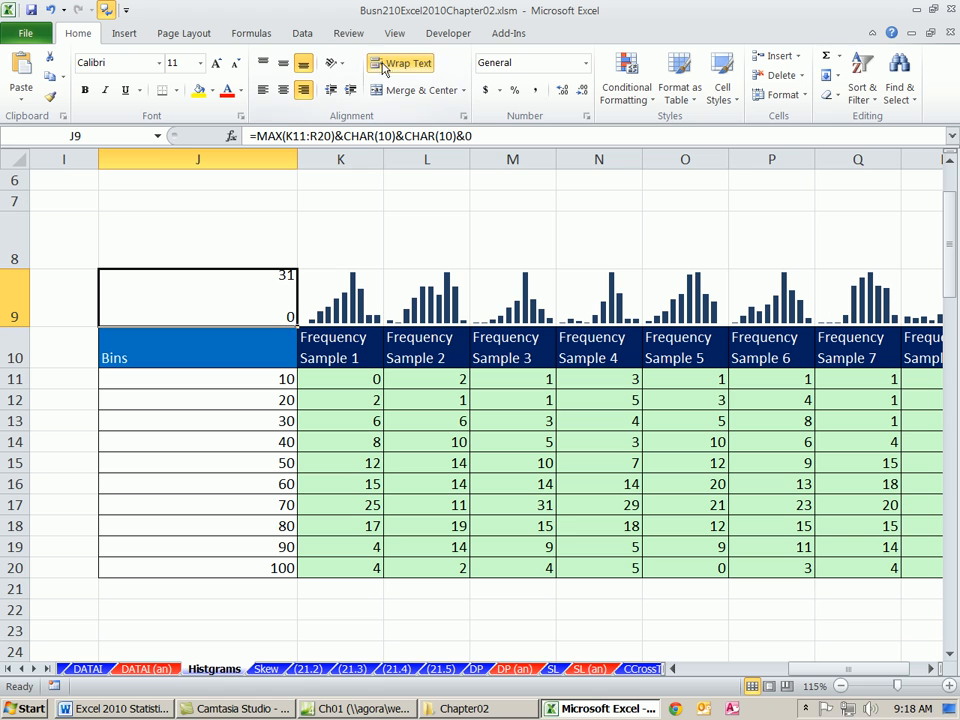
{"action": "left_click", "coordinate": [408, 62]}
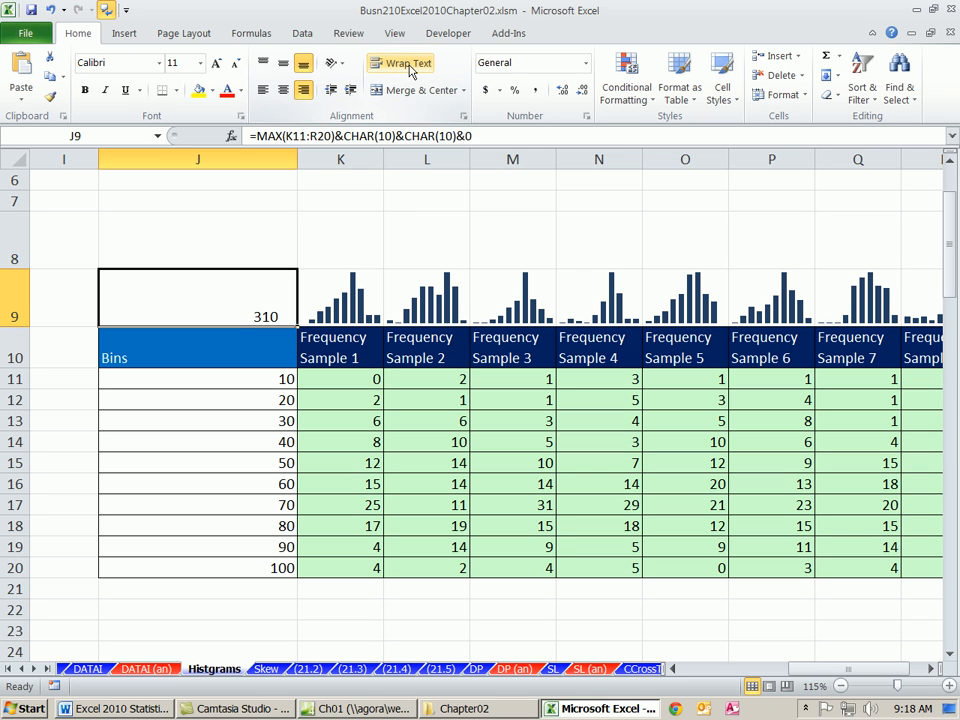
{"action": "left_click", "coordinate": [400, 62]}
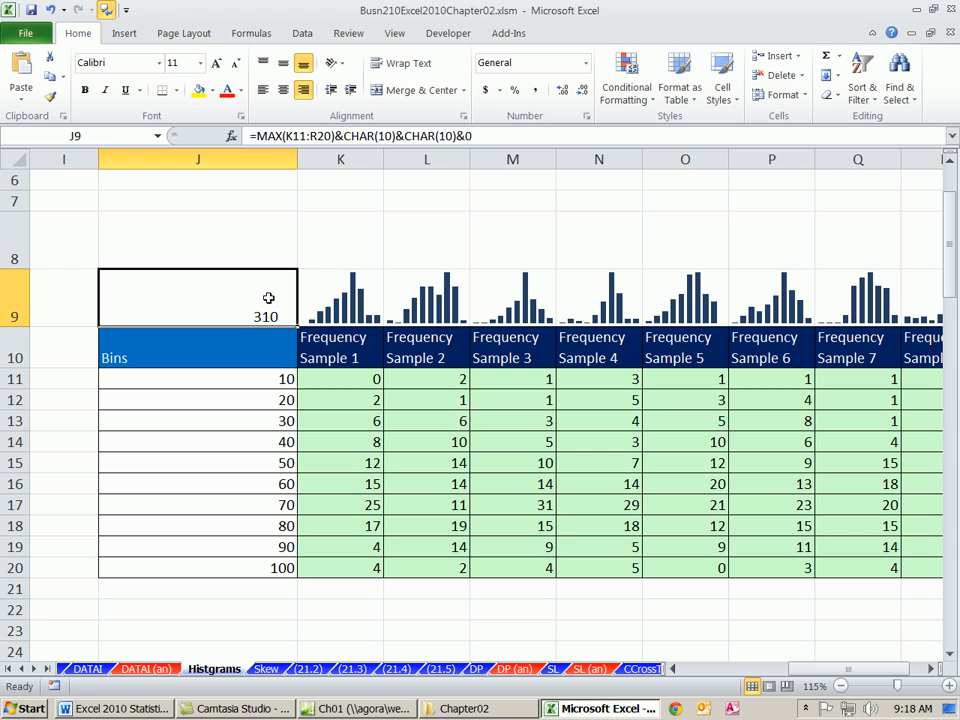
{"action": "mouse_move", "coordinate": [308, 216]}
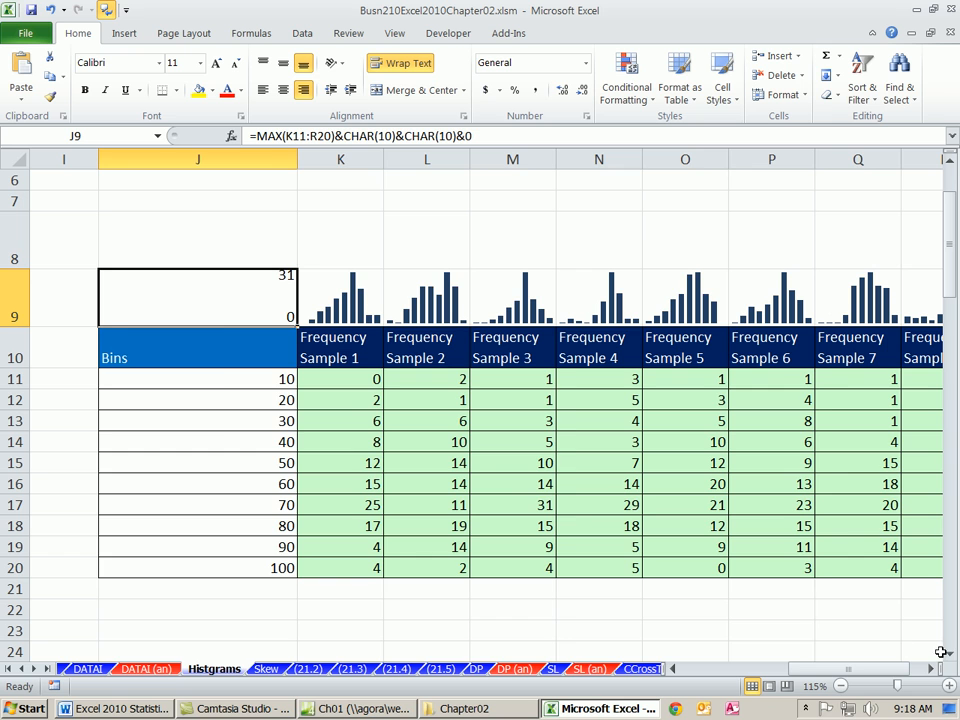
Switch back to the Skew sheet with the skewed and symmetric histograms
{"action": "scroll", "scroll_direction": "right", "scroll_amount": 3}
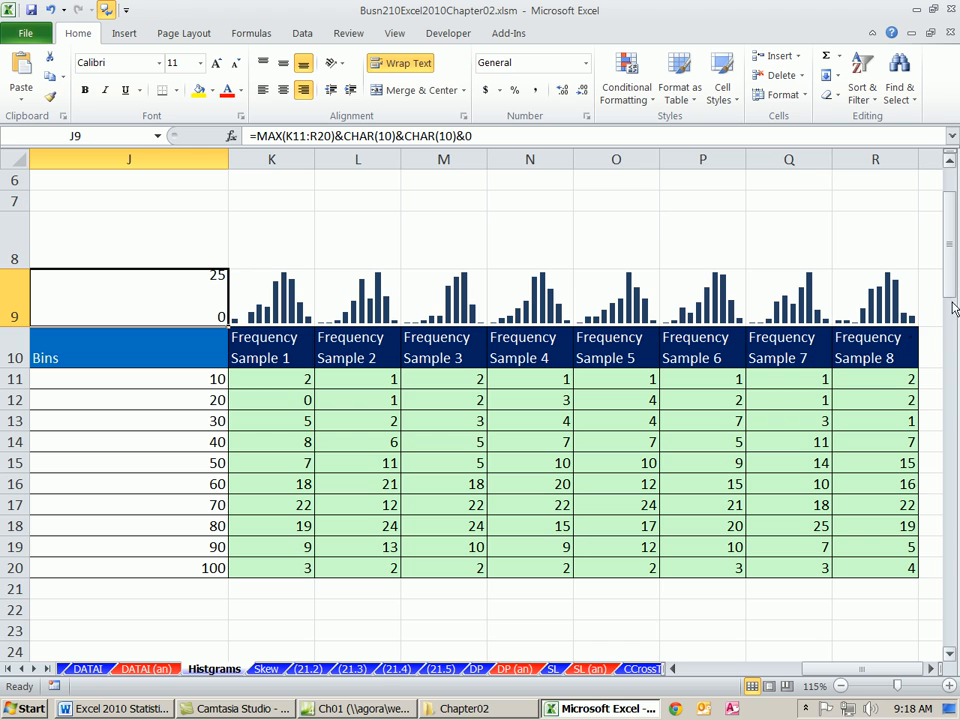
{"action": "mouse_move", "coordinate": [668, 514]}
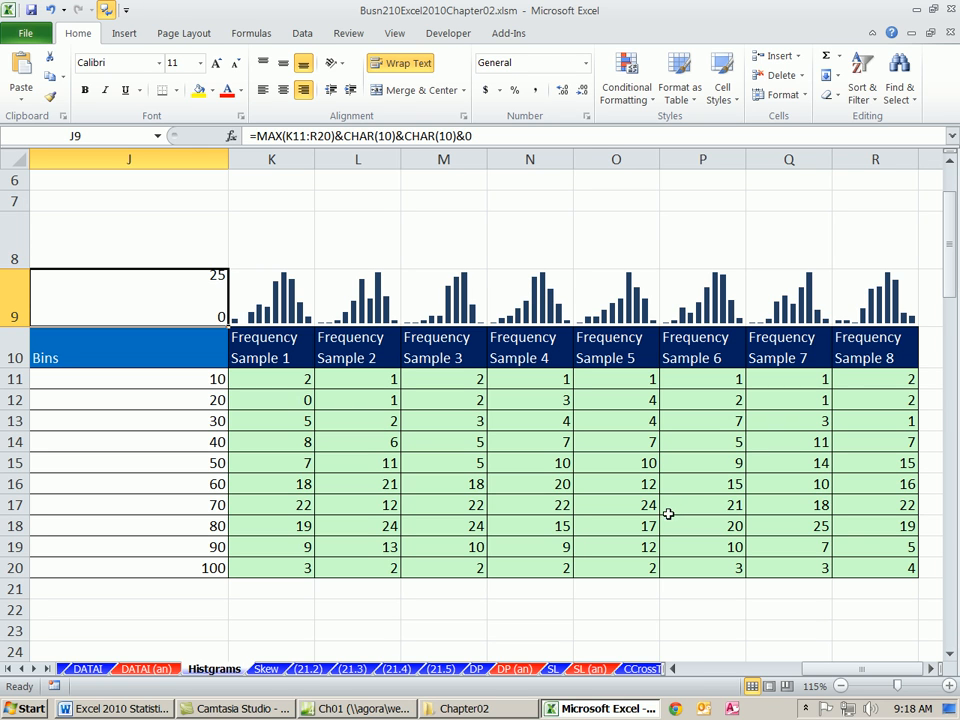
{"action": "mouse_move", "coordinate": [640, 504]}
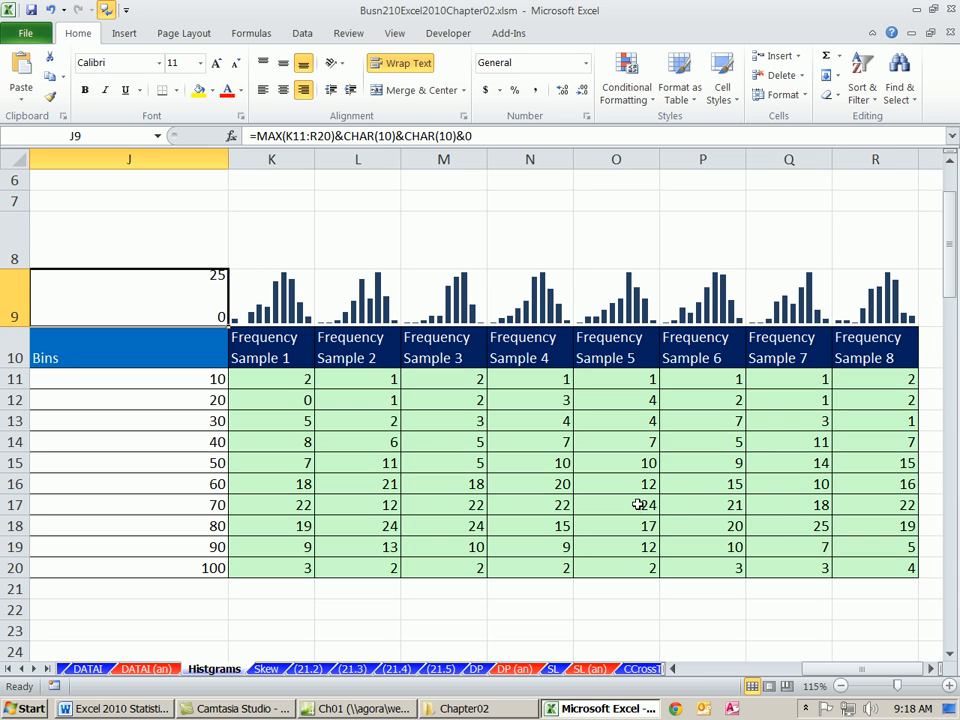
{"action": "mouse_move", "coordinate": [284, 288]}
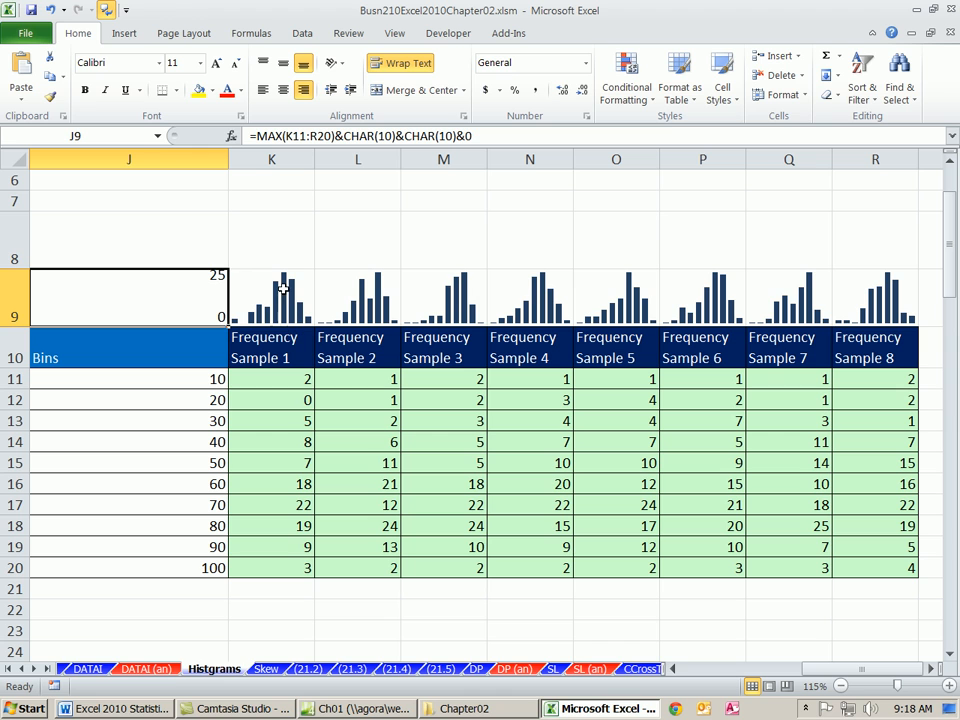
{"action": "mouse_move", "coordinate": [796, 308]}
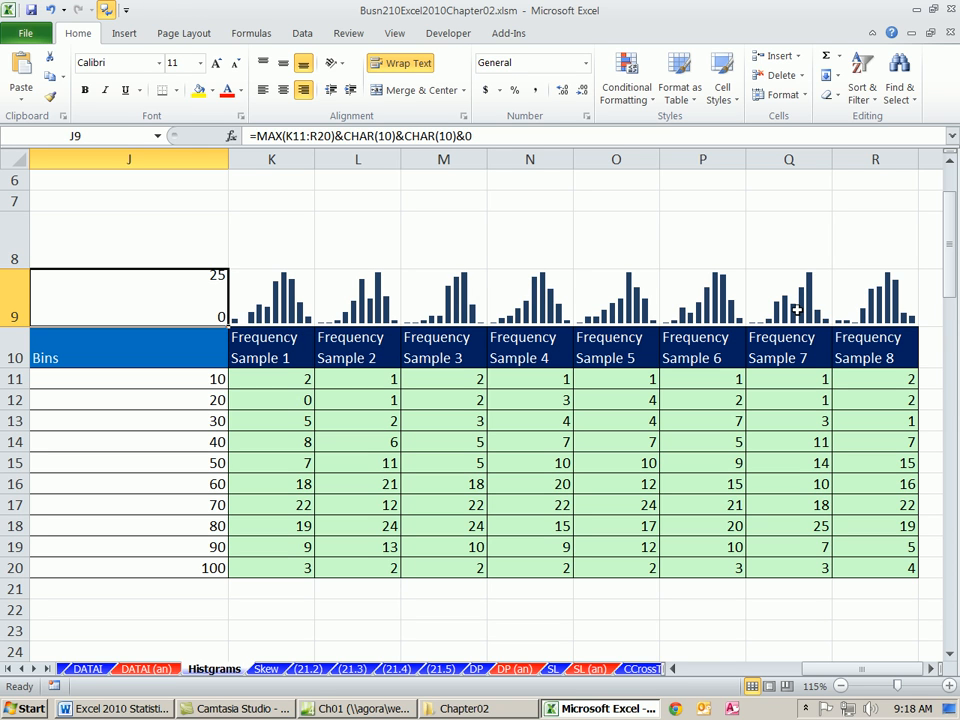
{"action": "mouse_move", "coordinate": [856, 312]}
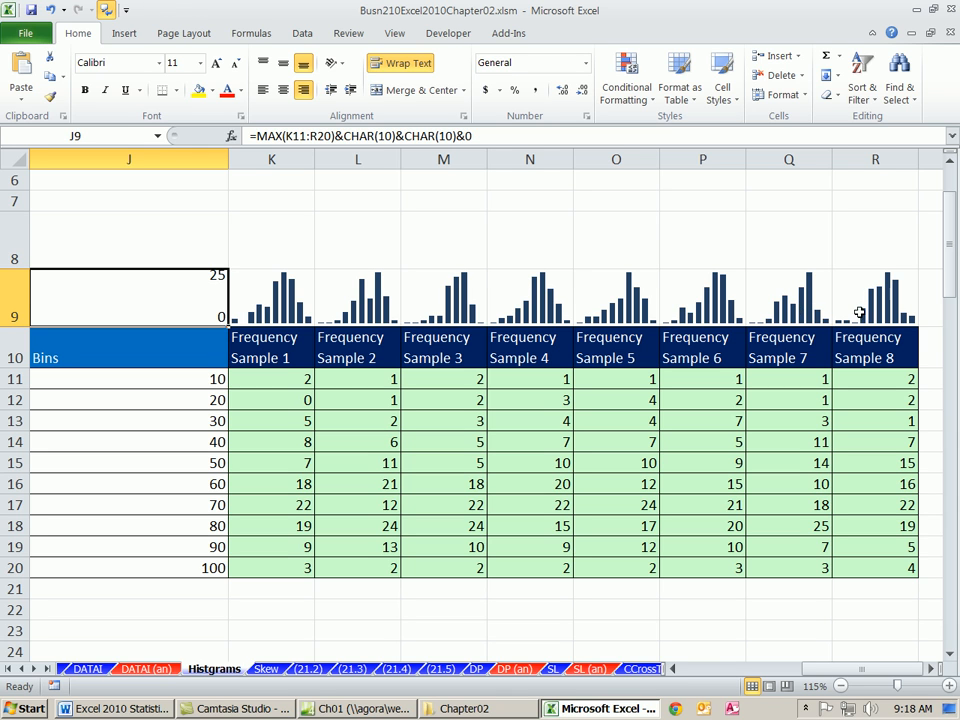
{"action": "mouse_move", "coordinate": [422, 388]}
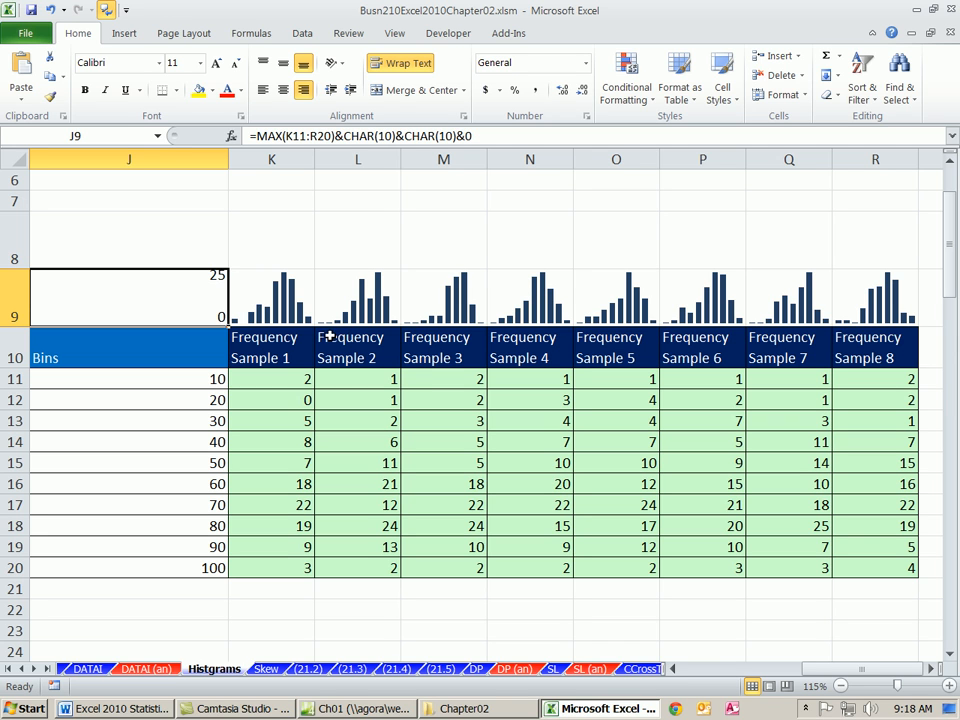
{"action": "mouse_move", "coordinate": [288, 278]}
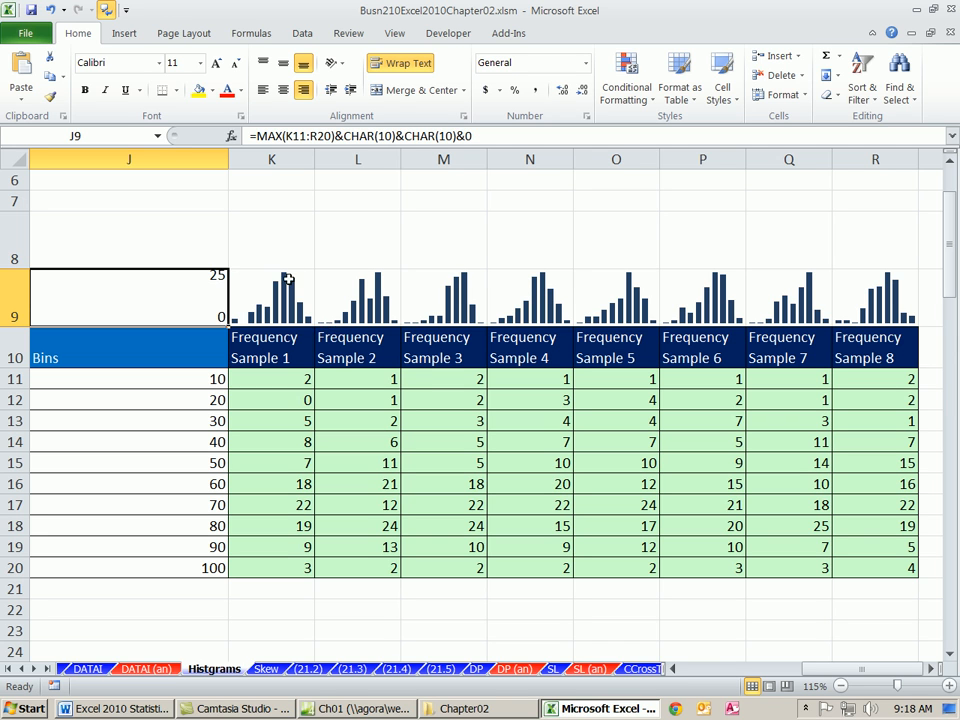
{"action": "mouse_move", "coordinate": [592, 320]}
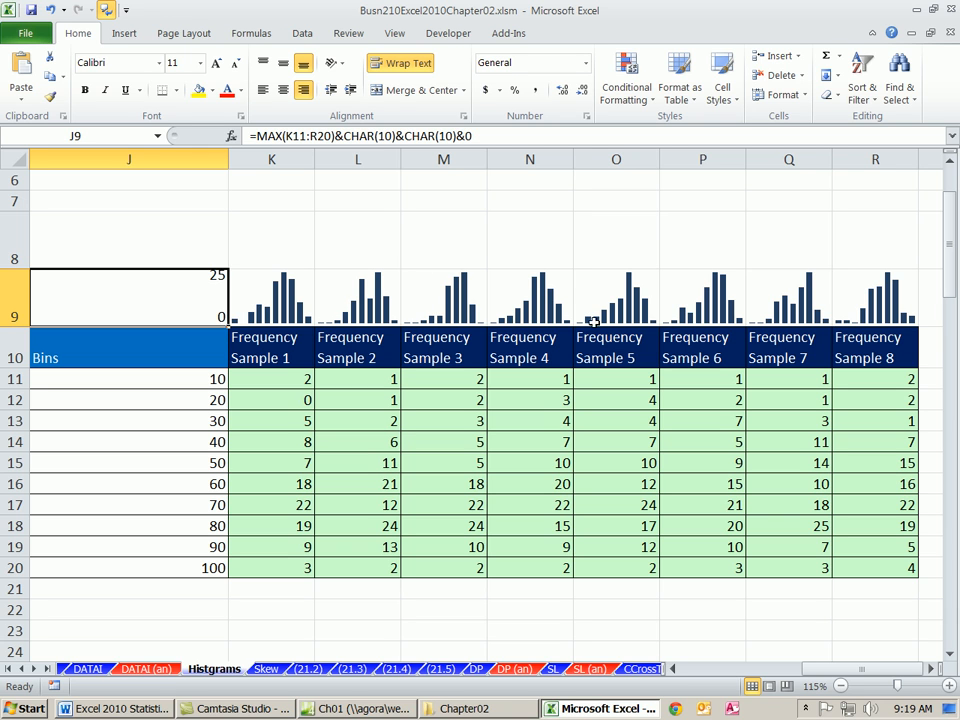
{"action": "mouse_move", "coordinate": [700, 320]}
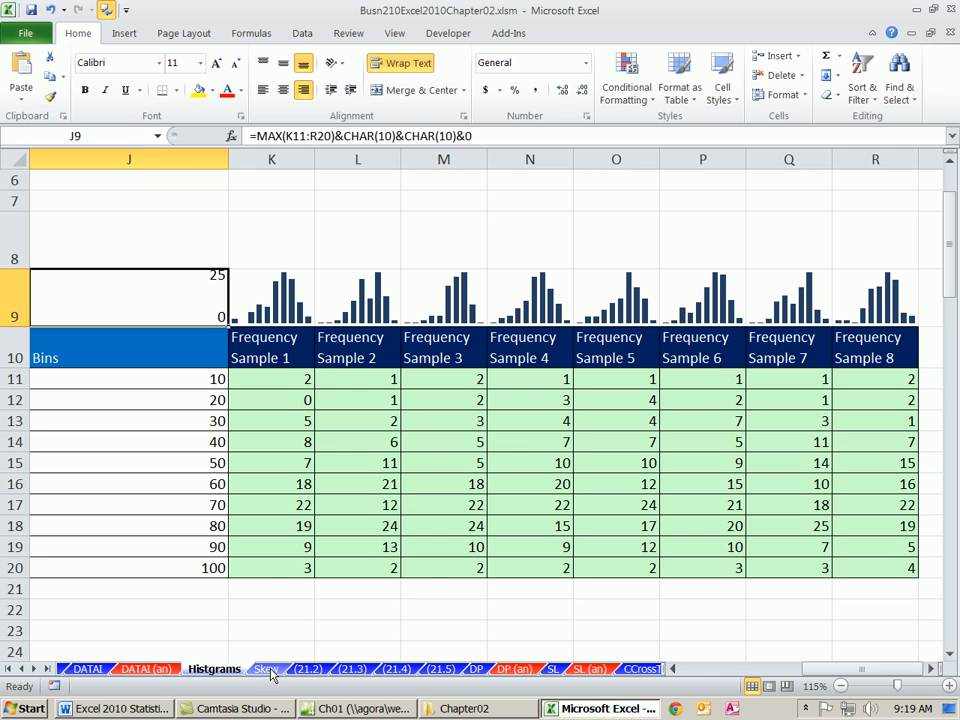
{"action": "left_click", "coordinate": [266, 668]}
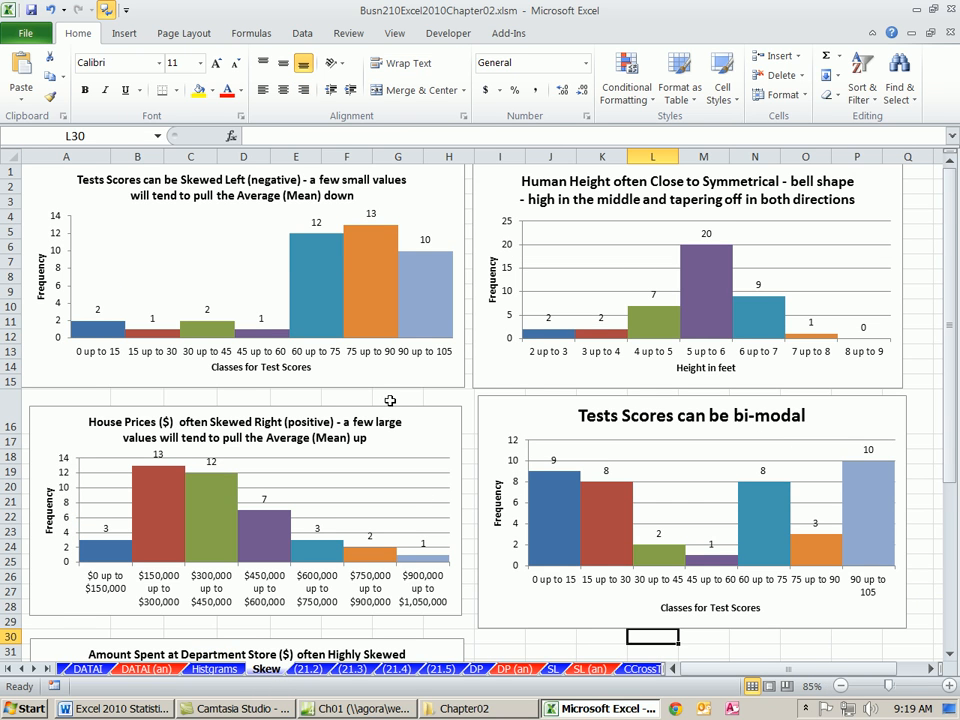